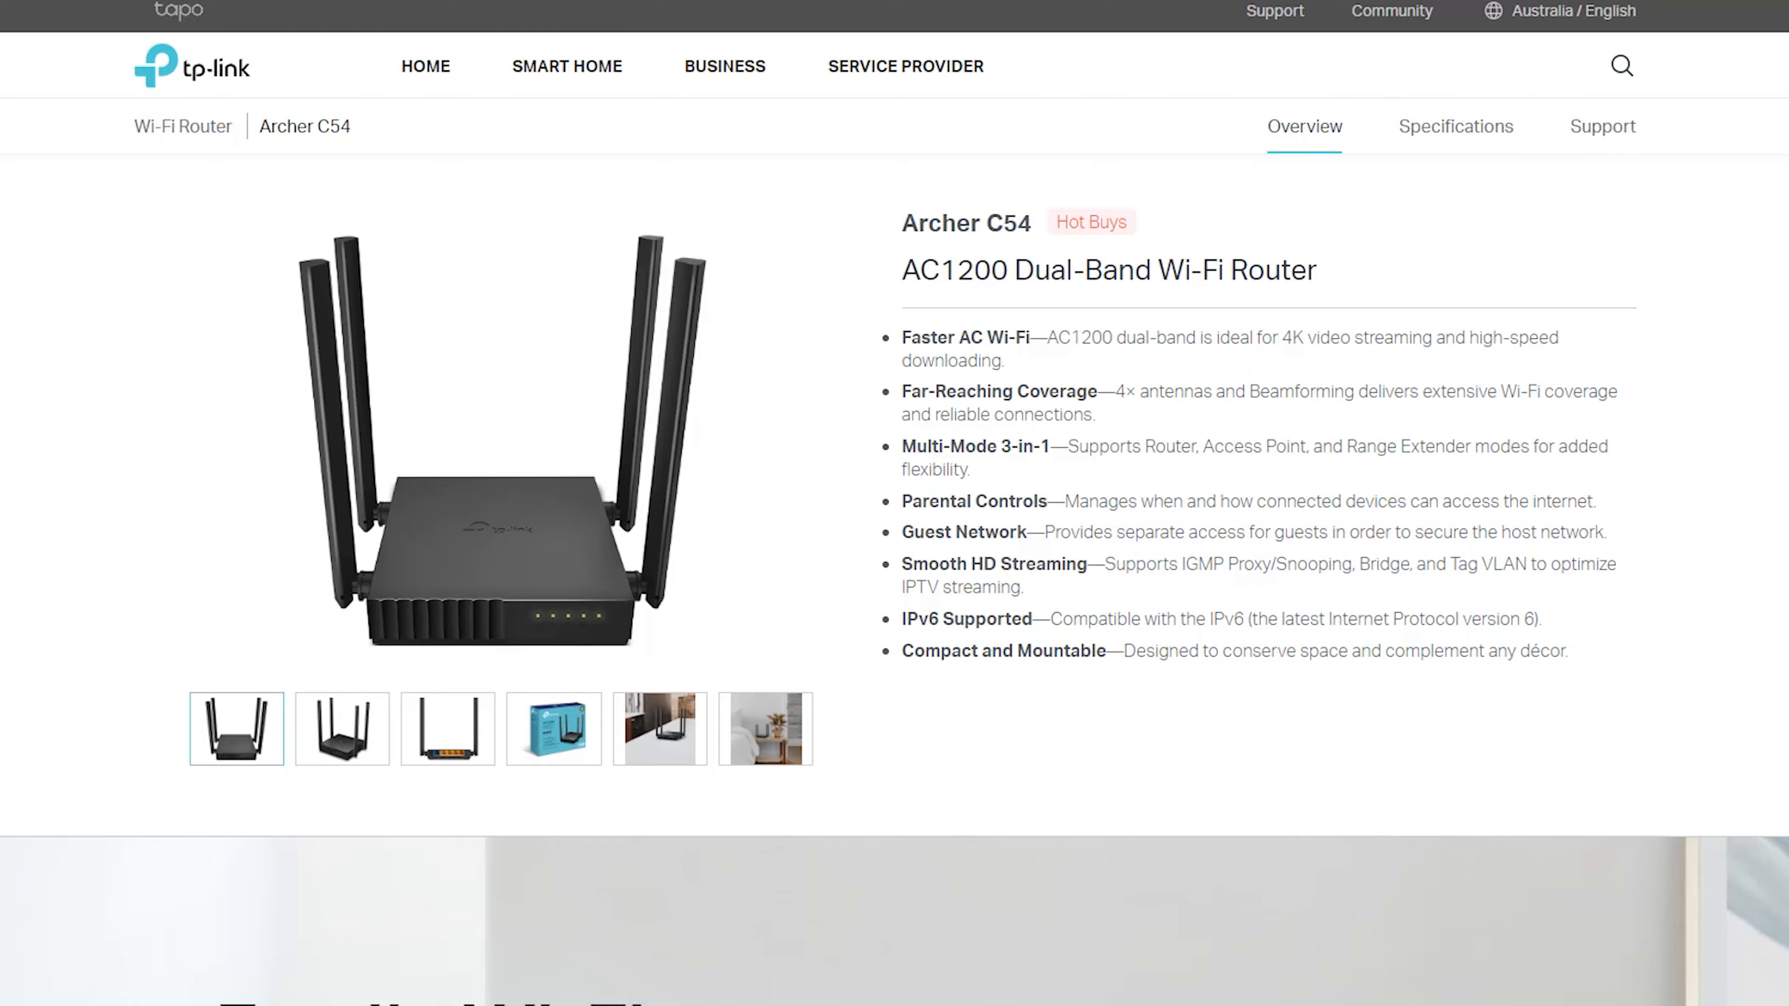
Scroll through Router Information, Wireless, Guest Network and Ethernet Status on the Network Map.
{"action": "scroll", "scroll_direction": "down", "scroll_amount": 3}
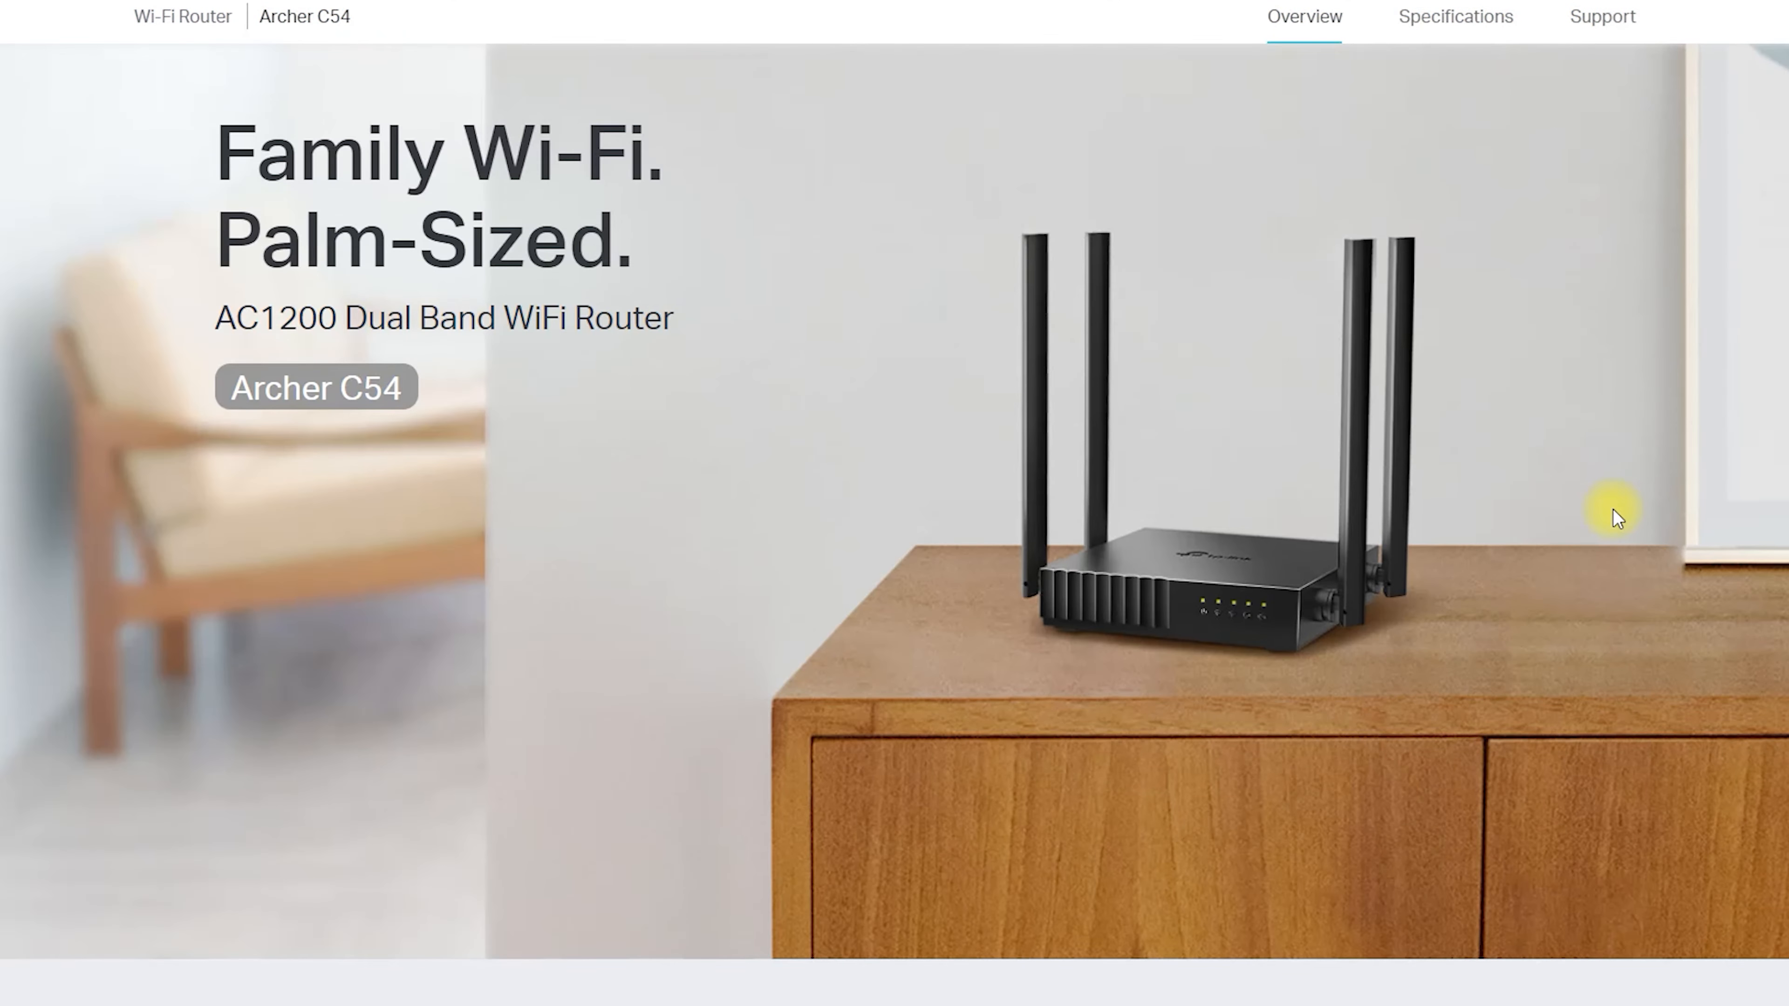
{"action": "scroll", "scroll_direction": "down", "scroll_amount": 3}
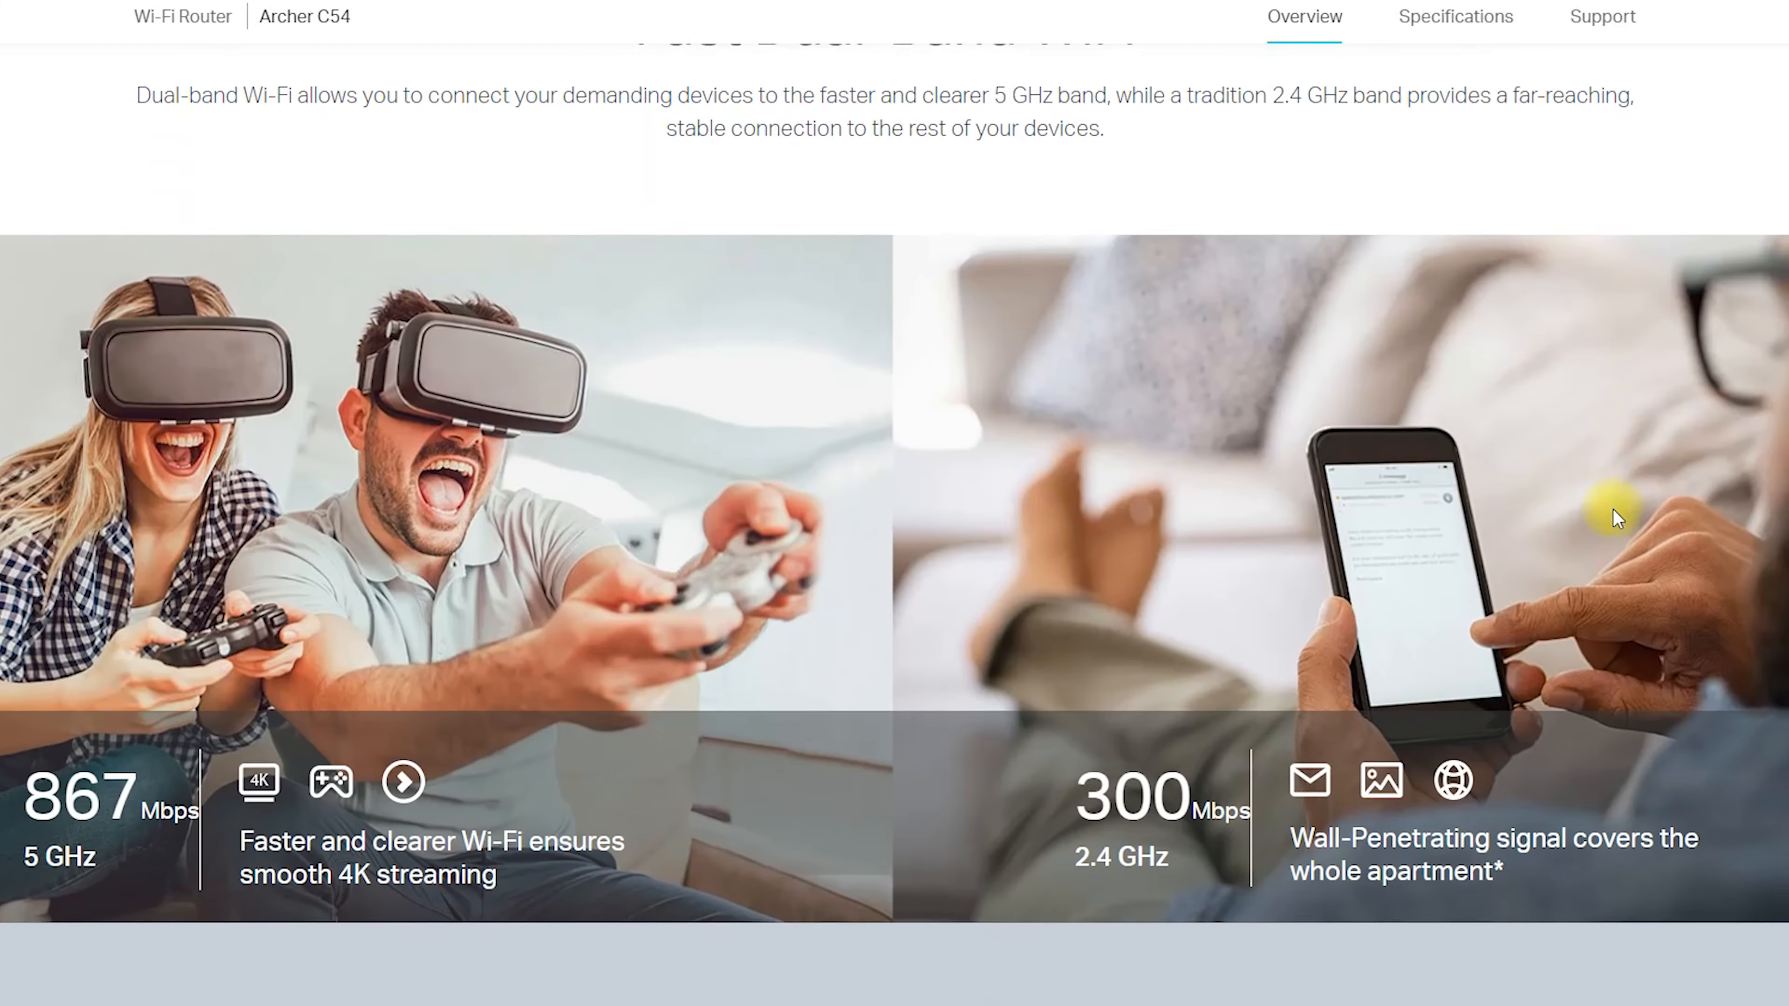
{"action": "scroll", "scroll_direction": "down", "scroll_amount": 3}
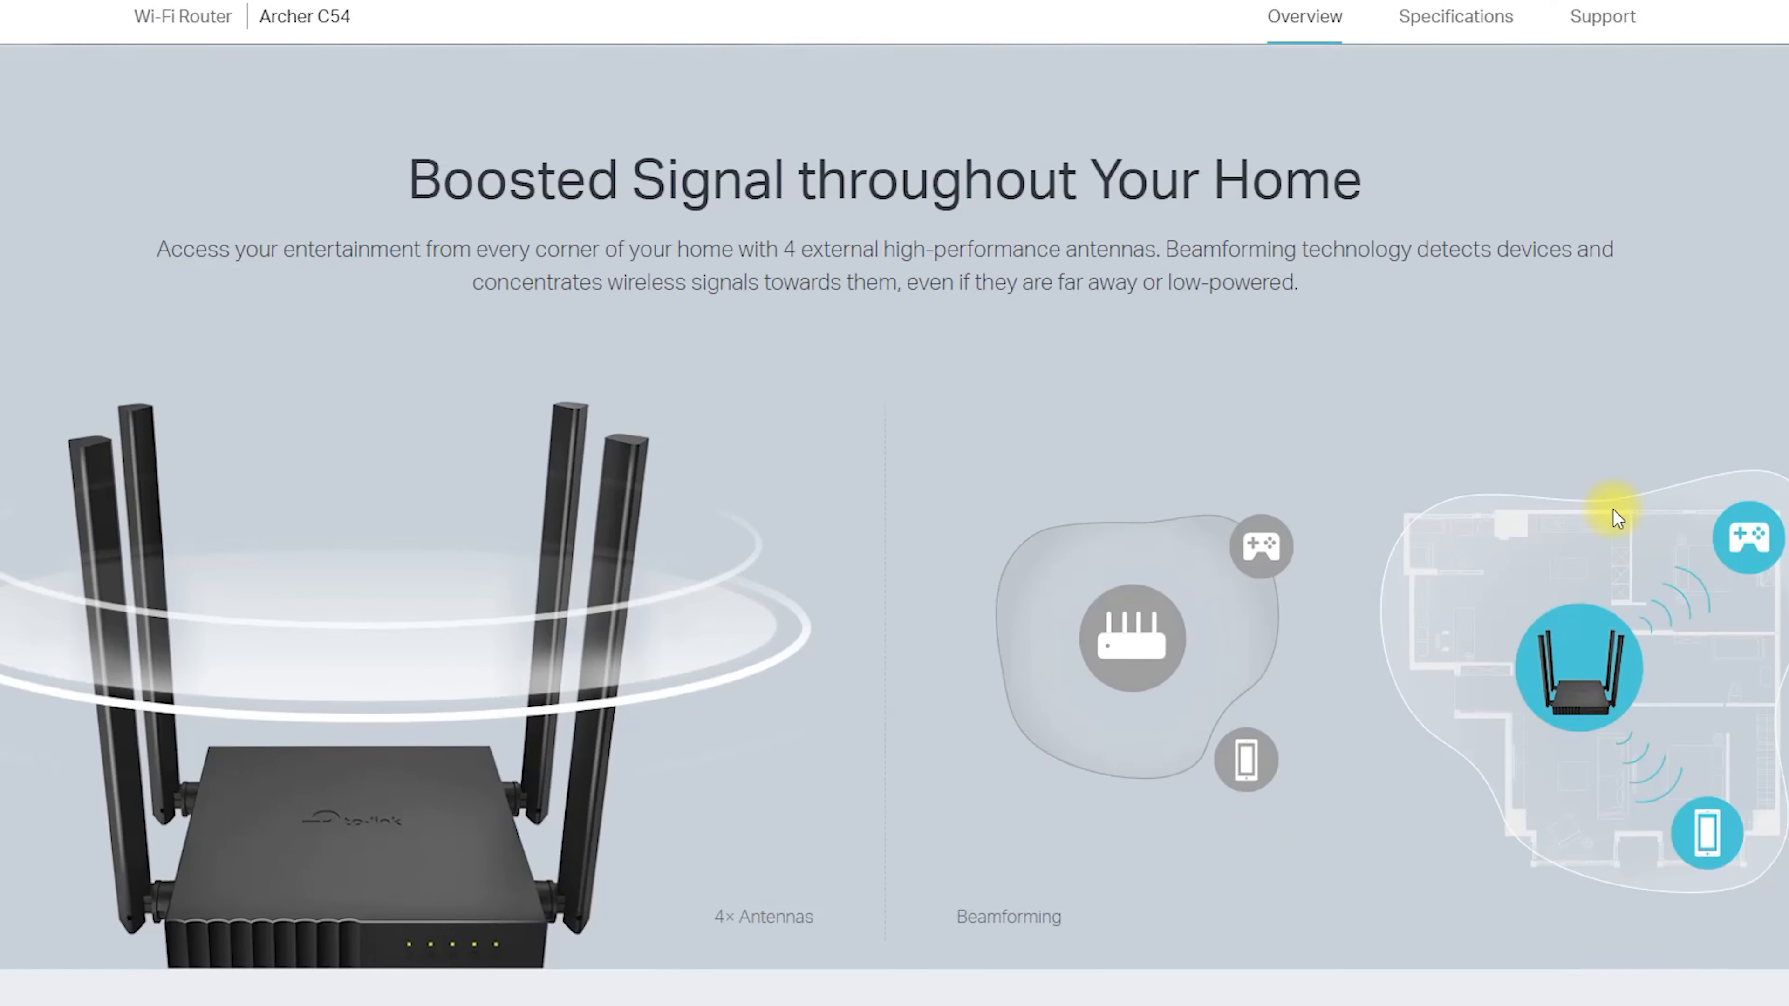
{"action": "scroll", "scroll_direction": "down", "scroll_amount": 3}
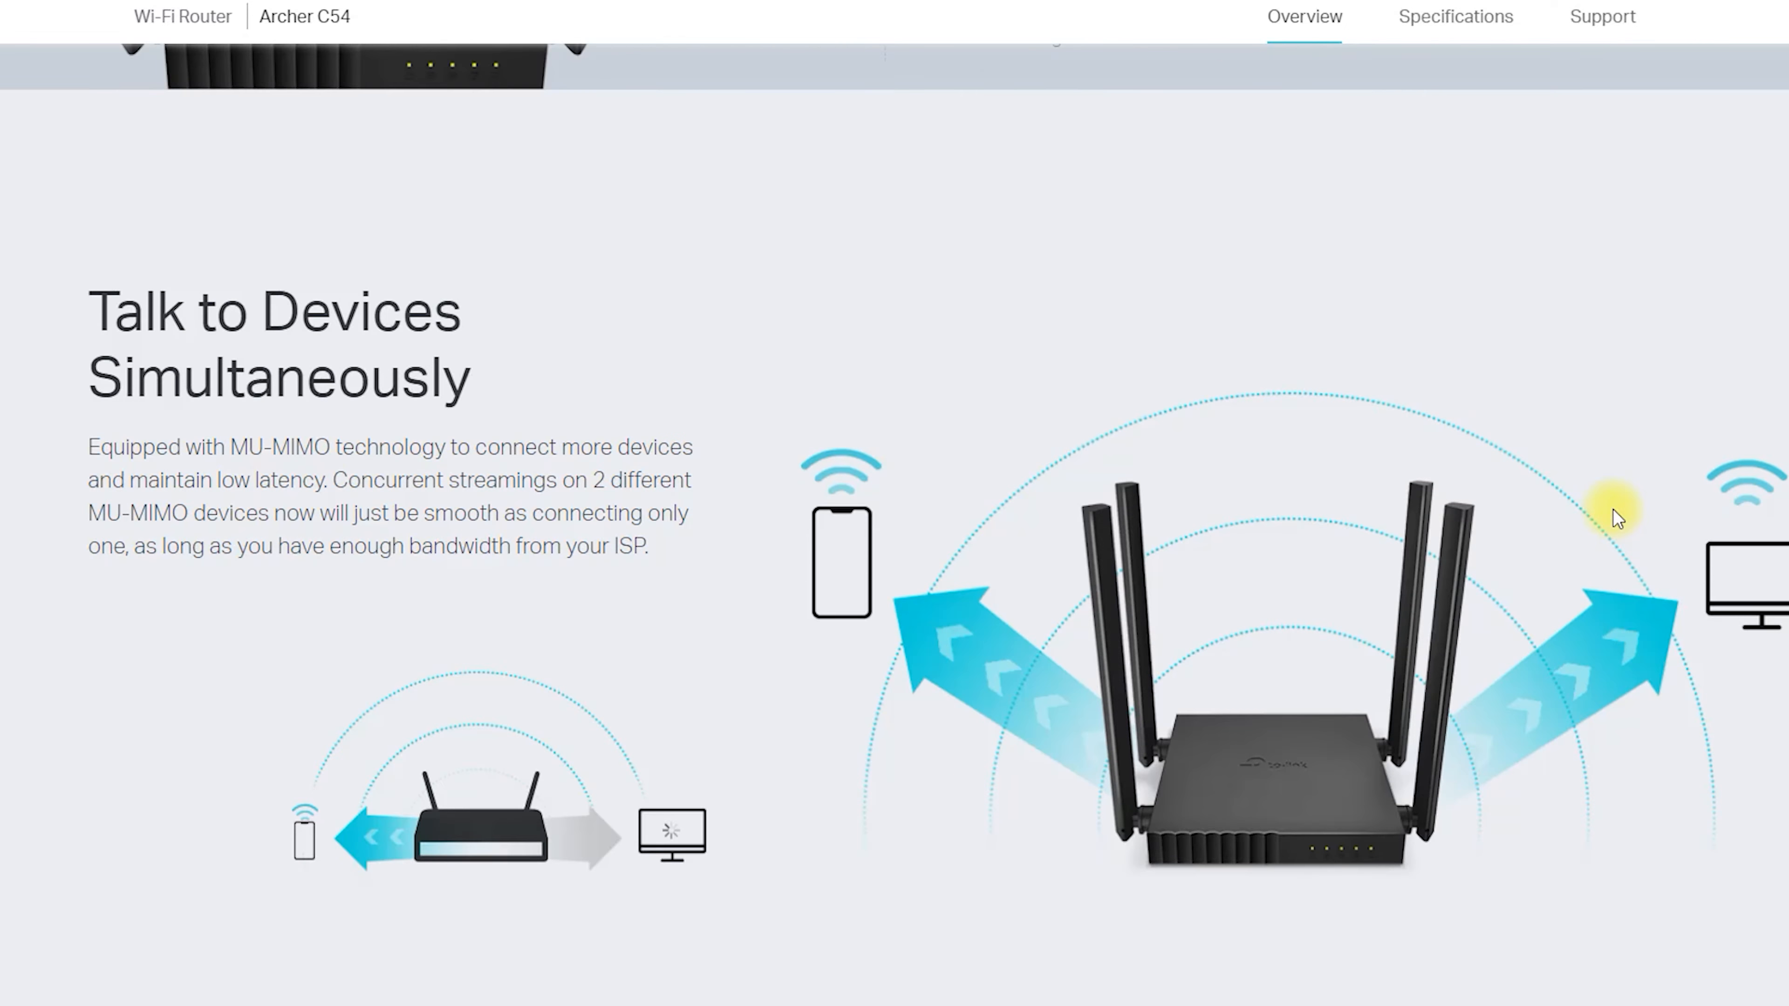
{"action": "scroll", "scroll_direction": "down", "scroll_amount": 3}
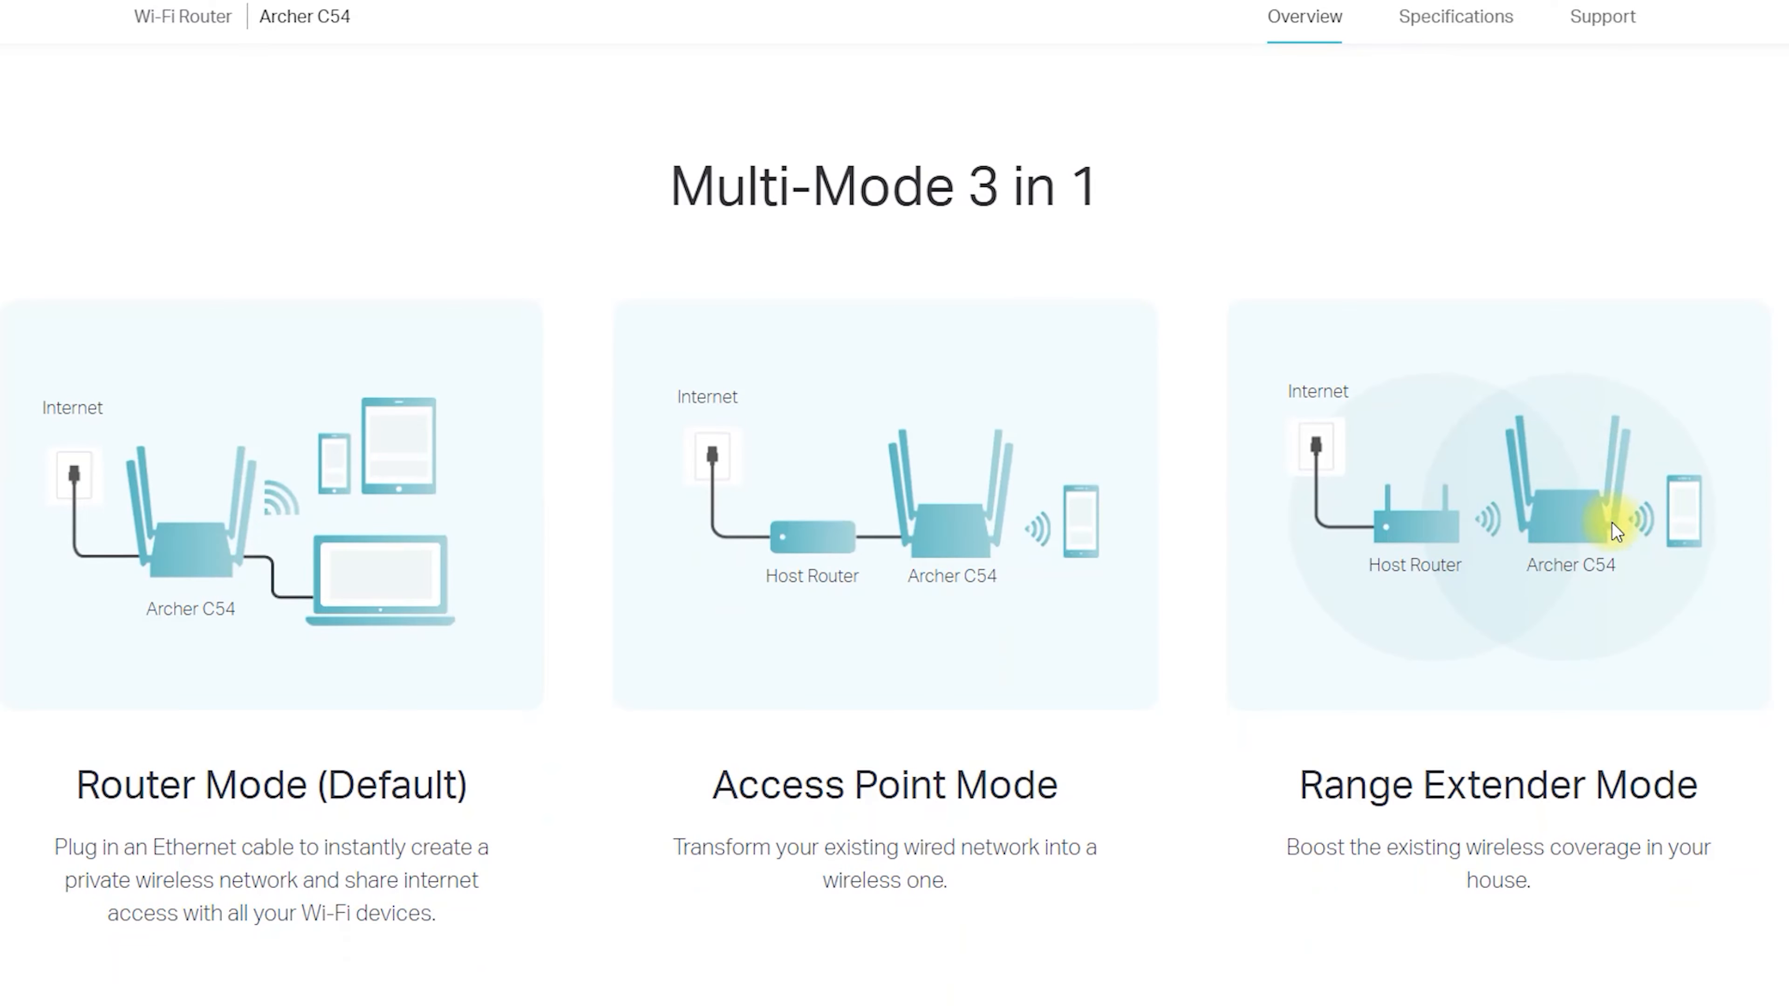
{"action": "scroll", "scroll_direction": "down", "scroll_amount": 3}
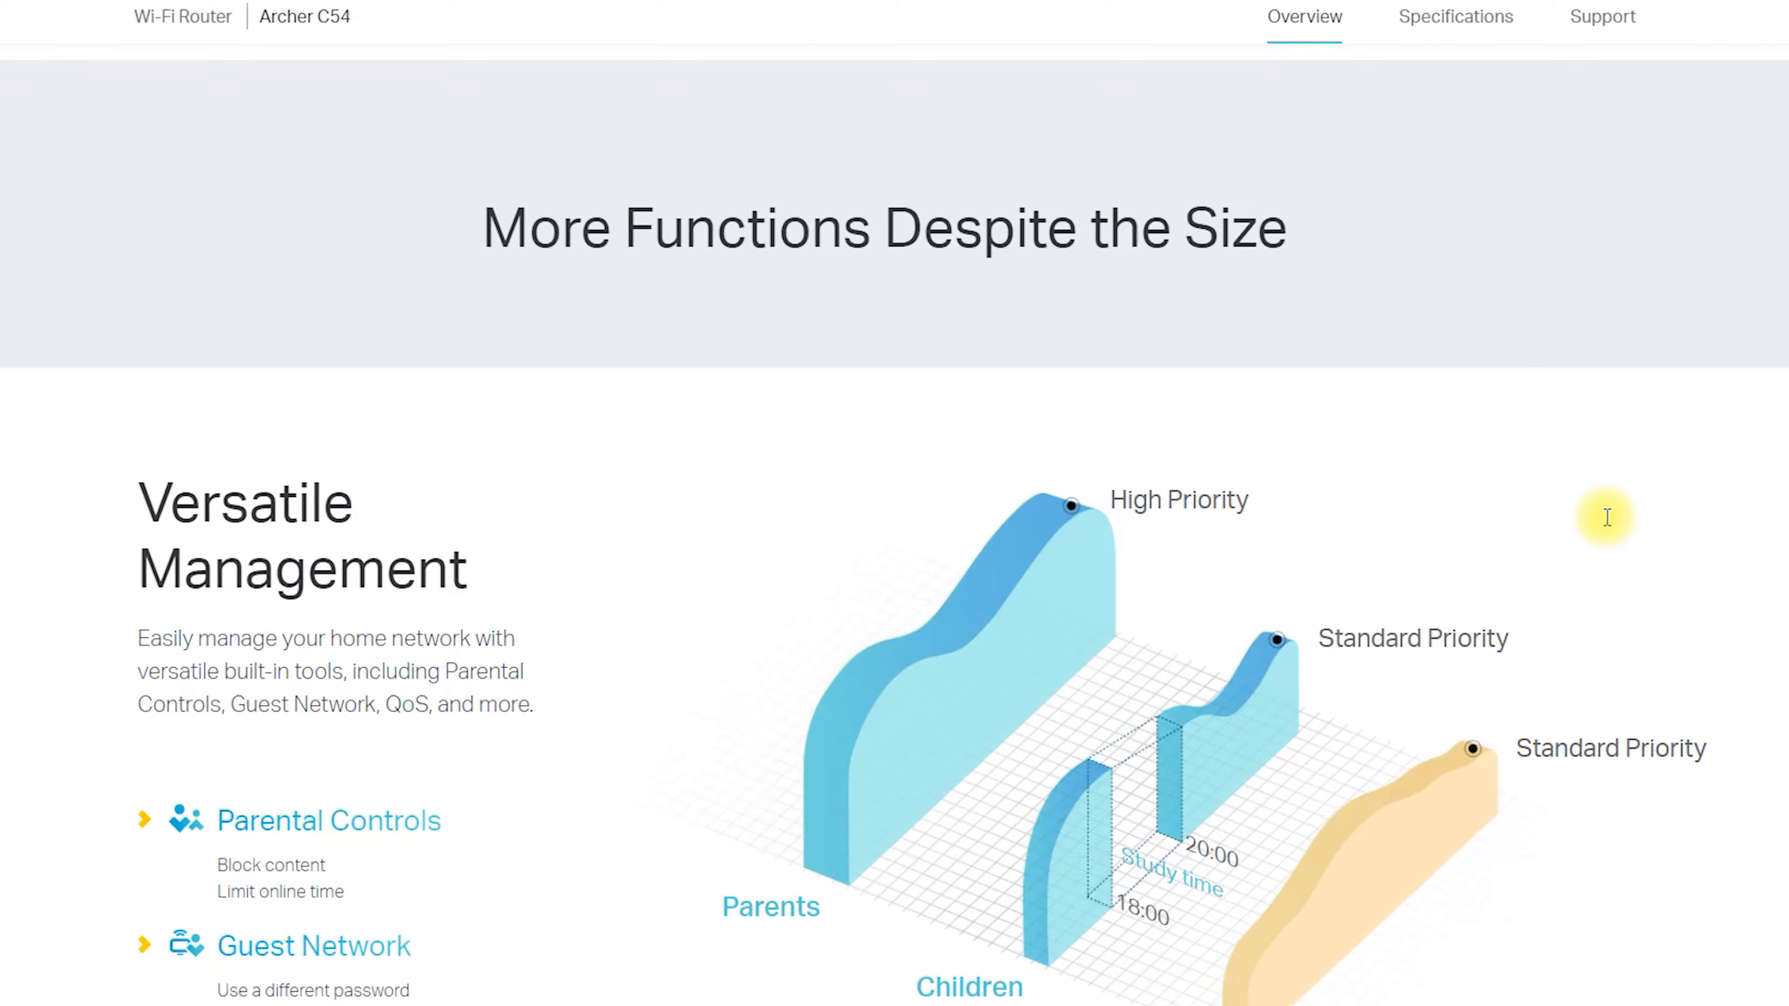
{"action": "scroll", "scroll_direction": "down", "scroll_amount": 3}
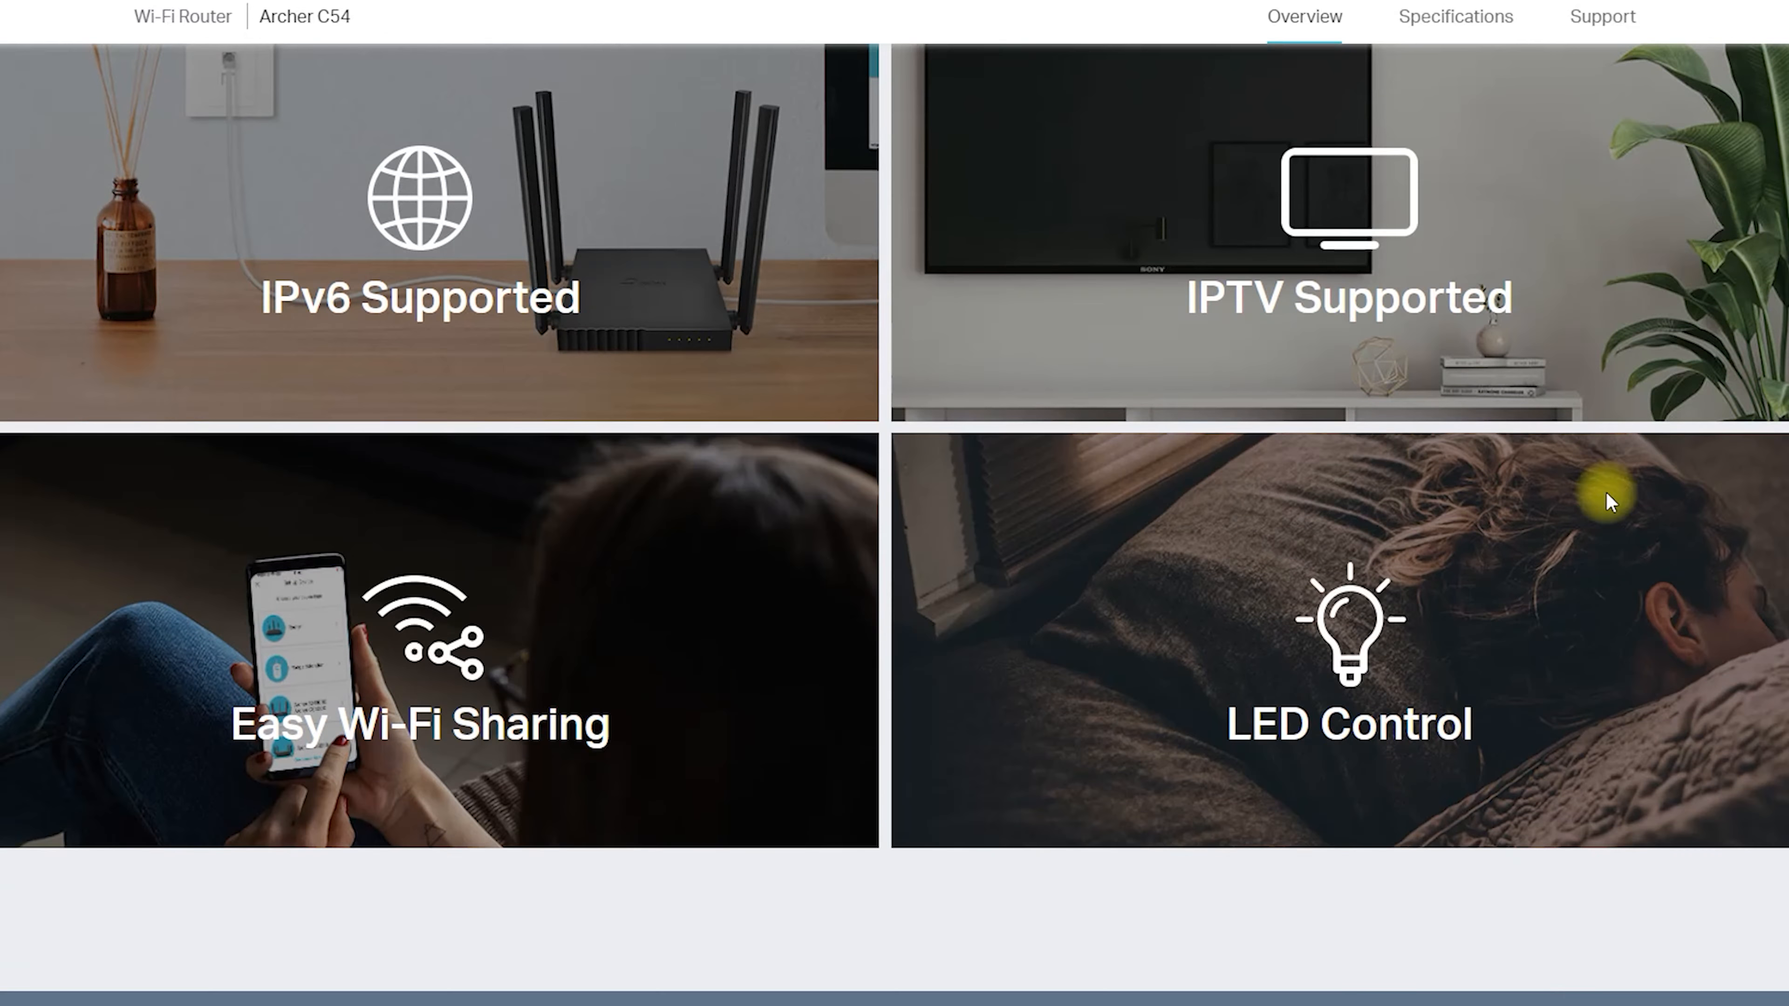
{"action": "scroll", "scroll_direction": "down", "scroll_amount": 3}
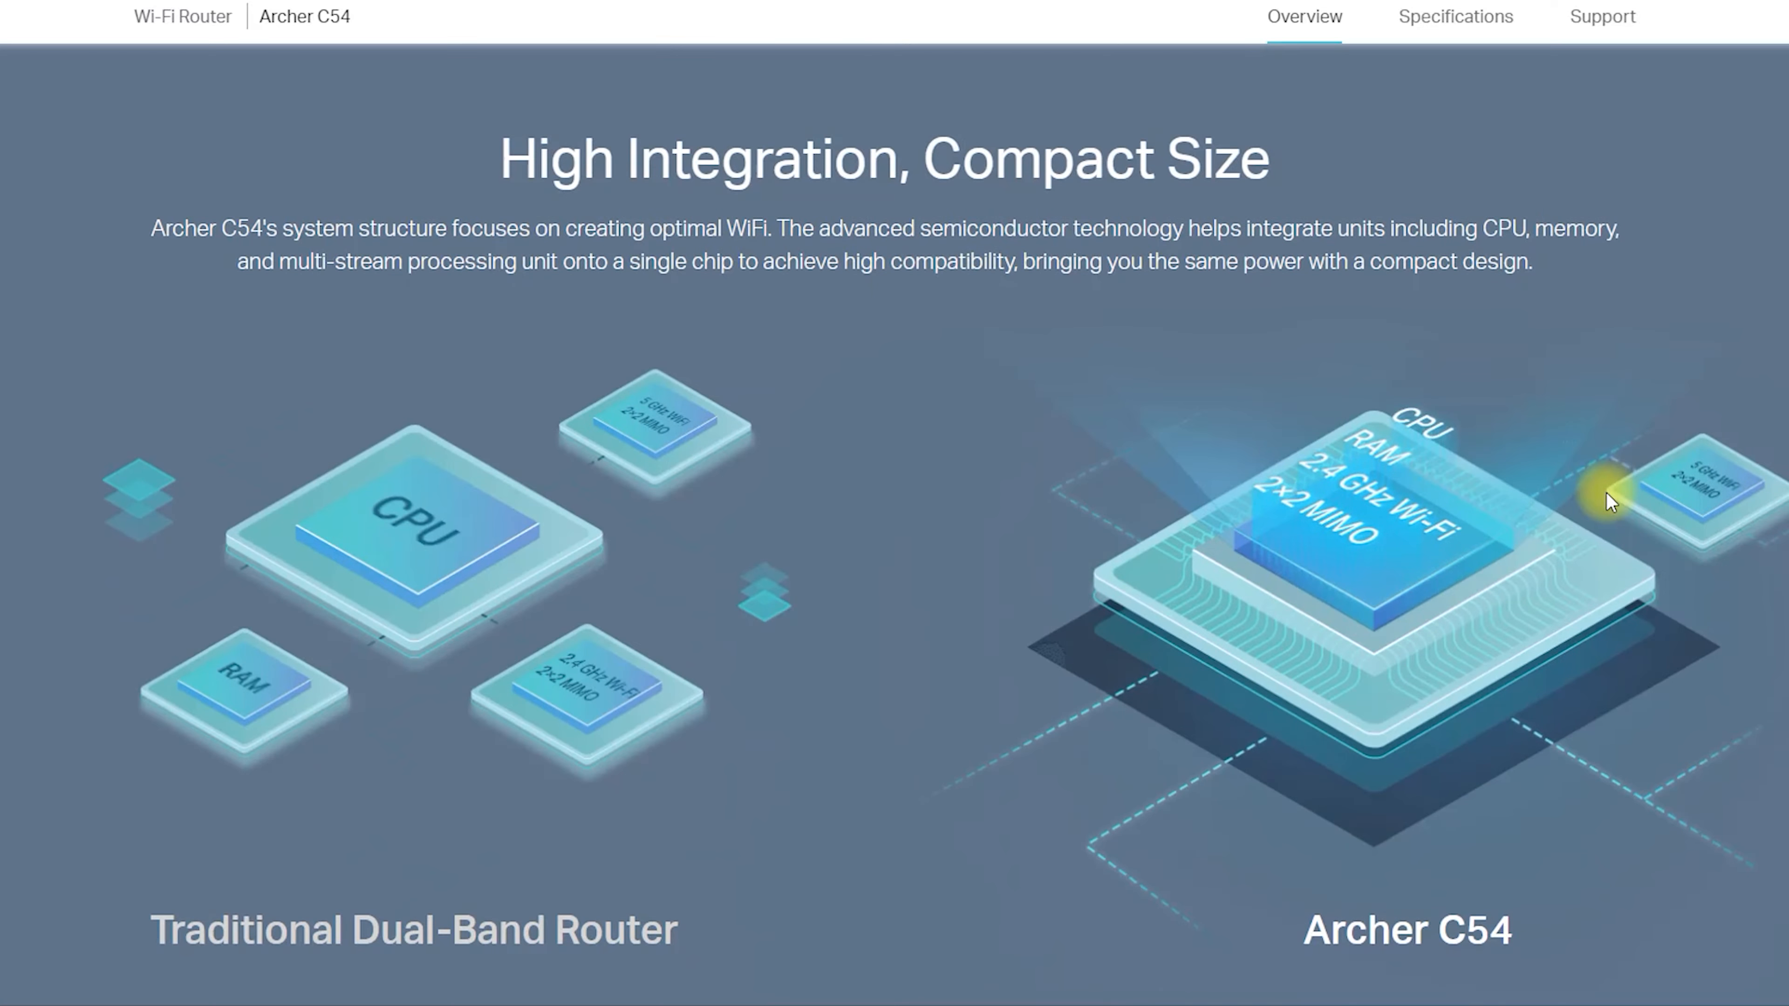
{"action": "scroll", "scroll_direction": "down", "scroll_amount": 3}
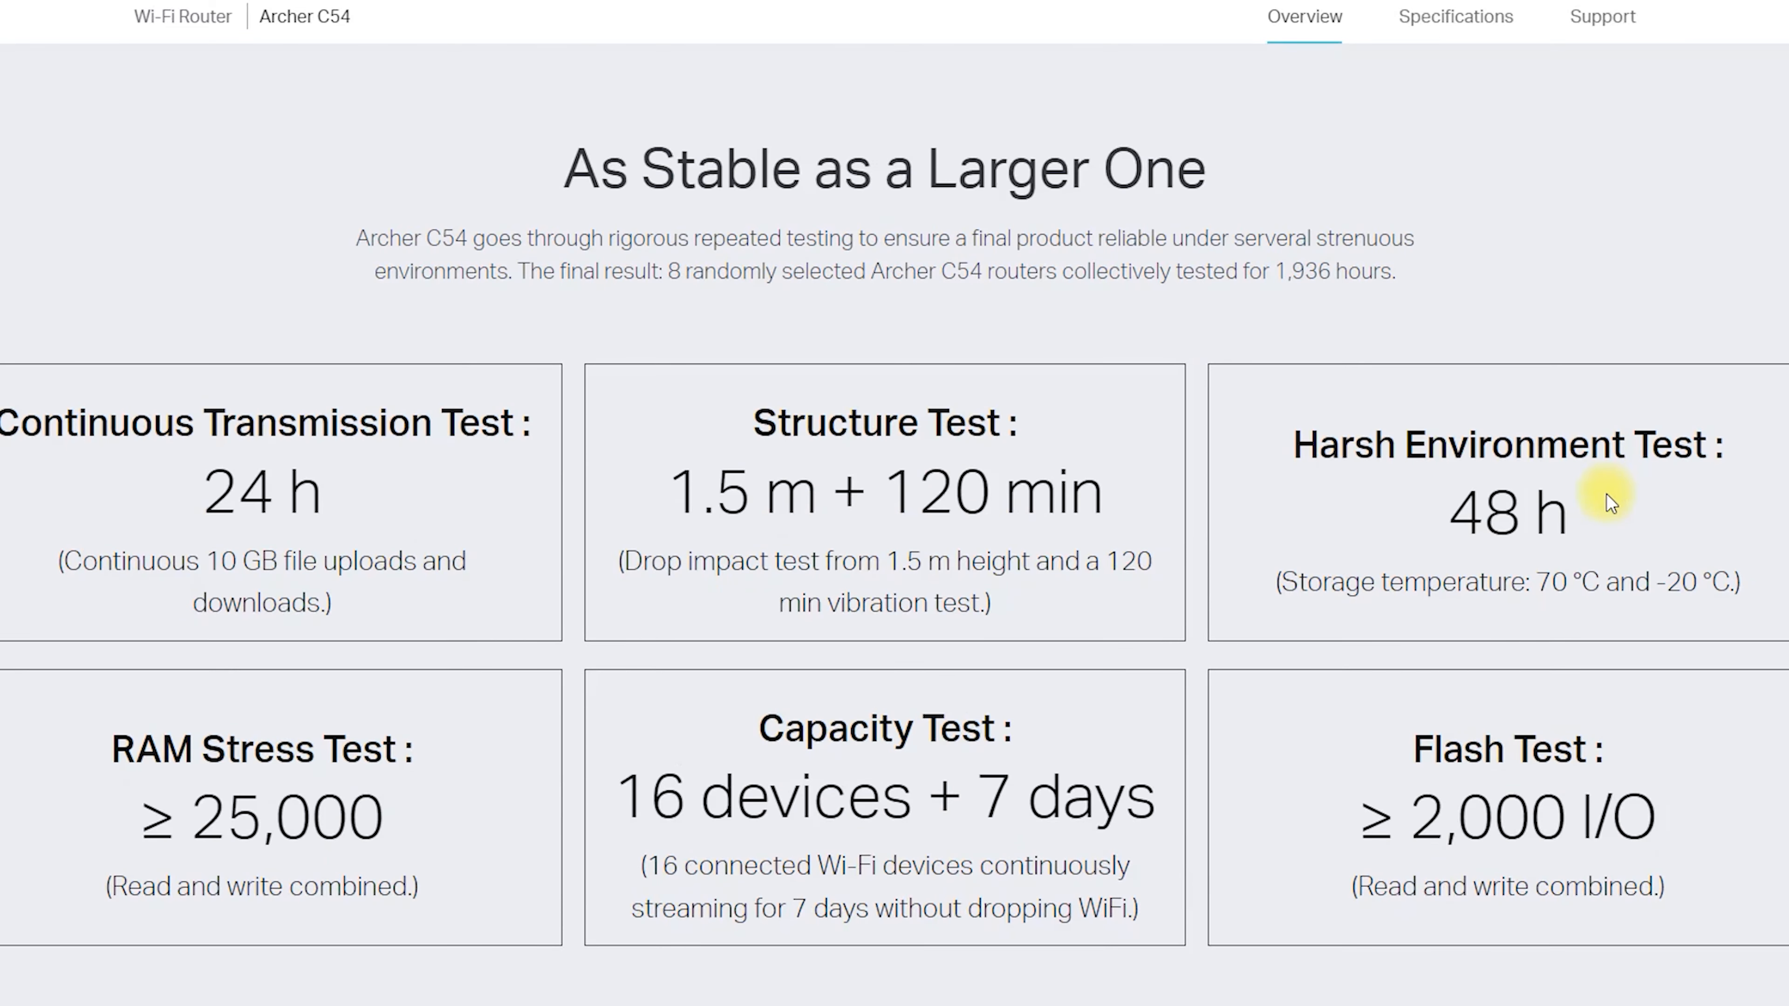
{"action": "scroll", "scroll_direction": "down", "scroll_amount": 3}
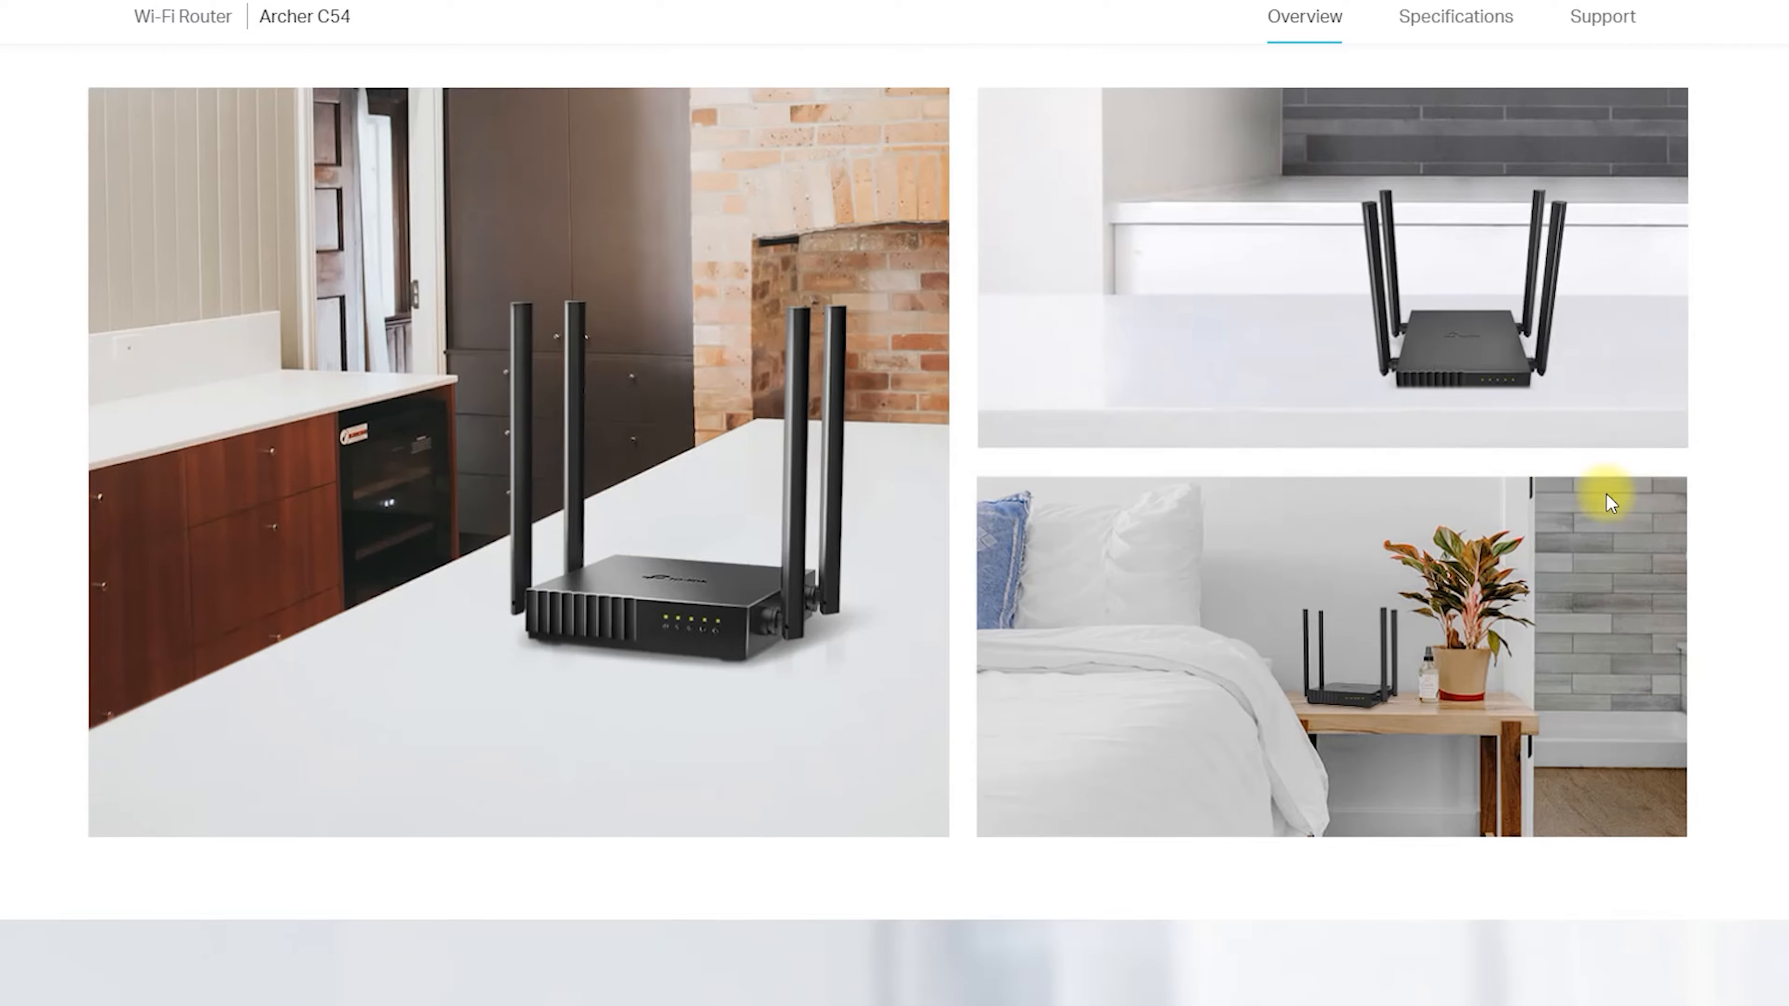
{"action": "scroll", "scroll_direction": "down", "scroll_amount": 3}
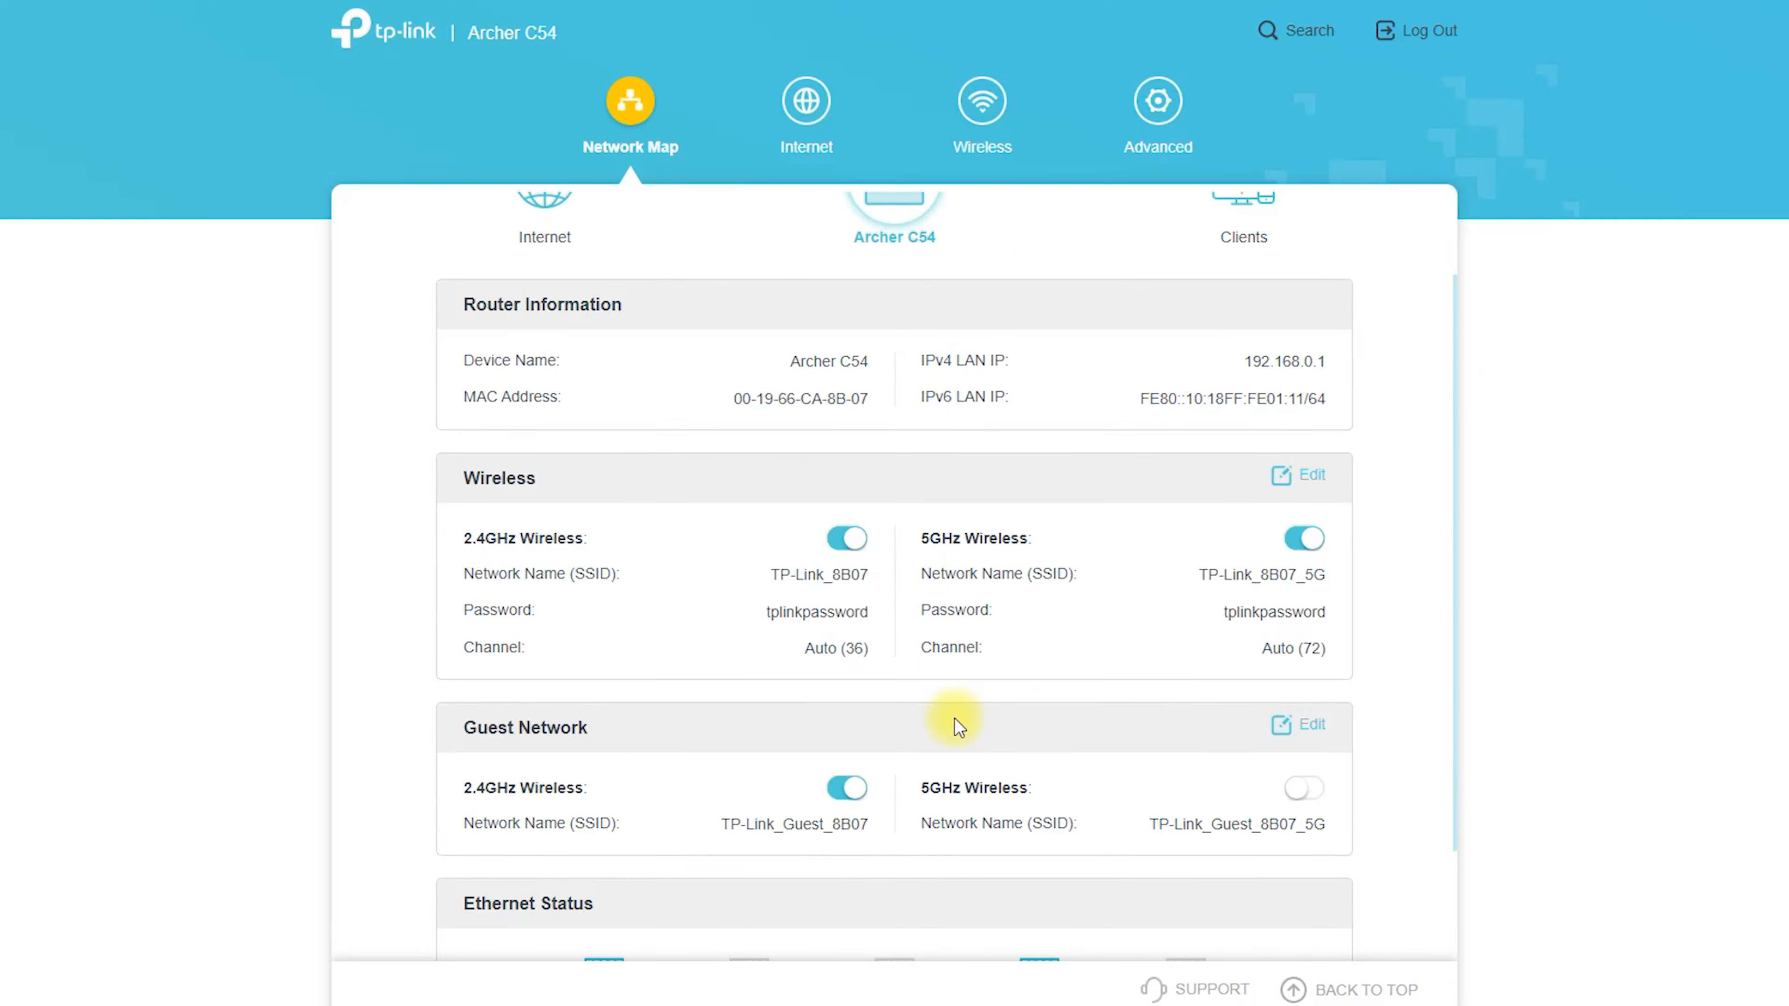
{"action": "scroll", "scroll_direction": "down", "scroll_amount": 3}
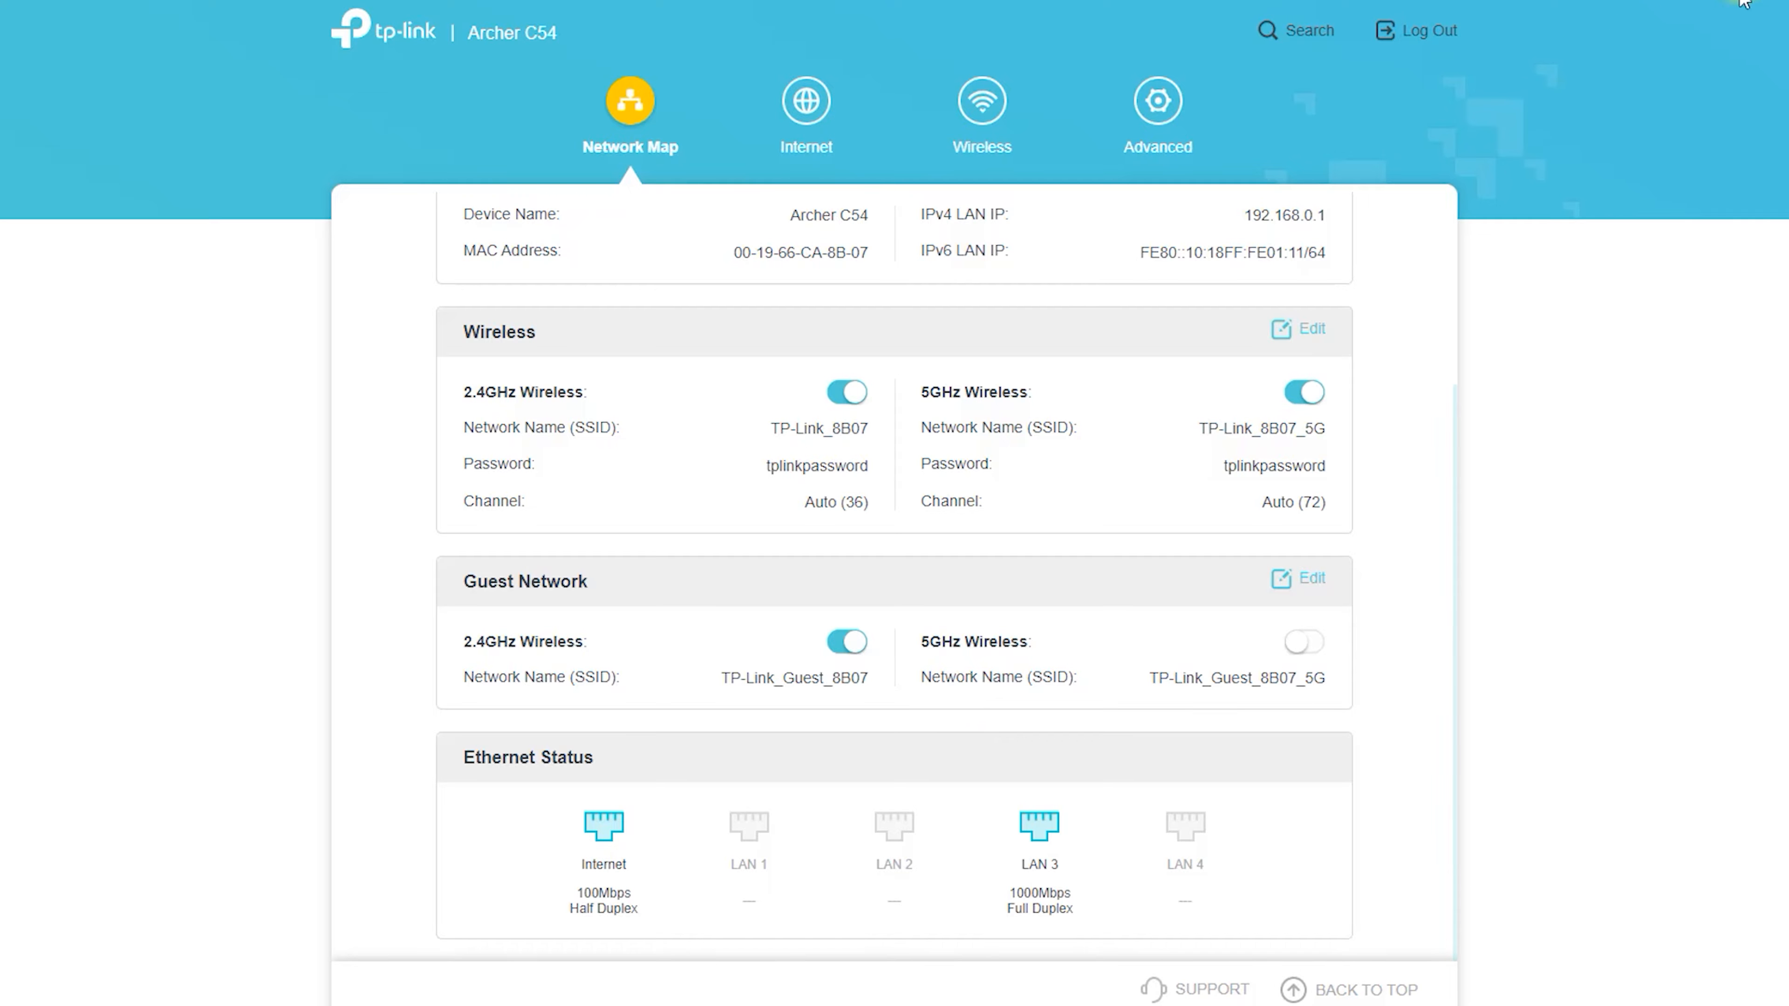
{"action": "mouse_move", "coordinate": [1505, 87]}
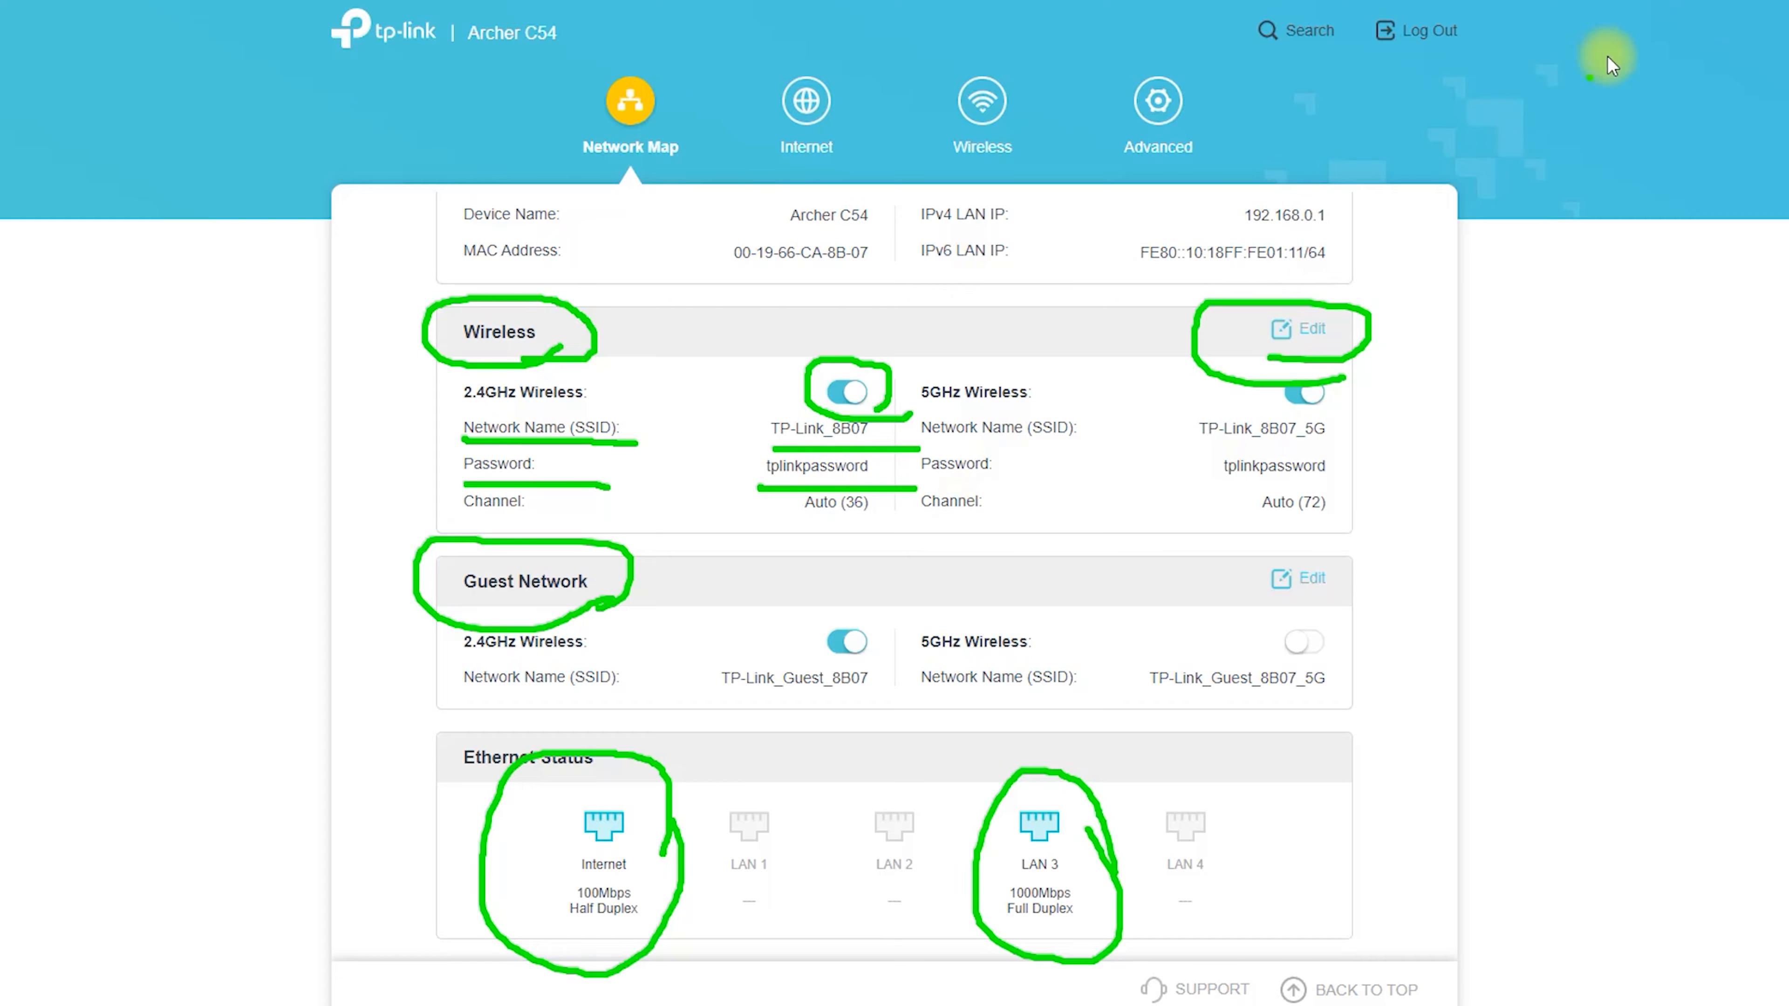
{"action": "scroll", "scroll_direction": "up", "scroll_amount": 3}
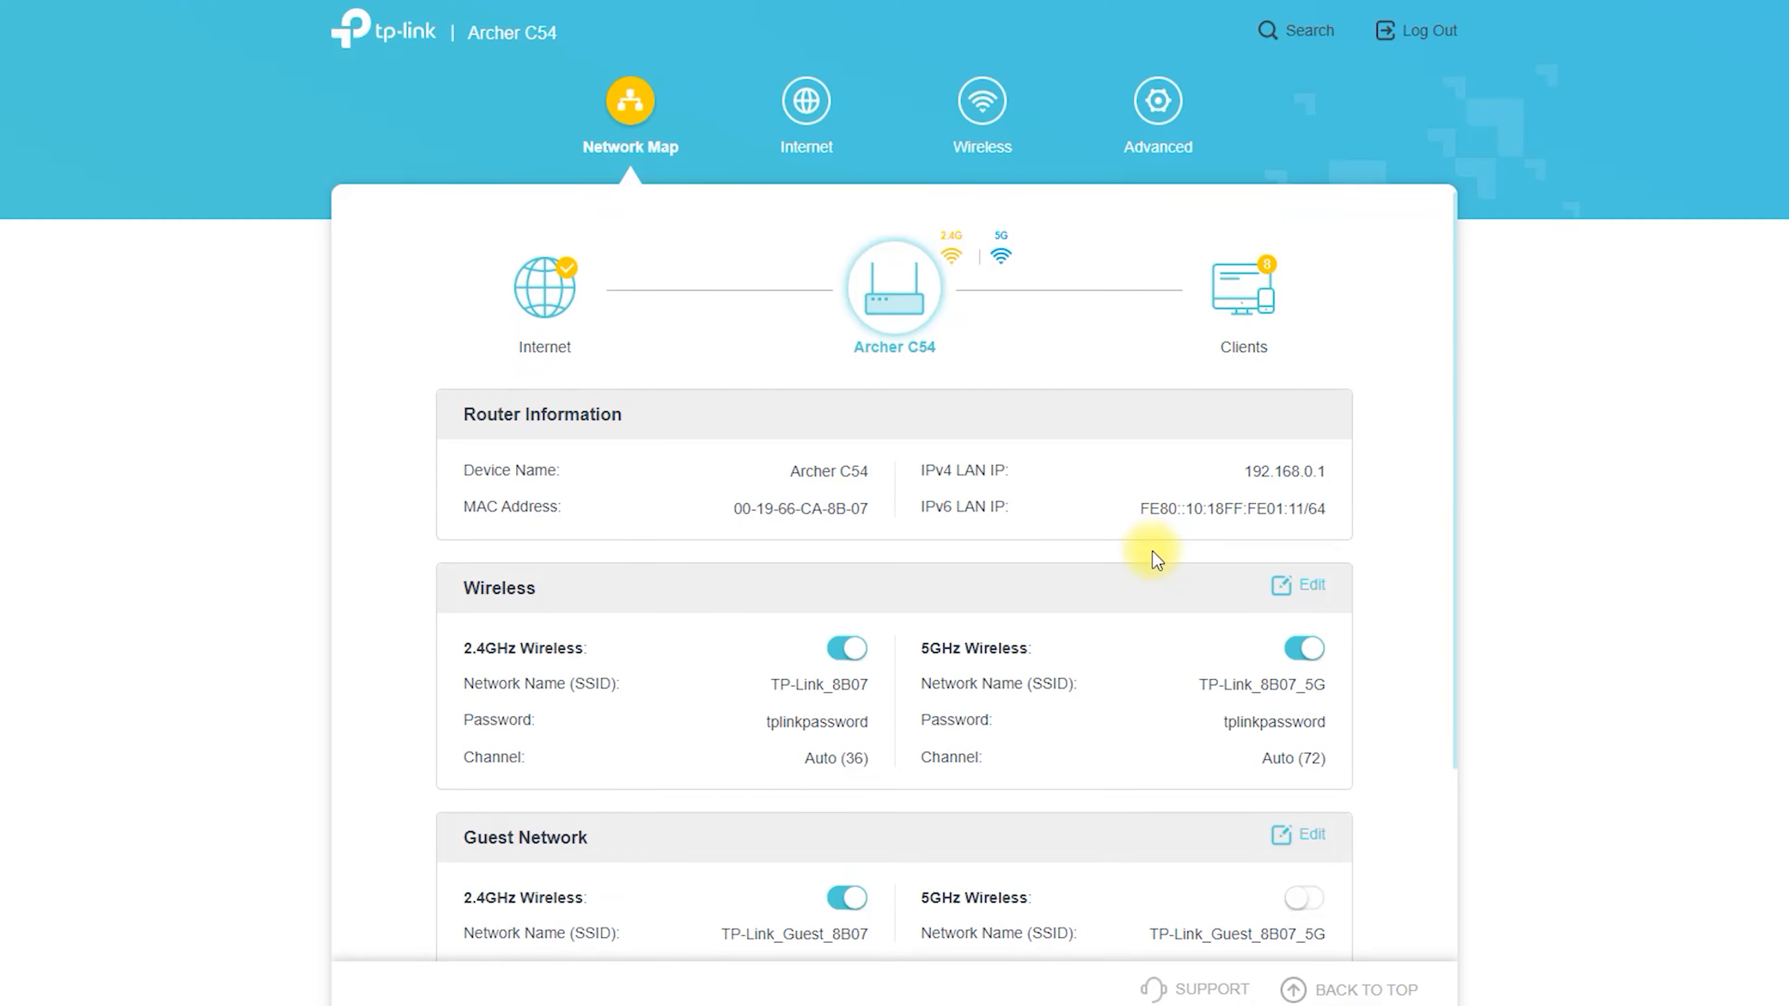
Review the Static IP connection type and address fields, then move to Wireless Settings.
{"action": "left_click", "coordinate": [805, 102]}
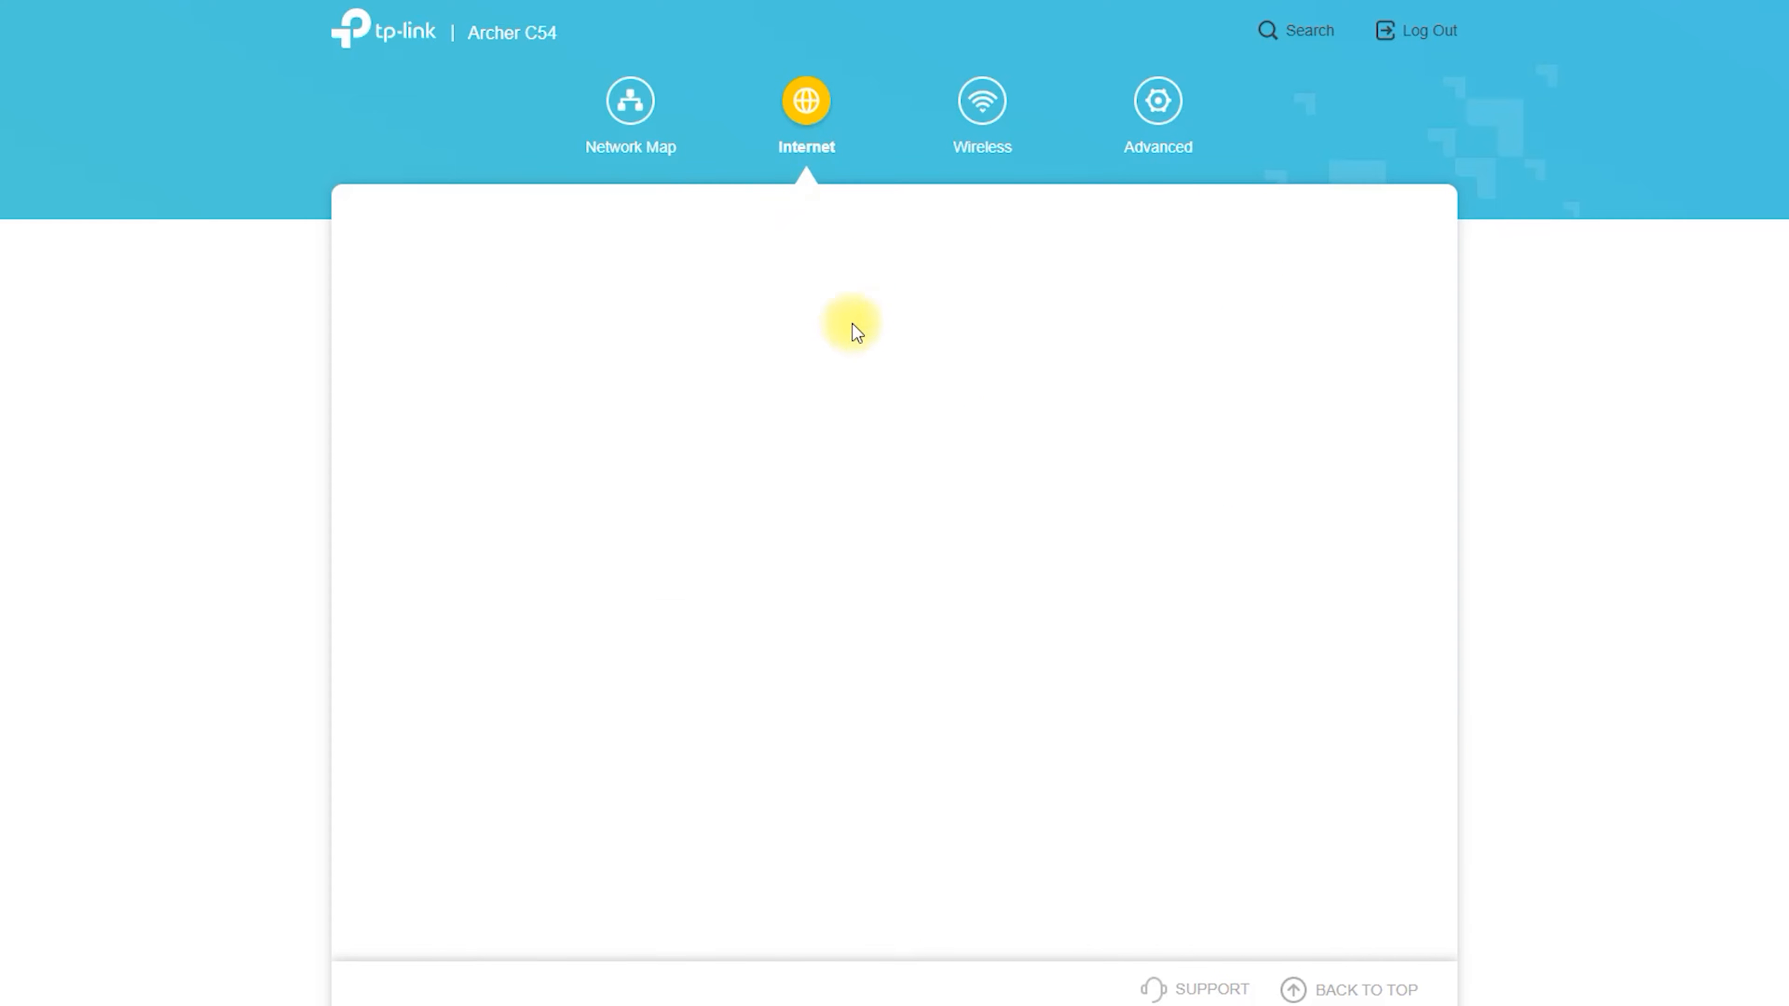
{"action": "left_click", "coordinate": [935, 331]}
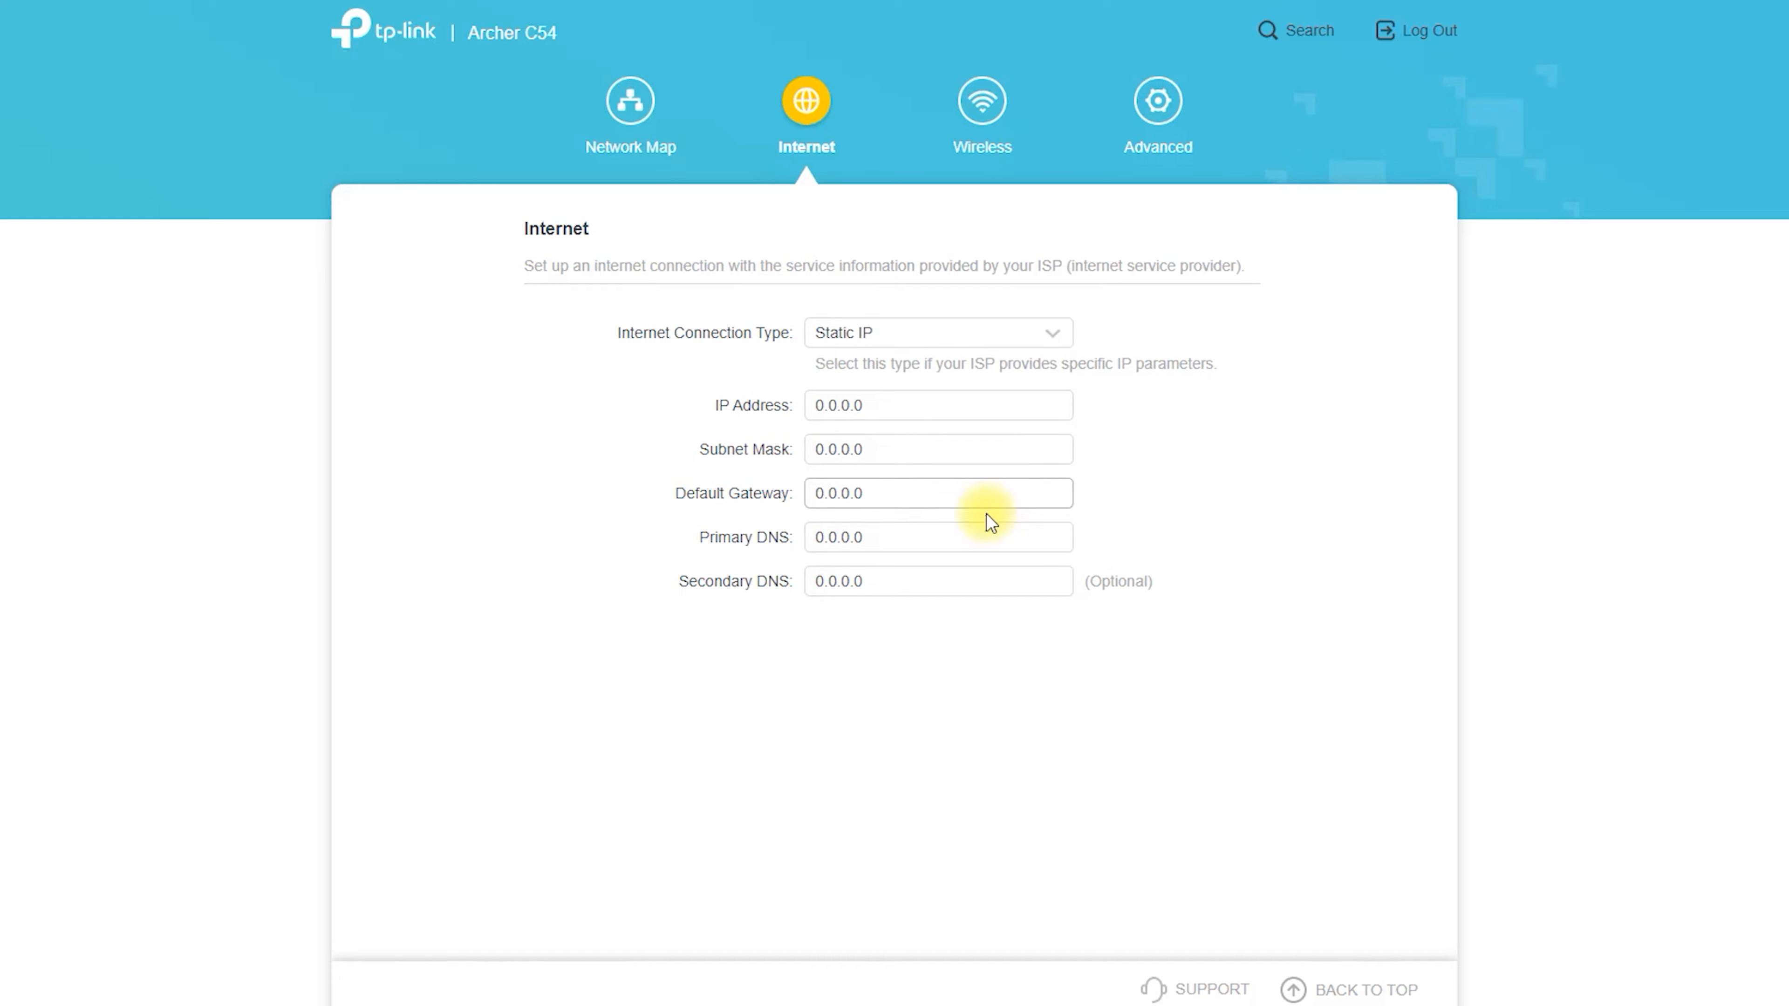
{"action": "left_click", "coordinate": [981, 114]}
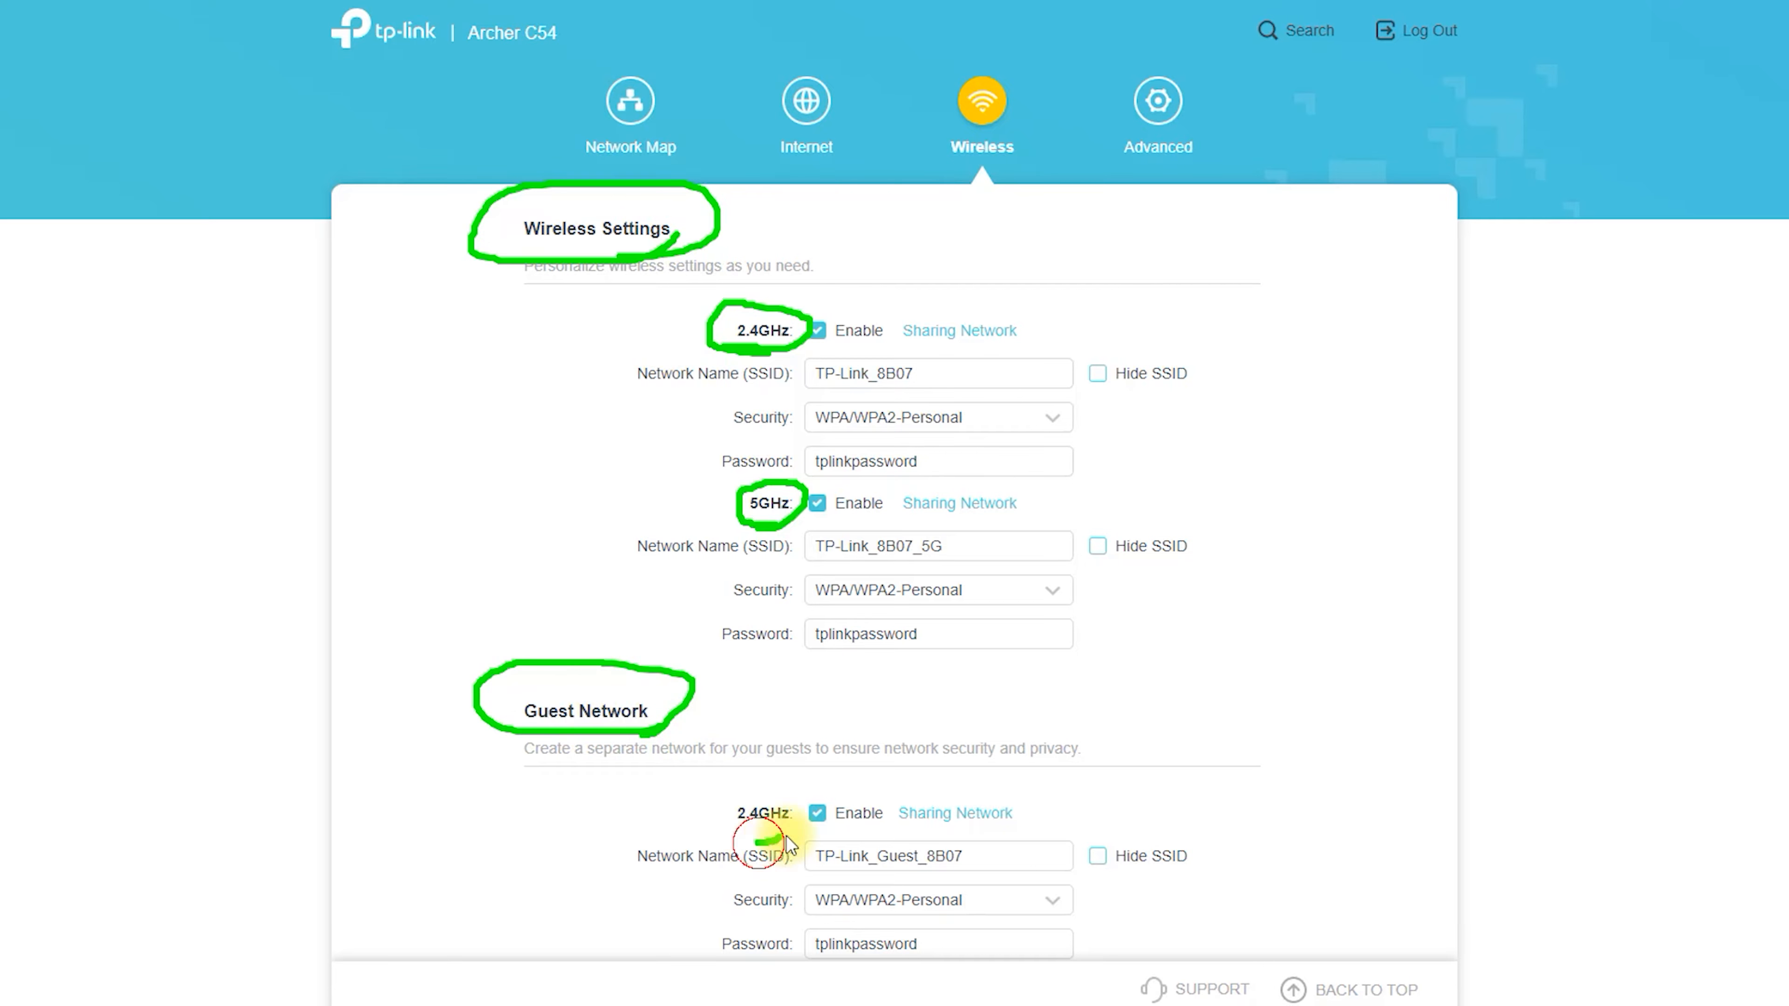
Rename the 5GHz guest network SSID to 'Change Wifi Signal Name'.
{"action": "scroll", "scroll_direction": "down", "scroll_amount": 3}
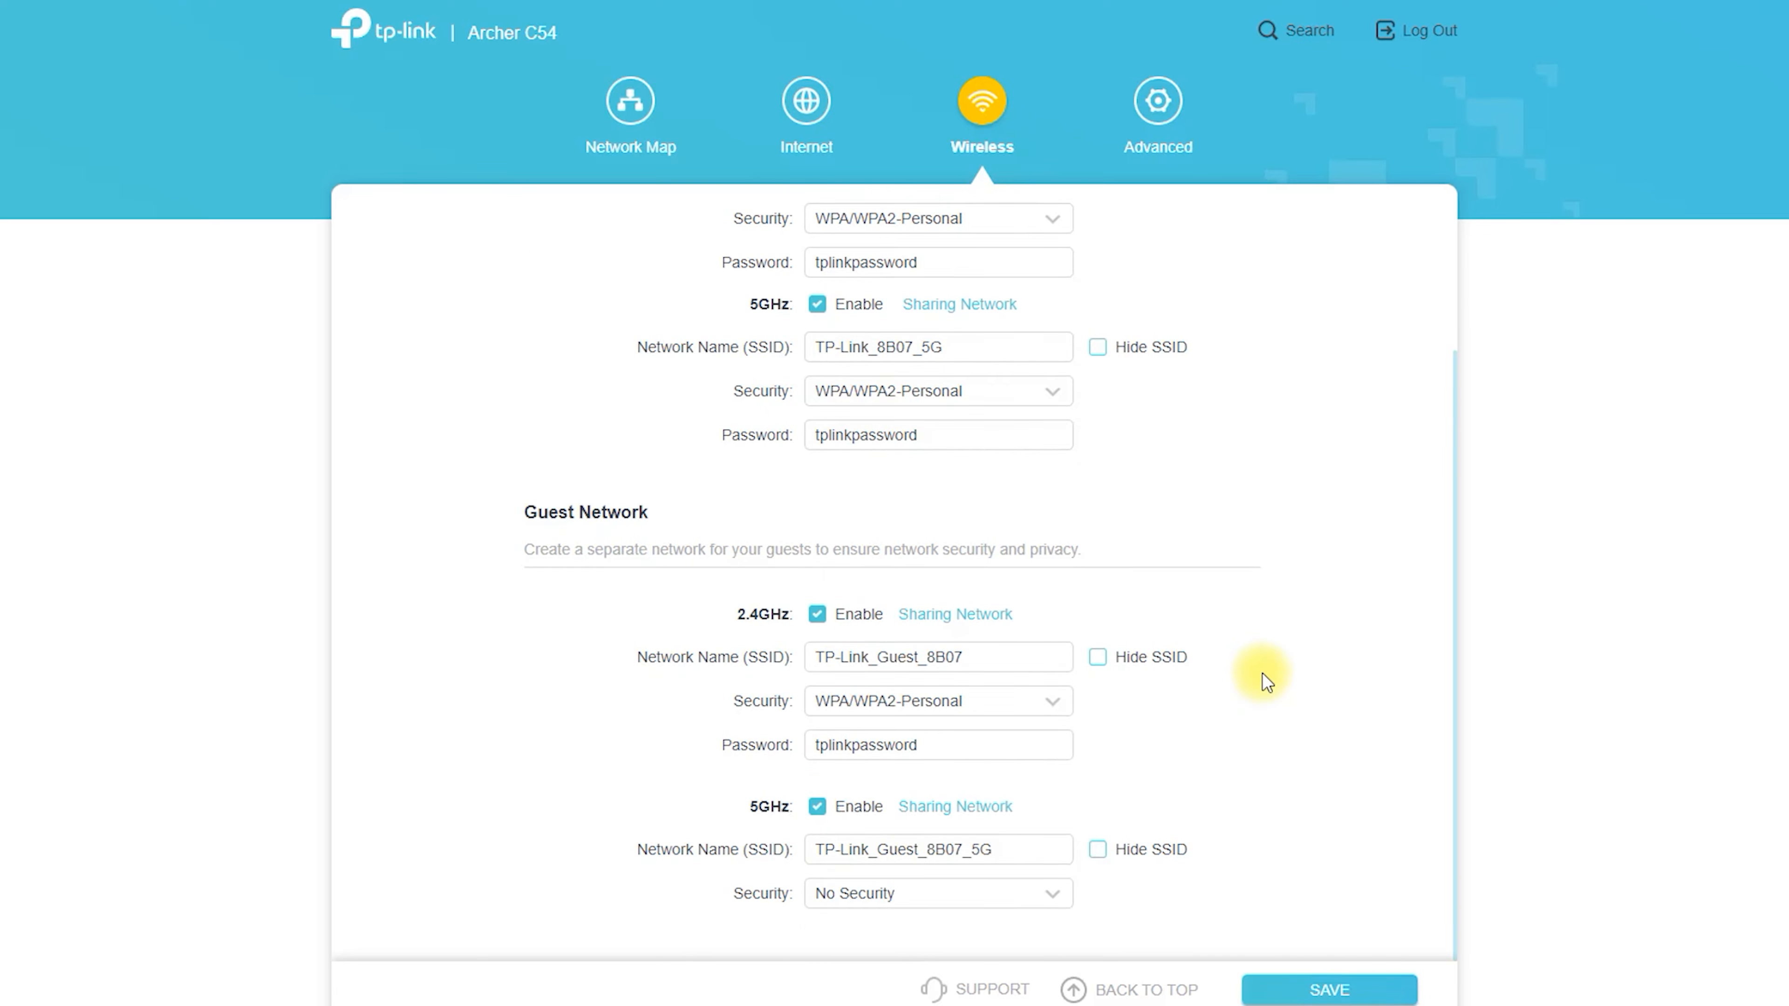
{"action": "double_click", "coordinate": [938, 849]}
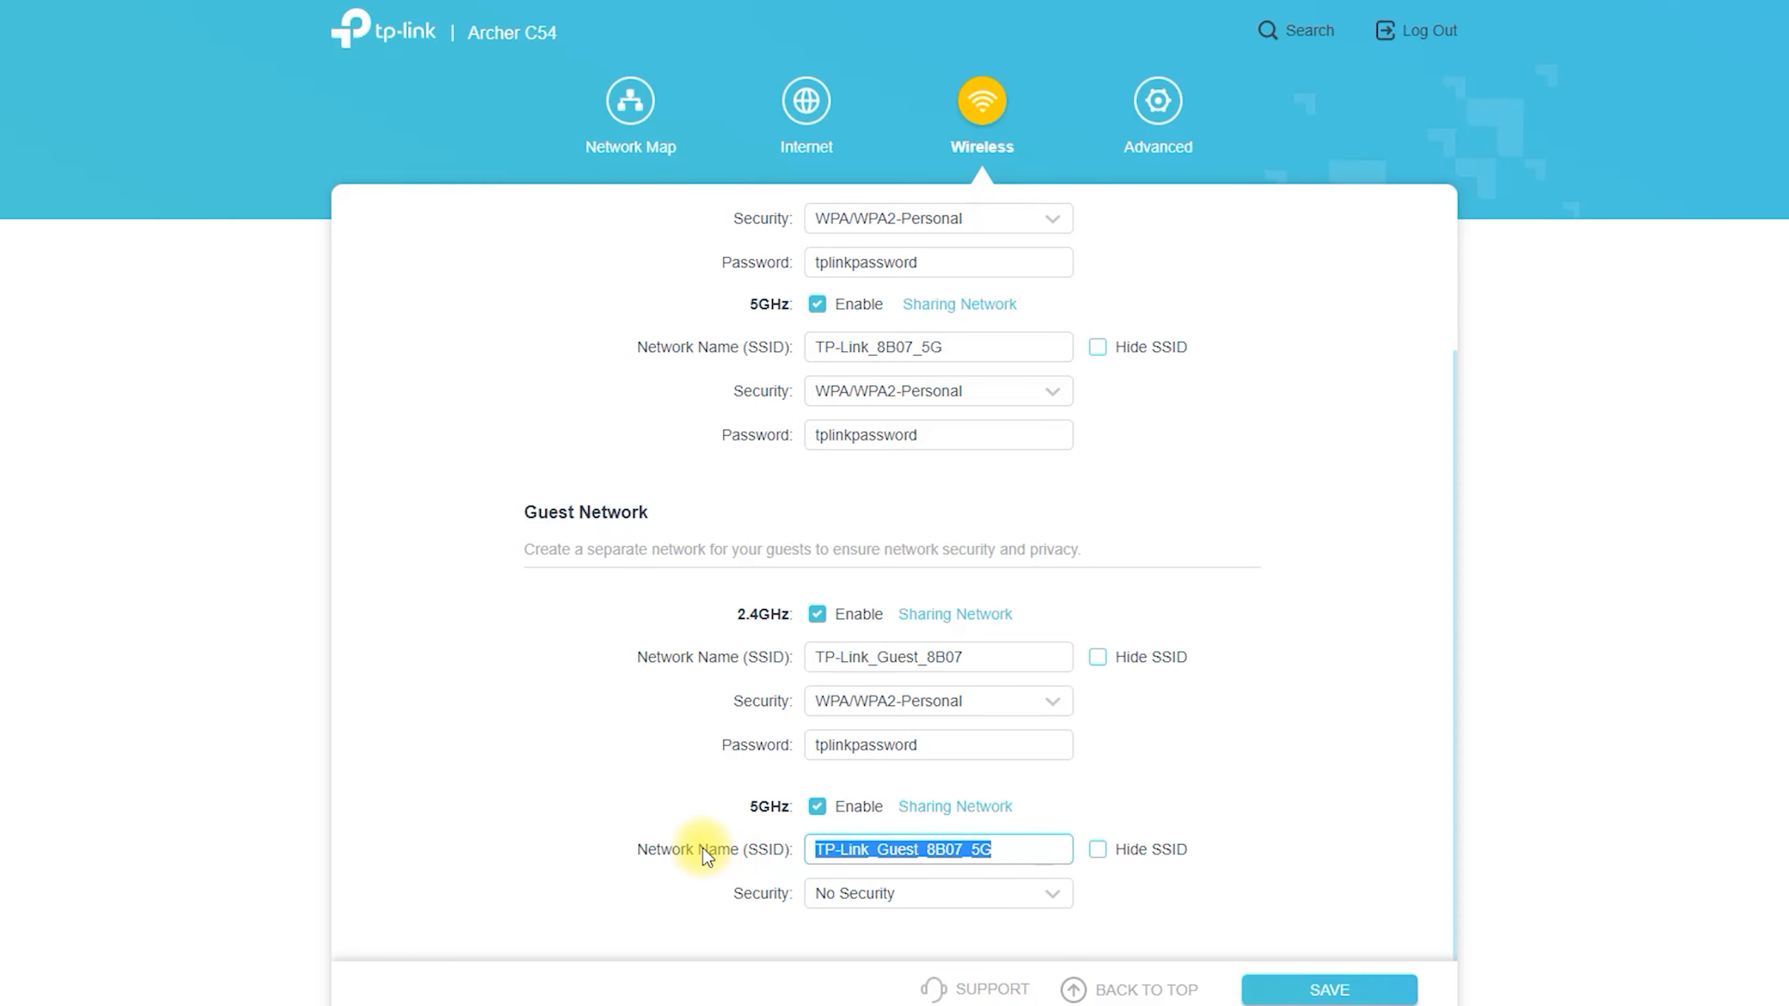
{"action": "type", "text": "Change Wifi"}
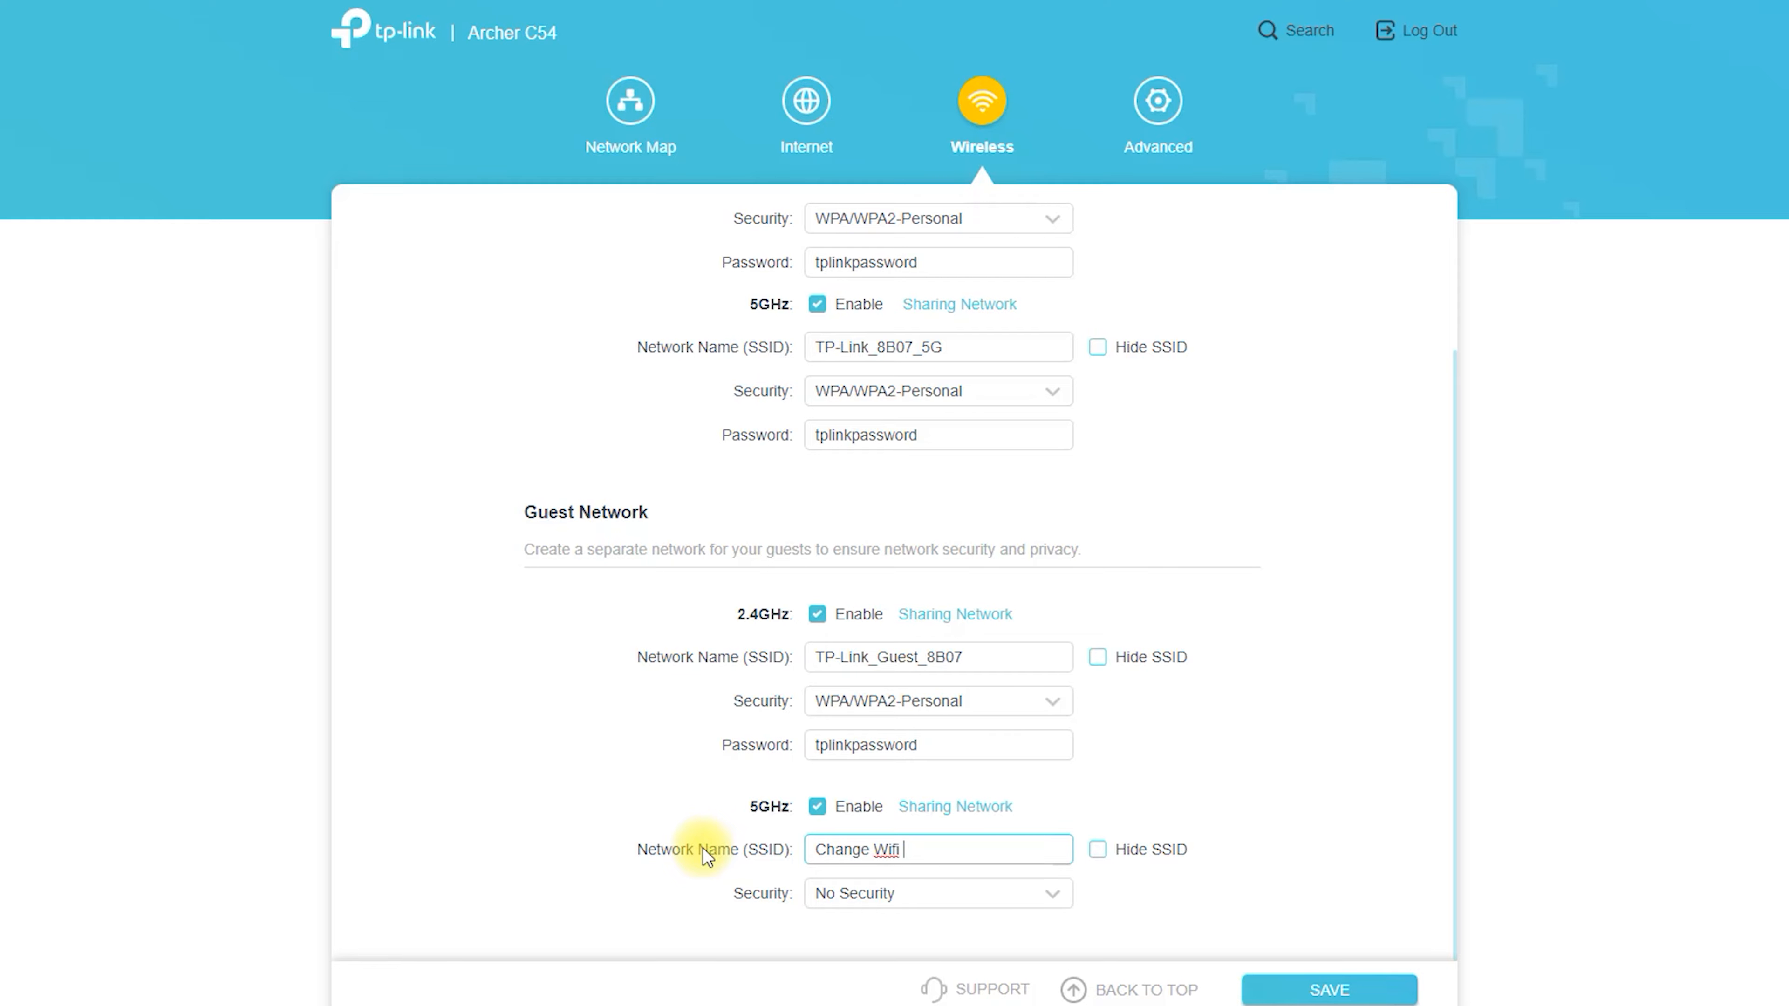
{"action": "type", "text": "Signal Name"}
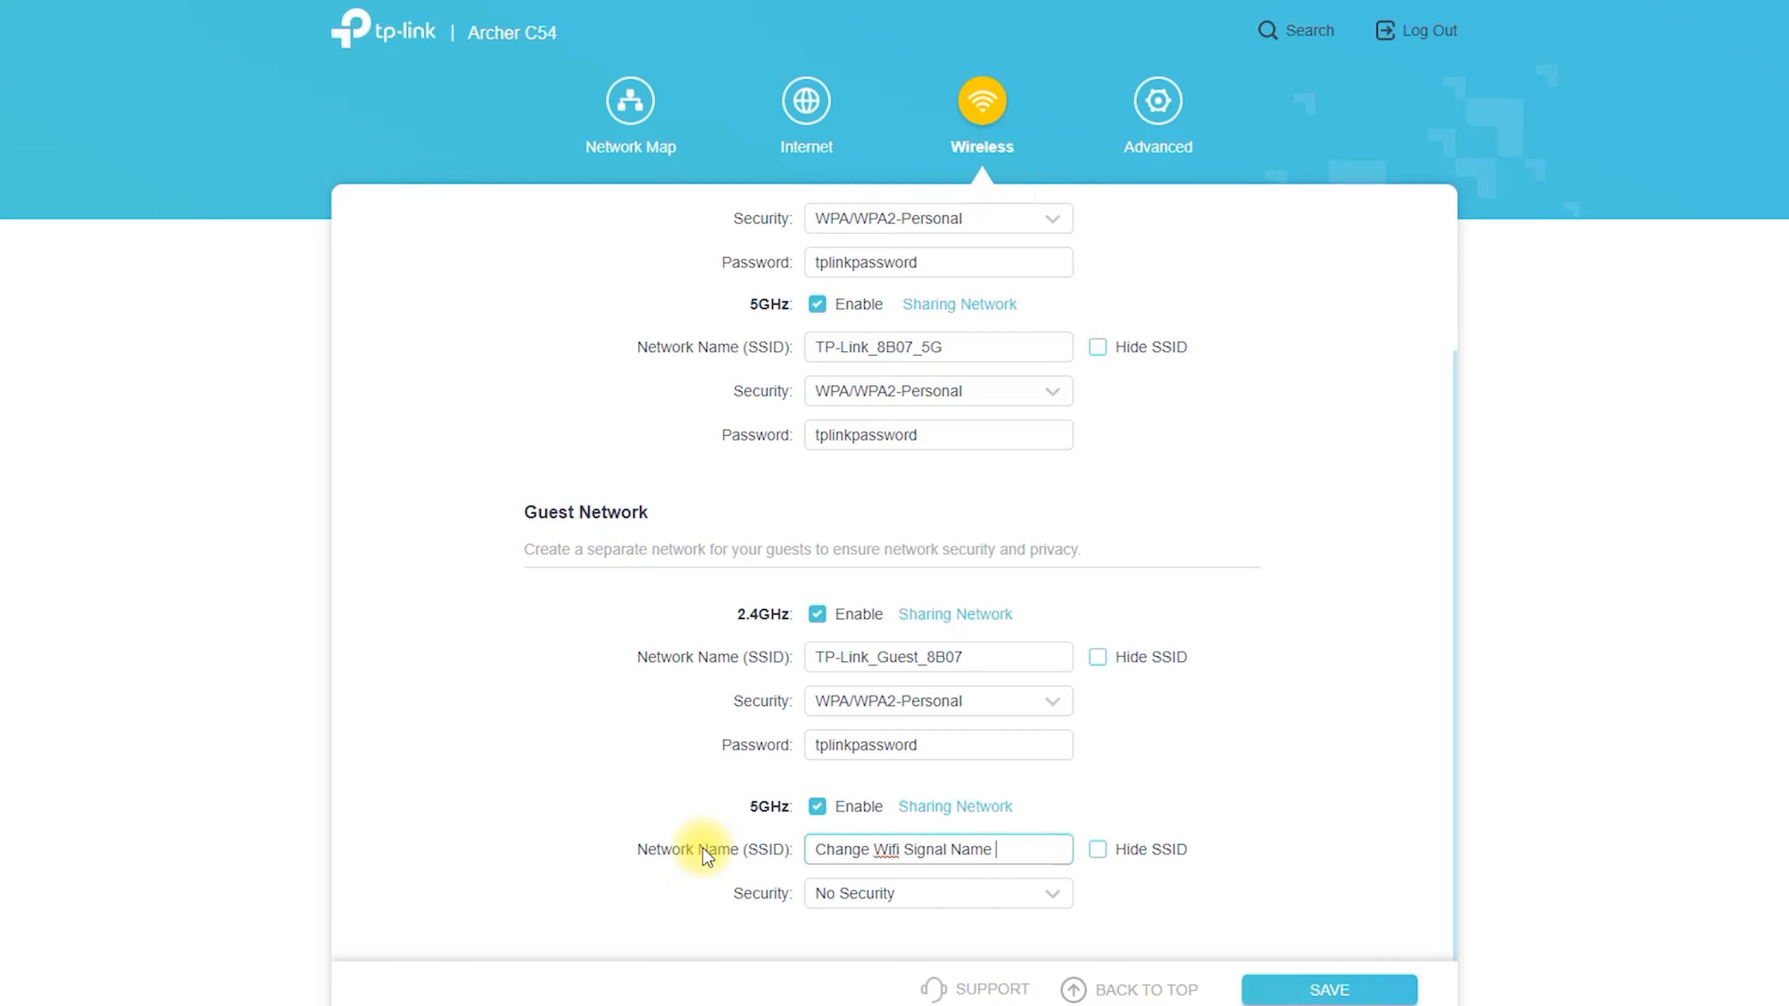
Set the 5GHz guest network password to 'Create Password' under WPA/WPA2-Personal.
{"action": "left_click", "coordinate": [935, 894]}
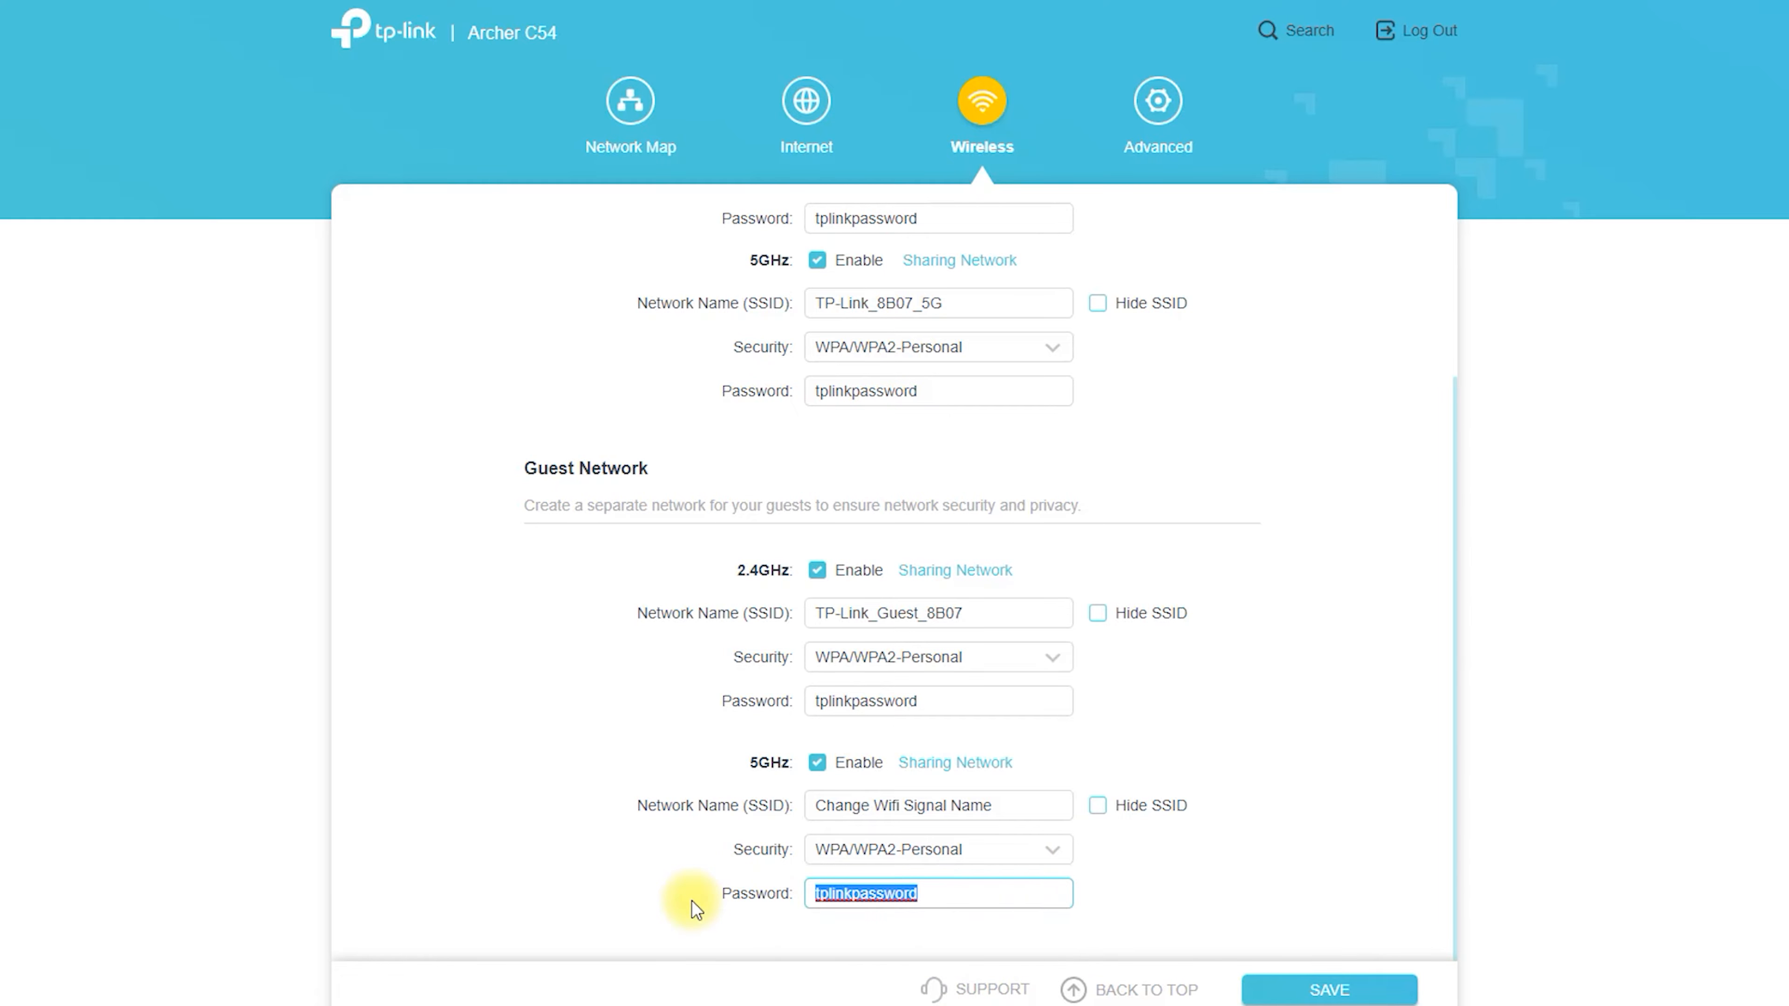
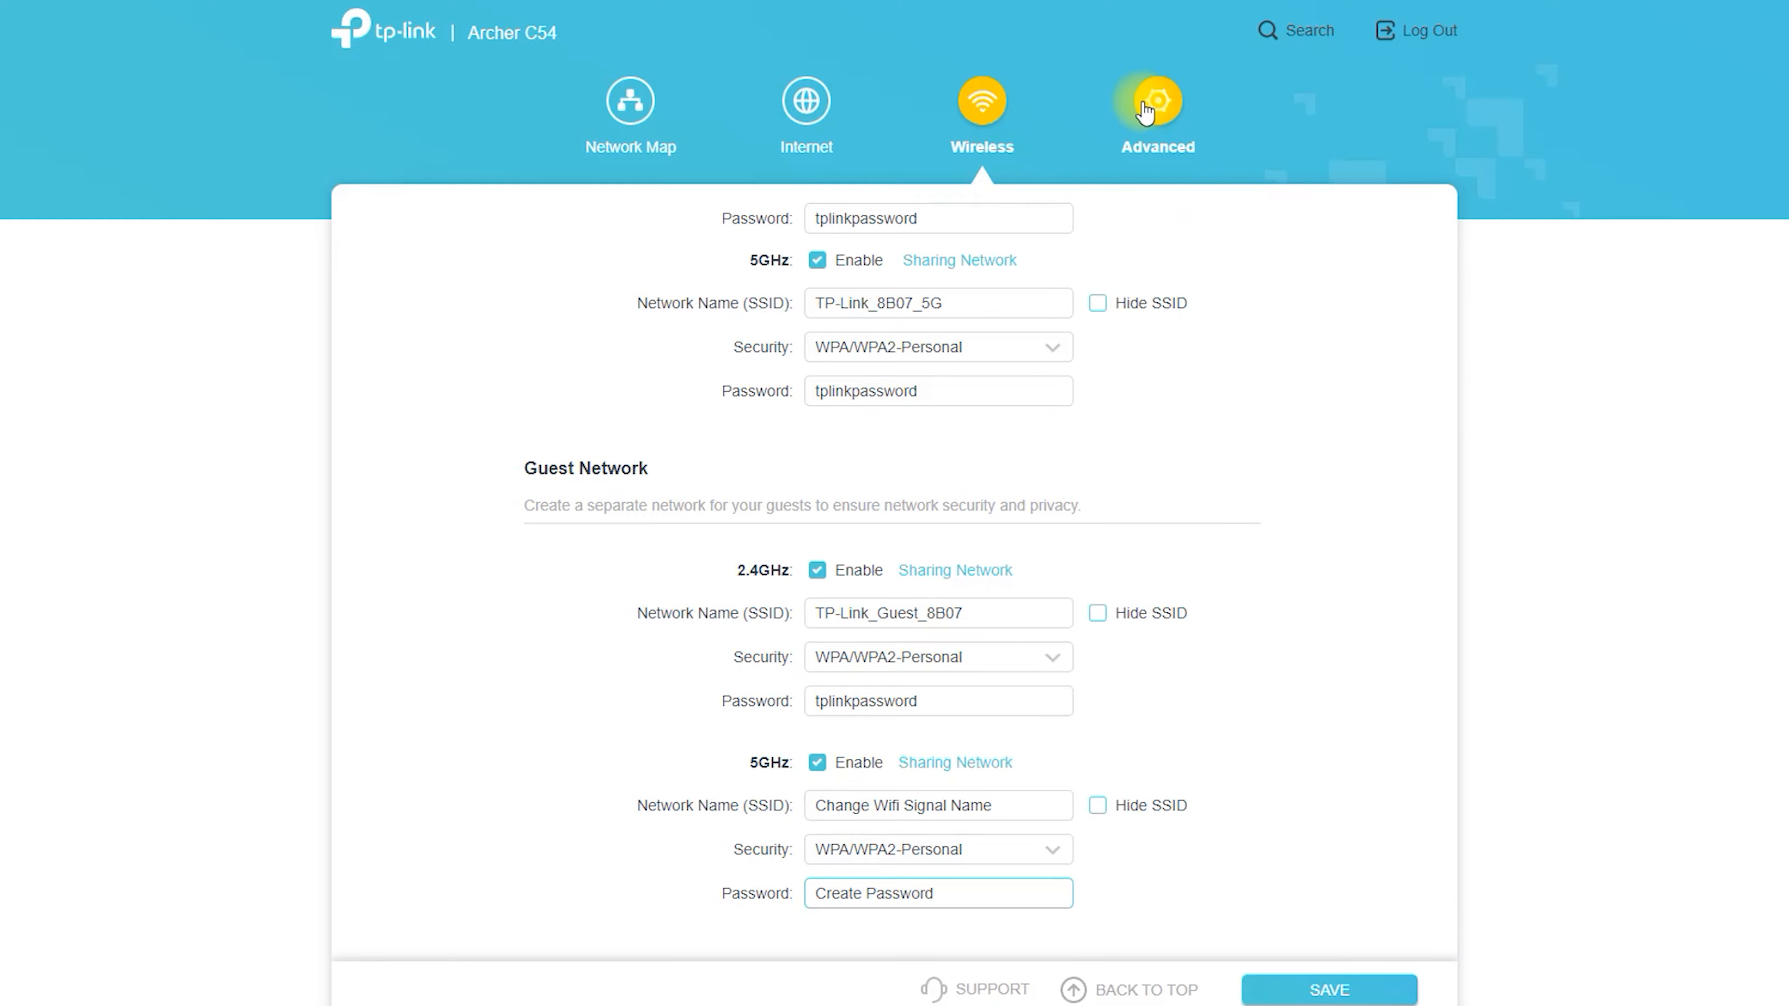
Enter Advanced mode and review the Network Status overview and LAN settings pages.
{"action": "left_click", "coordinate": [1157, 112]}
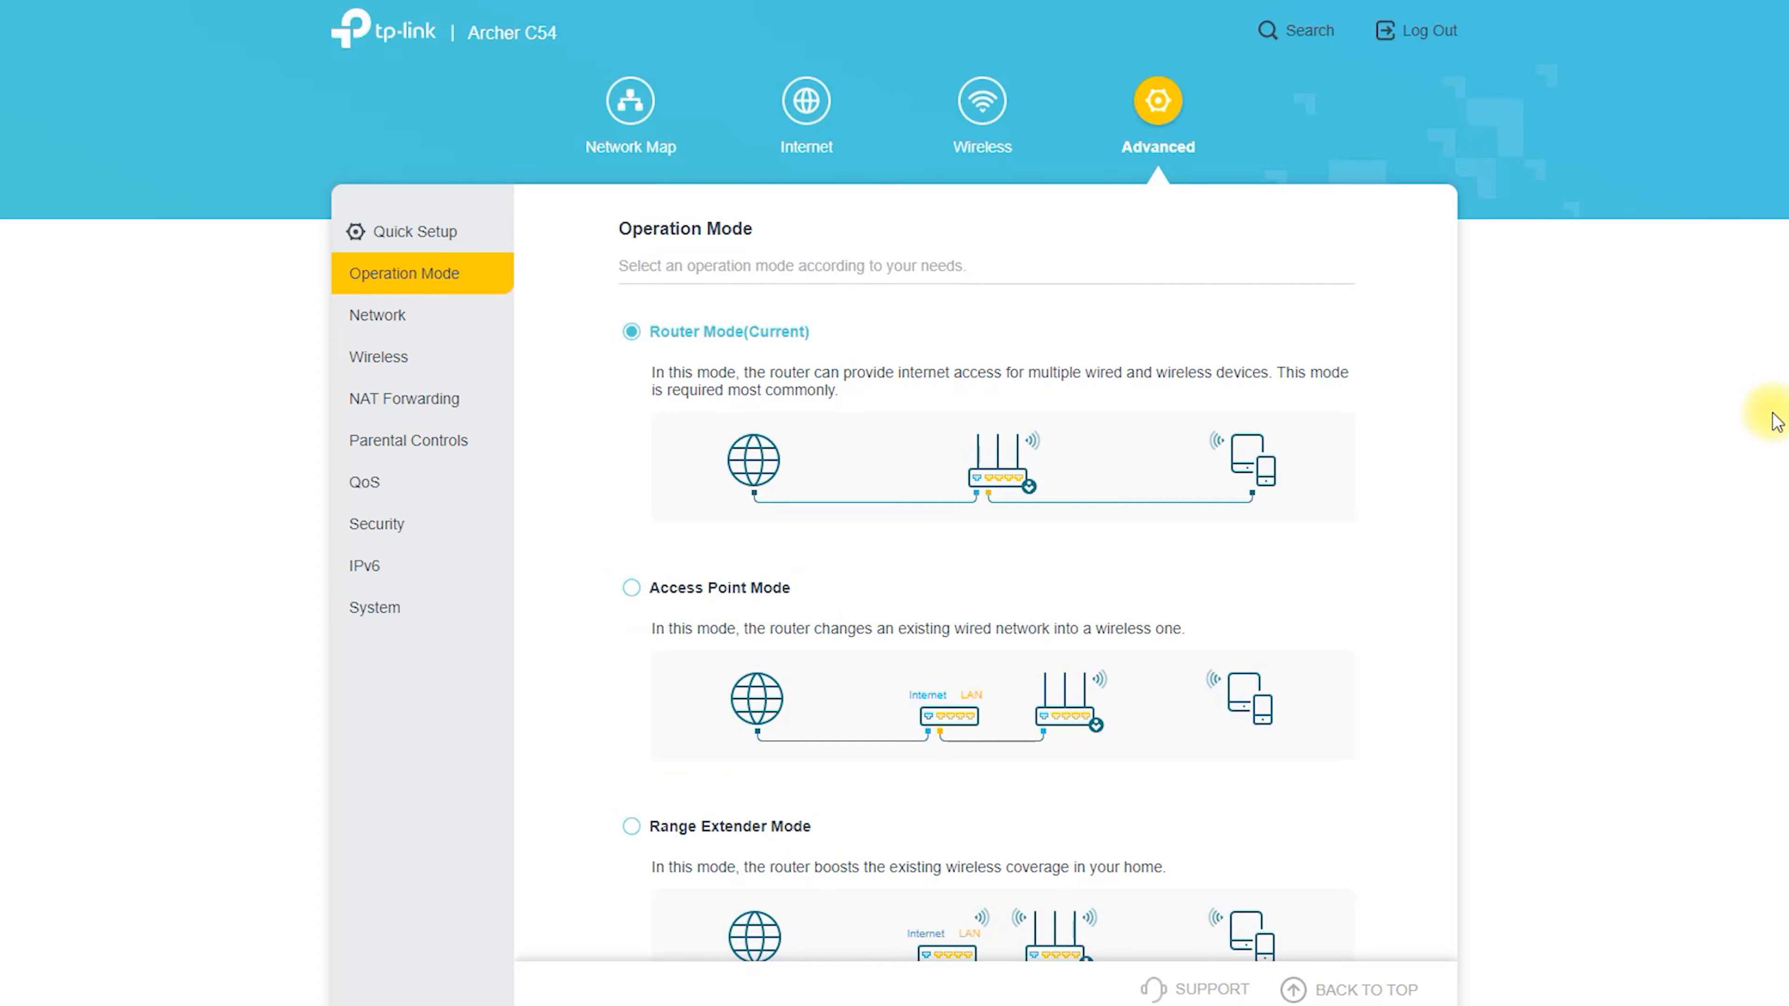
{"action": "scroll", "scroll_direction": "down", "scroll_amount": 3}
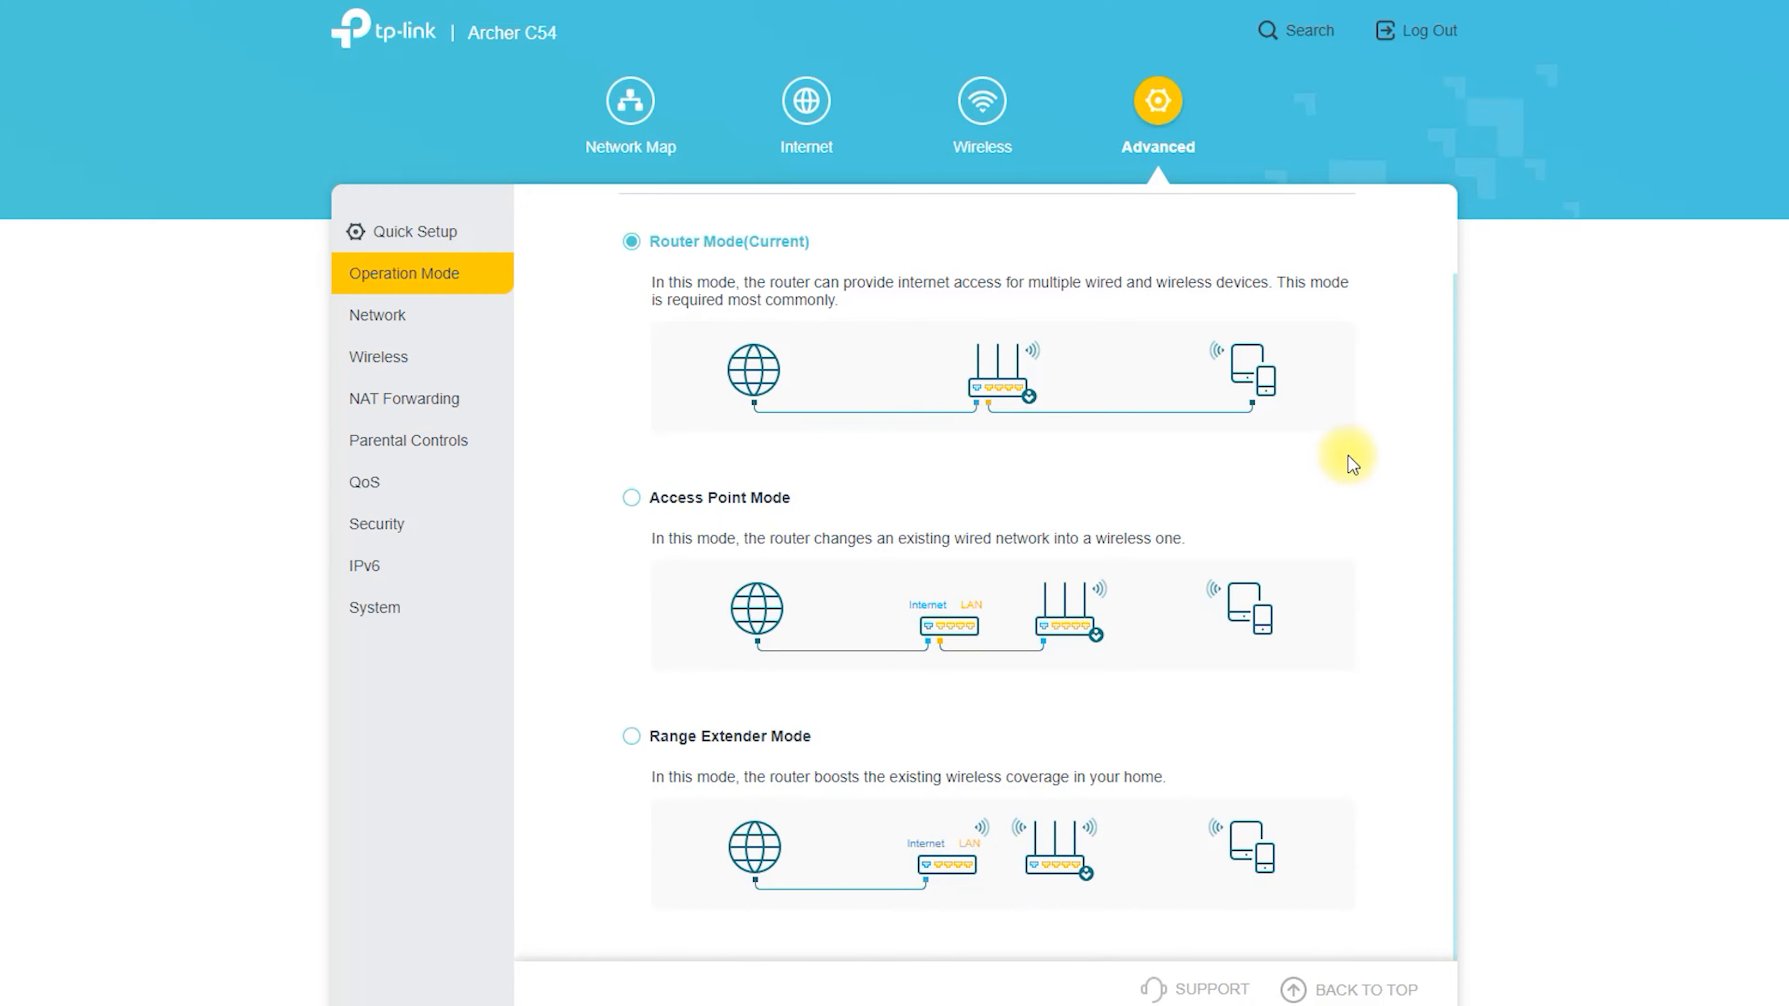
{"action": "left_click", "coordinate": [376, 315]}
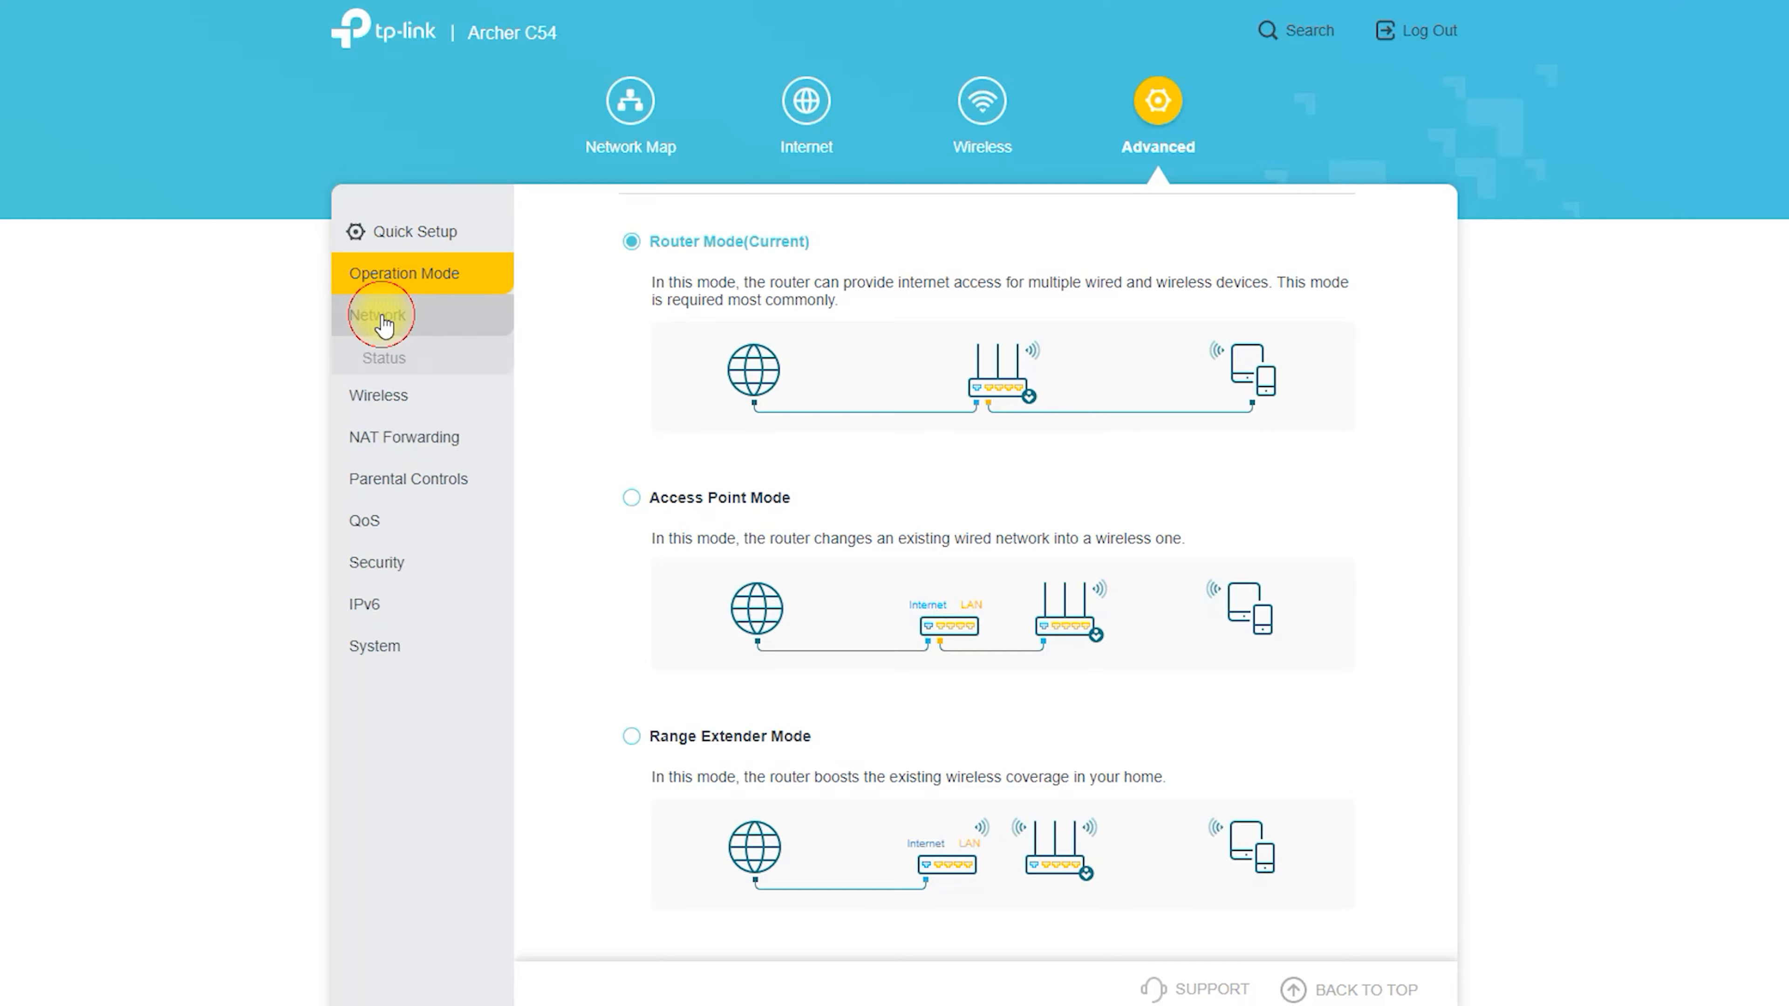
{"action": "left_click", "coordinate": [378, 315]}
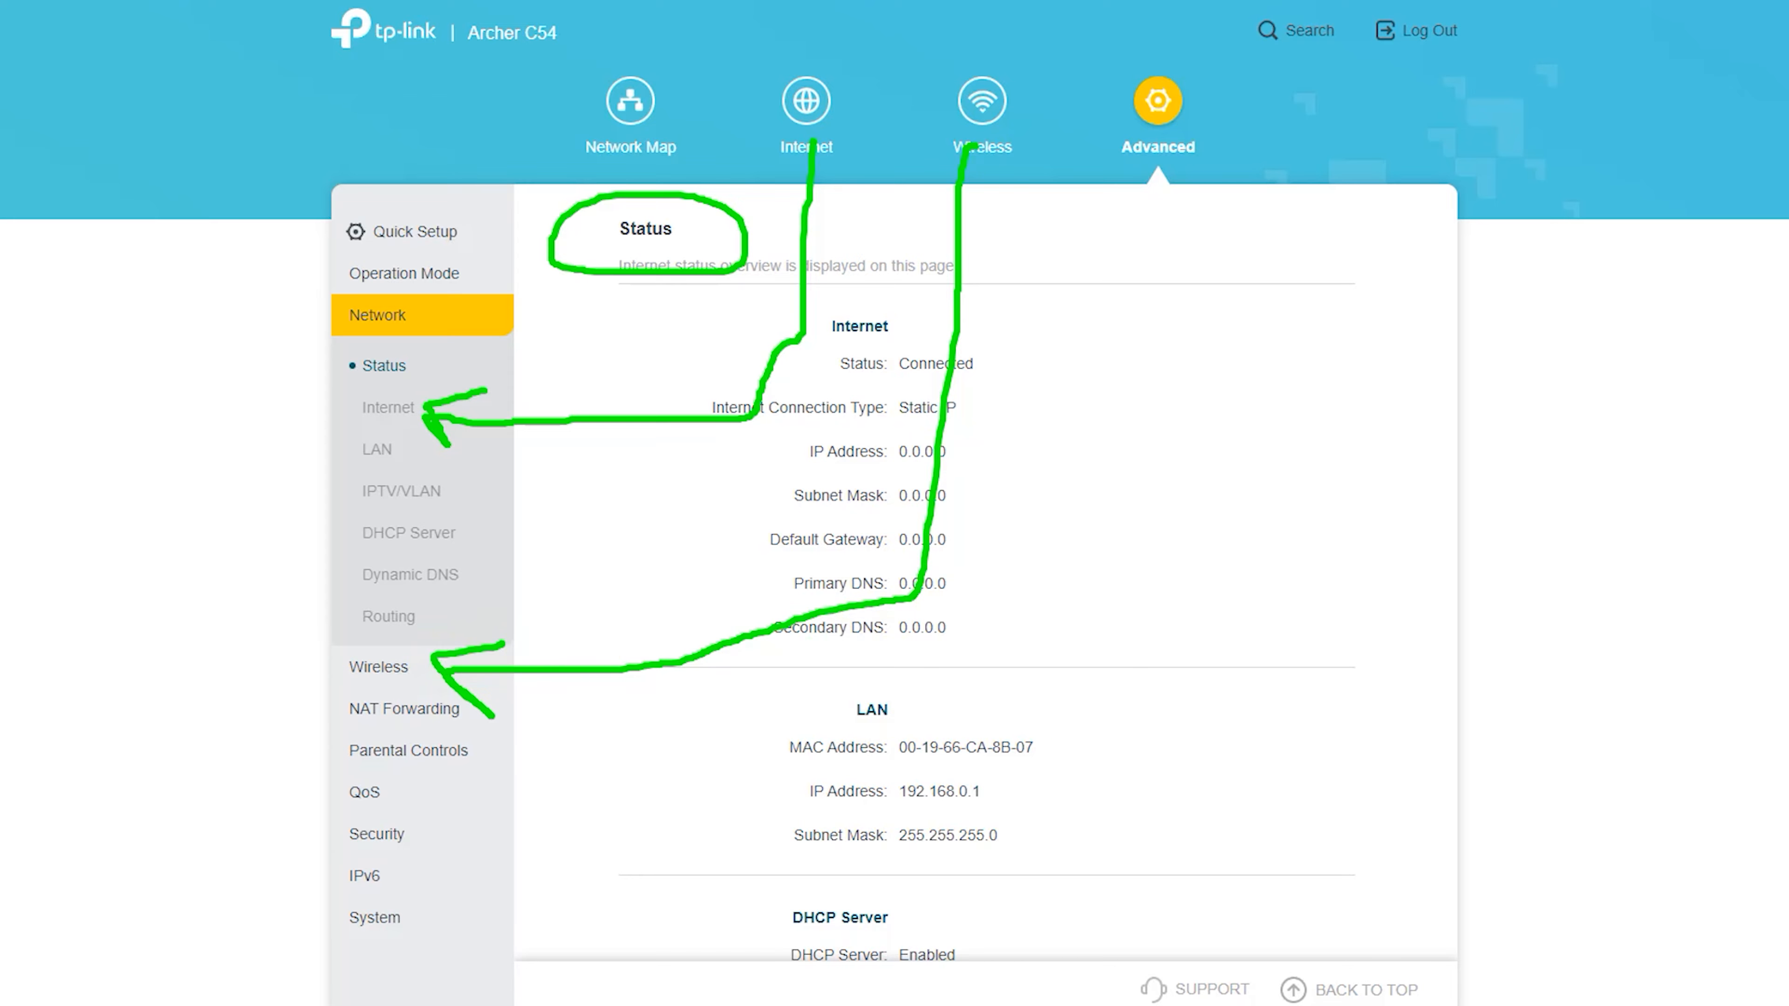
{"action": "left_click", "coordinate": [376, 448]}
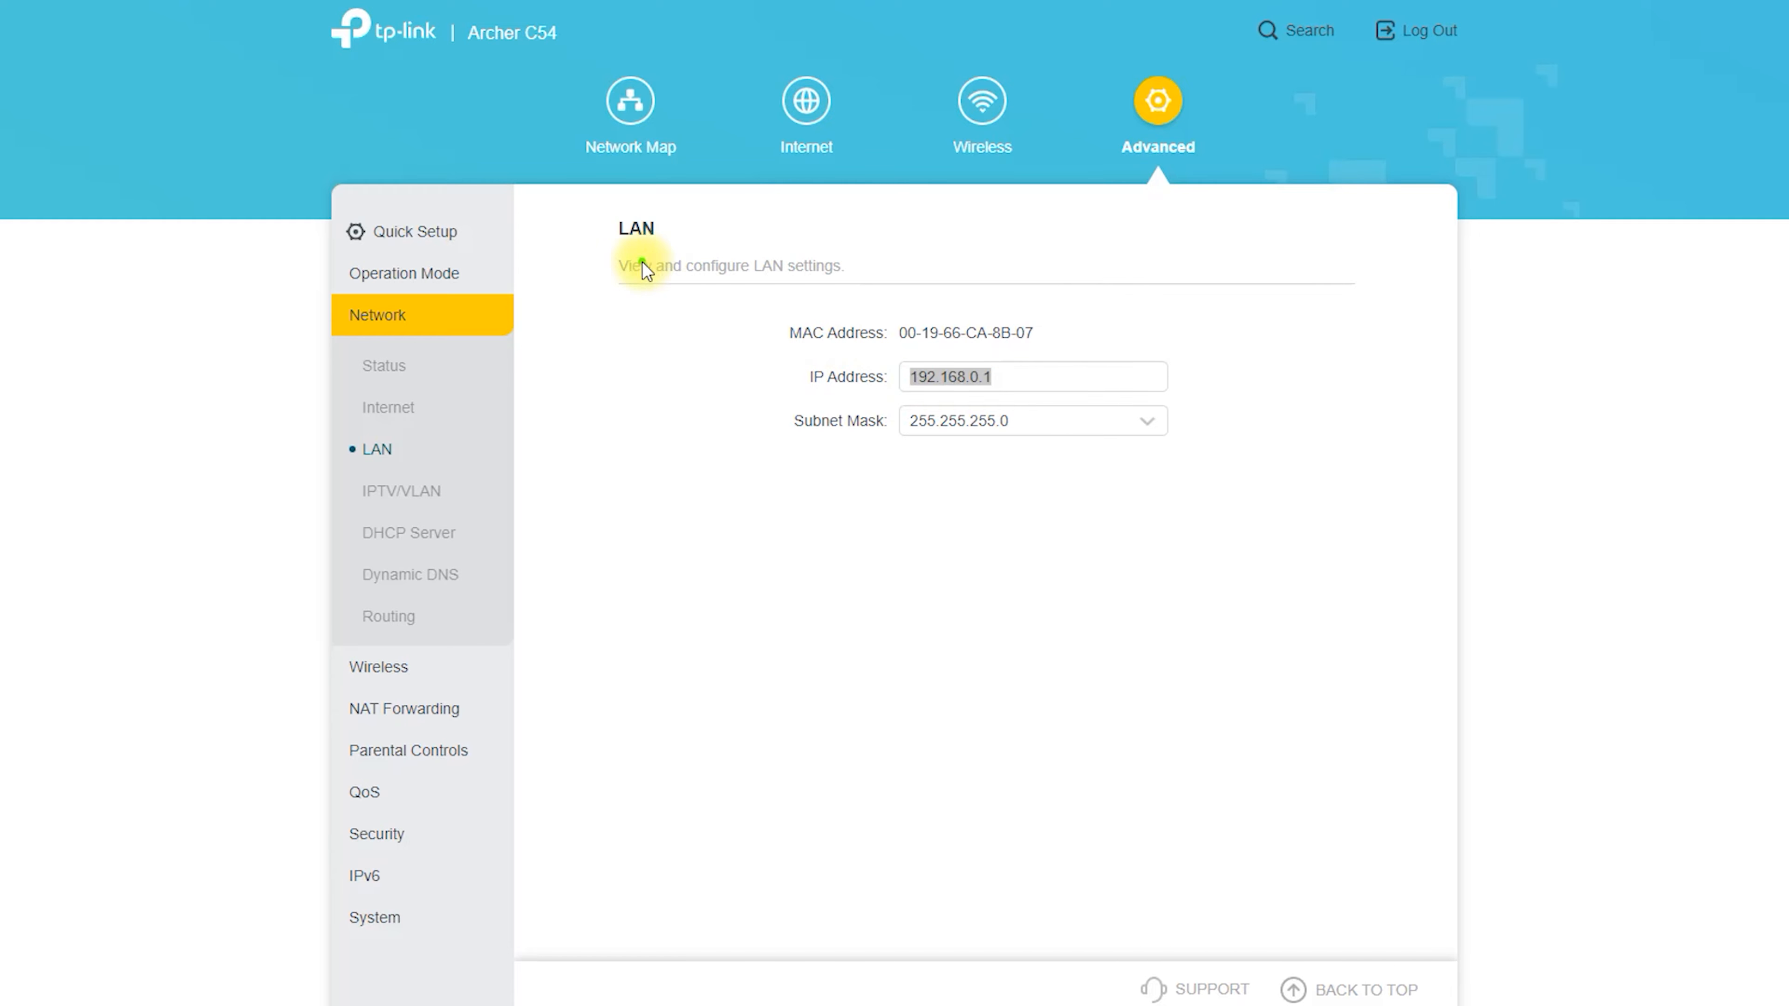
{"action": "mouse_move", "coordinate": [624, 502]}
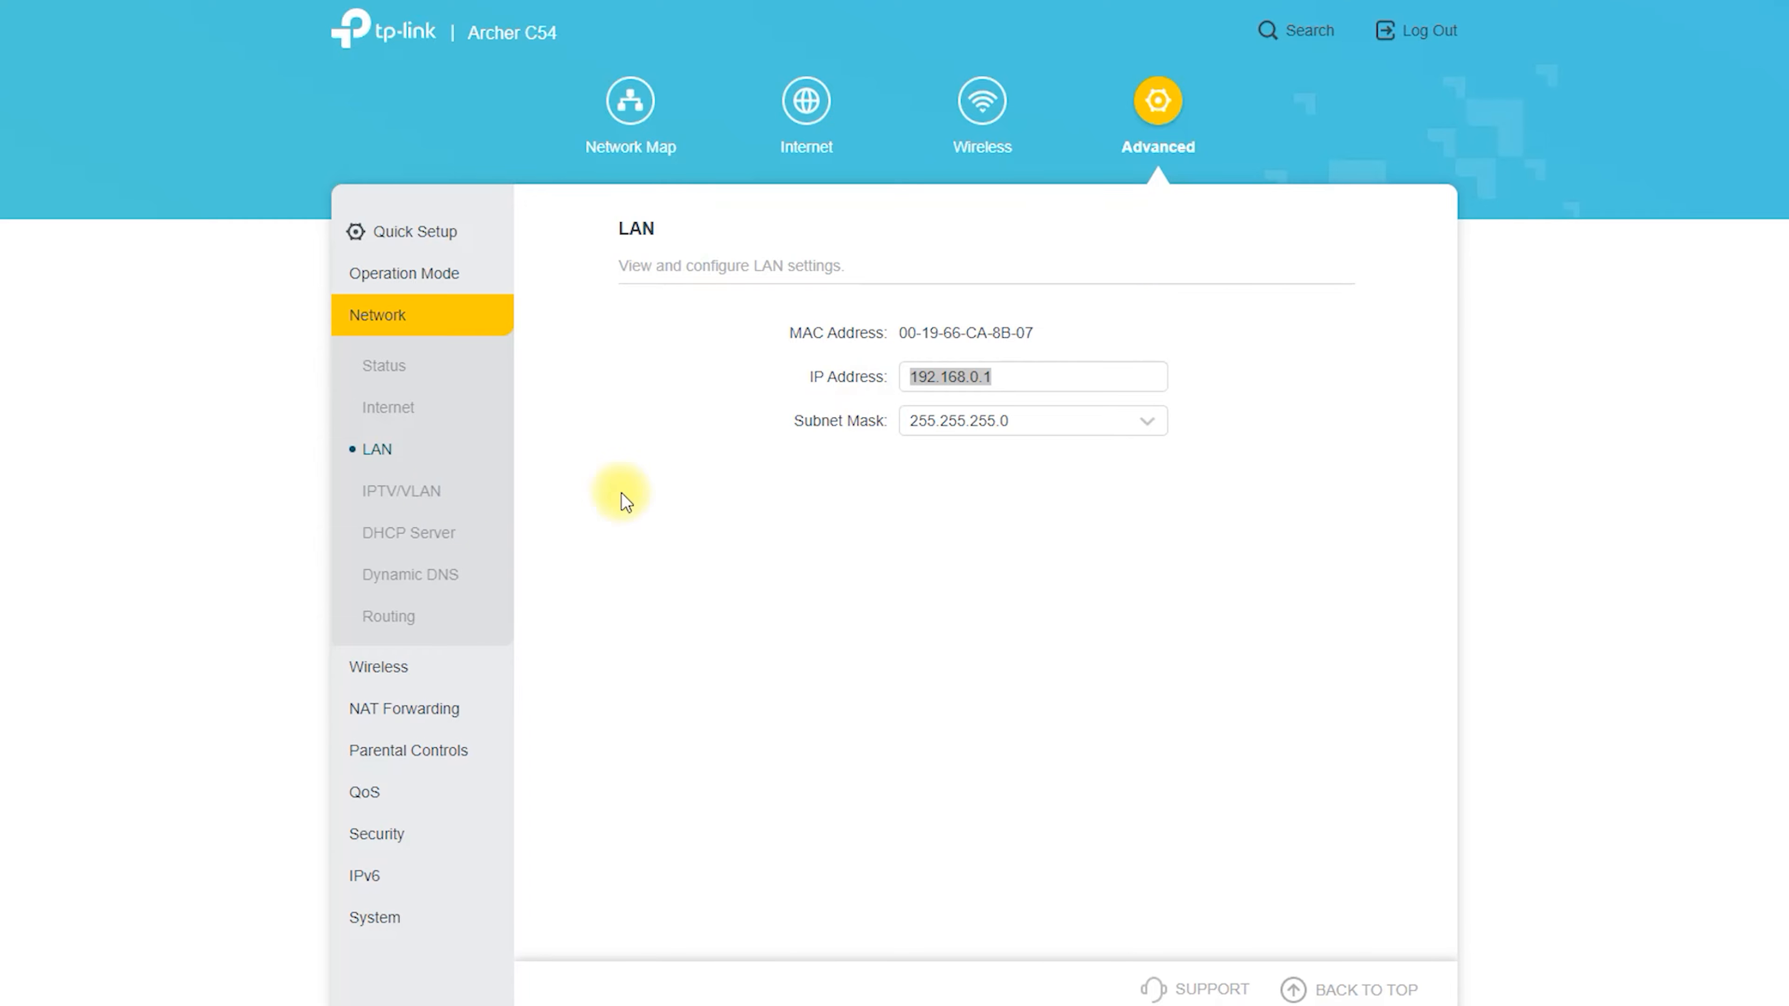
Review IPTV/VLAN, toggling it on and back off.
{"action": "left_click", "coordinate": [401, 491]}
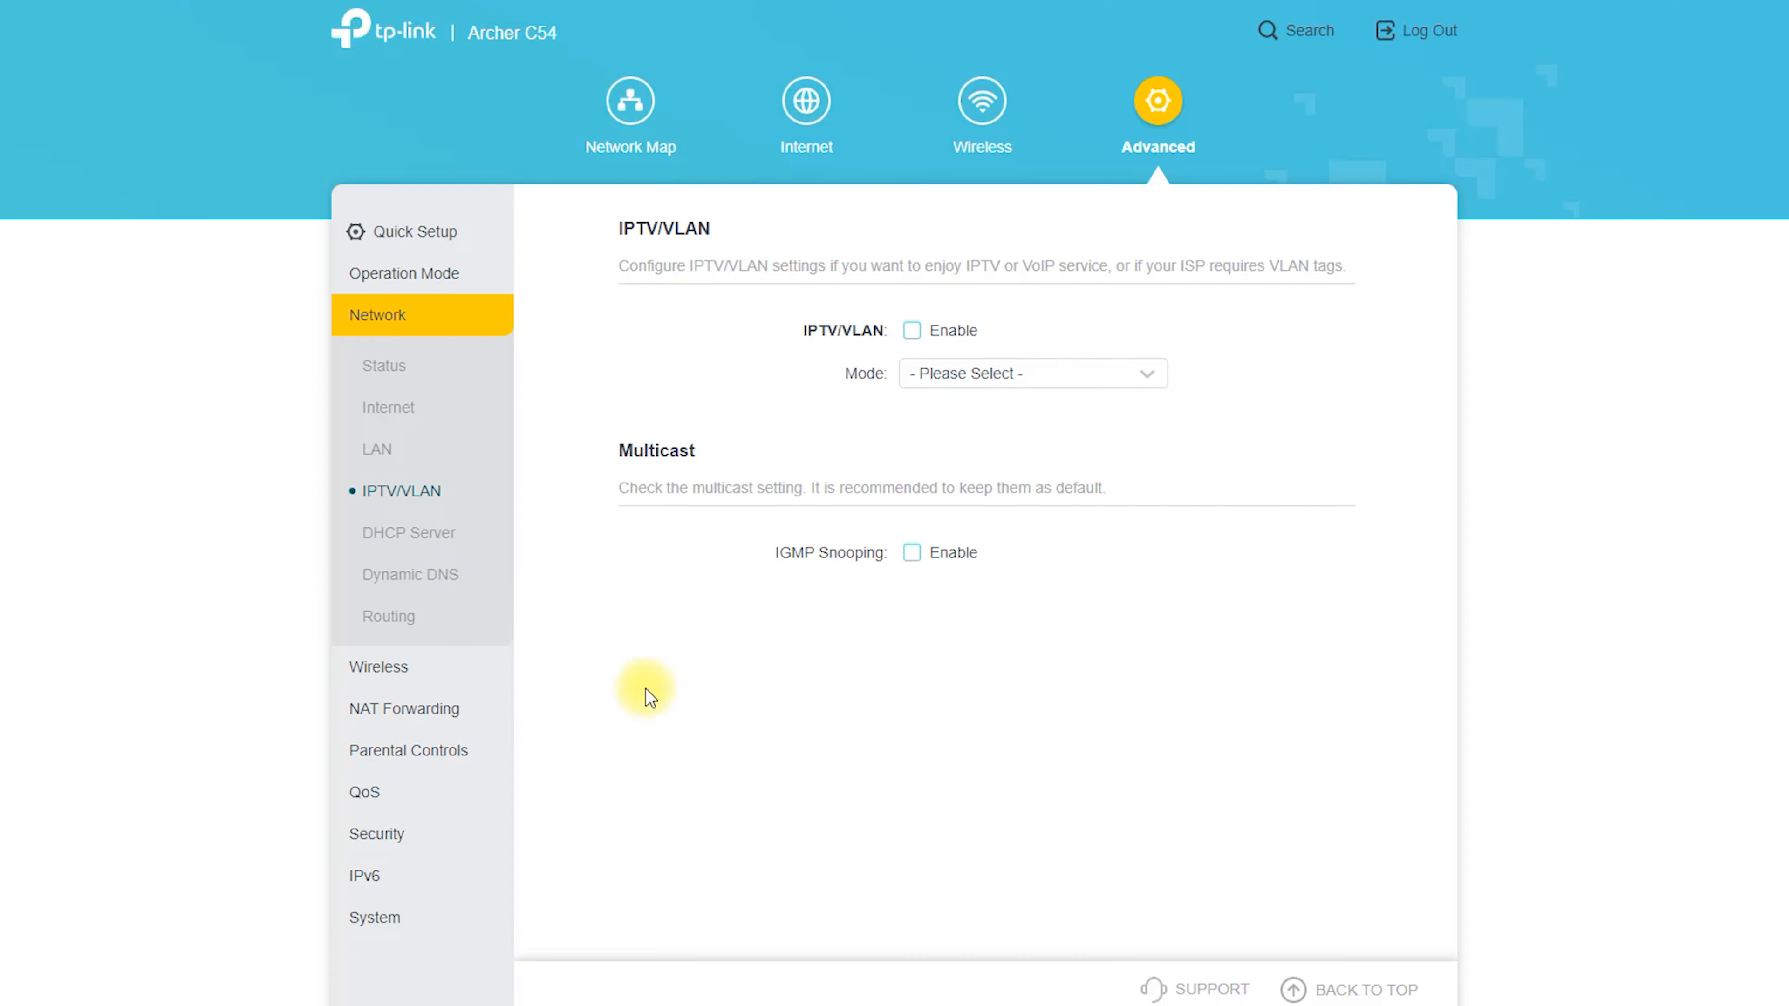
{"action": "left_click", "coordinate": [1031, 373]}
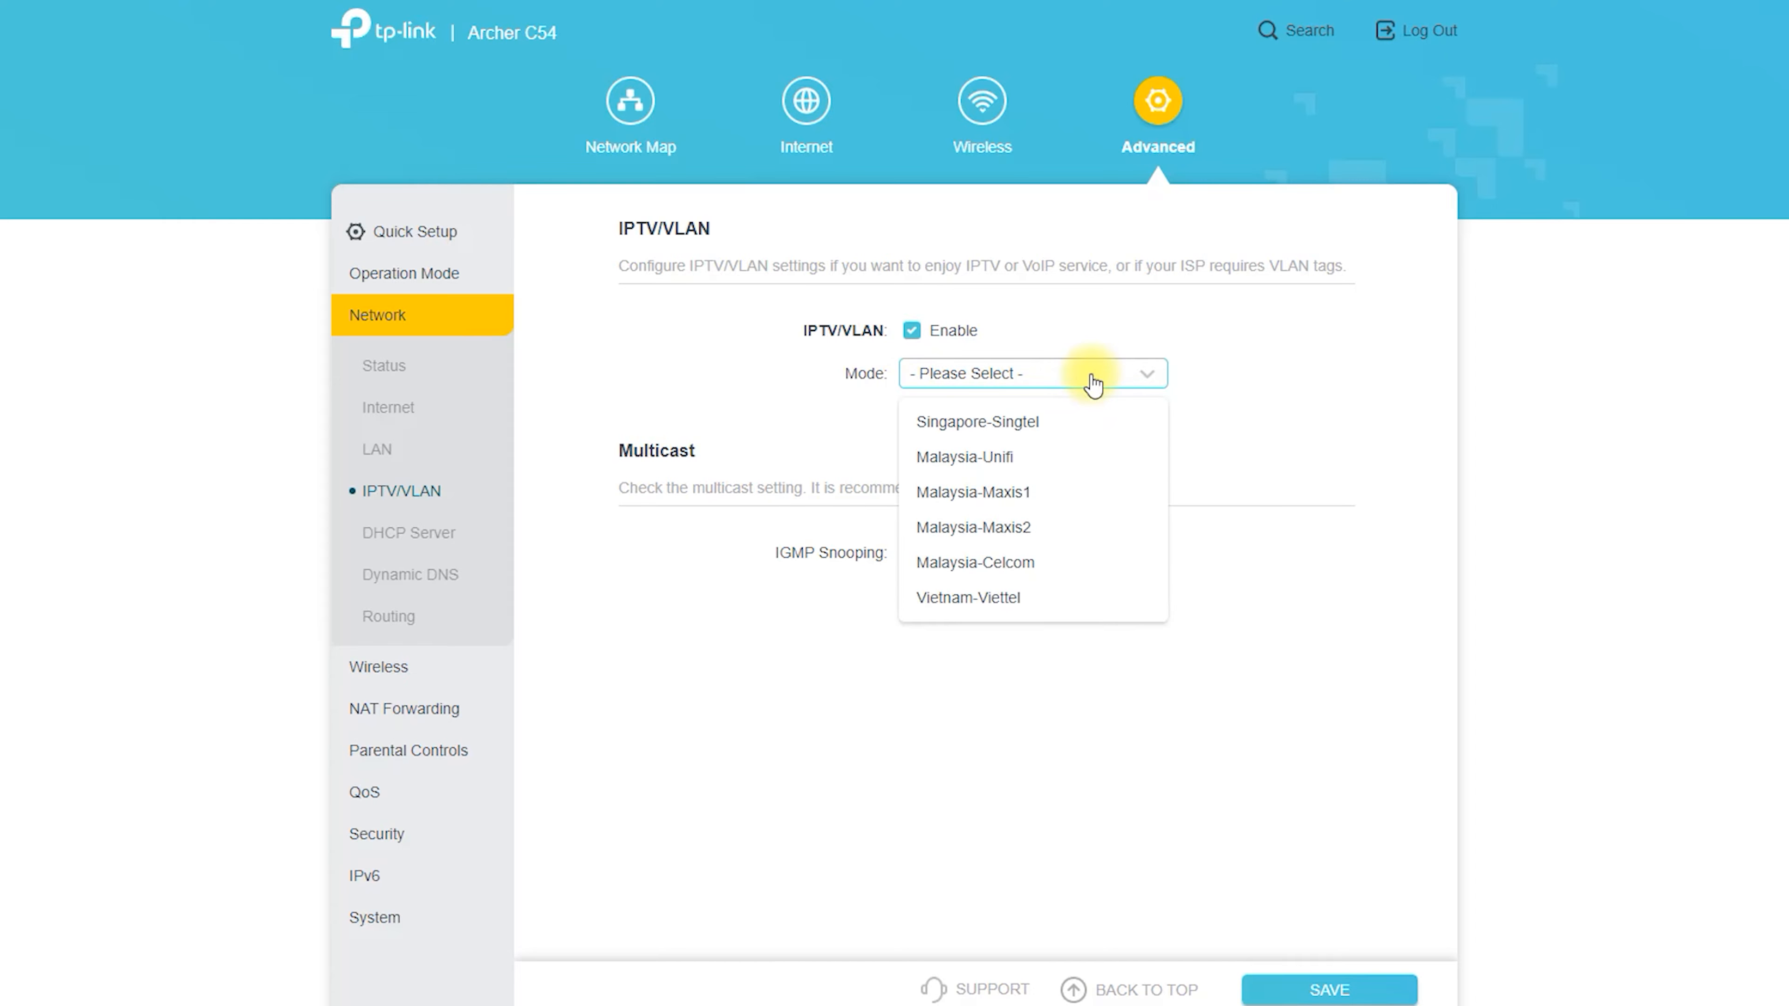
{"action": "left_click", "coordinate": [911, 330]}
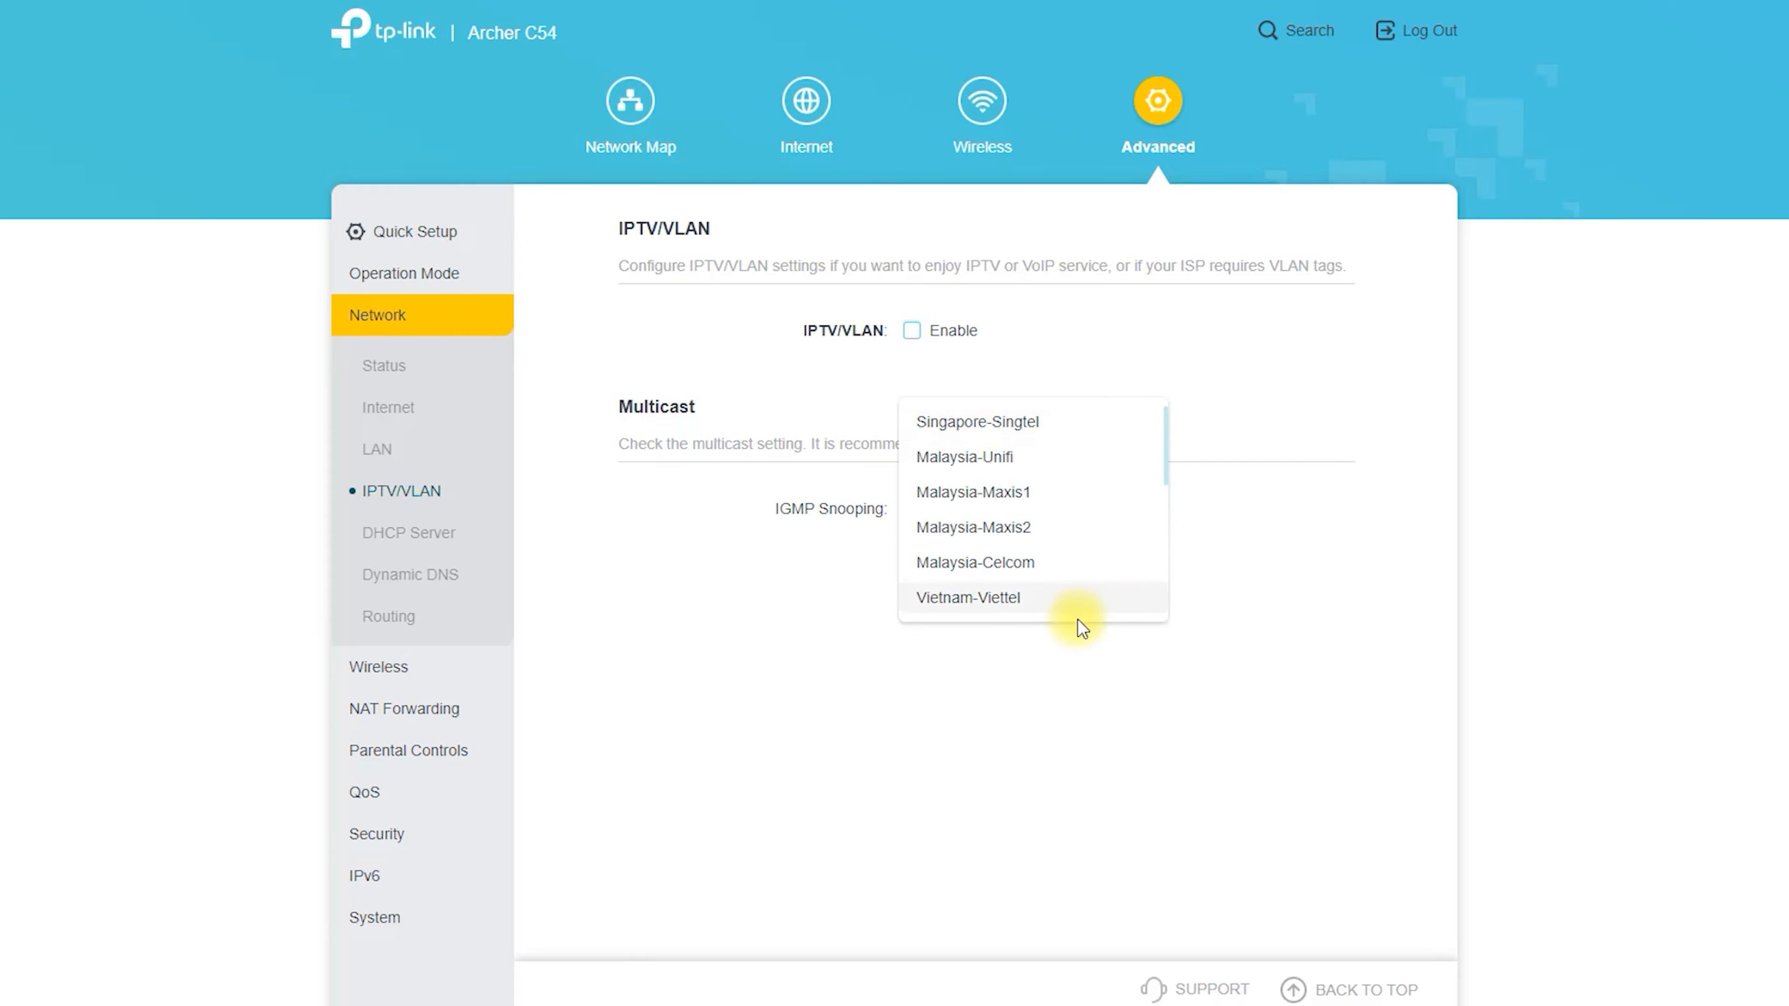
Review the DHCP Server and Dynamic DNS settings pages.
{"action": "left_click", "coordinate": [407, 533]}
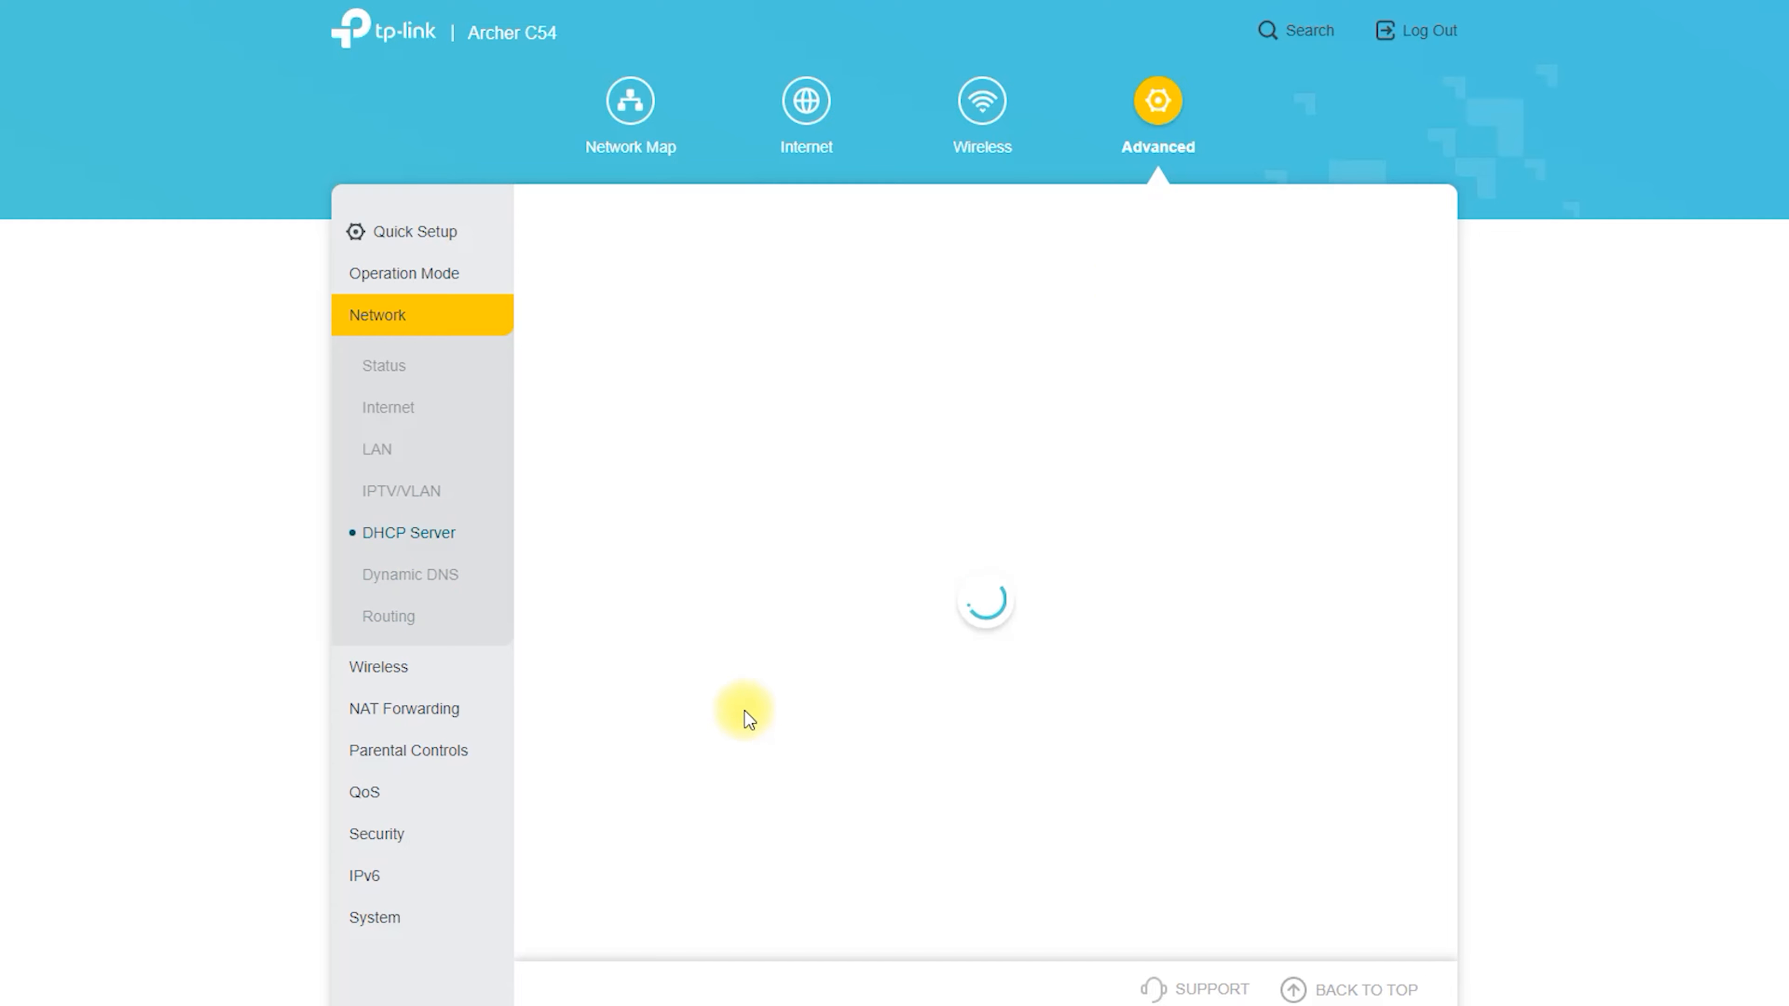
{"action": "left_click", "coordinate": [408, 533]}
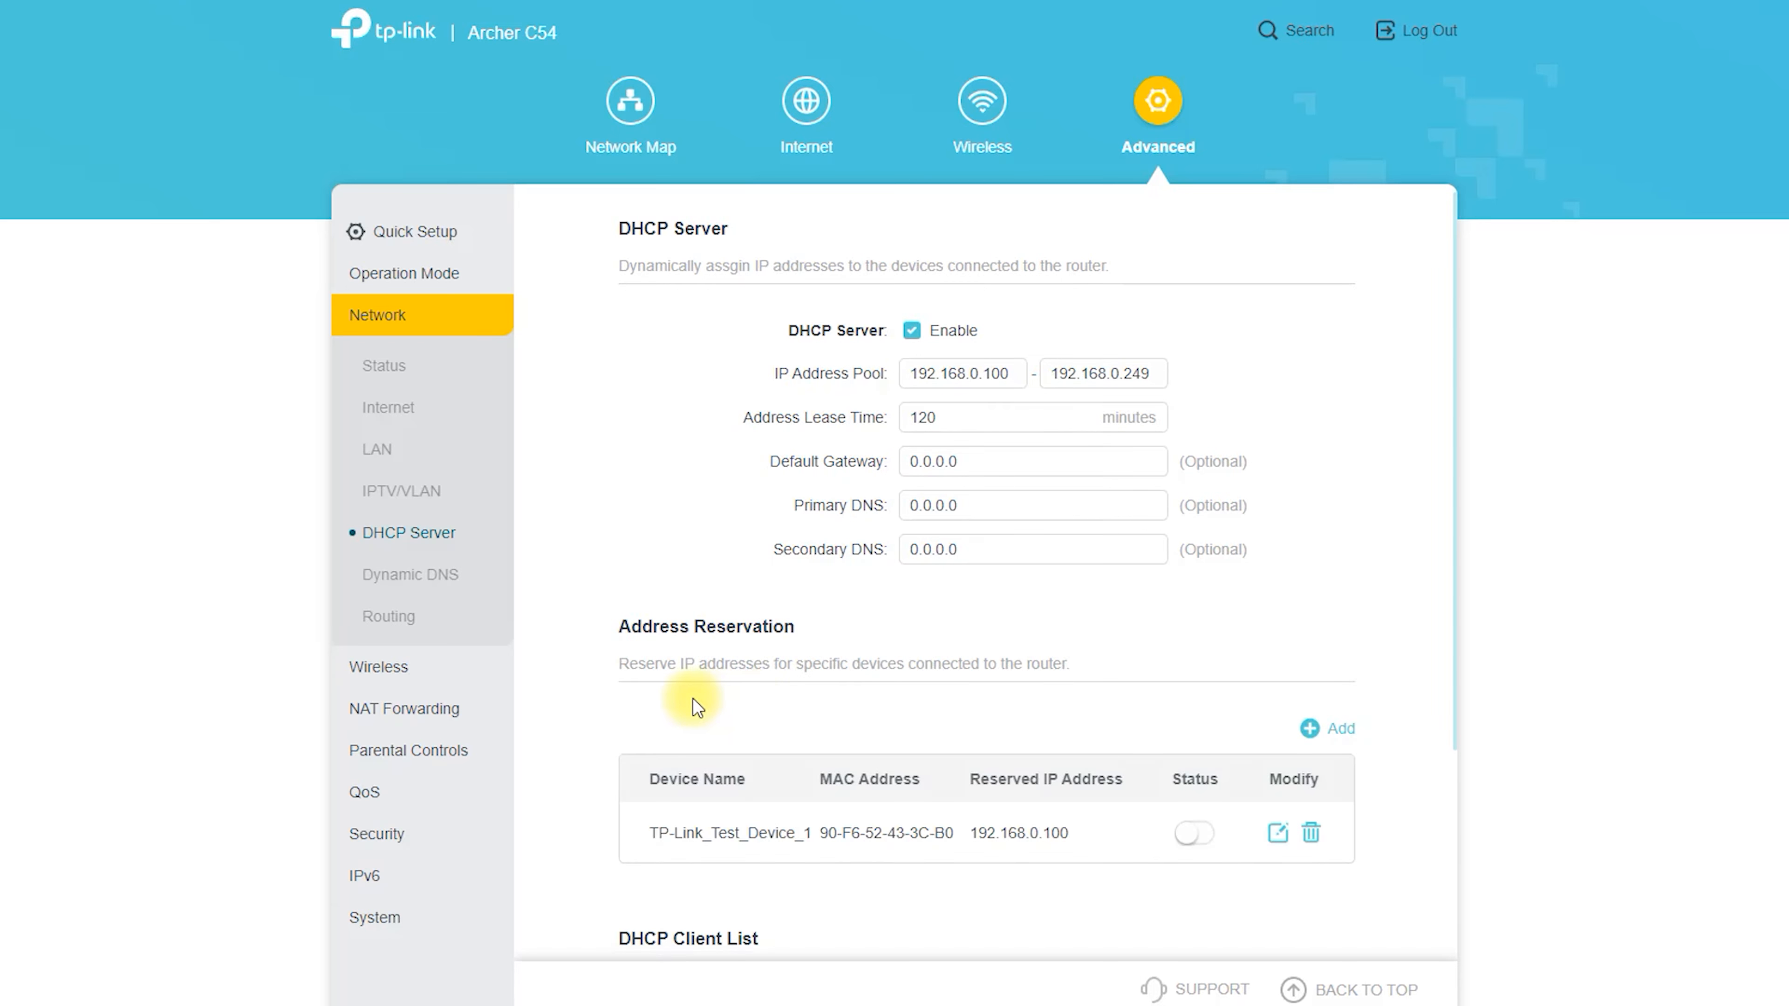
{"action": "scroll", "scroll_direction": "down", "scroll_amount": 3}
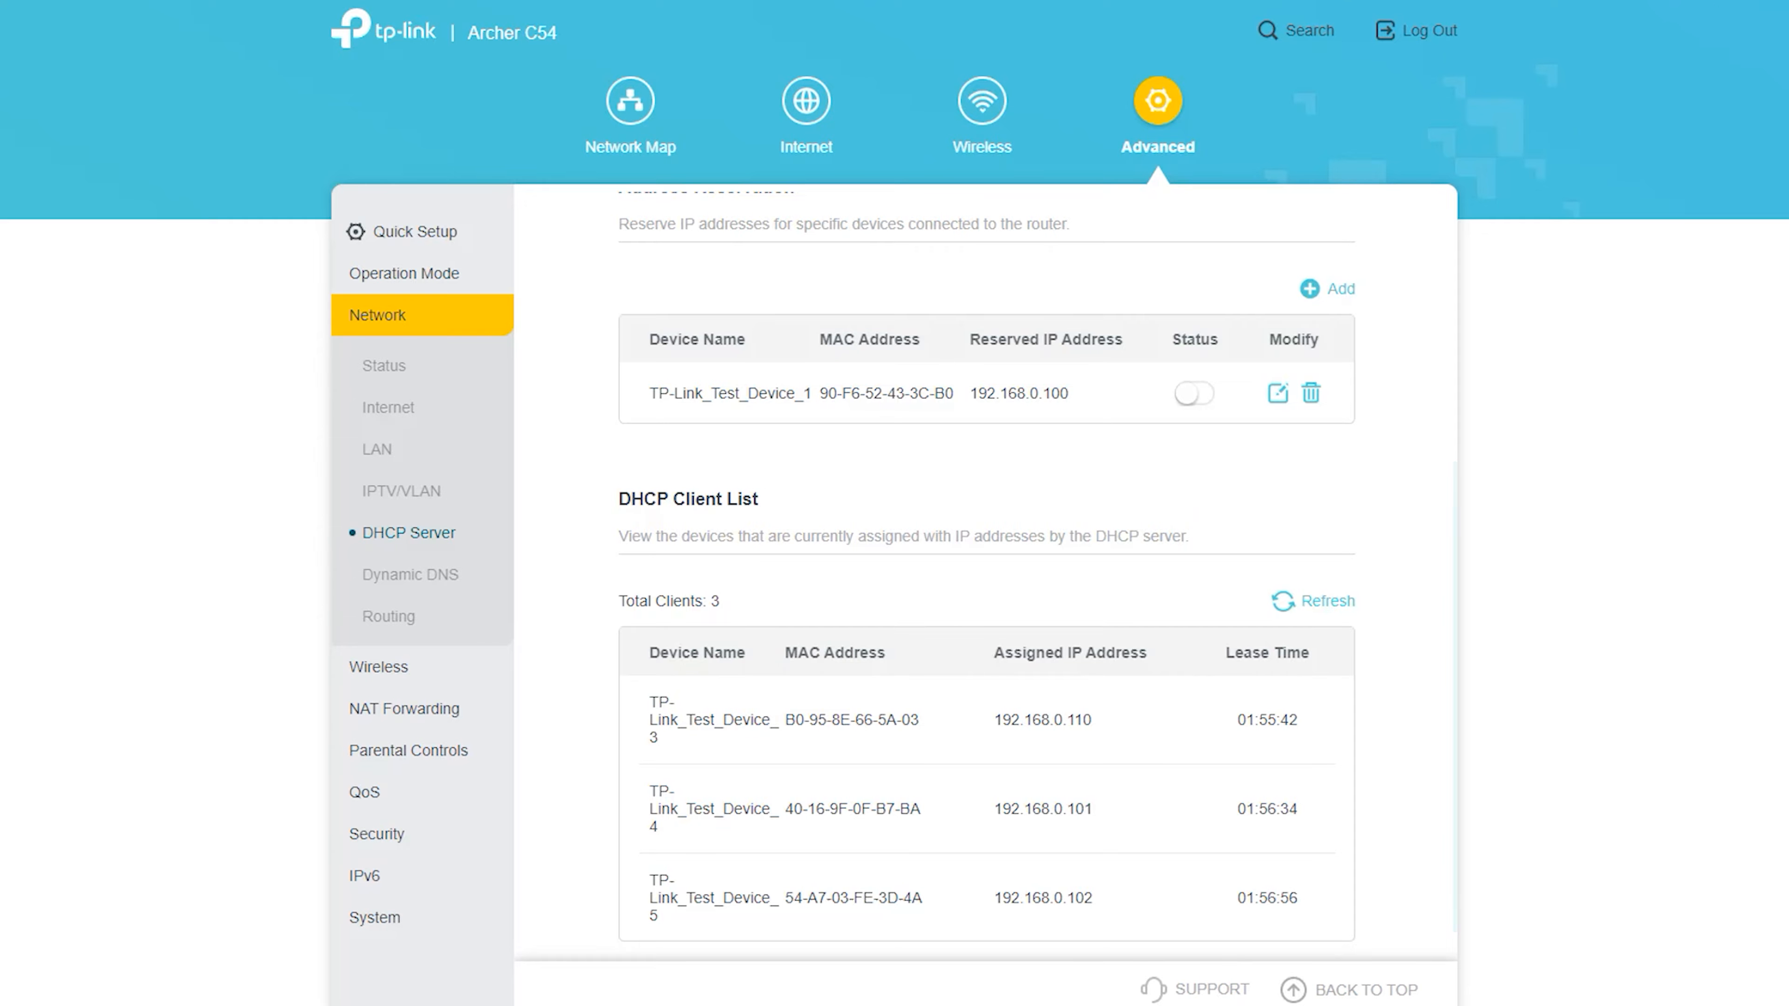
{"action": "left_click", "coordinate": [407, 533]}
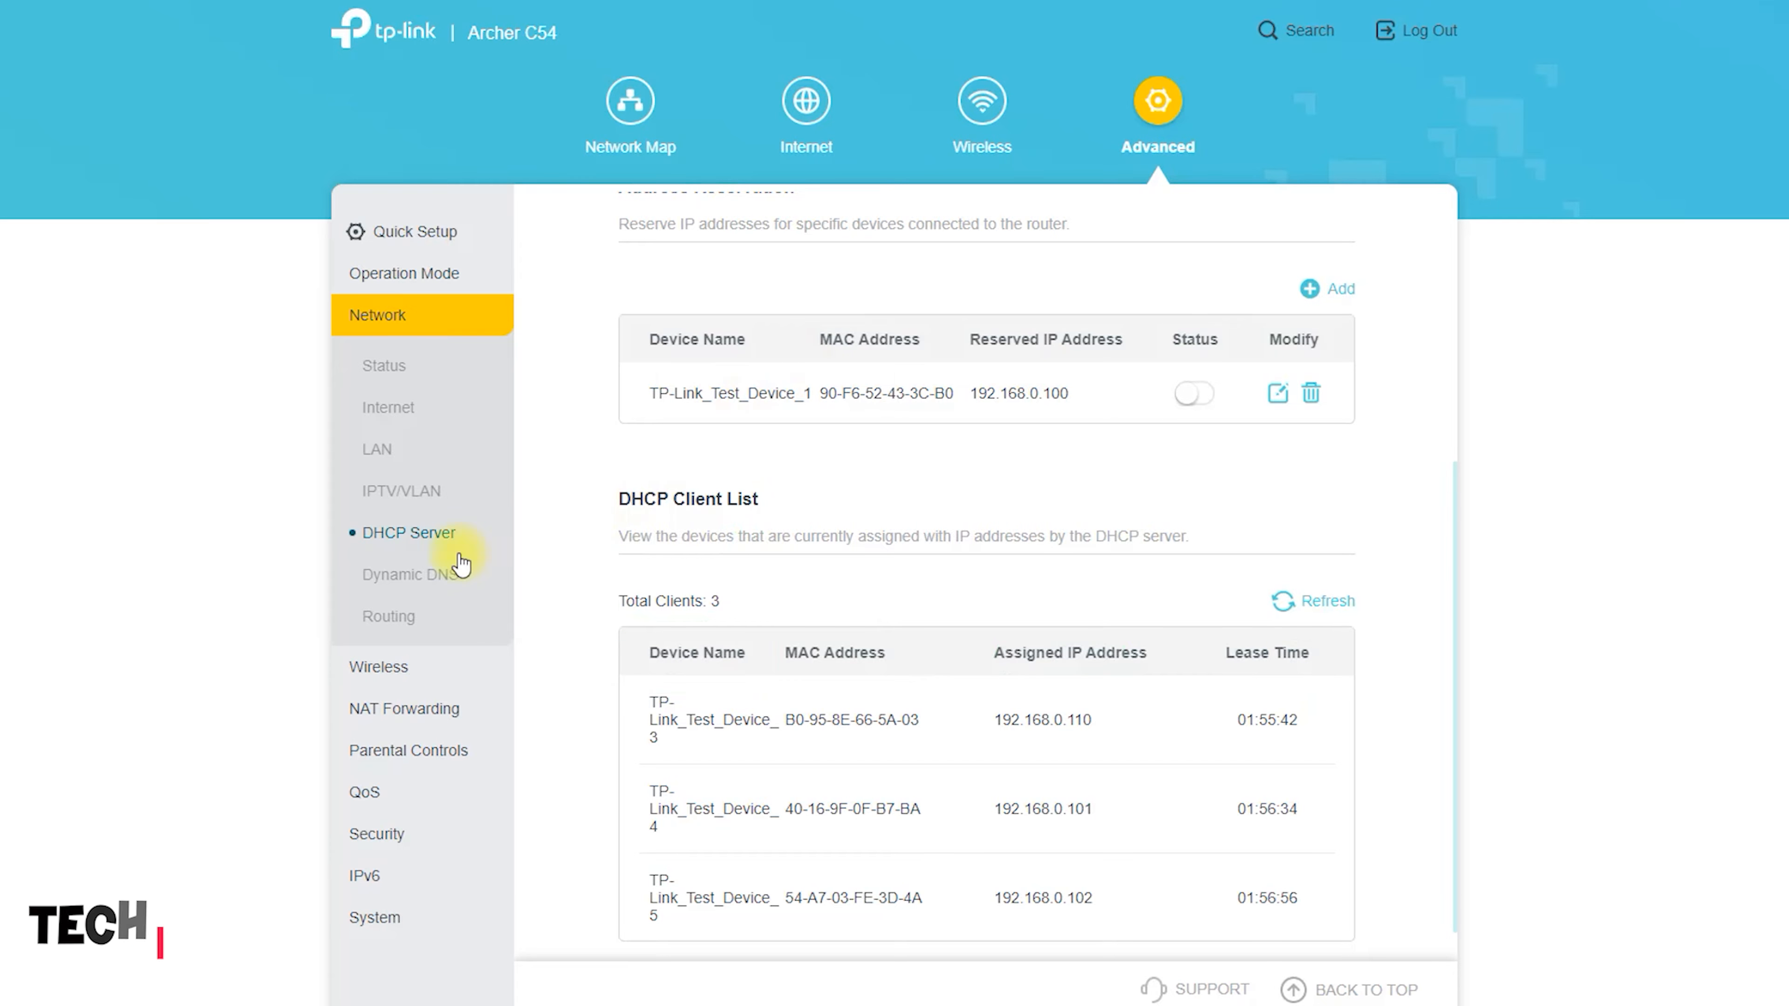
{"action": "left_click", "coordinate": [410, 574]}
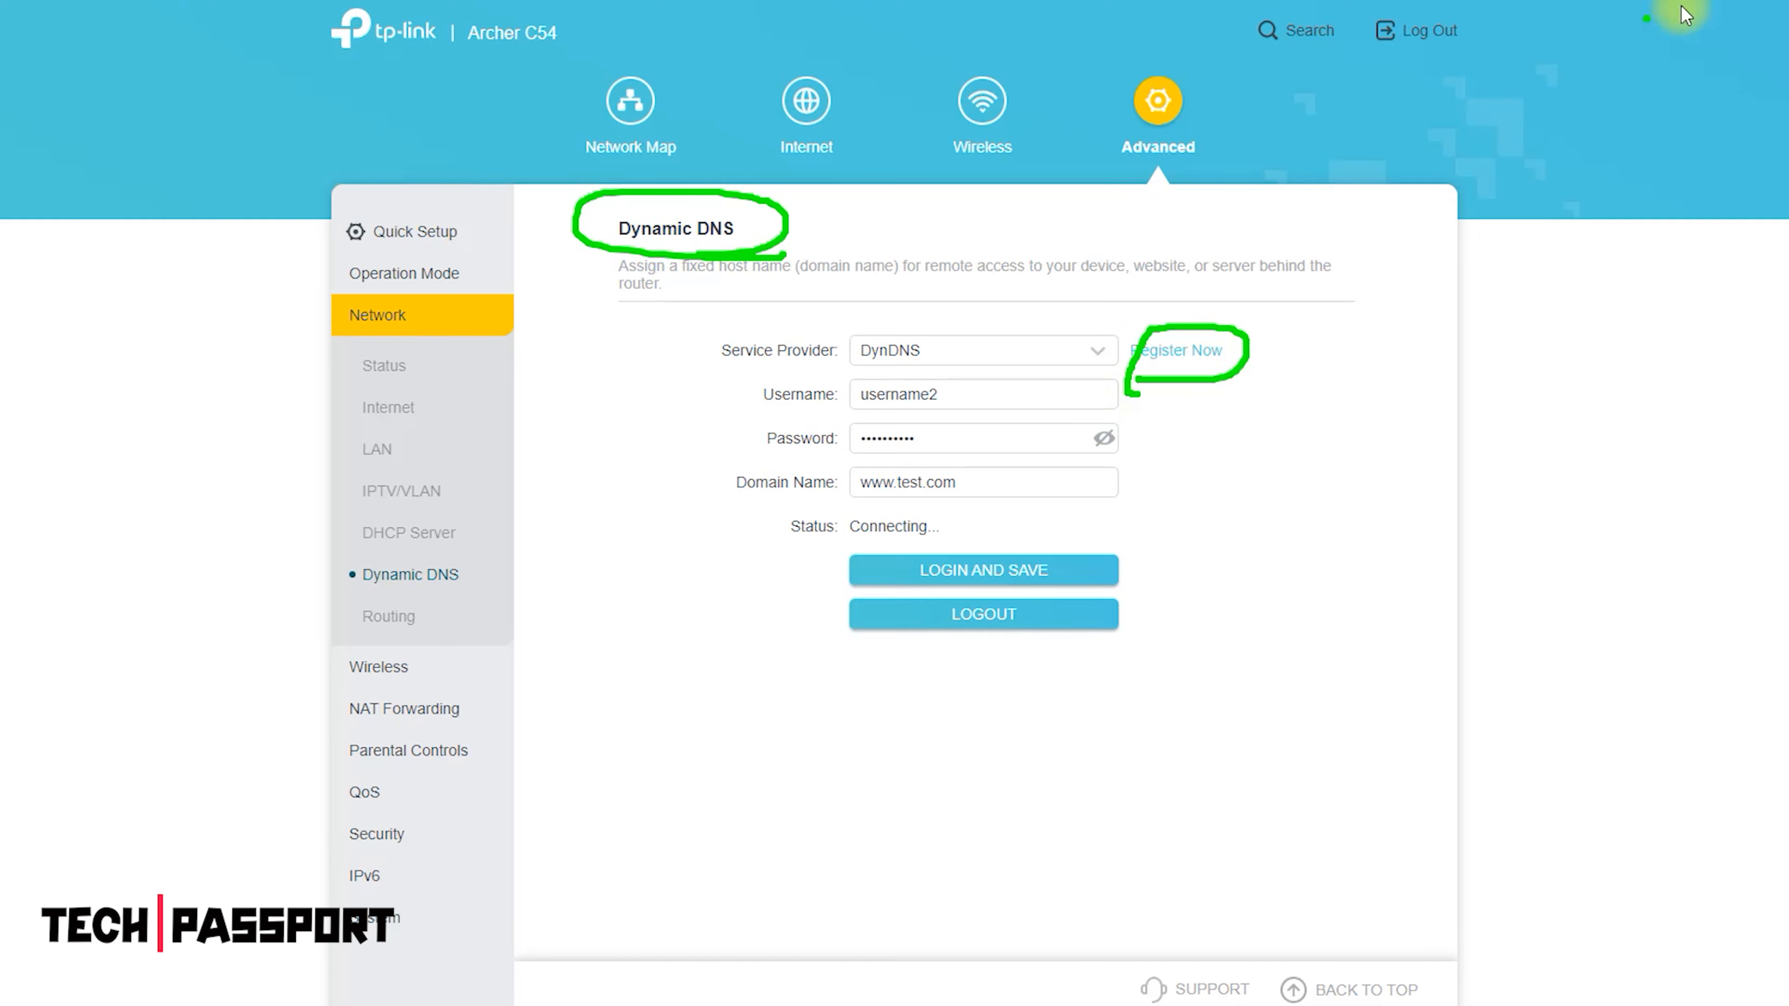
Review the static routes and routing table on the Routing page.
{"action": "left_click", "coordinate": [388, 616]}
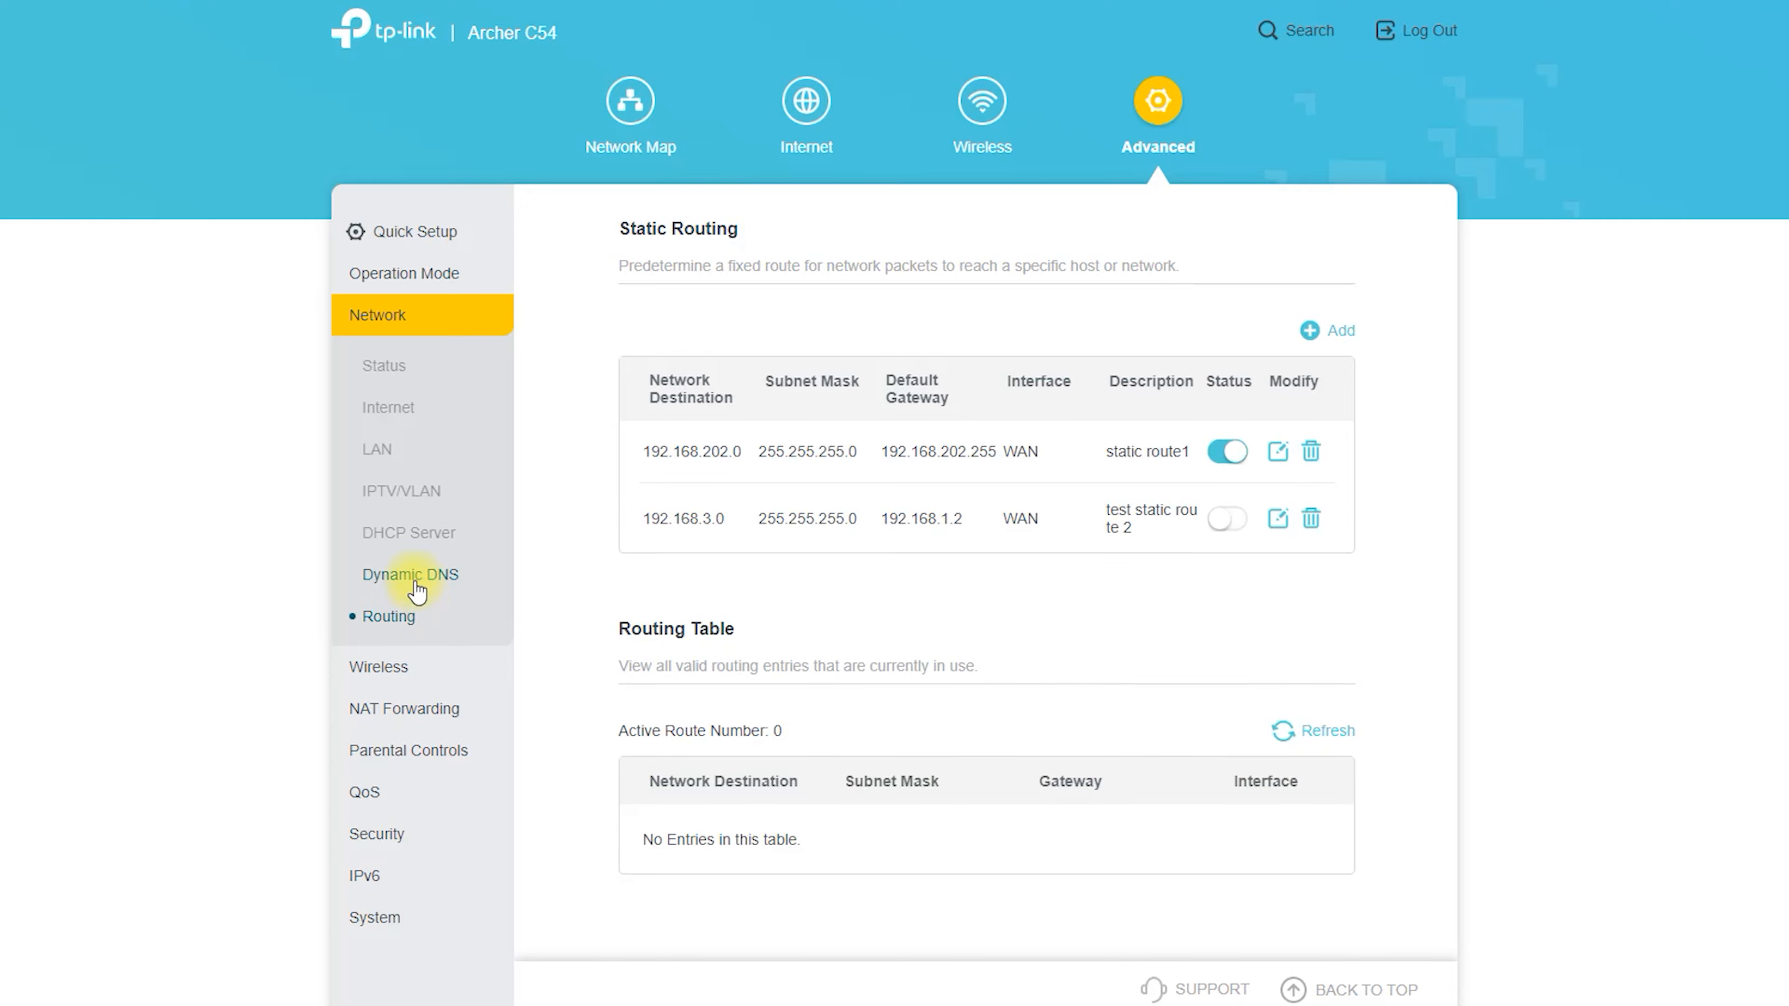
{"action": "left_click", "coordinate": [1312, 731]}
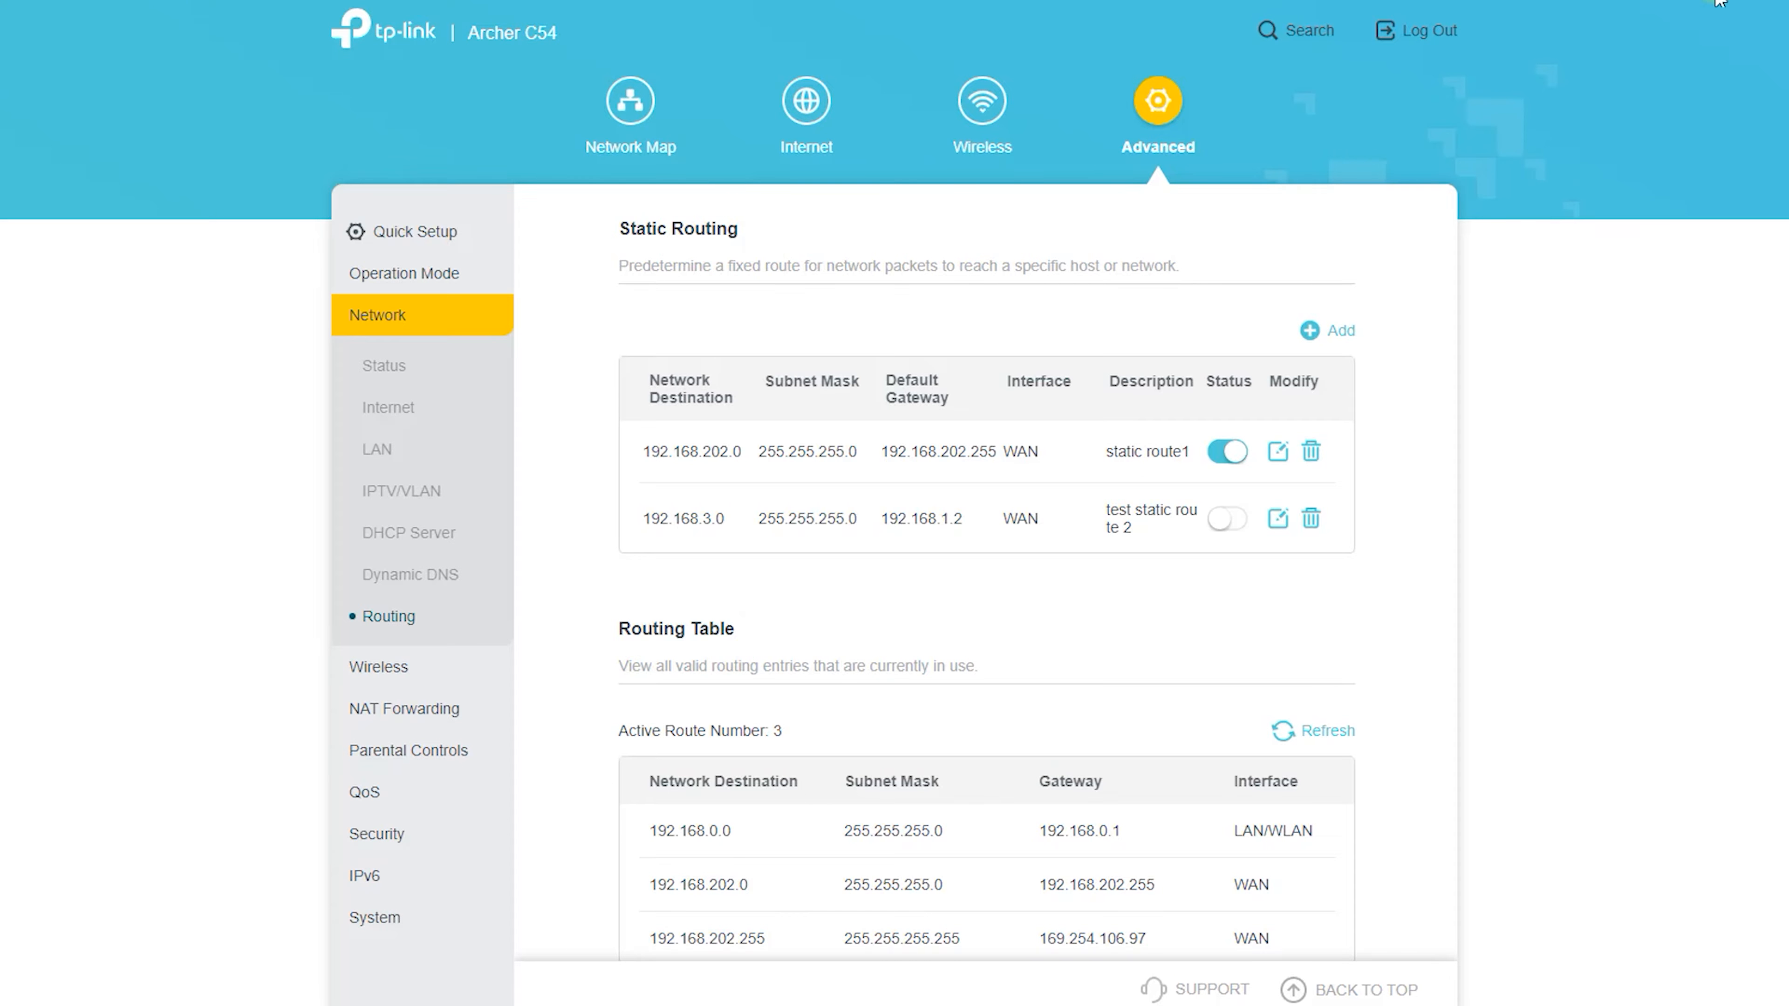
{"action": "scroll", "scroll_direction": "down", "scroll_amount": 3}
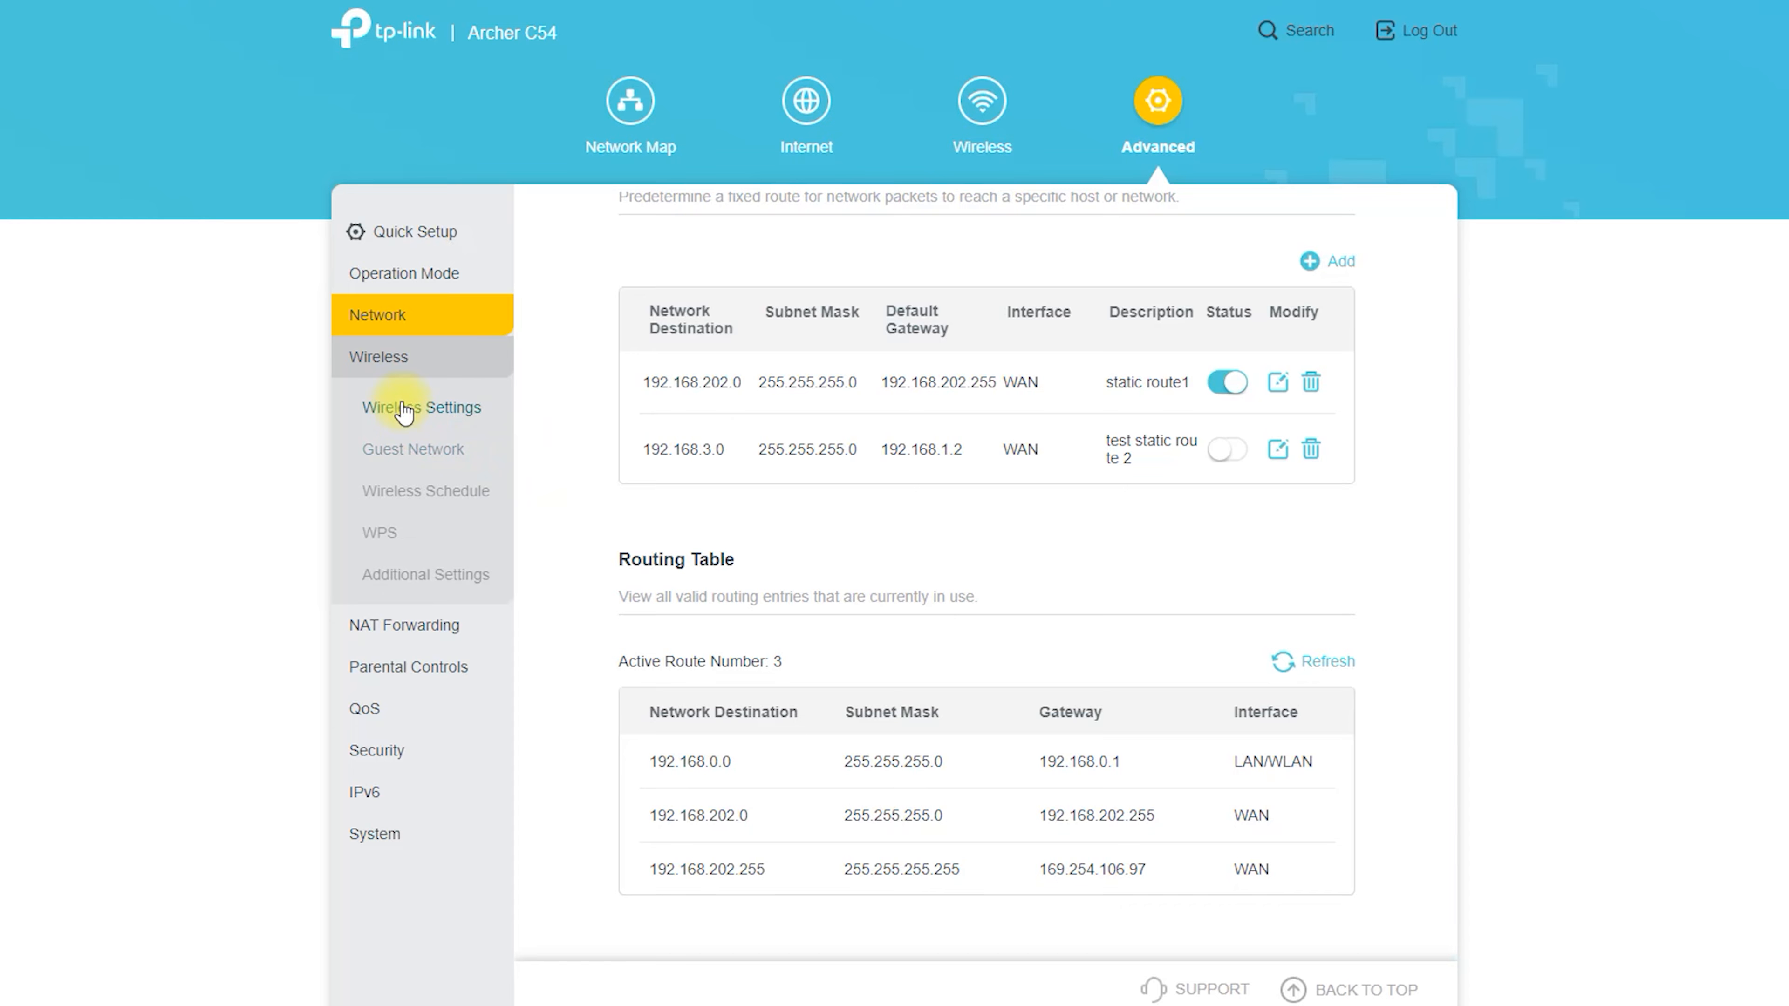
Review the advanced Wireless Settings and Guest Network pages.
{"action": "left_click", "coordinate": [421, 408]}
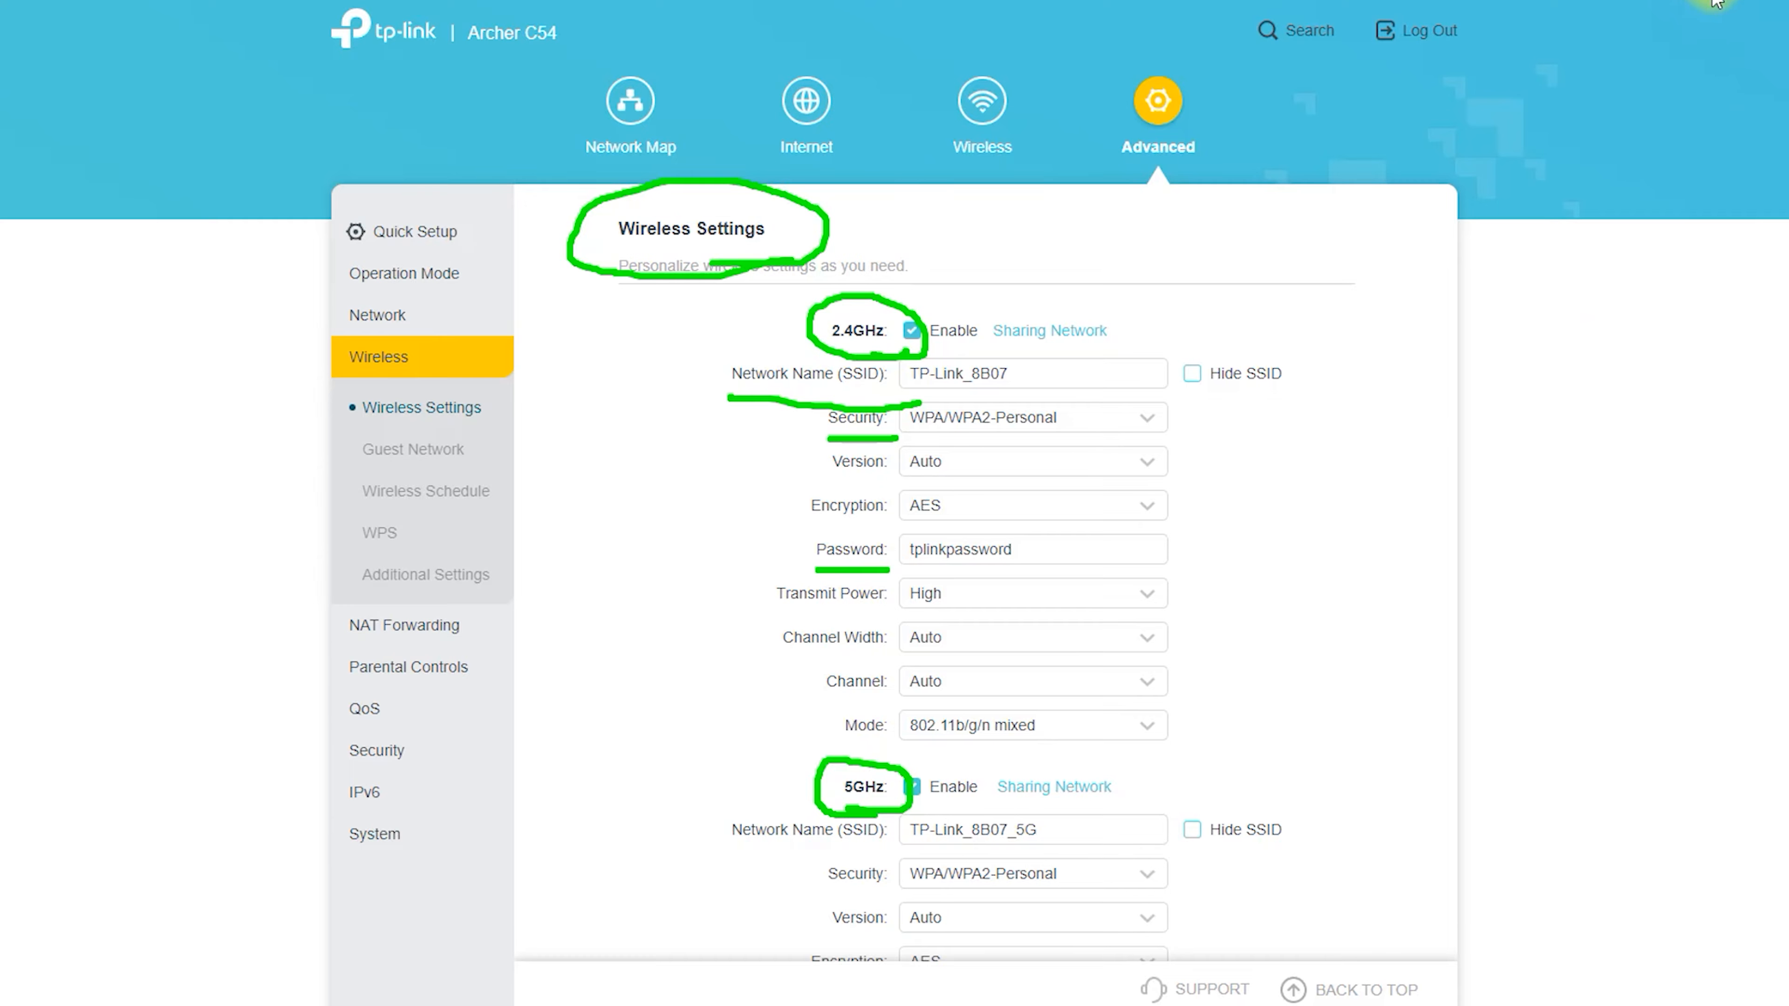
{"action": "scroll", "scroll_direction": "down", "scroll_amount": 3}
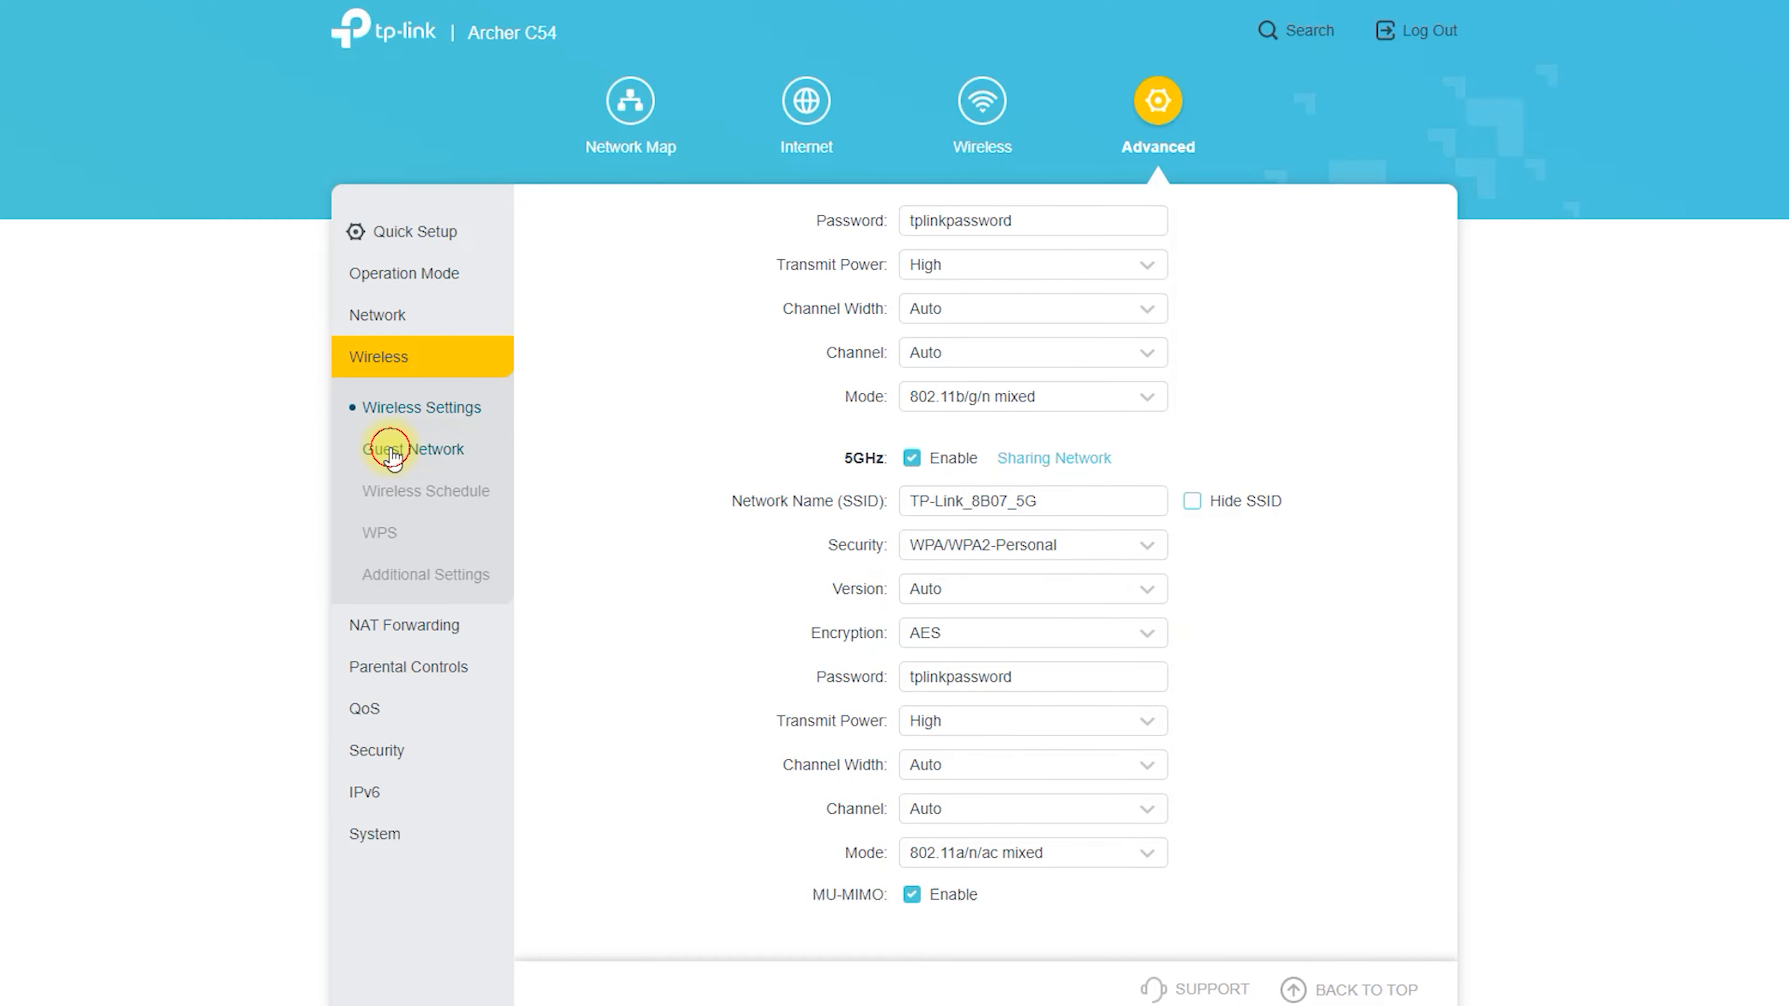
{"action": "left_click", "coordinate": [413, 448]}
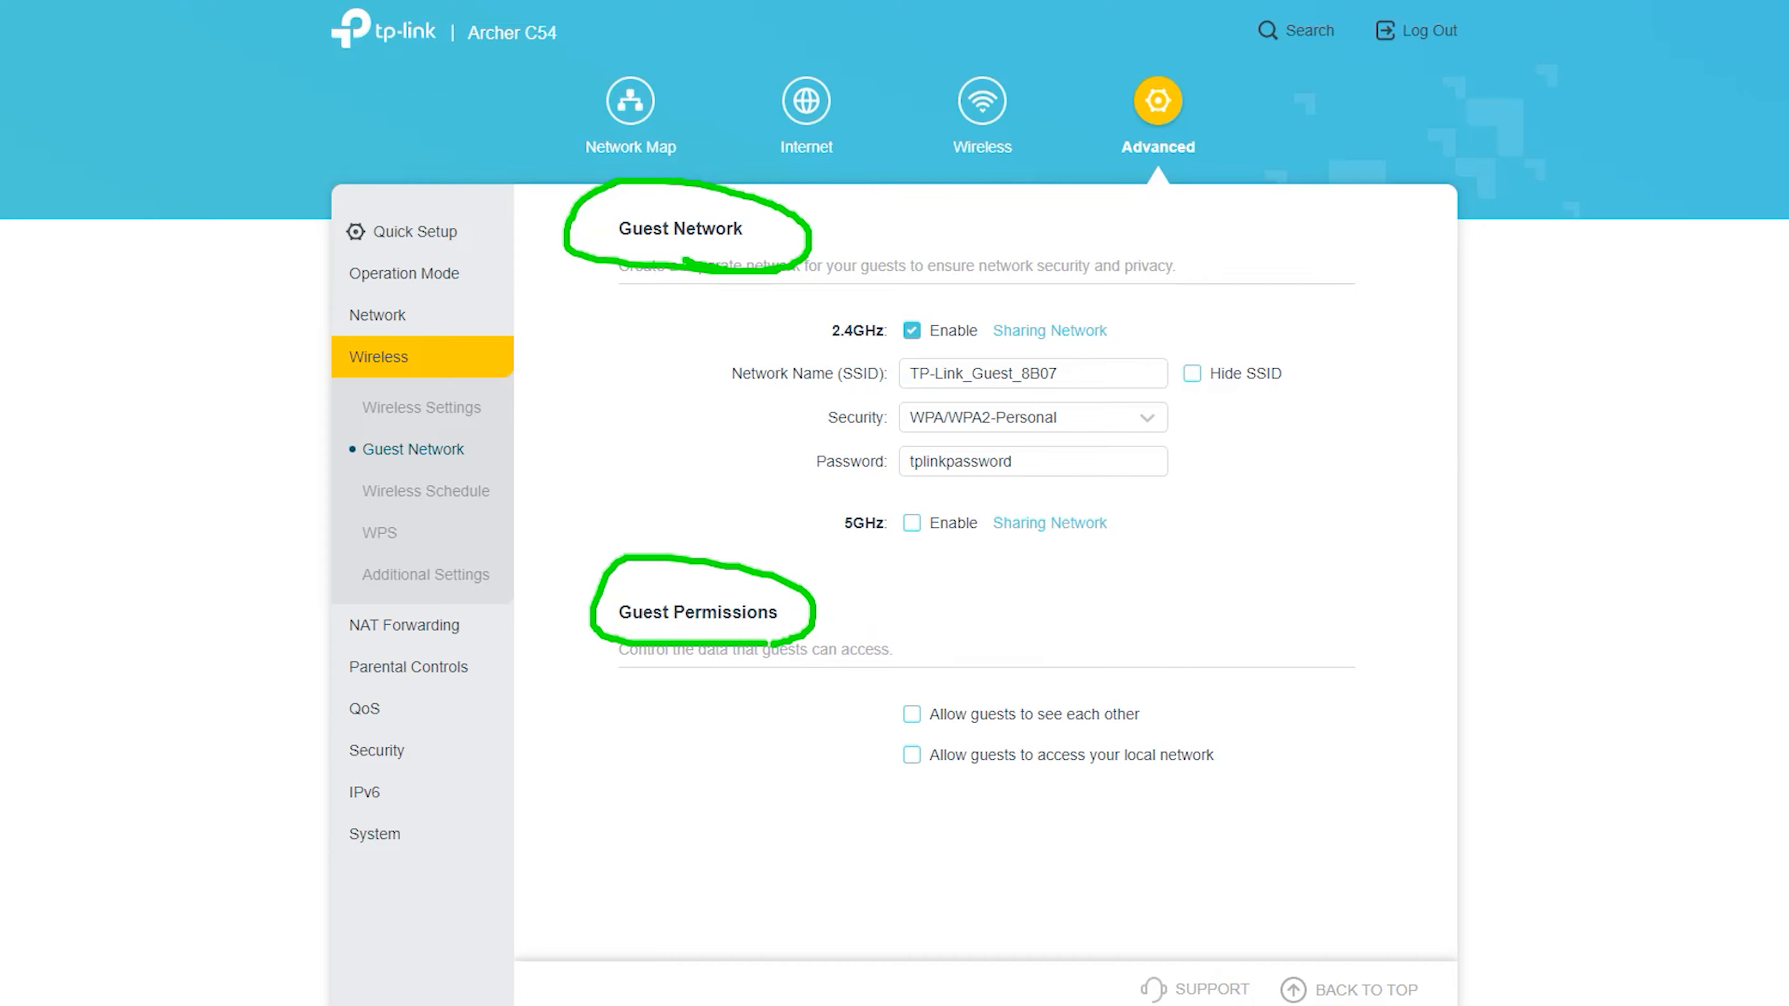
Review Wireless Schedule and WPS, finishing on Additional Settings for WMM, Short GI and beacon interval.
{"action": "left_click", "coordinate": [426, 491]}
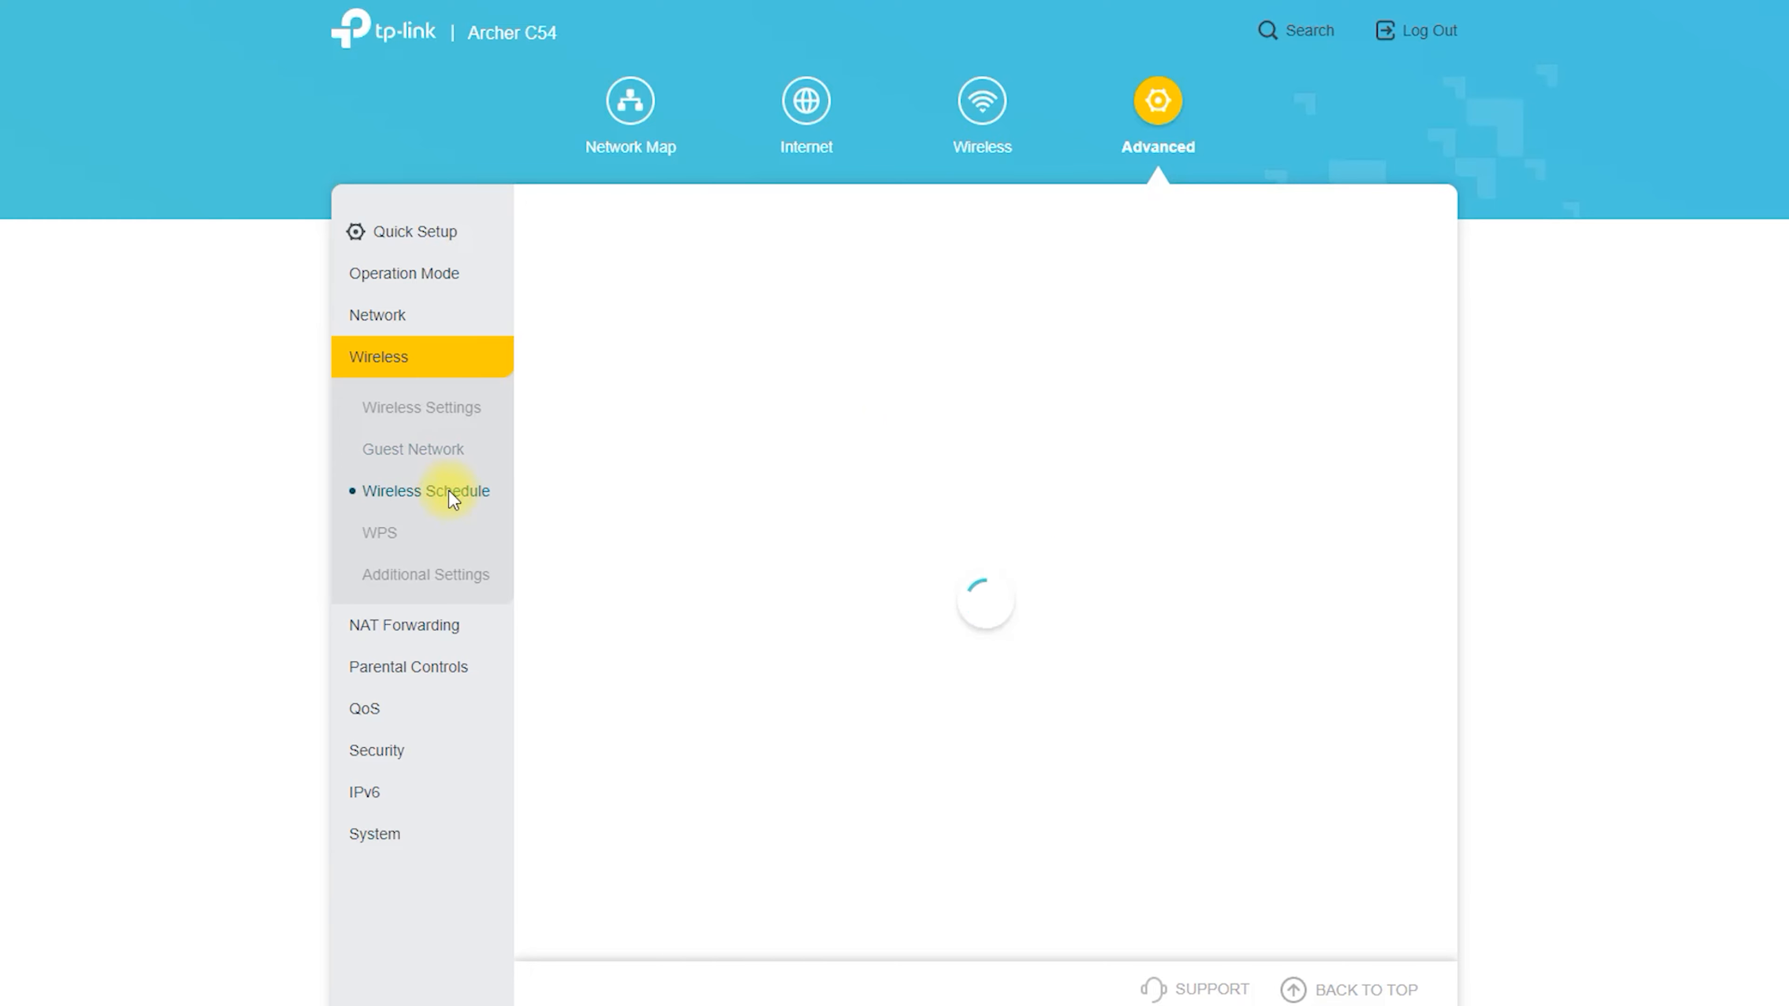
{"action": "left_click", "coordinate": [425, 491]}
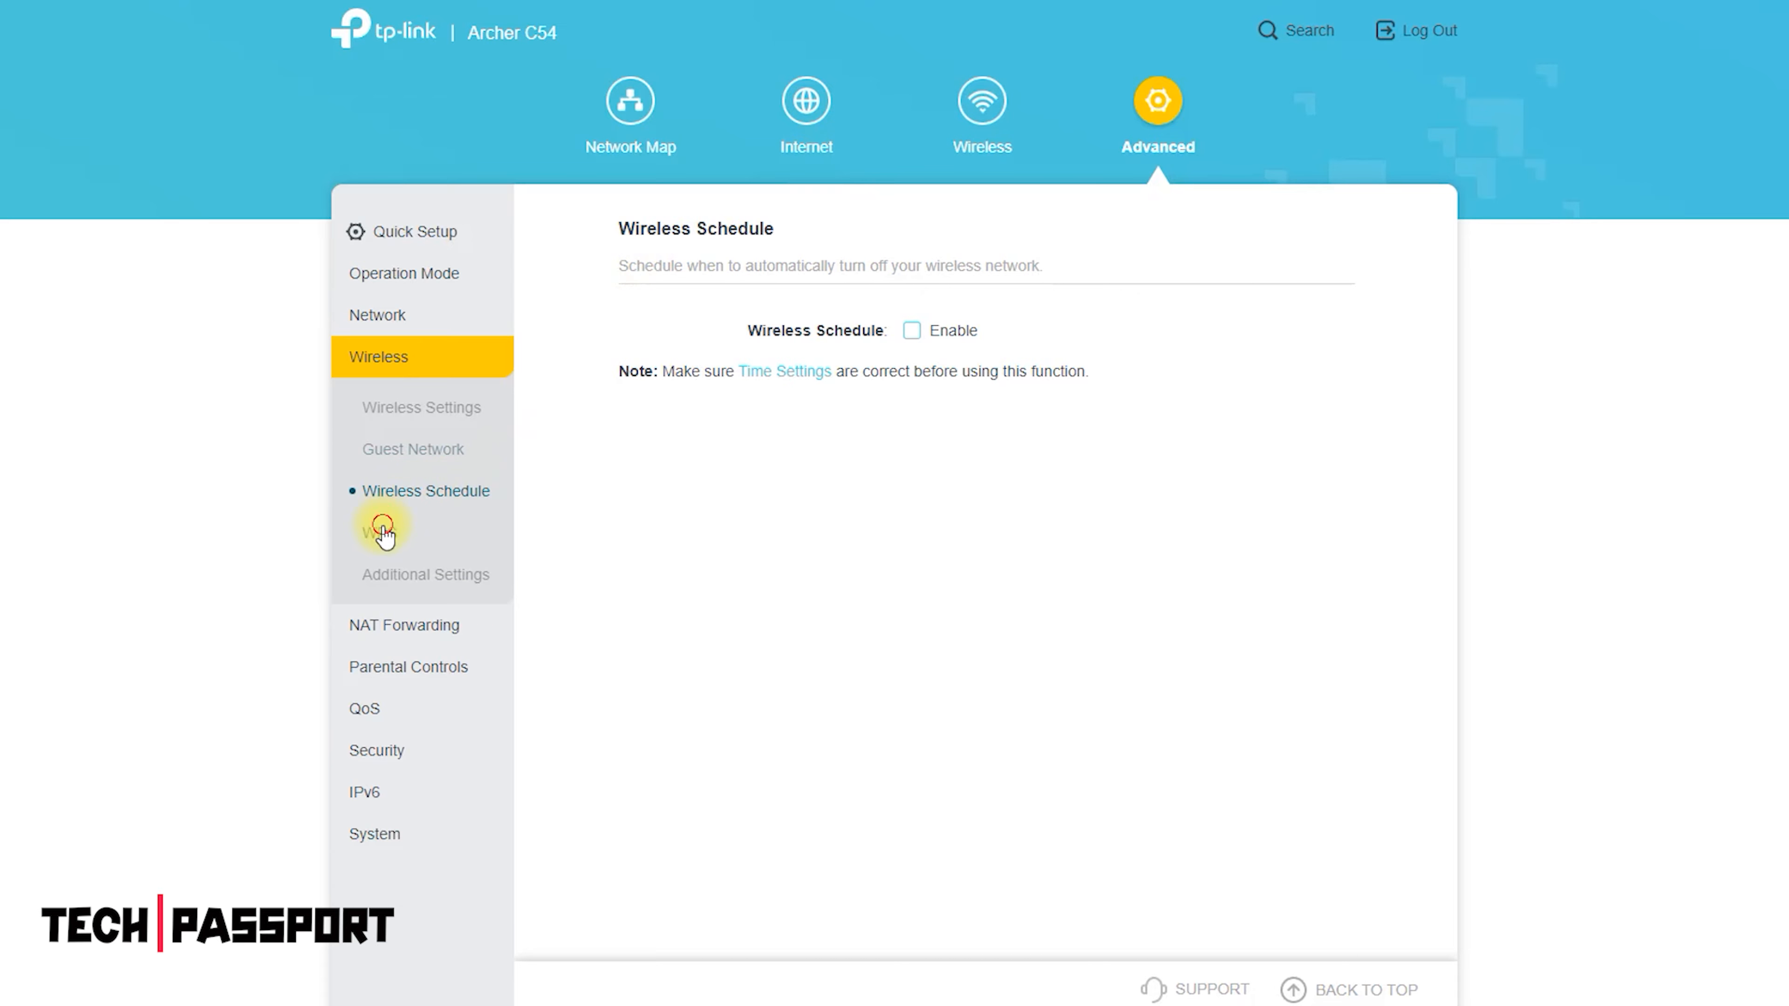
{"action": "left_click", "coordinate": [374, 532]}
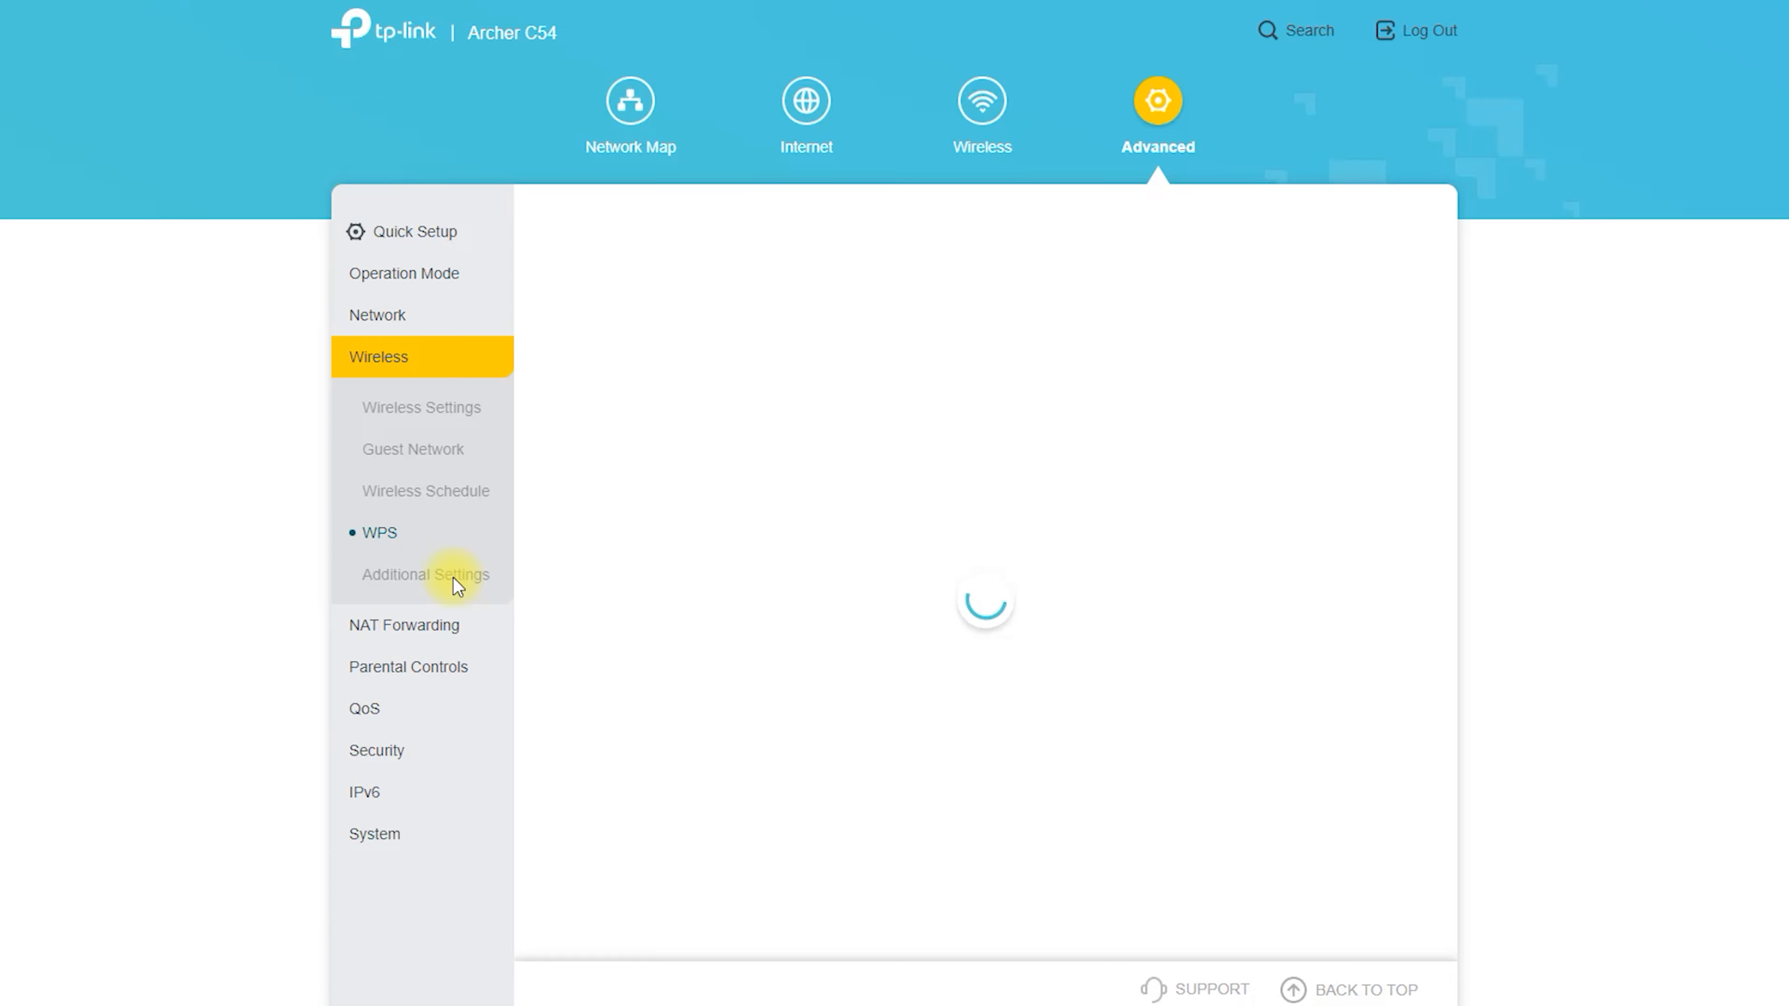
{"action": "left_click", "coordinate": [425, 574]}
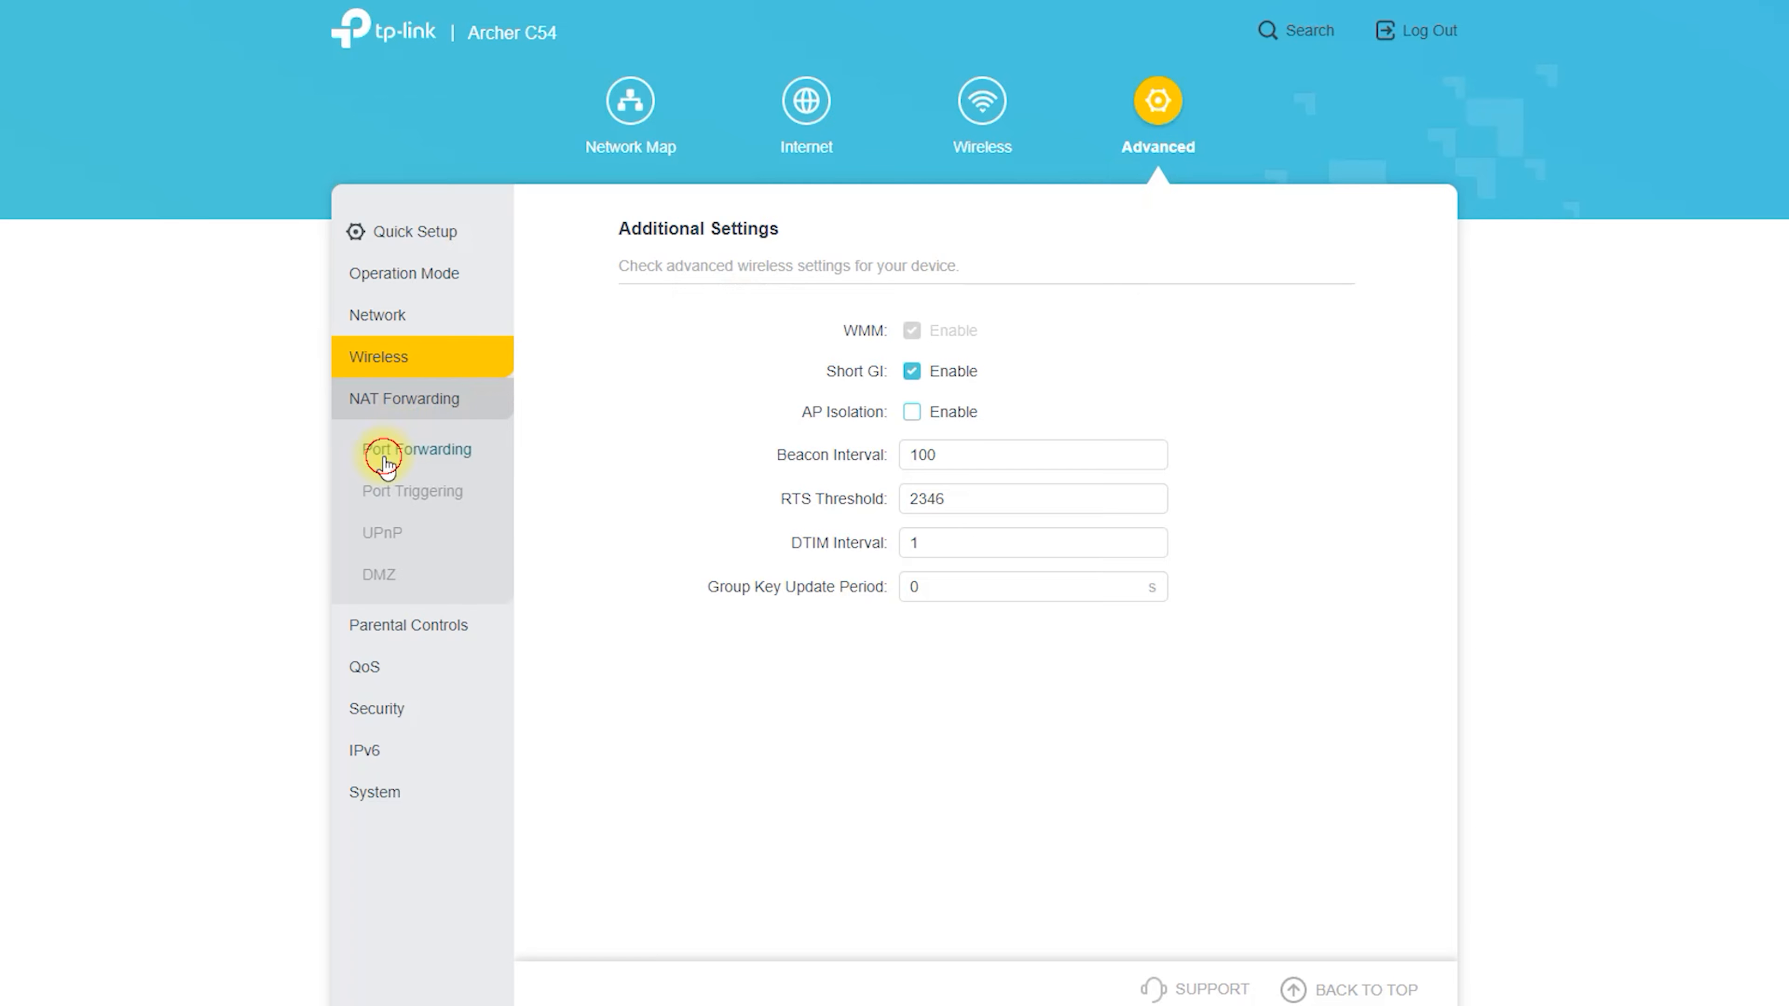
Review the Port Forwarding, Port Triggering and UPnP pages under NAT Forwarding.
{"action": "left_click", "coordinate": [416, 448]}
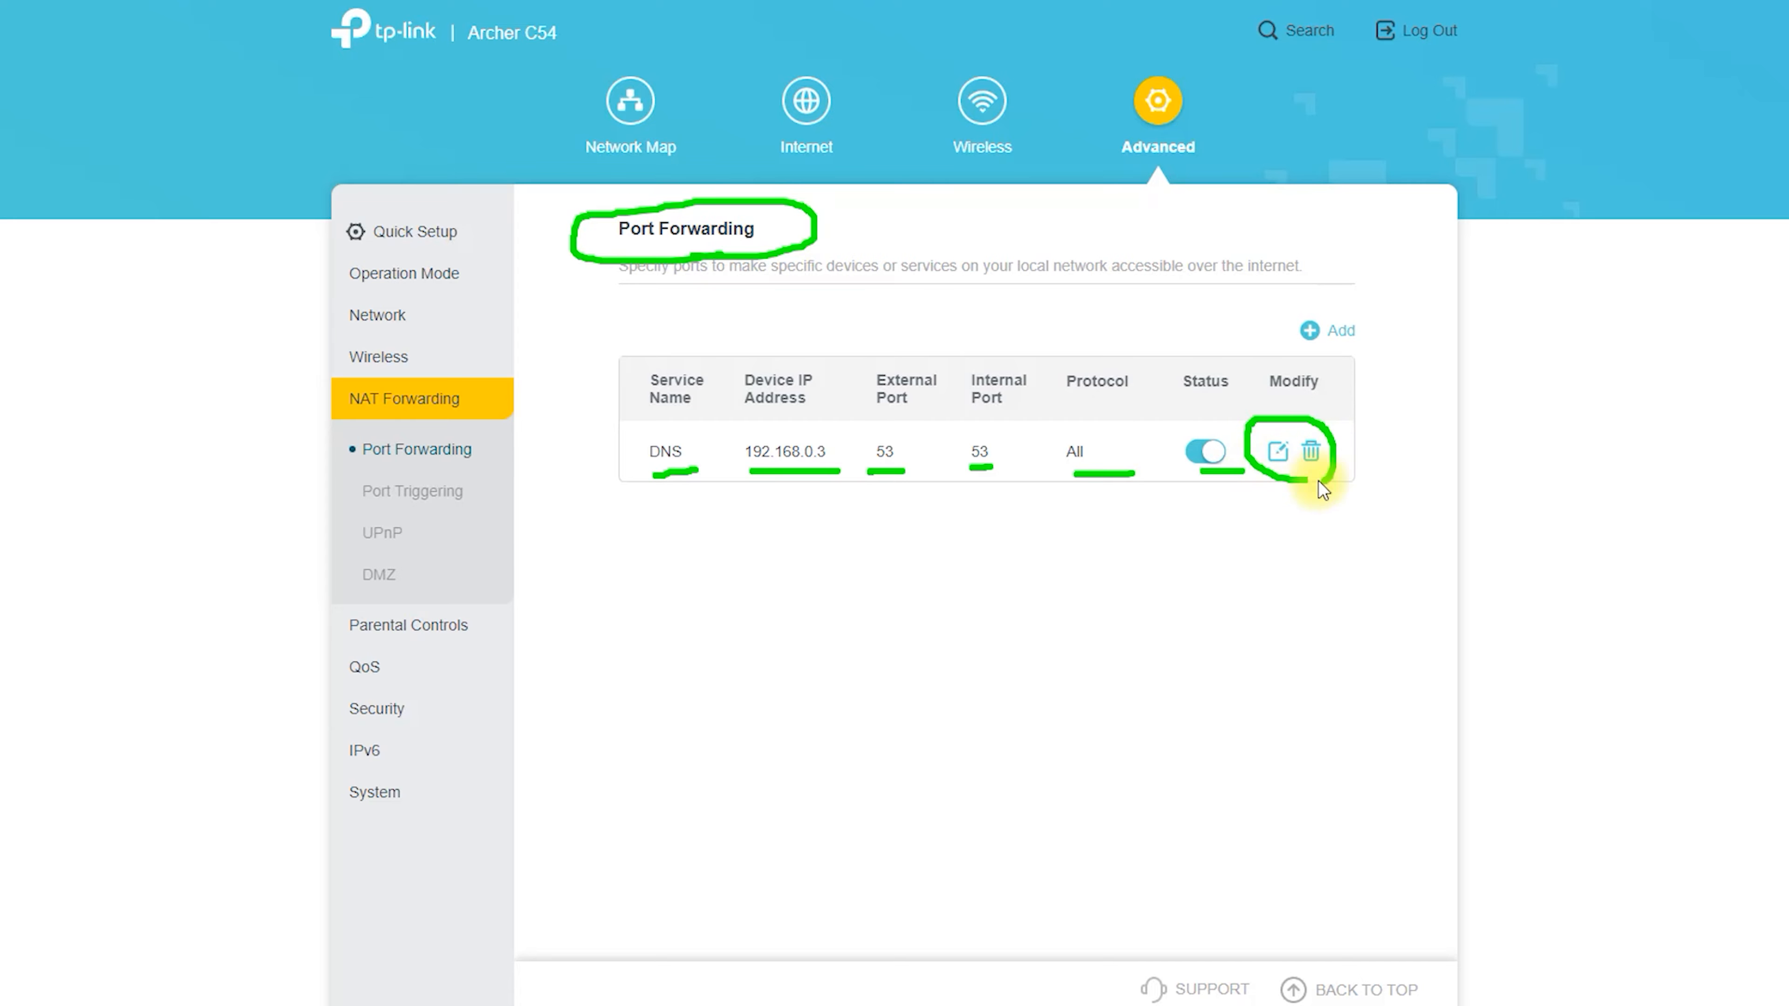
{"action": "left_click", "coordinate": [412, 491]}
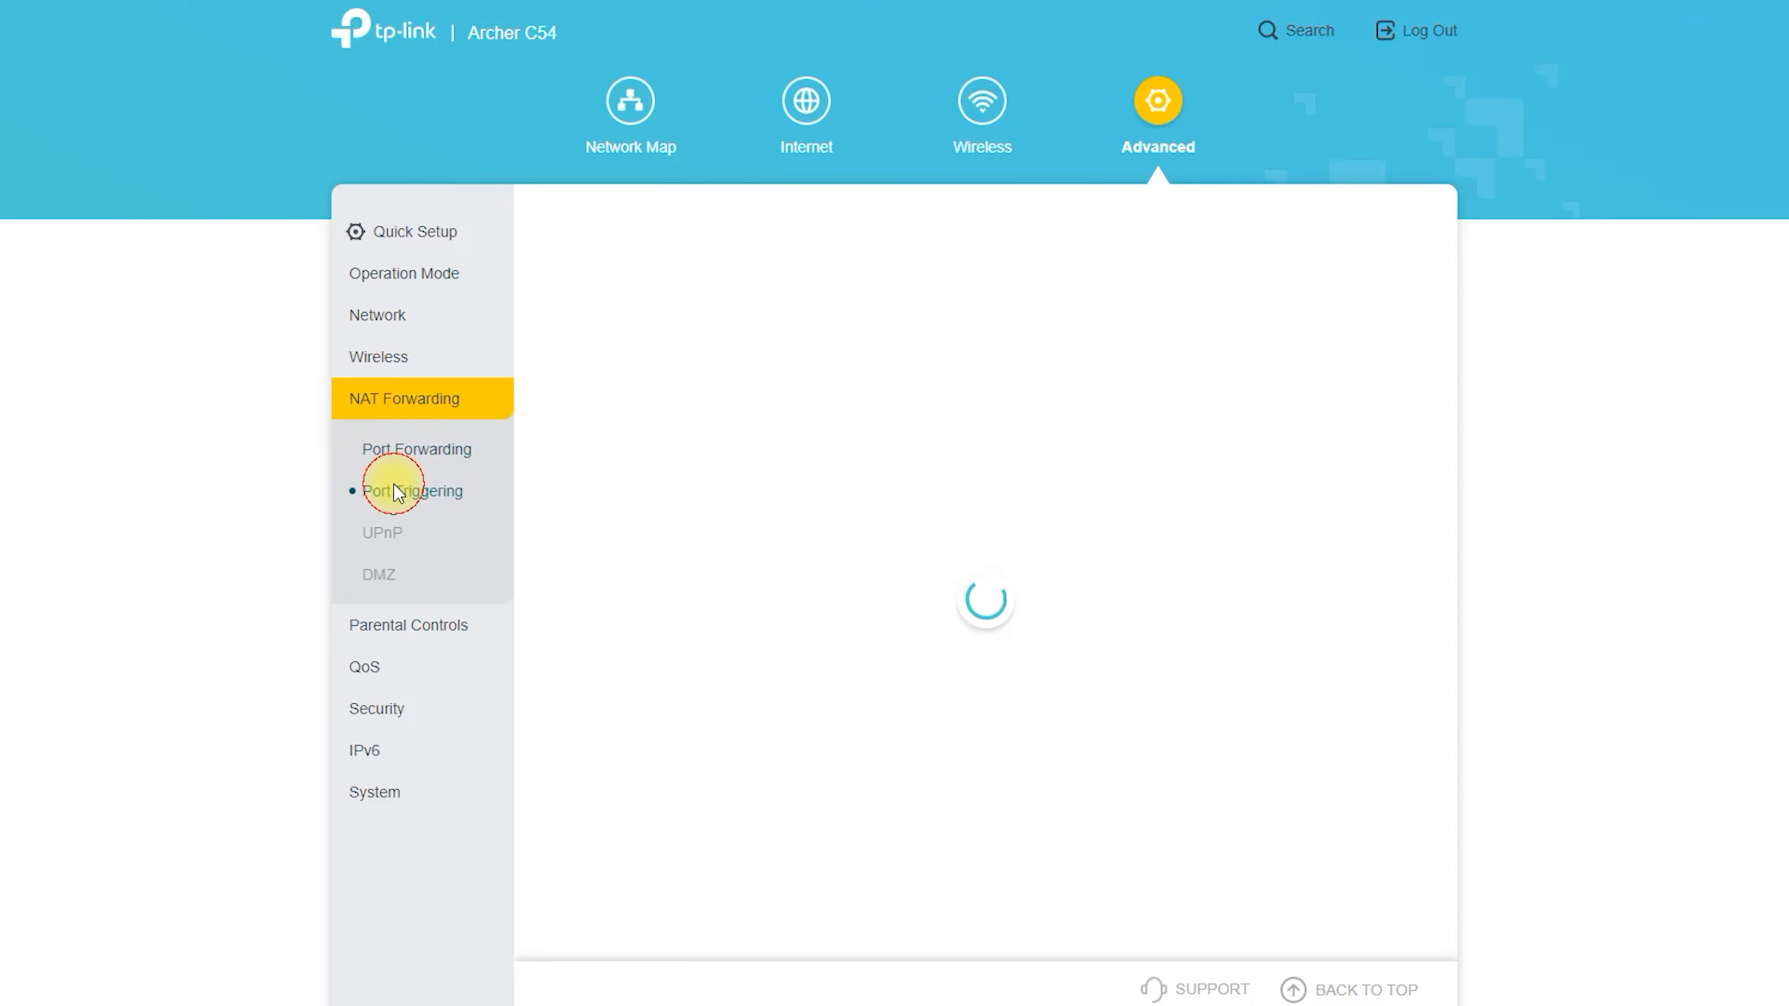
{"action": "left_click", "coordinate": [412, 494]}
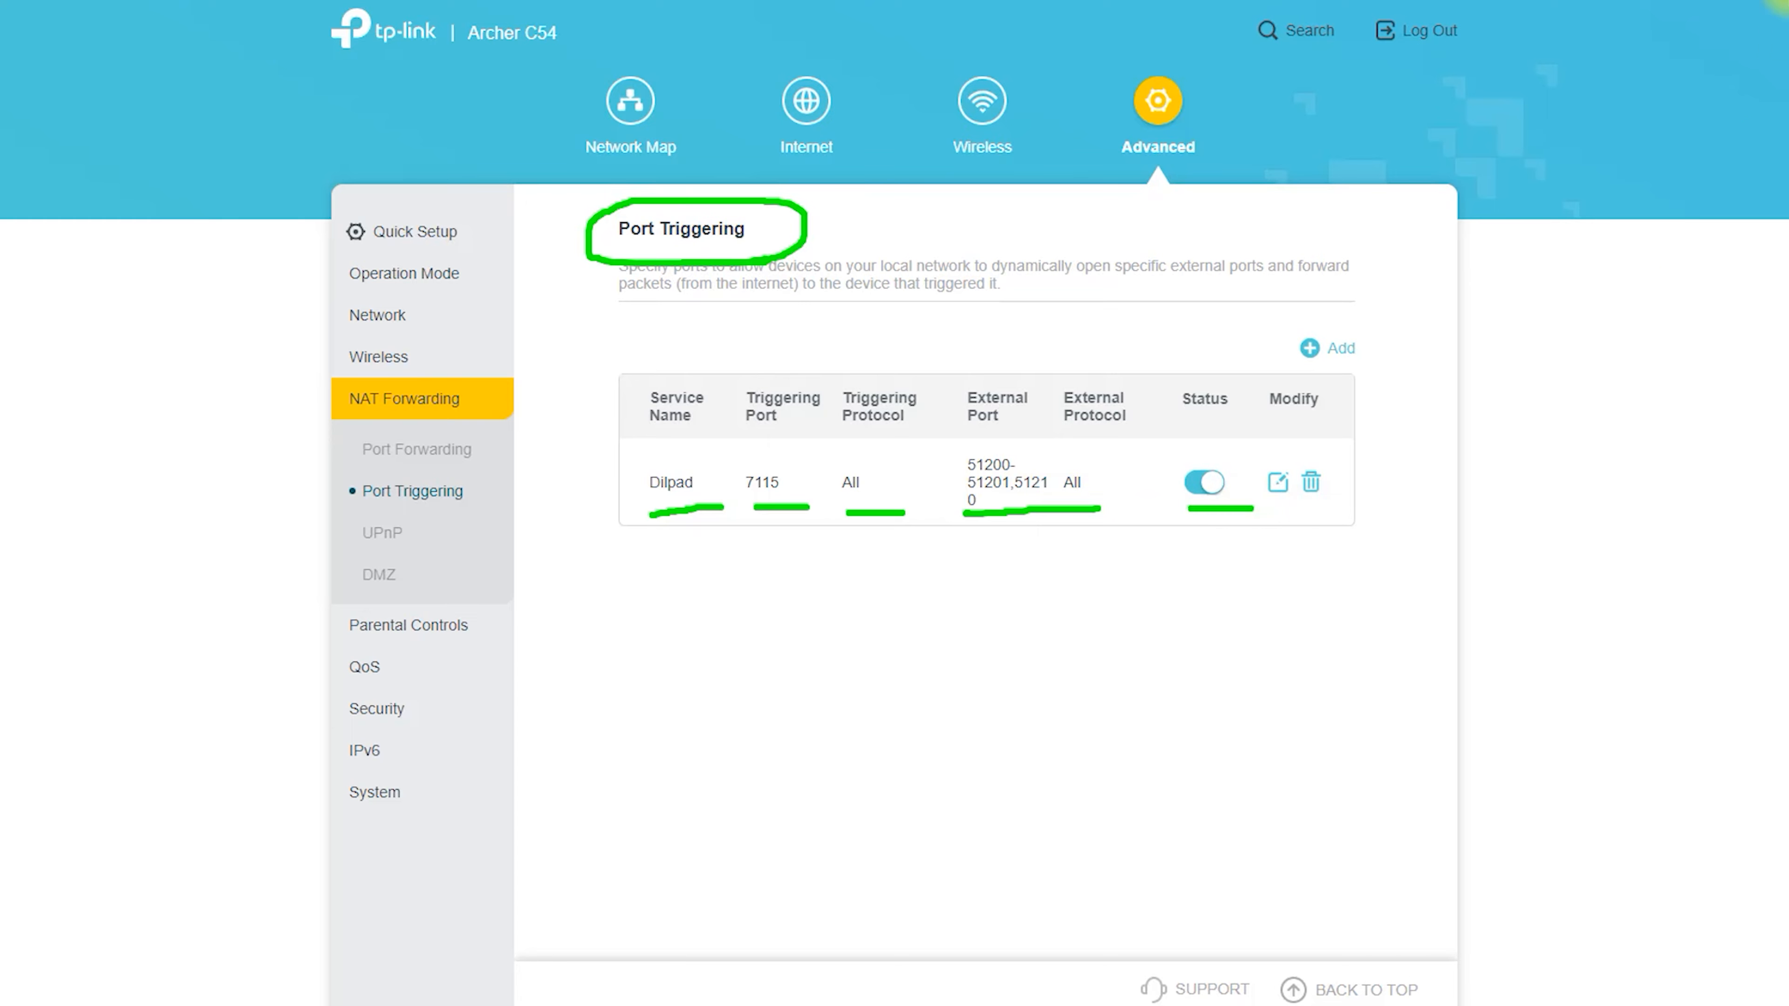
{"action": "left_click", "coordinate": [381, 533]}
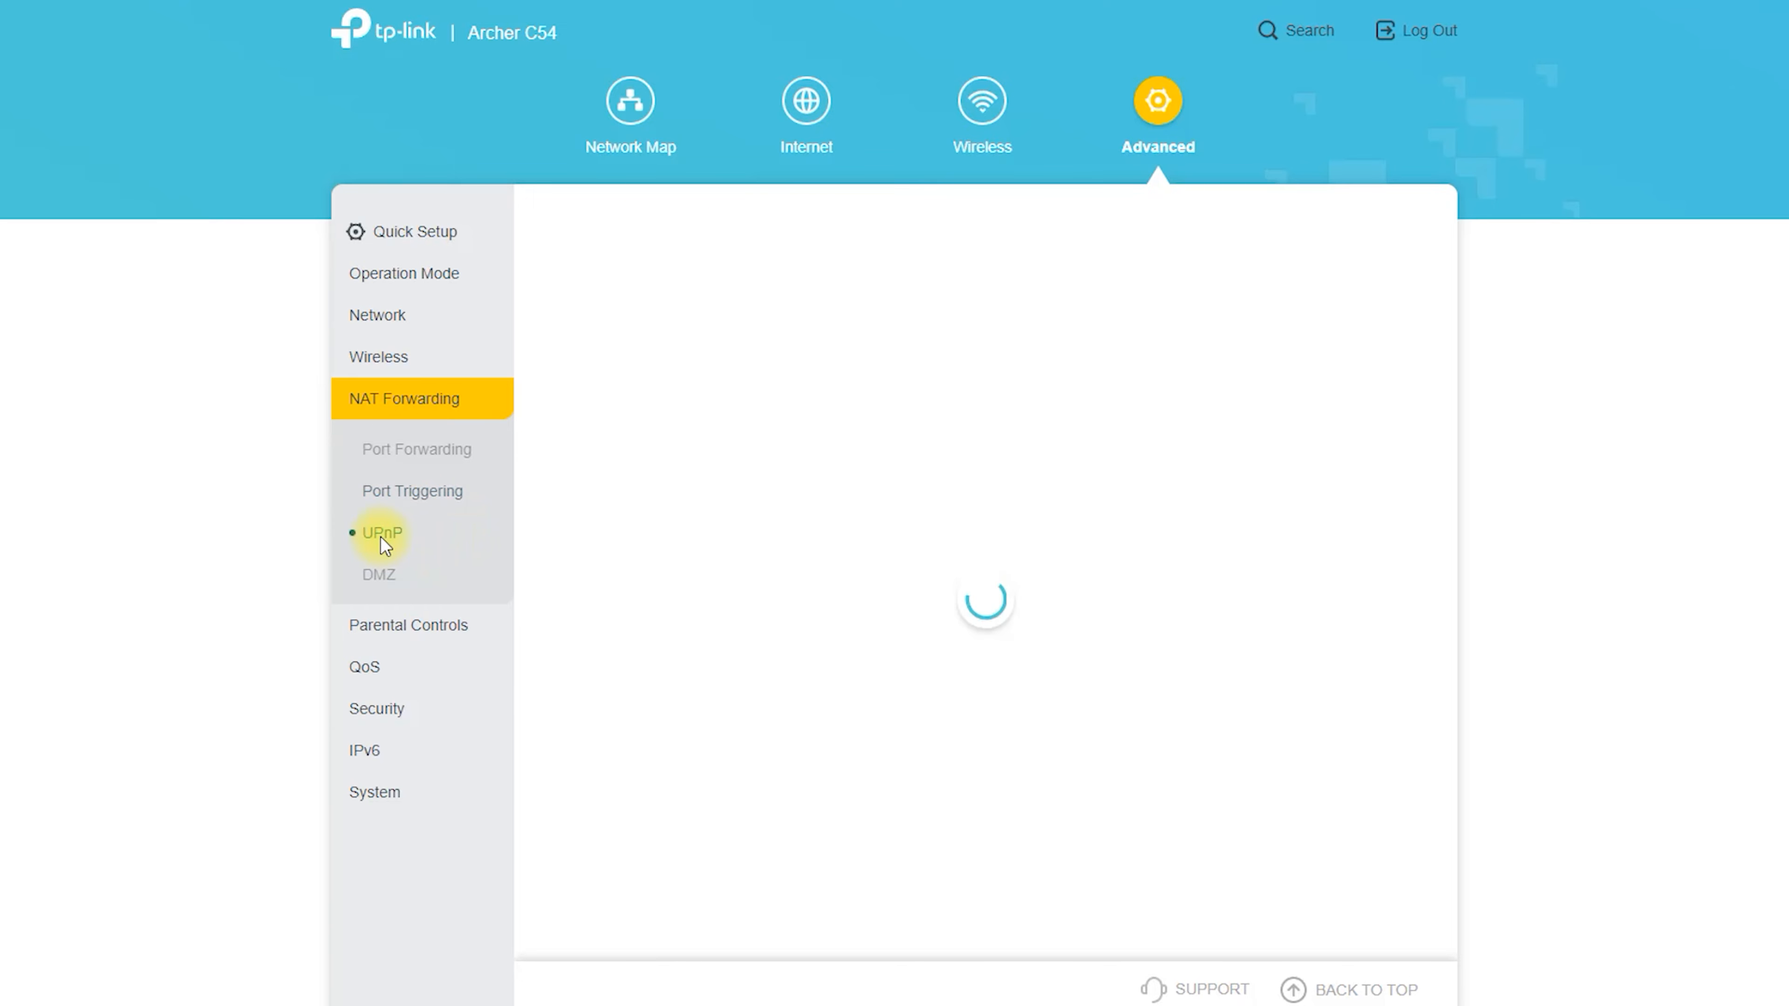
{"action": "left_click", "coordinate": [381, 532]}
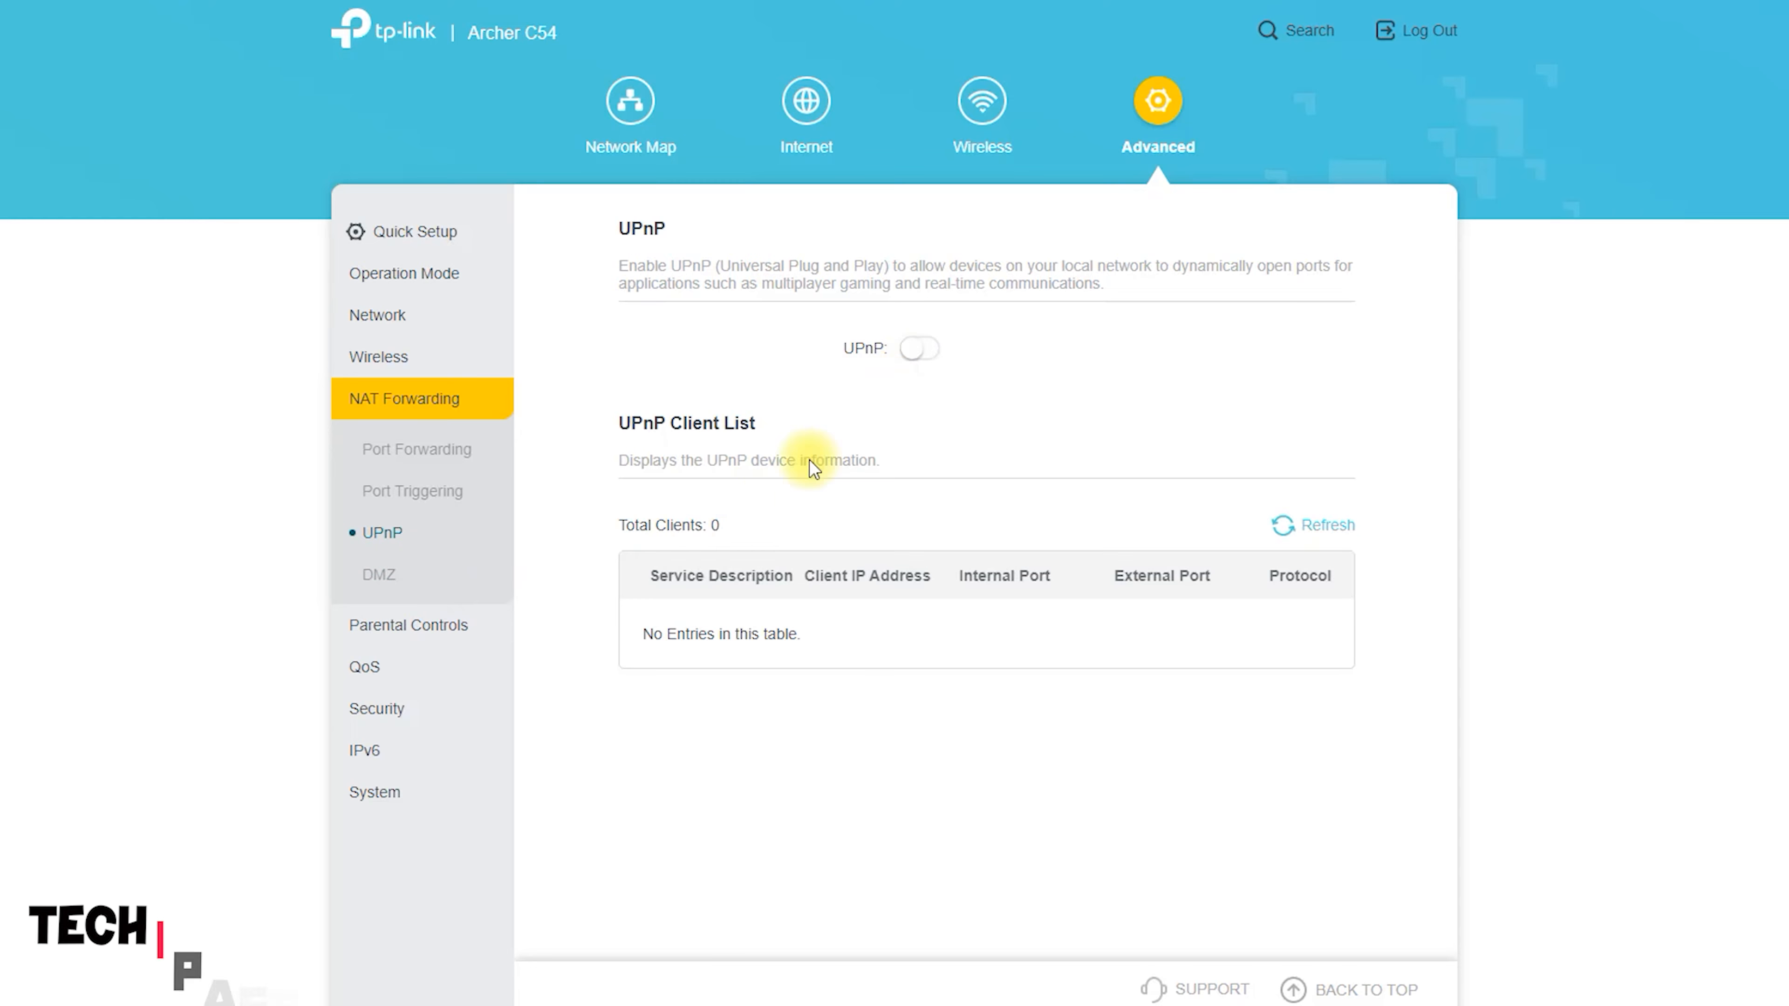
{"action": "left_click", "coordinate": [377, 574]}
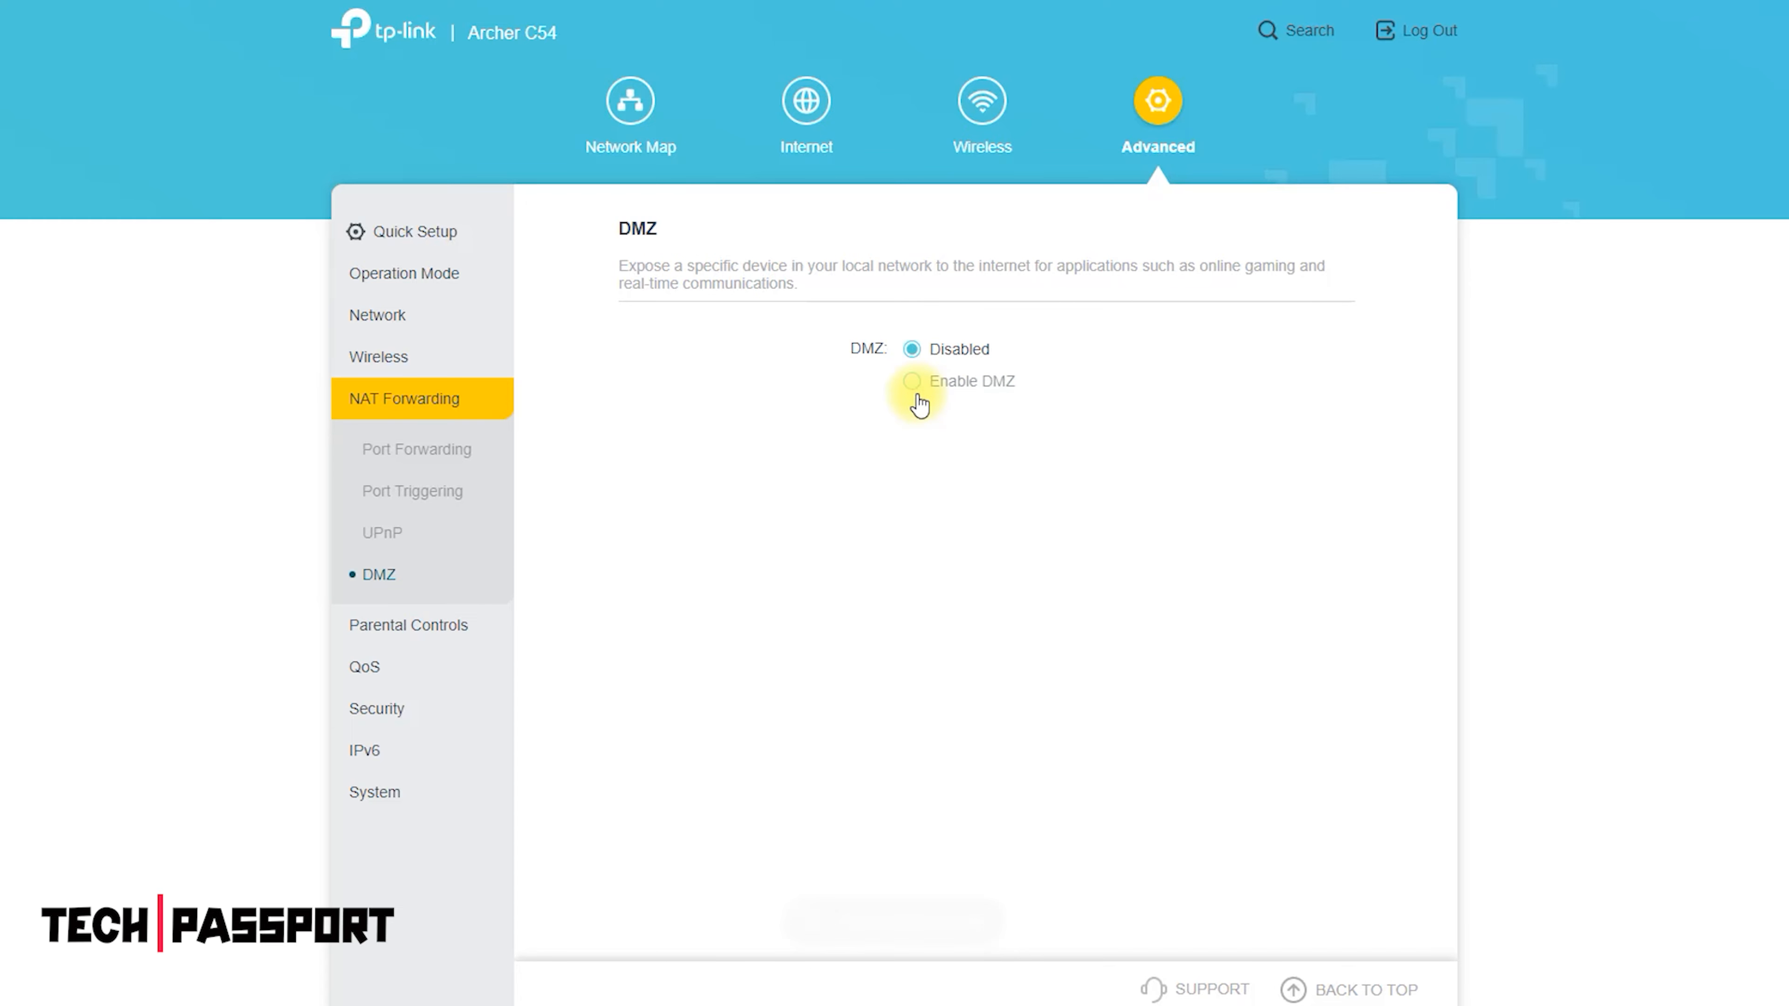
Enable DMZ with TP-Link_Test_Device_1 (192.168.0.100) as the host.
{"action": "left_click", "coordinate": [911, 380]}
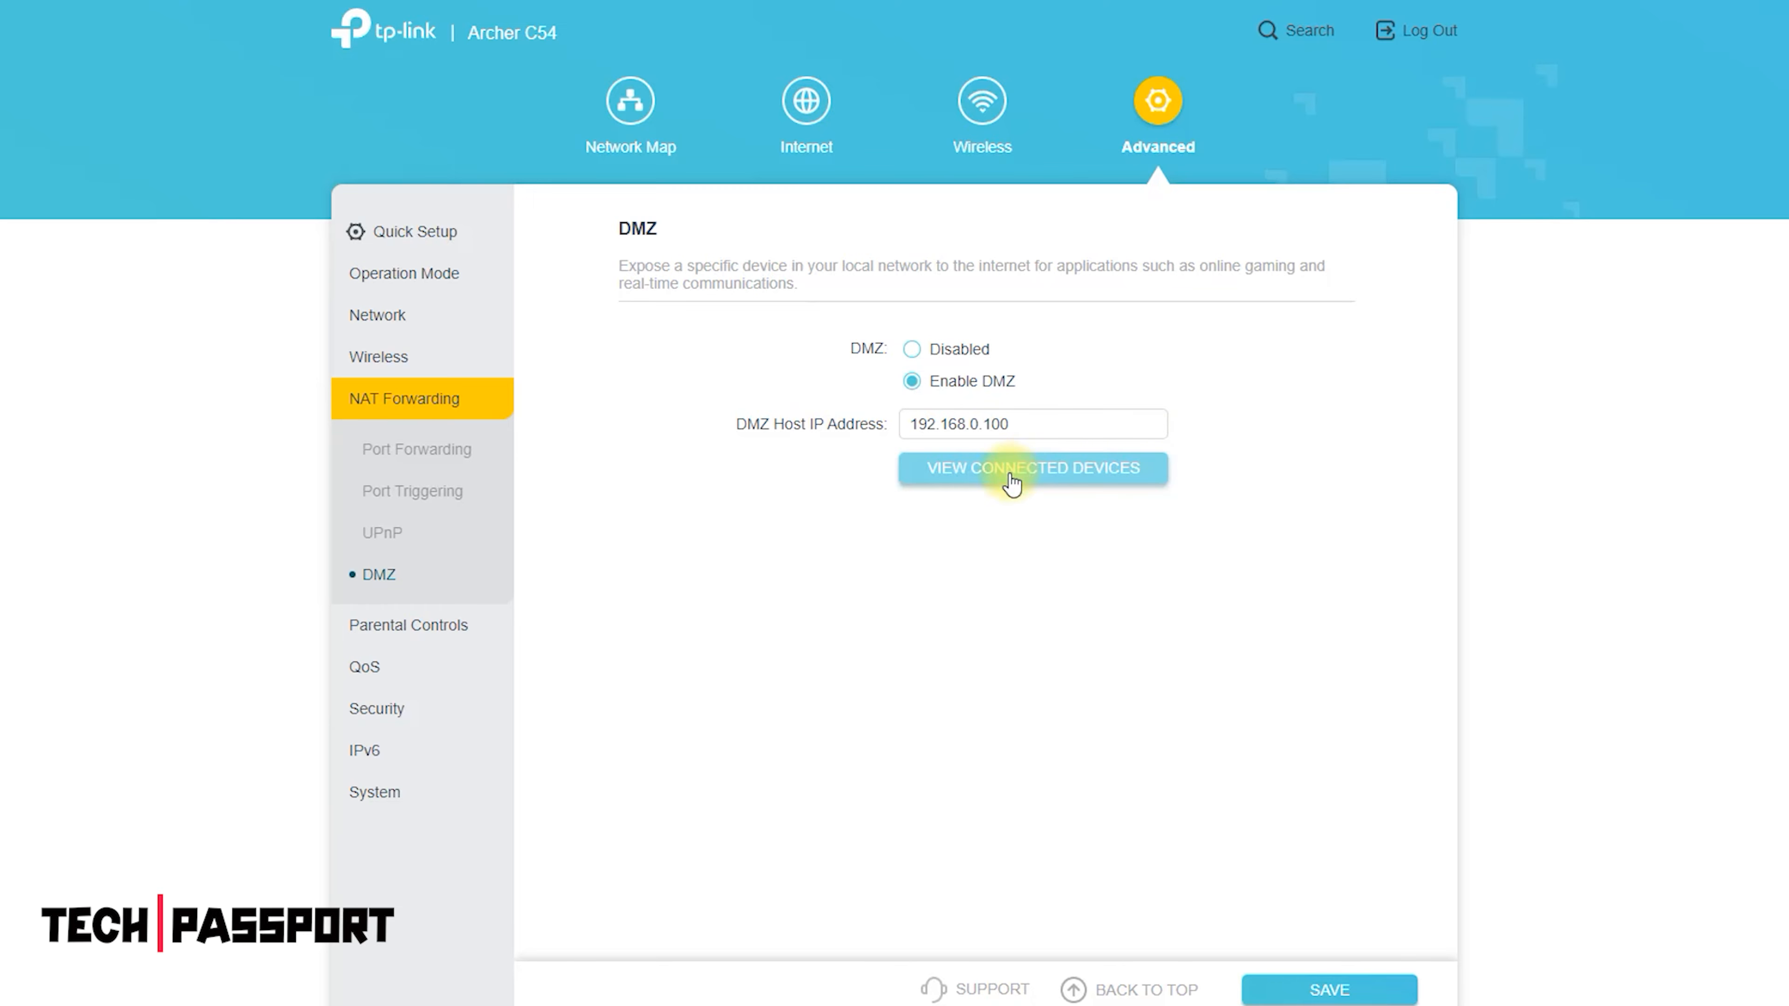
{"action": "left_click", "coordinate": [1031, 467]}
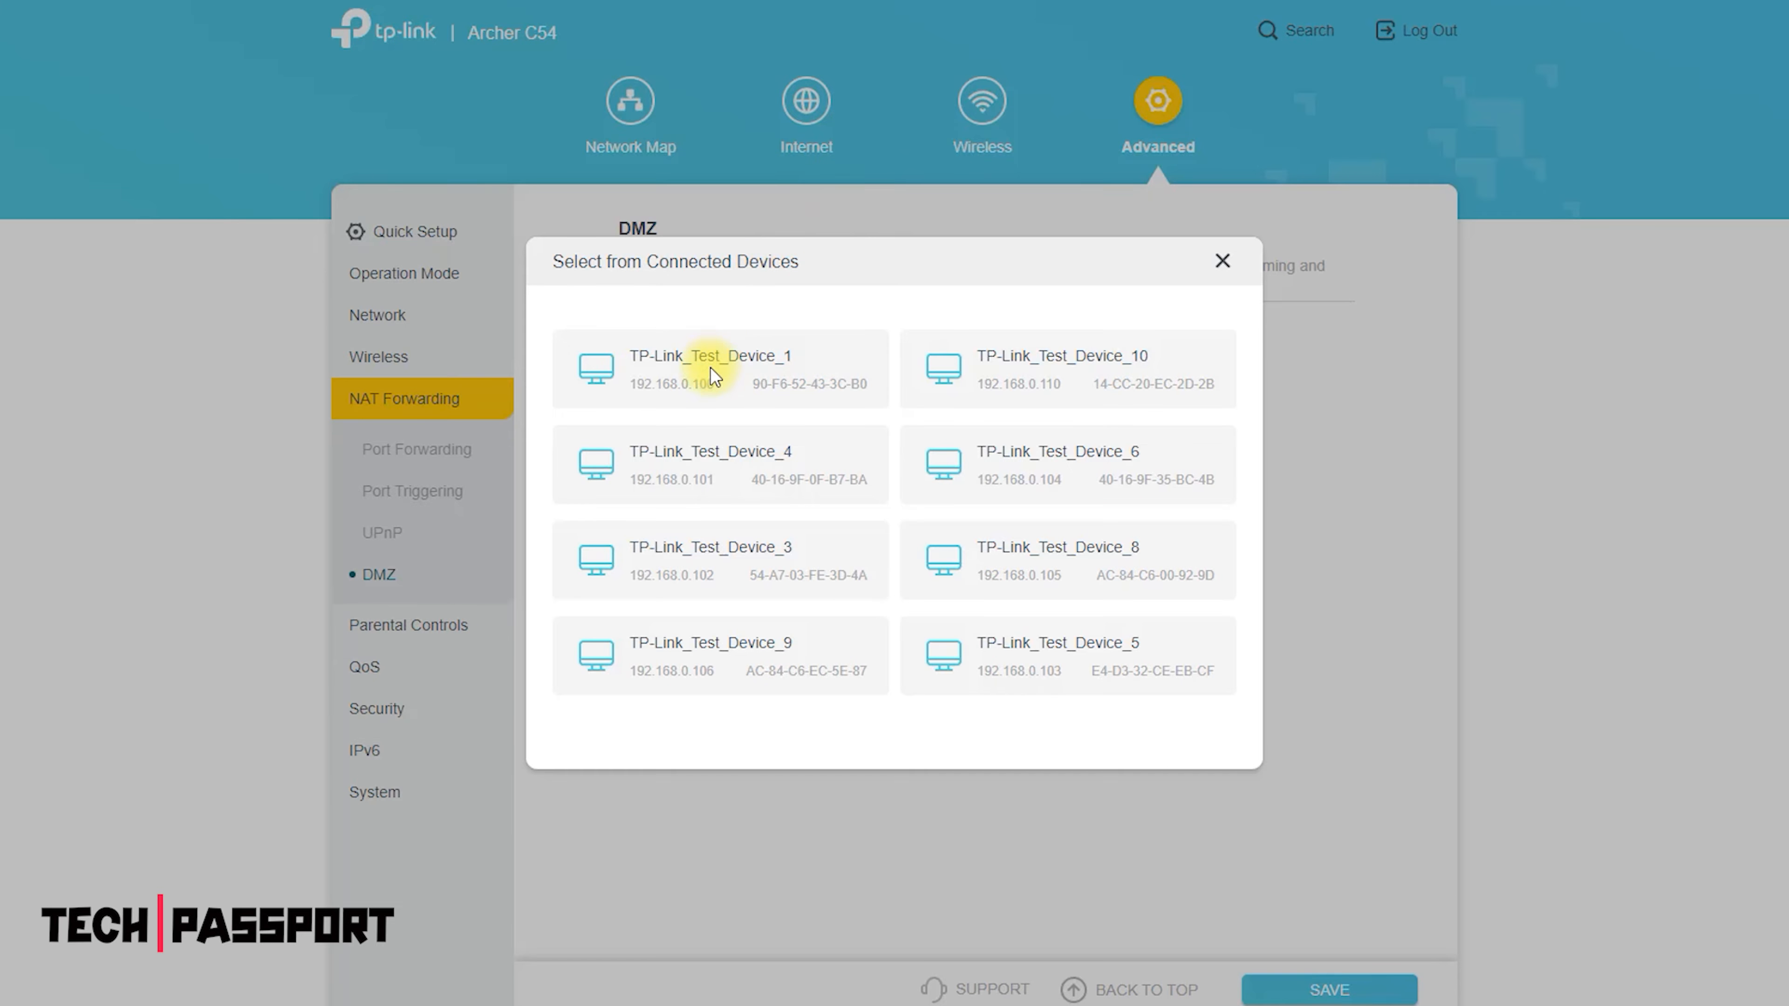
{"action": "left_click", "coordinate": [710, 369]}
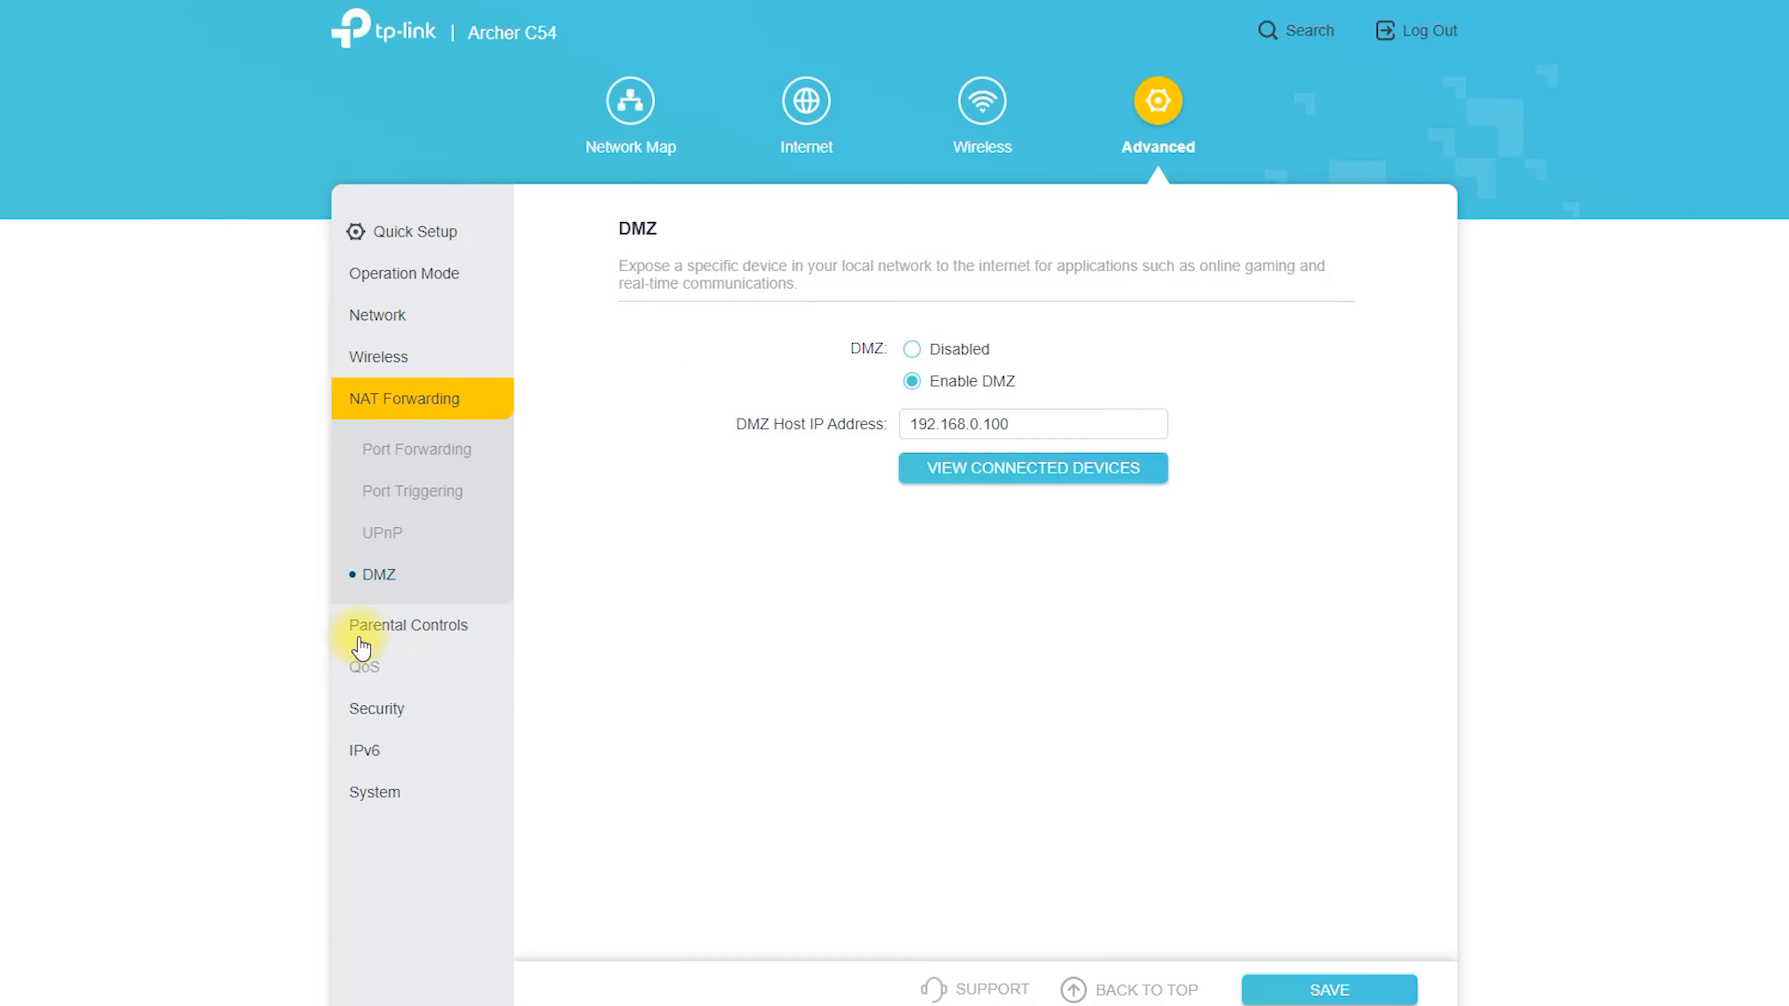
Glance at QoS global settings, return to Parental Controls and start a new profile.
{"action": "left_click", "coordinate": [407, 624]}
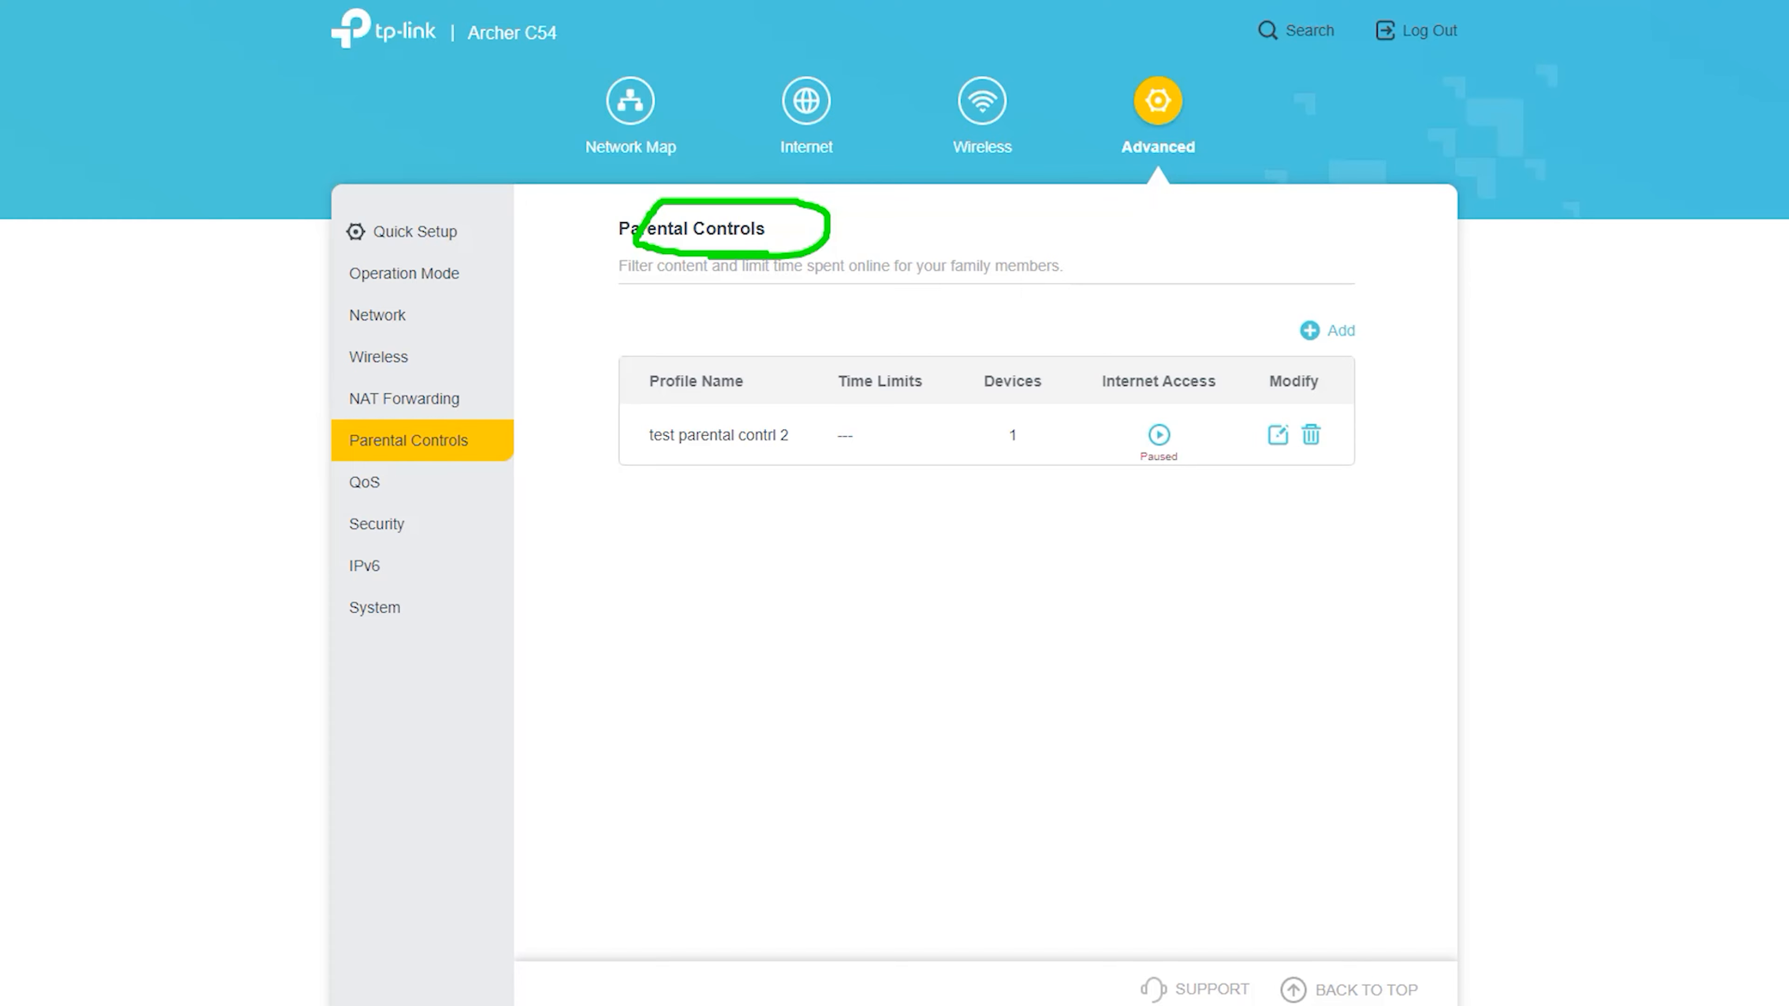
{"action": "left_click", "coordinate": [364, 482]}
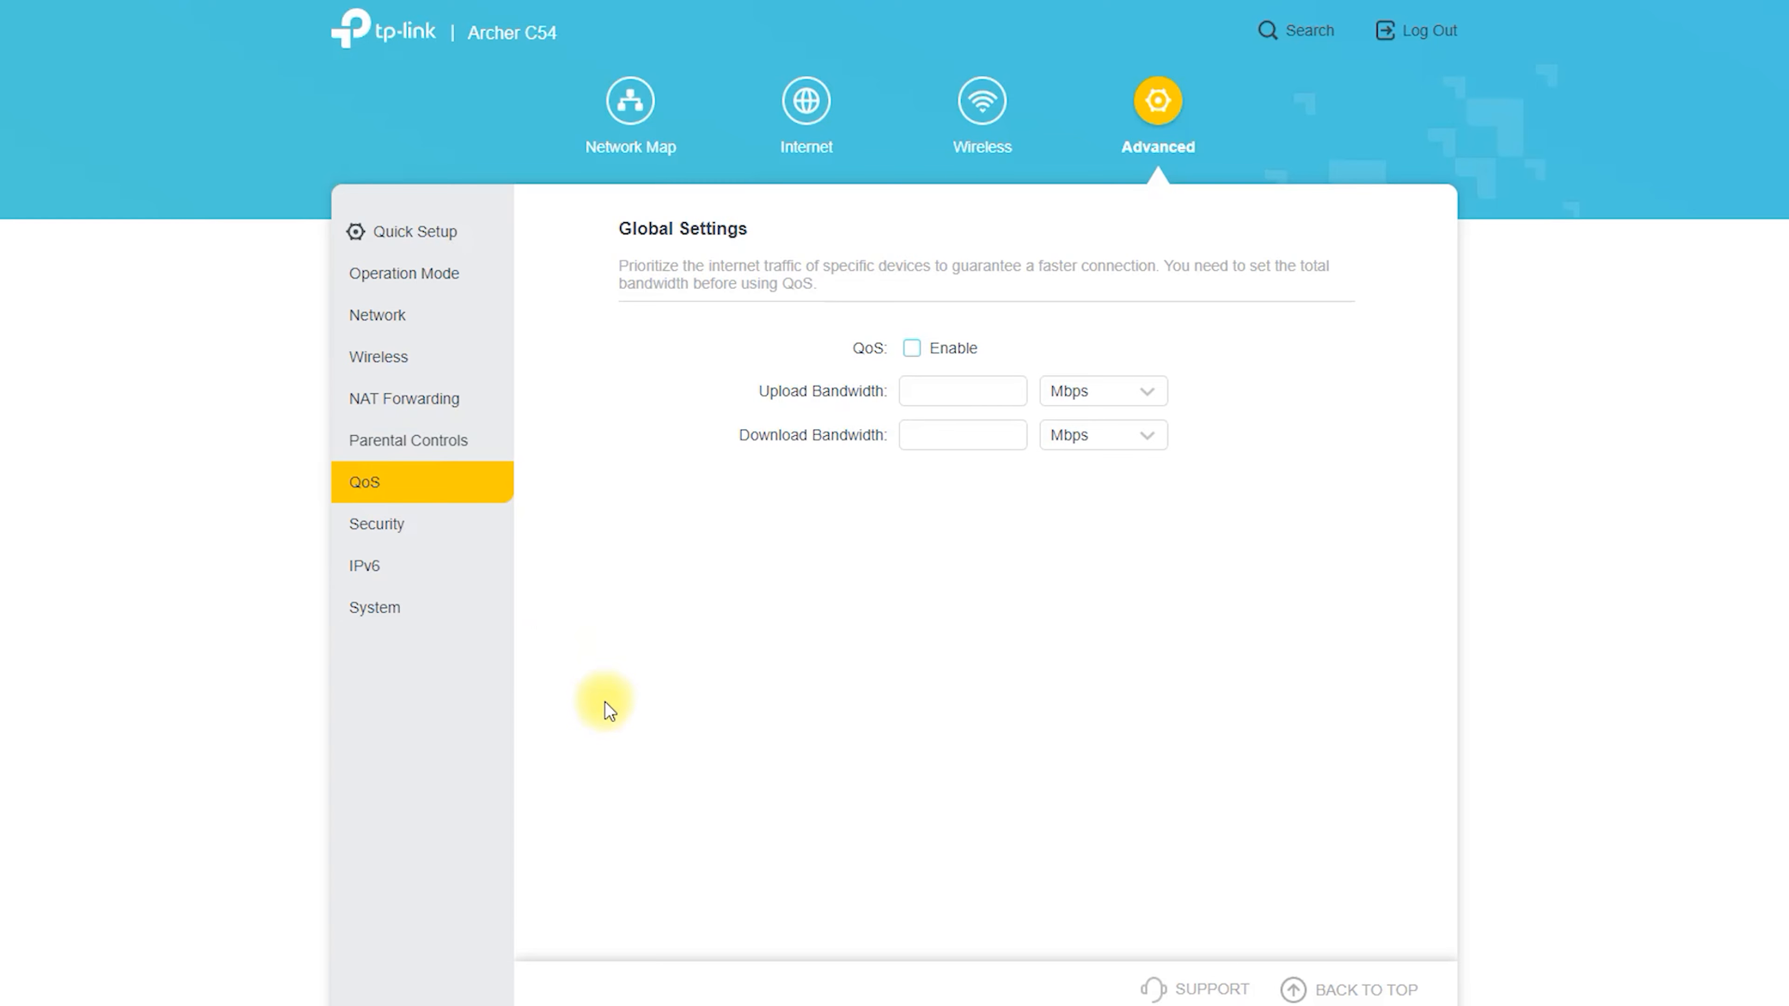
{"action": "left_click", "coordinate": [407, 441]}
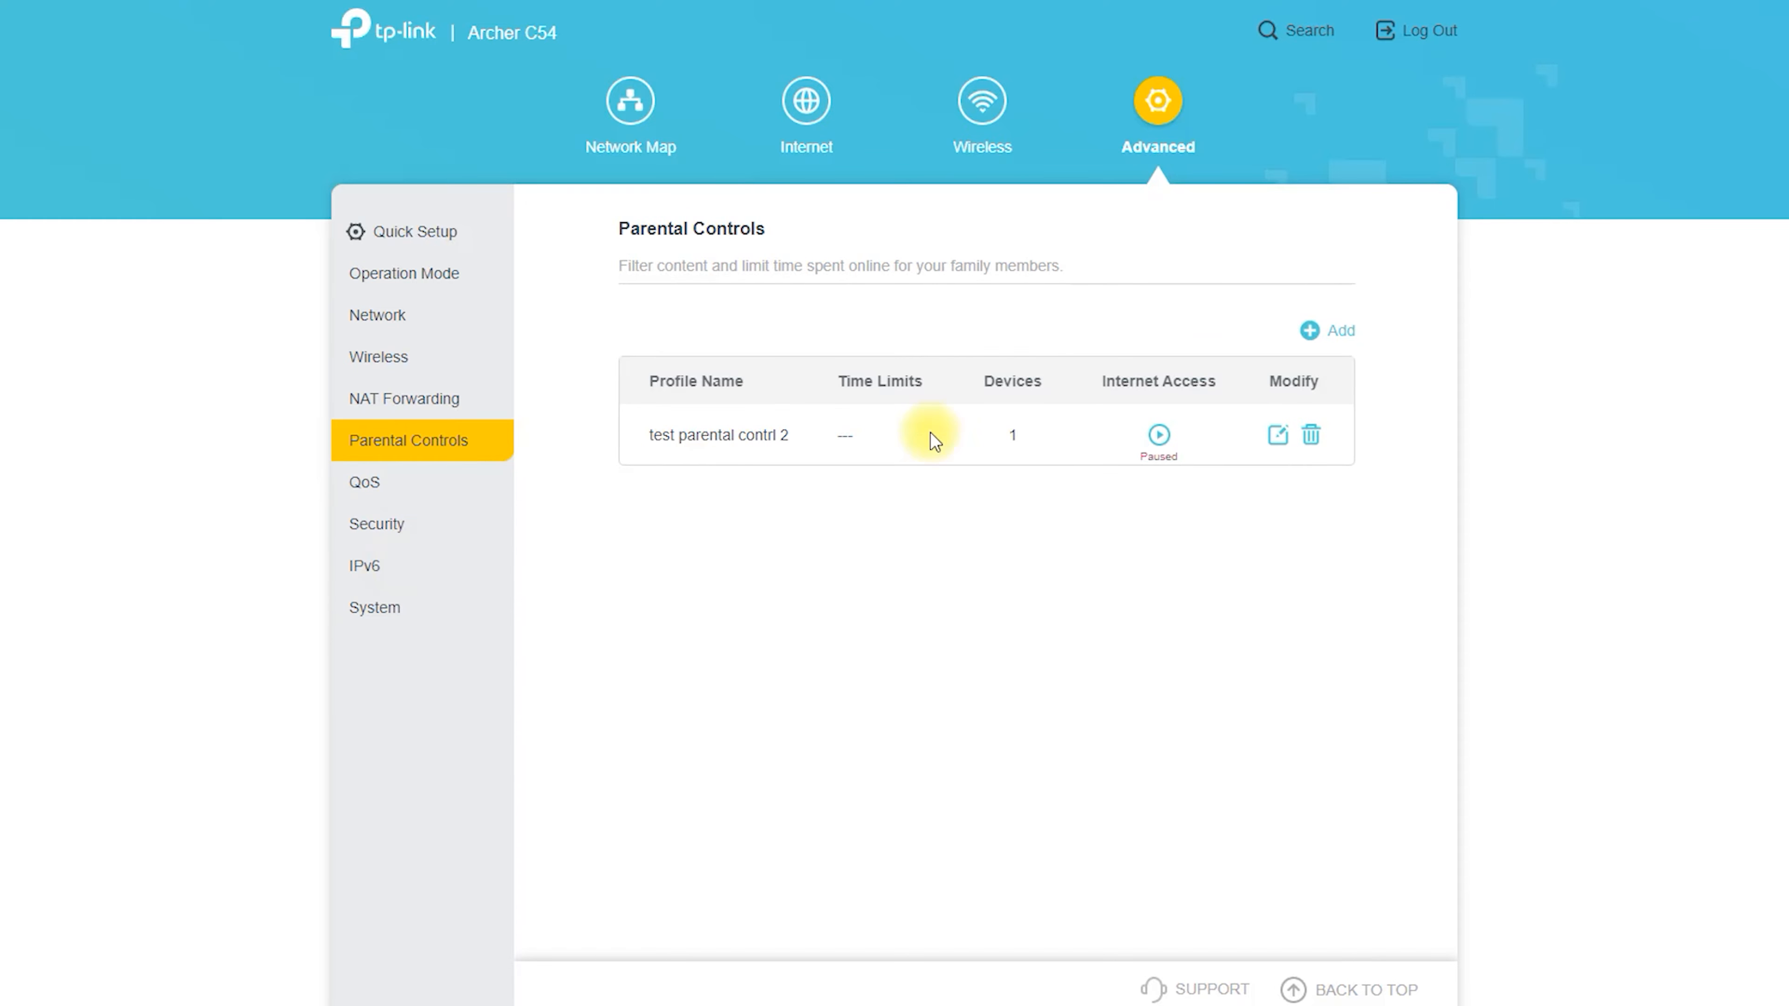
{"action": "left_click", "coordinate": [1339, 331]}
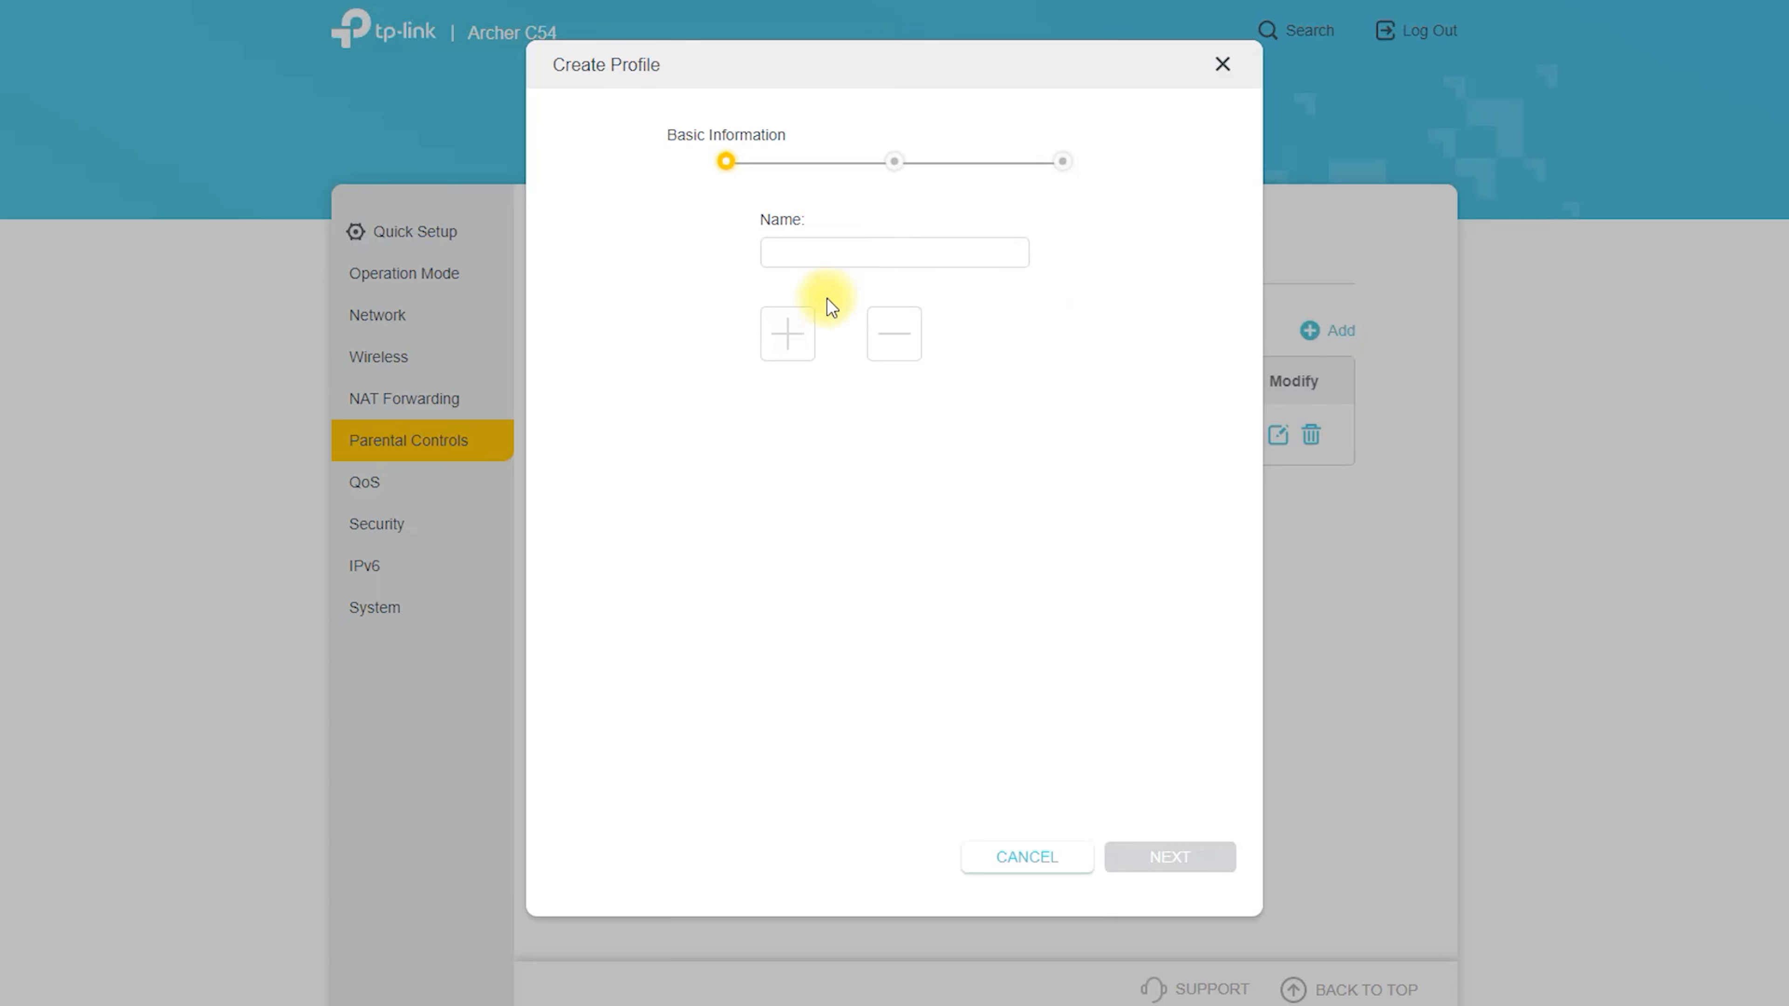
Name the profile kids1 and assign TP-Link_Test_Device_16 to it.
{"action": "type", "text": "k"}
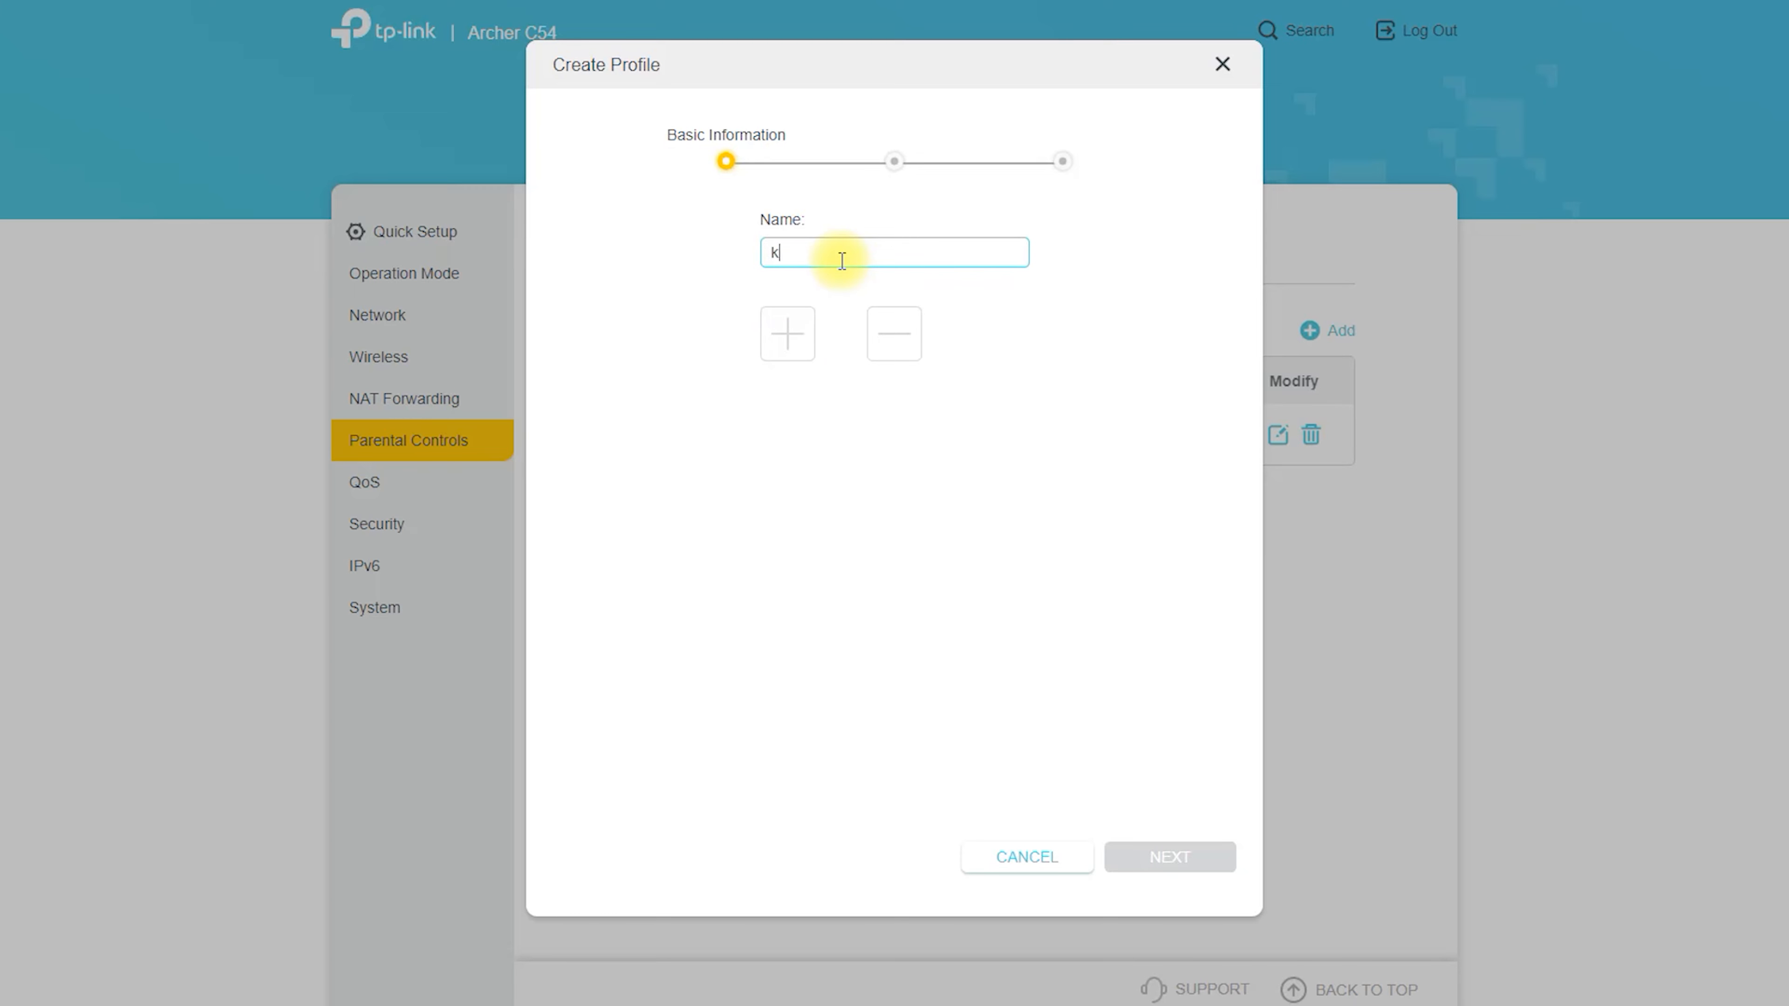
{"action": "type", "text": "ids1"}
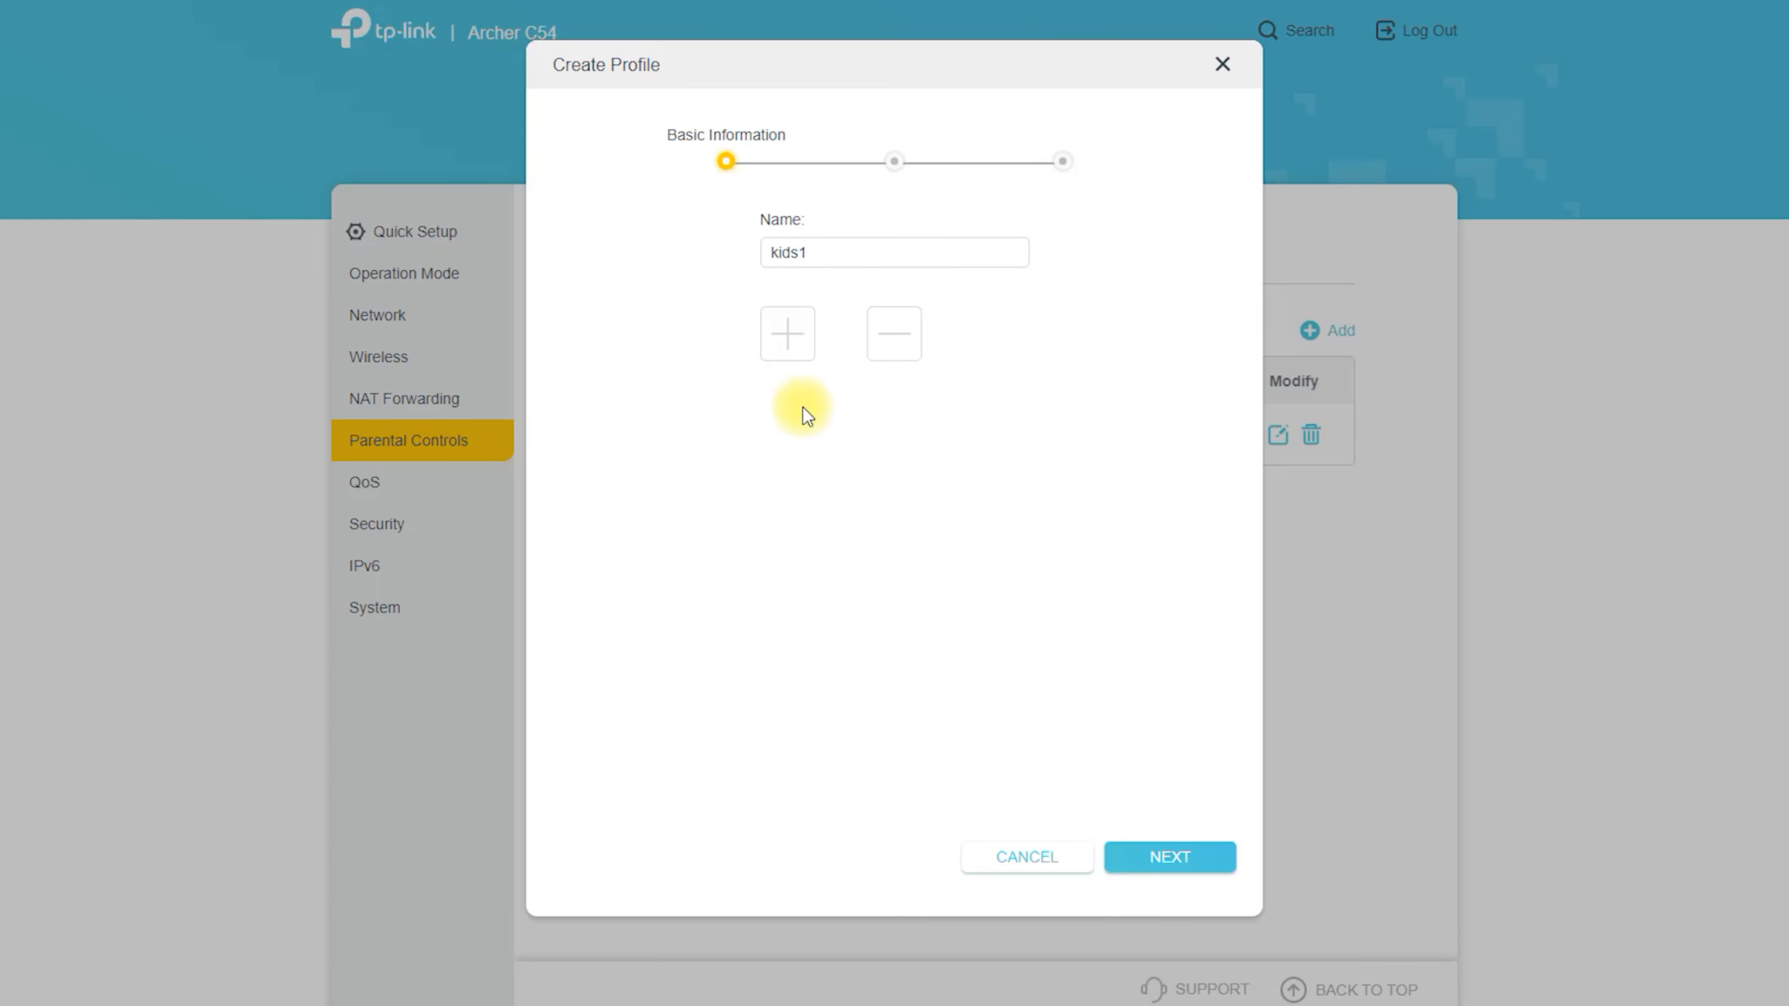
{"action": "left_click", "coordinate": [787, 333]}
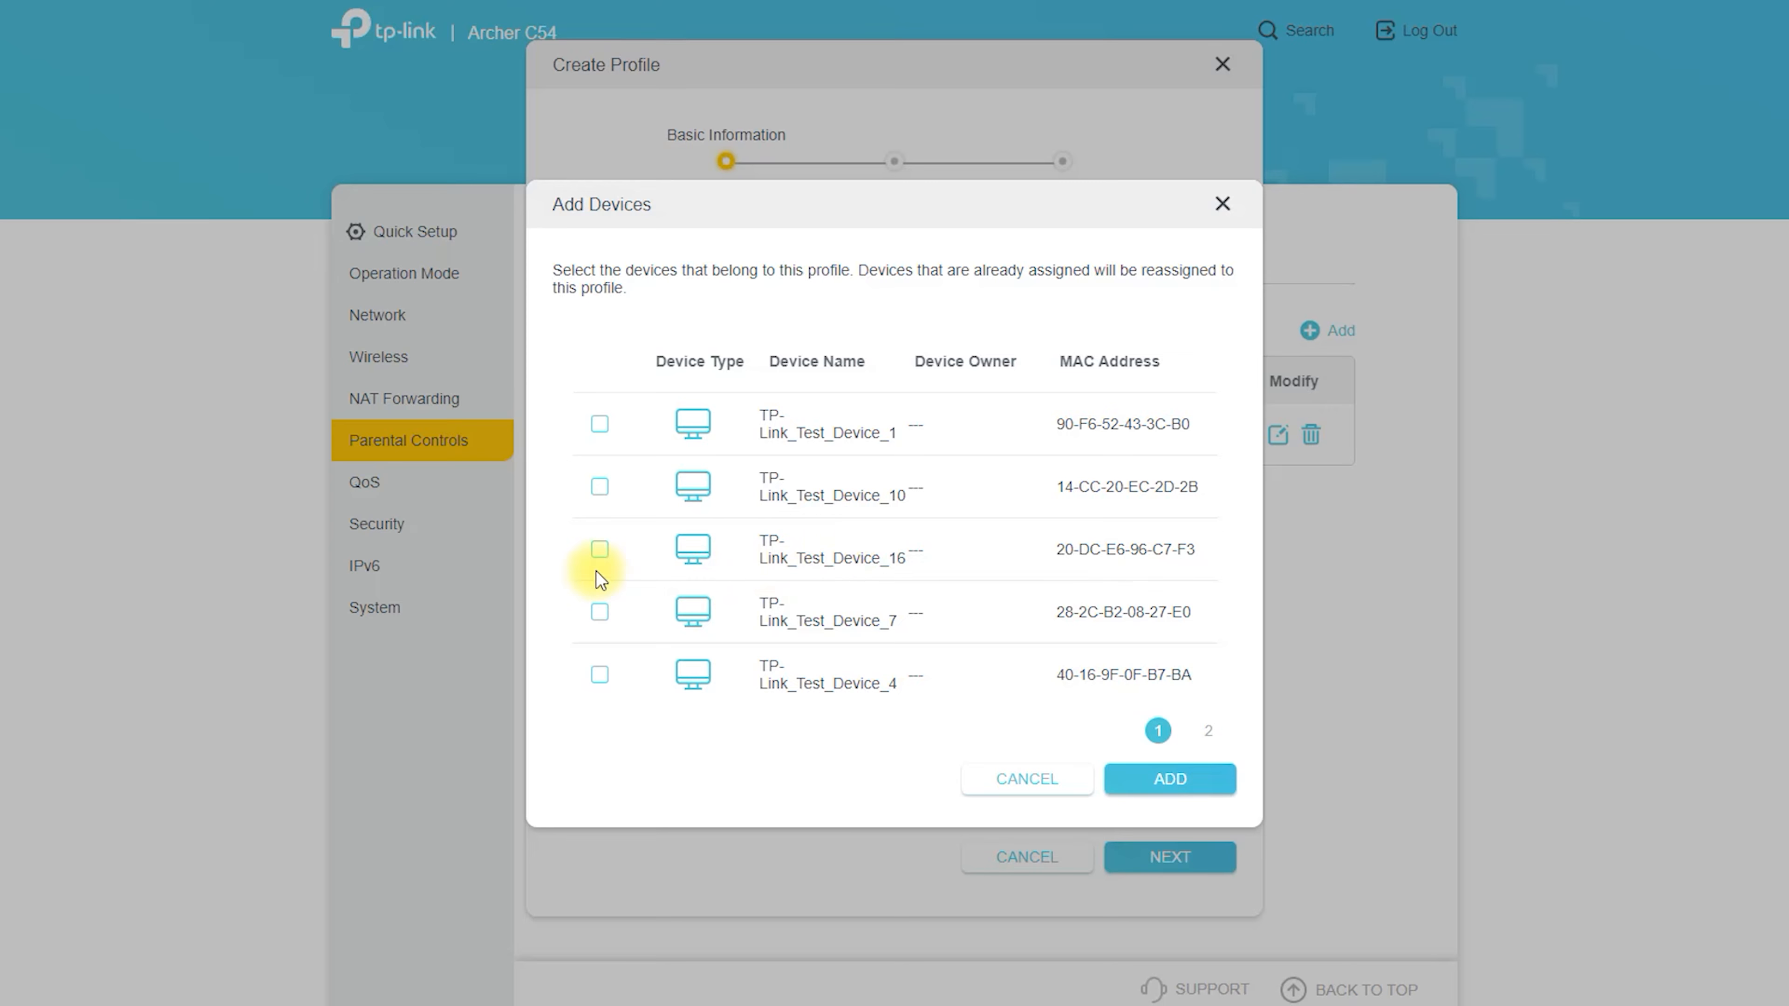
{"action": "left_click", "coordinate": [1169, 778]}
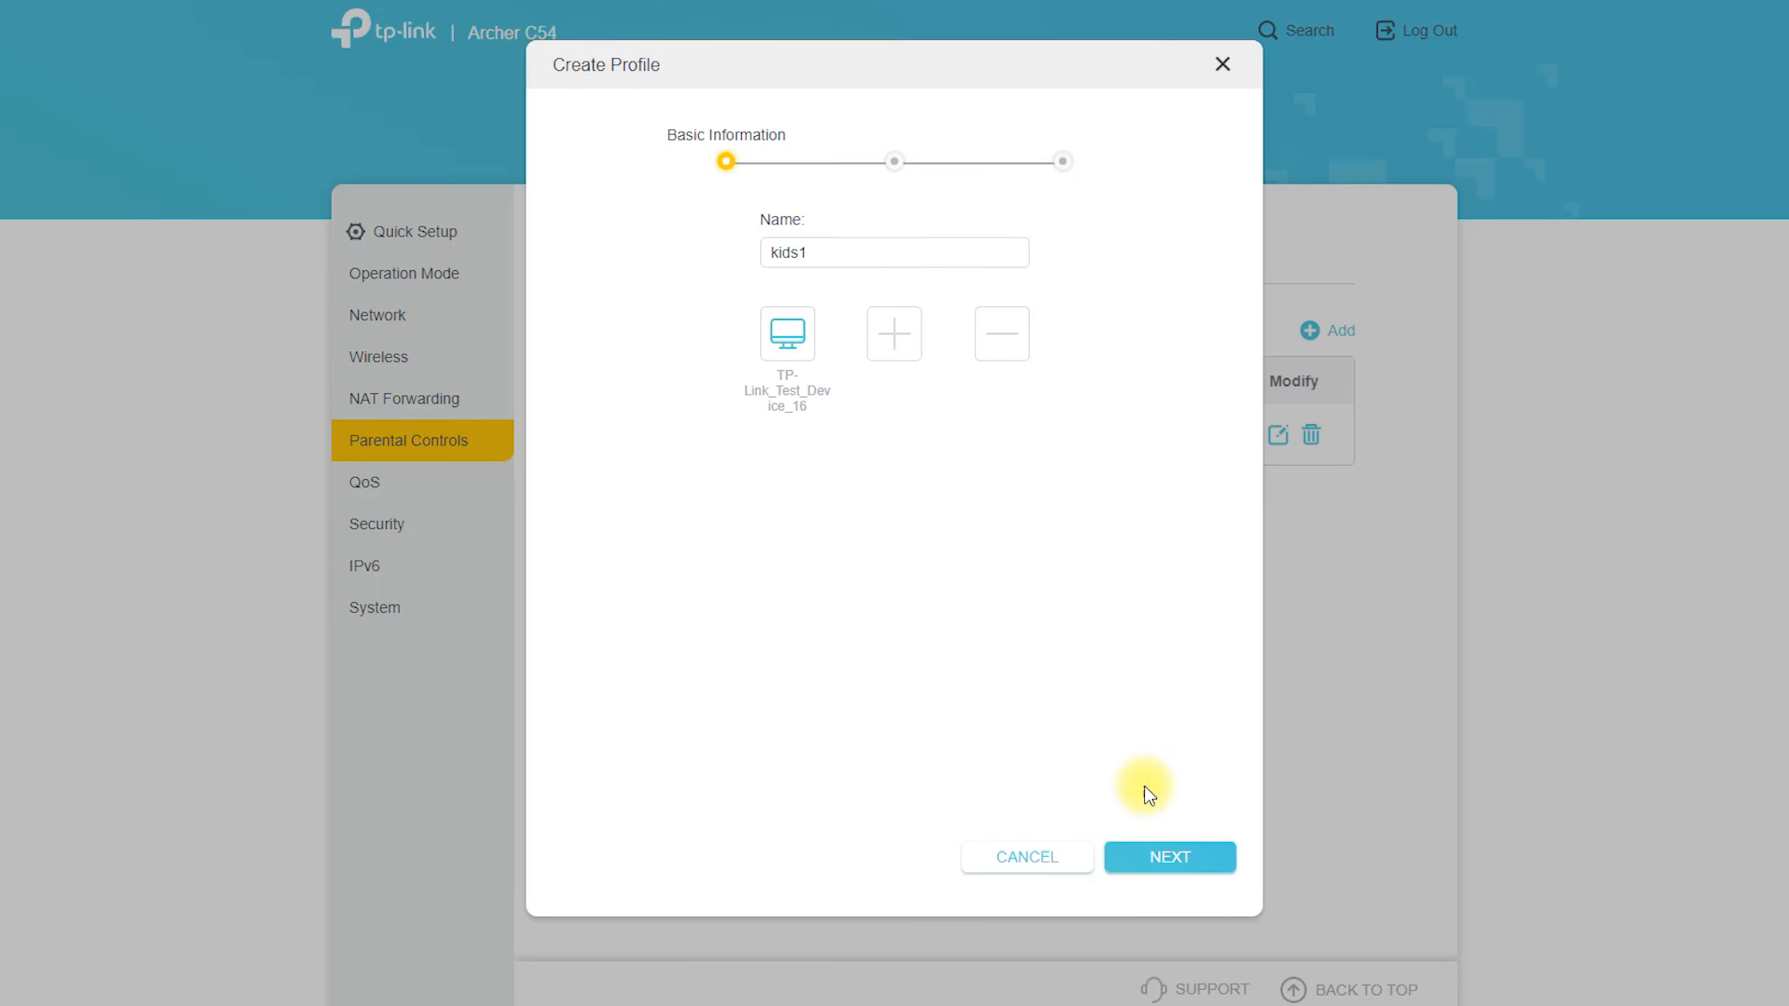
{"action": "left_click", "coordinate": [1168, 857]}
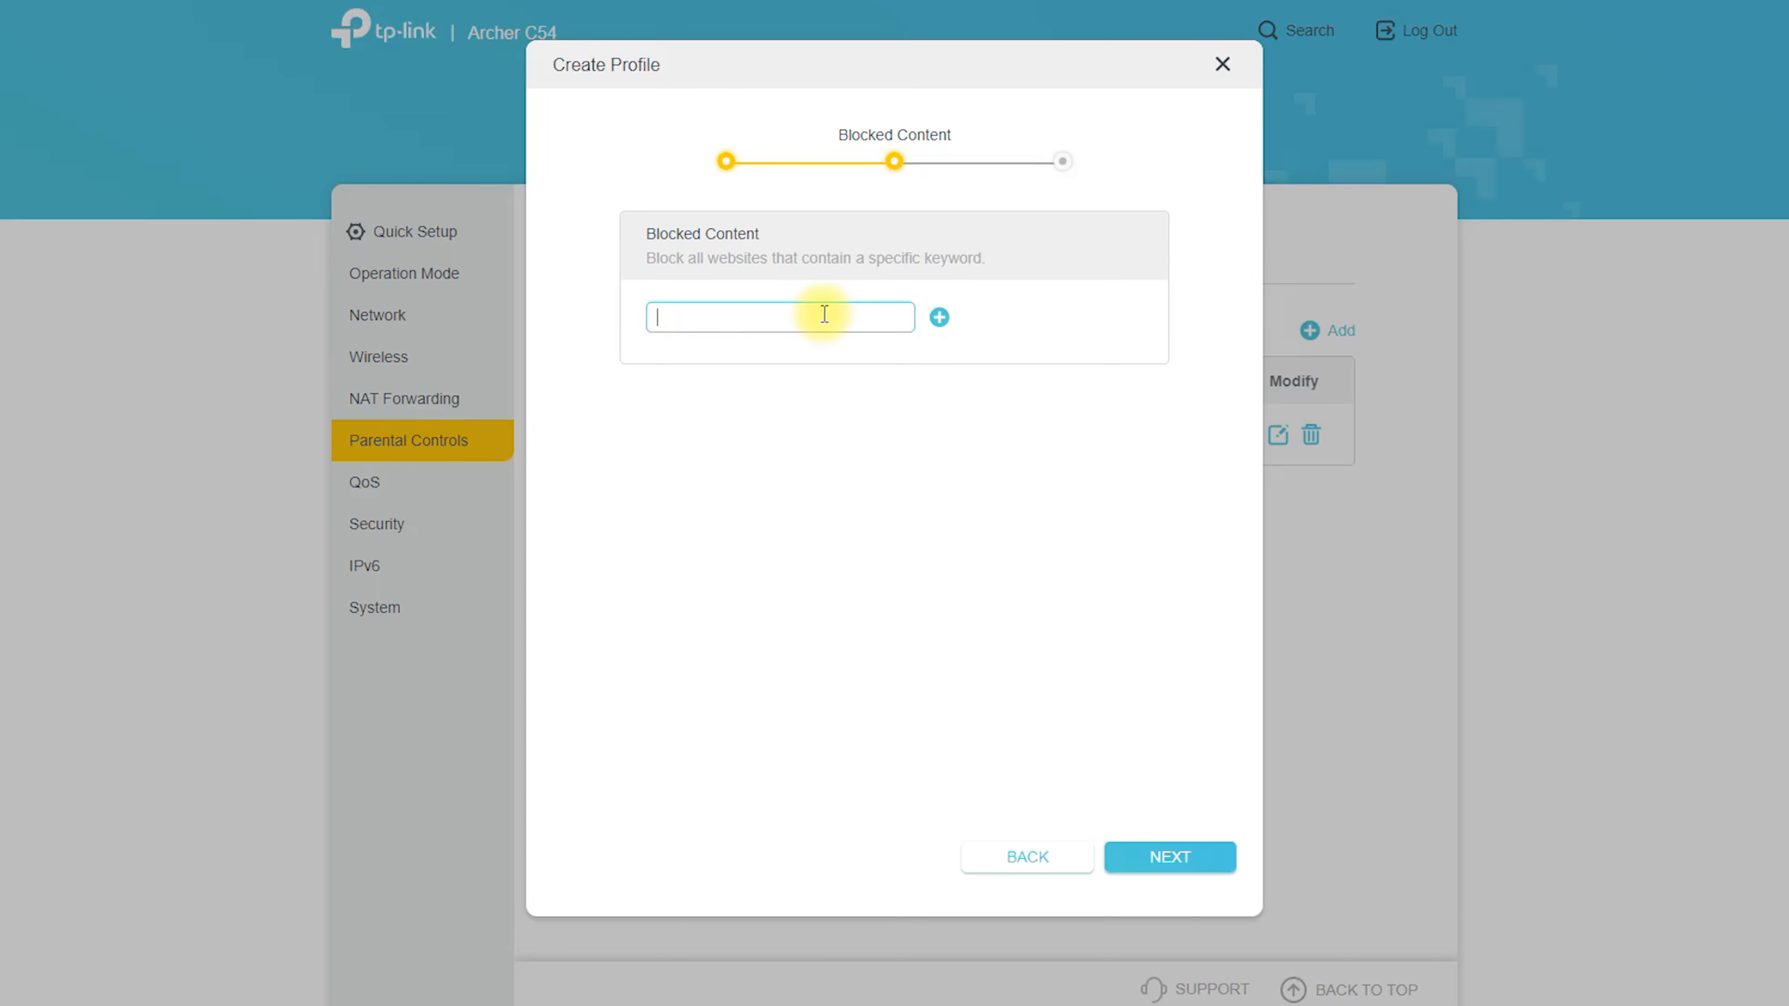
Add porn and facebook as blocked keywords for kids1.
{"action": "type", "text": "porn"}
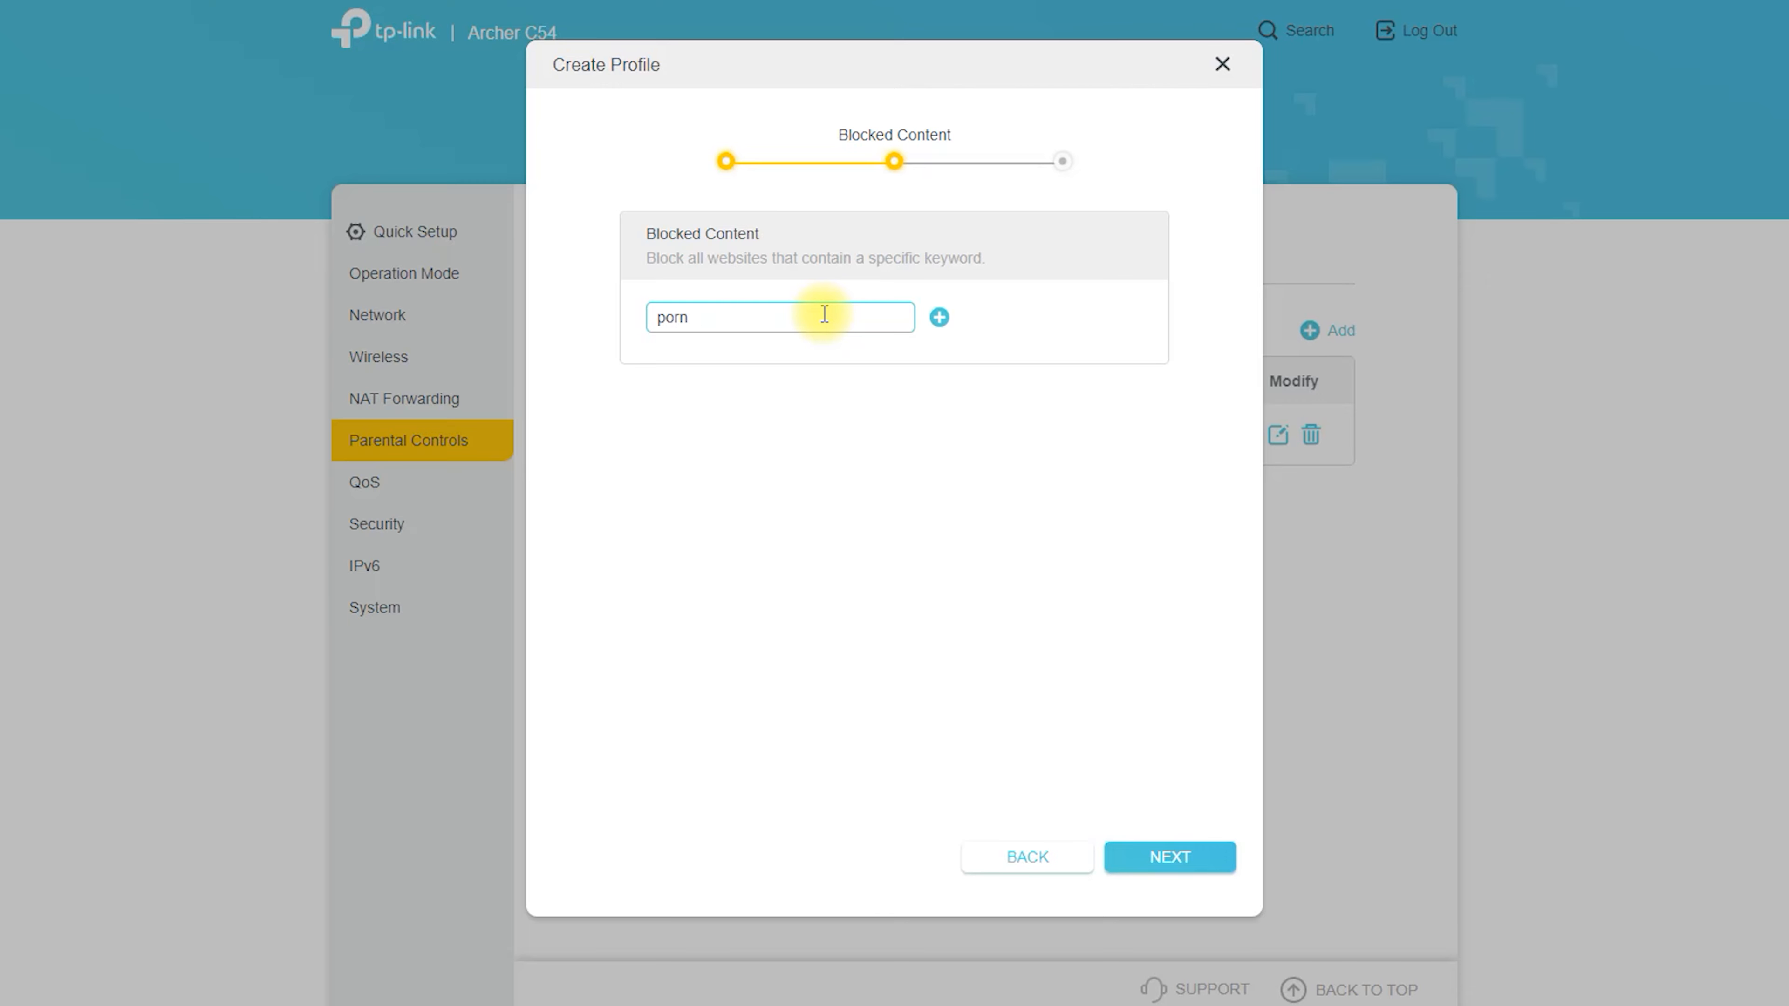
{"action": "left_click", "coordinate": [938, 316]}
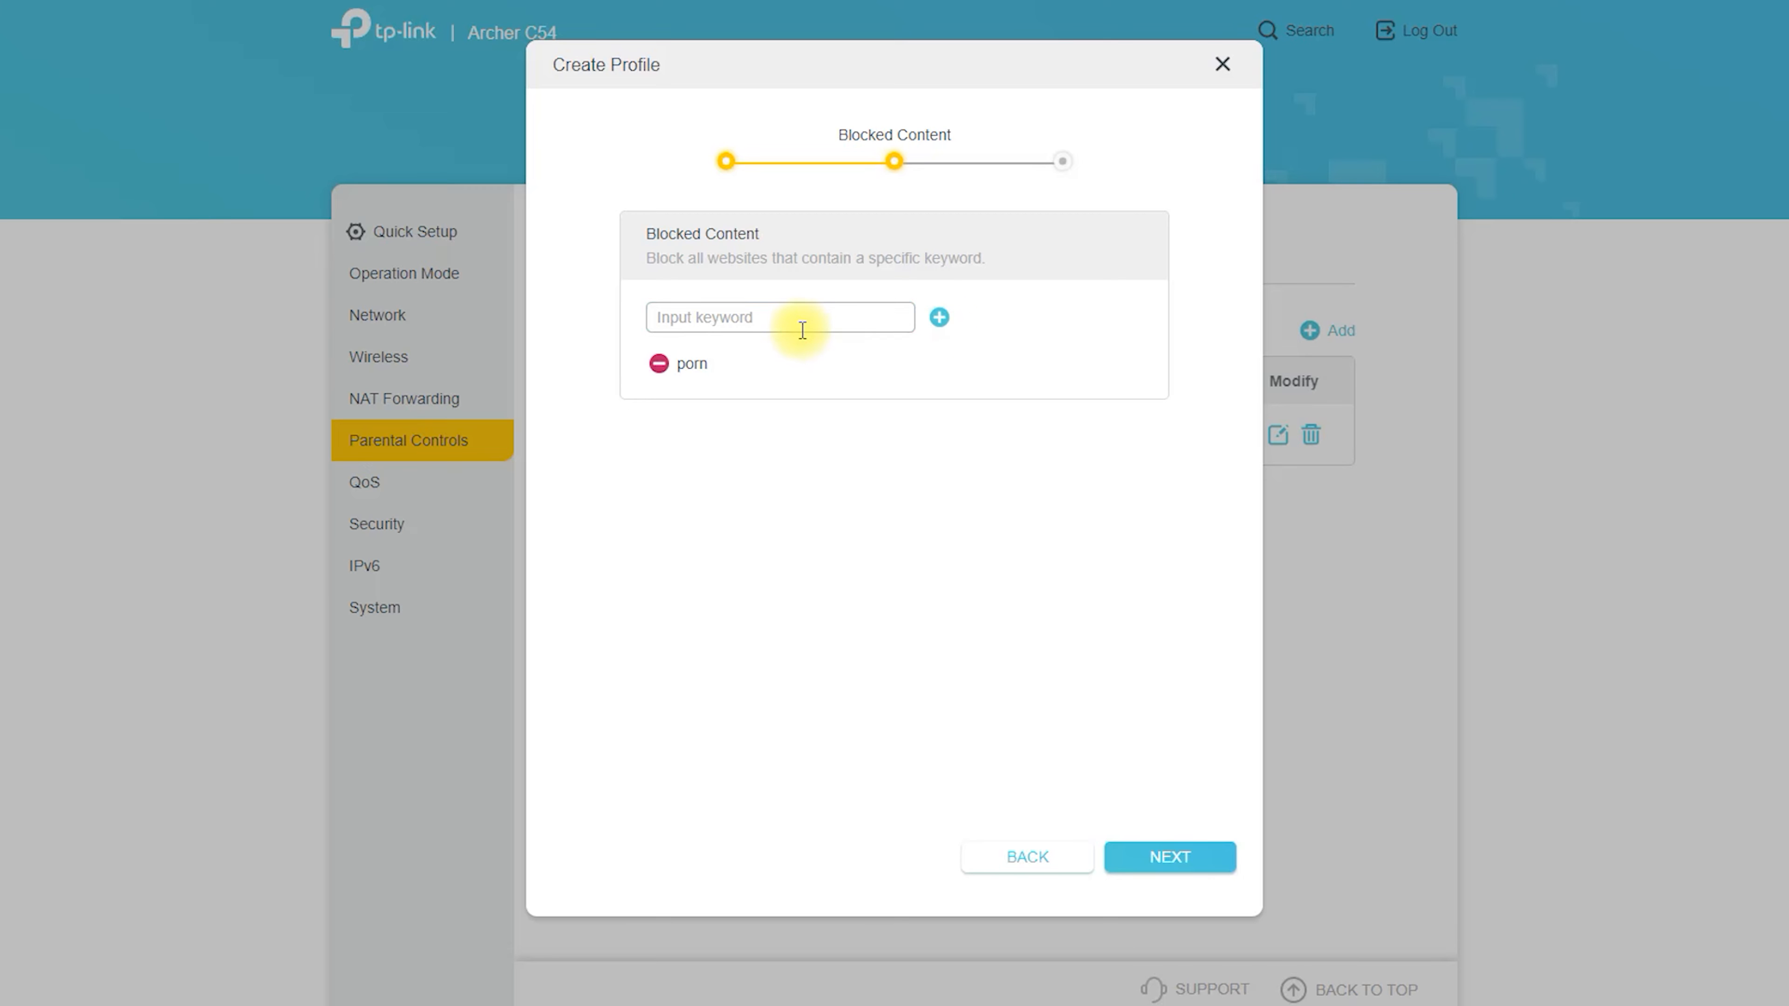
{"action": "type", "text": "facebook"}
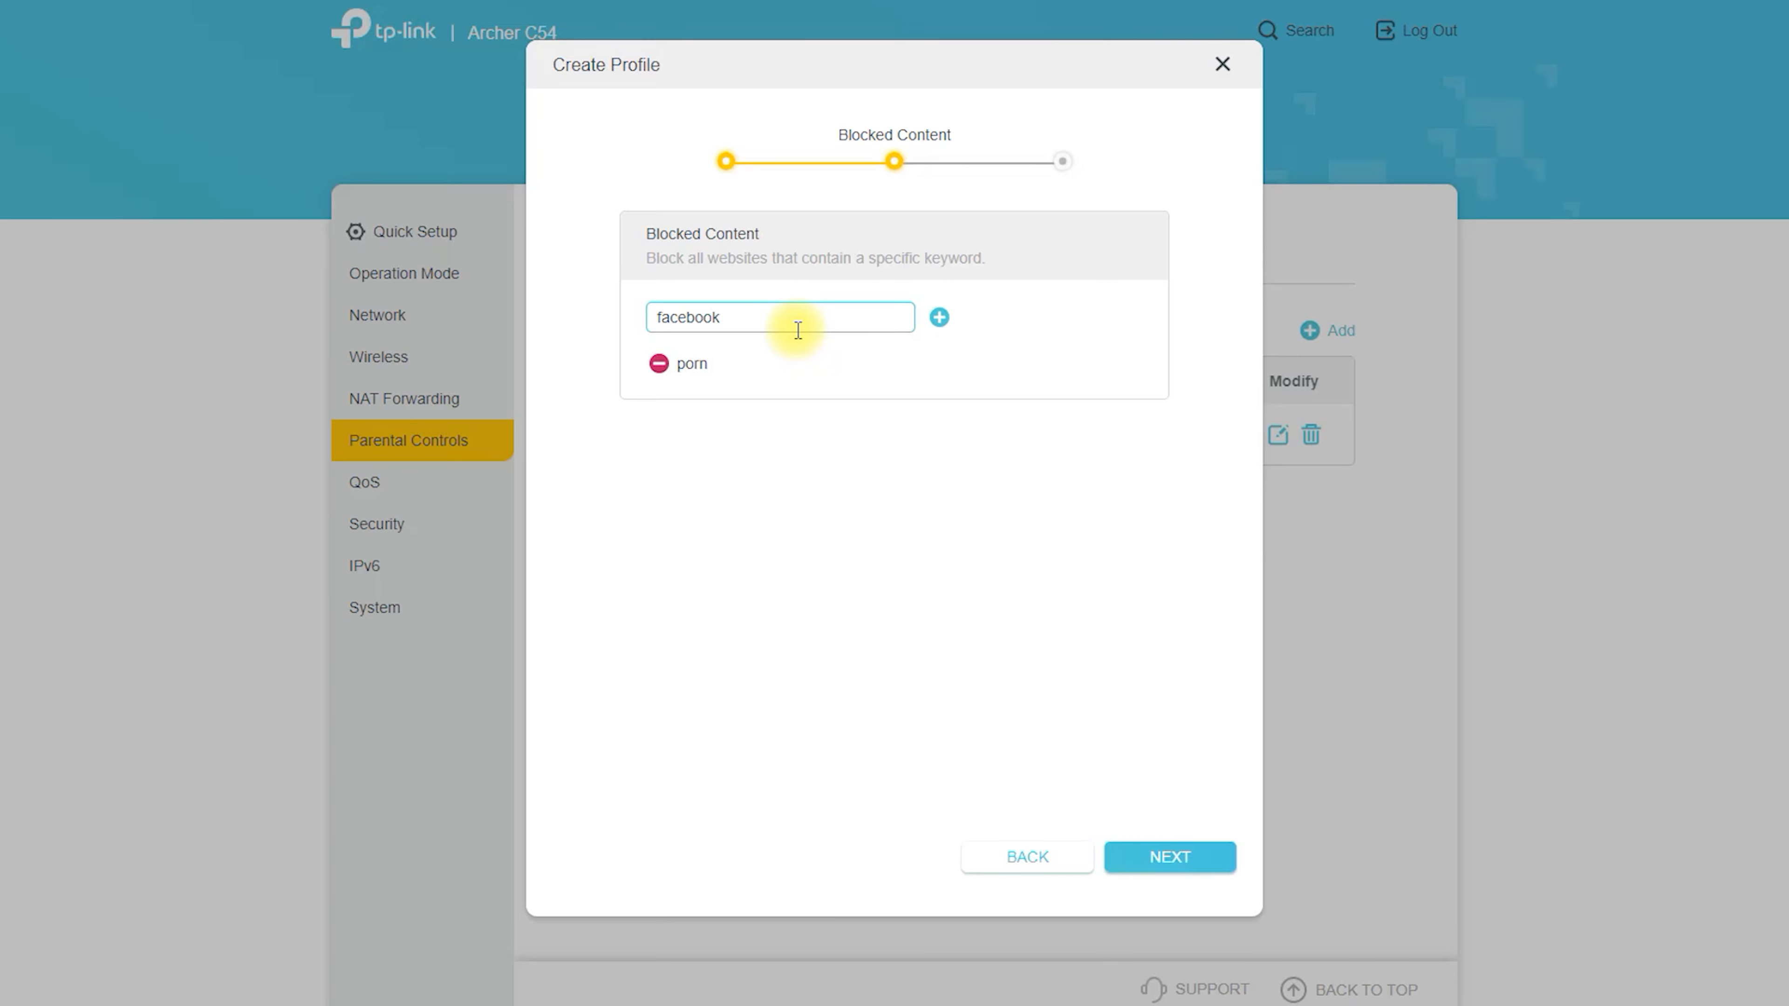
{"action": "left_click", "coordinate": [938, 317]}
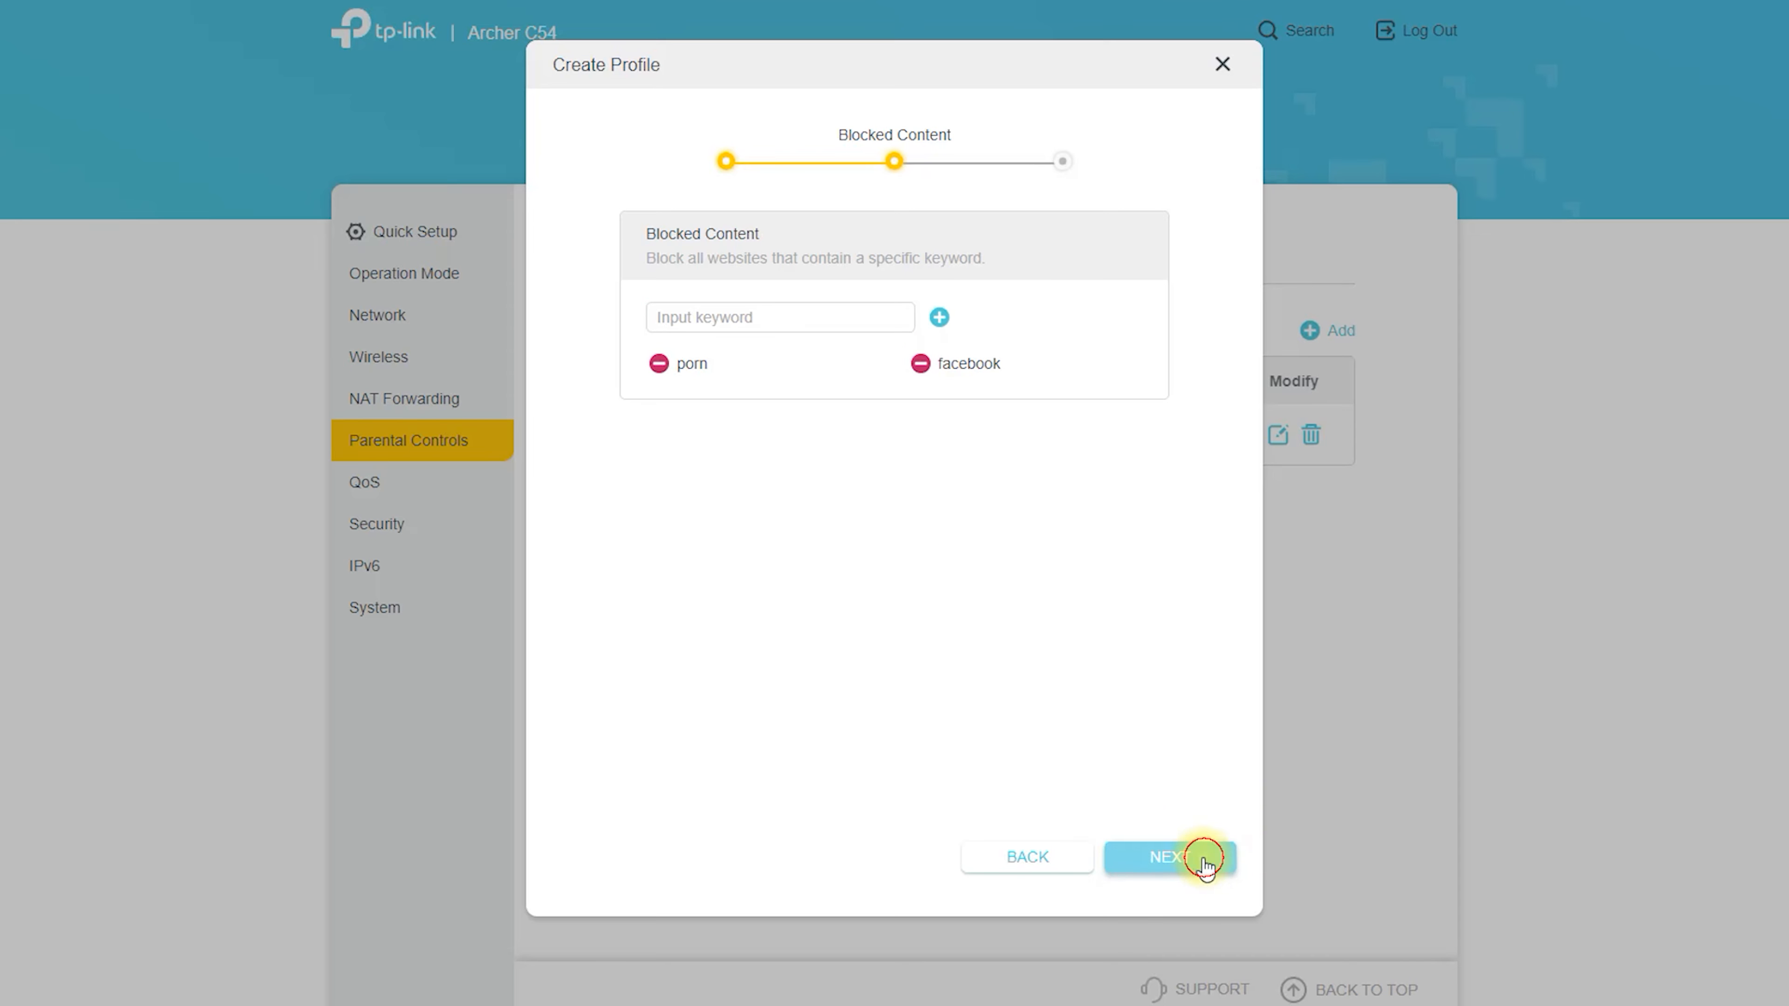
{"action": "left_click", "coordinate": [1167, 857]}
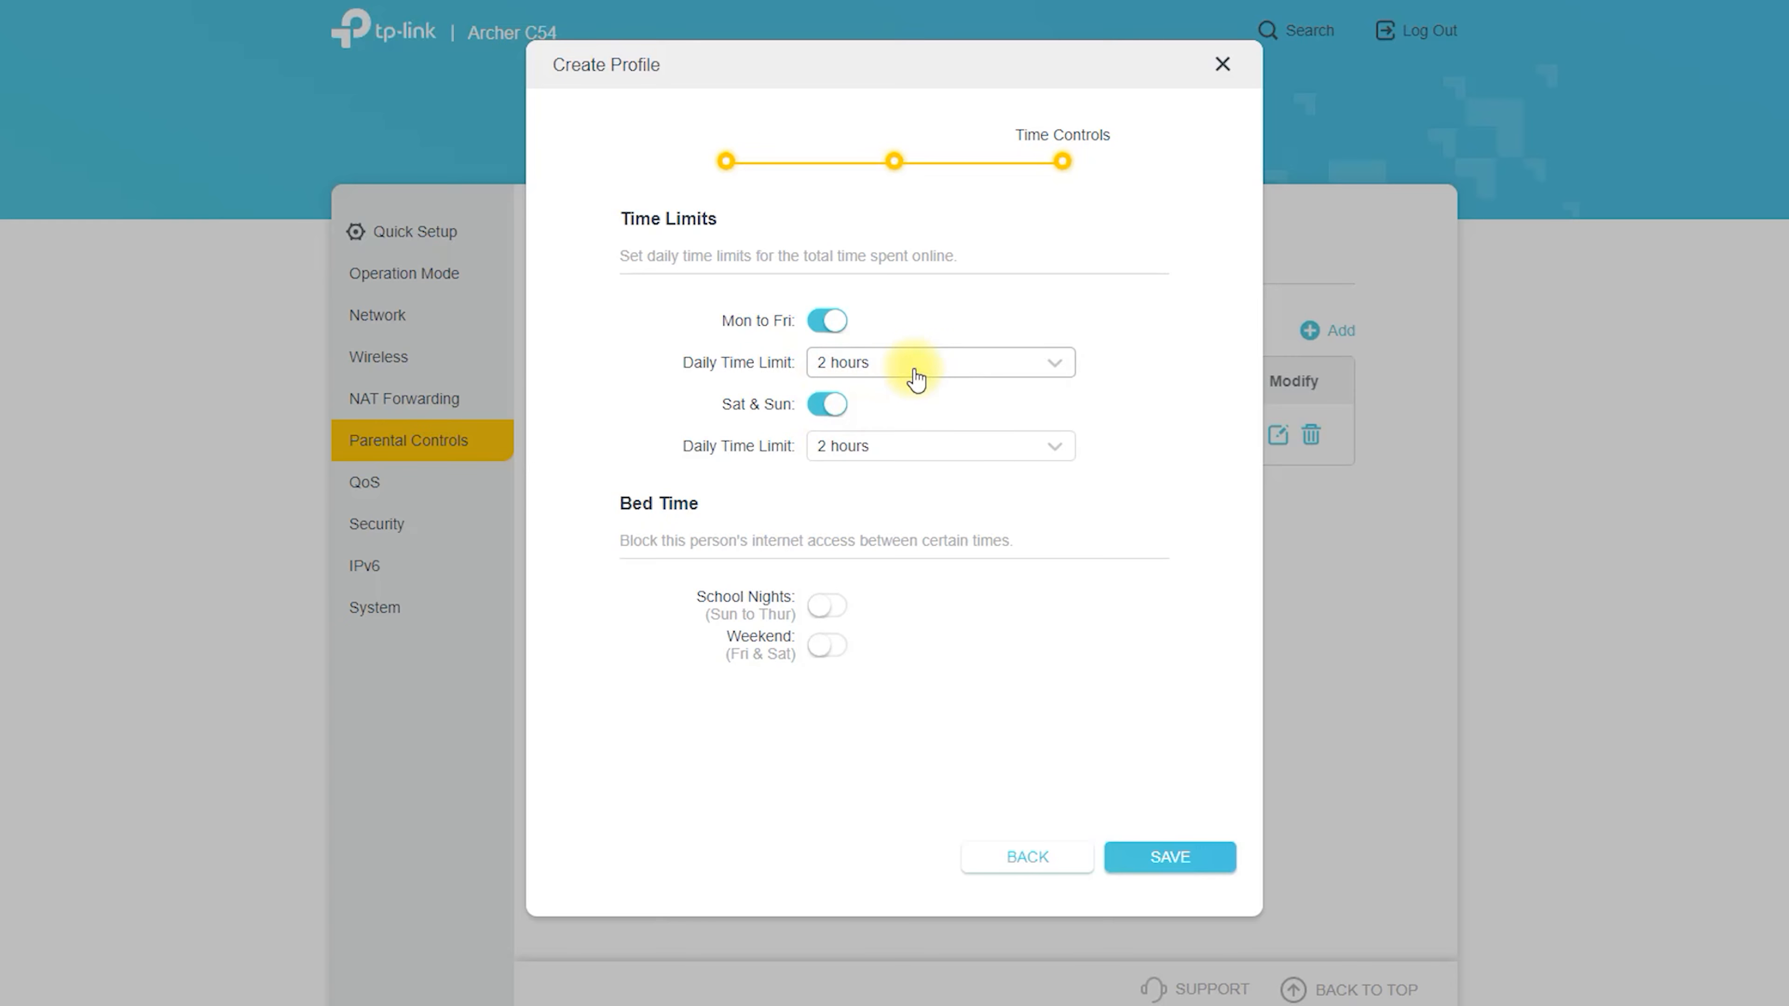
Set daily time limits to 4 hours 30 mins, enable bedtimes and save kids1.
{"action": "left_click", "coordinate": [938, 362]}
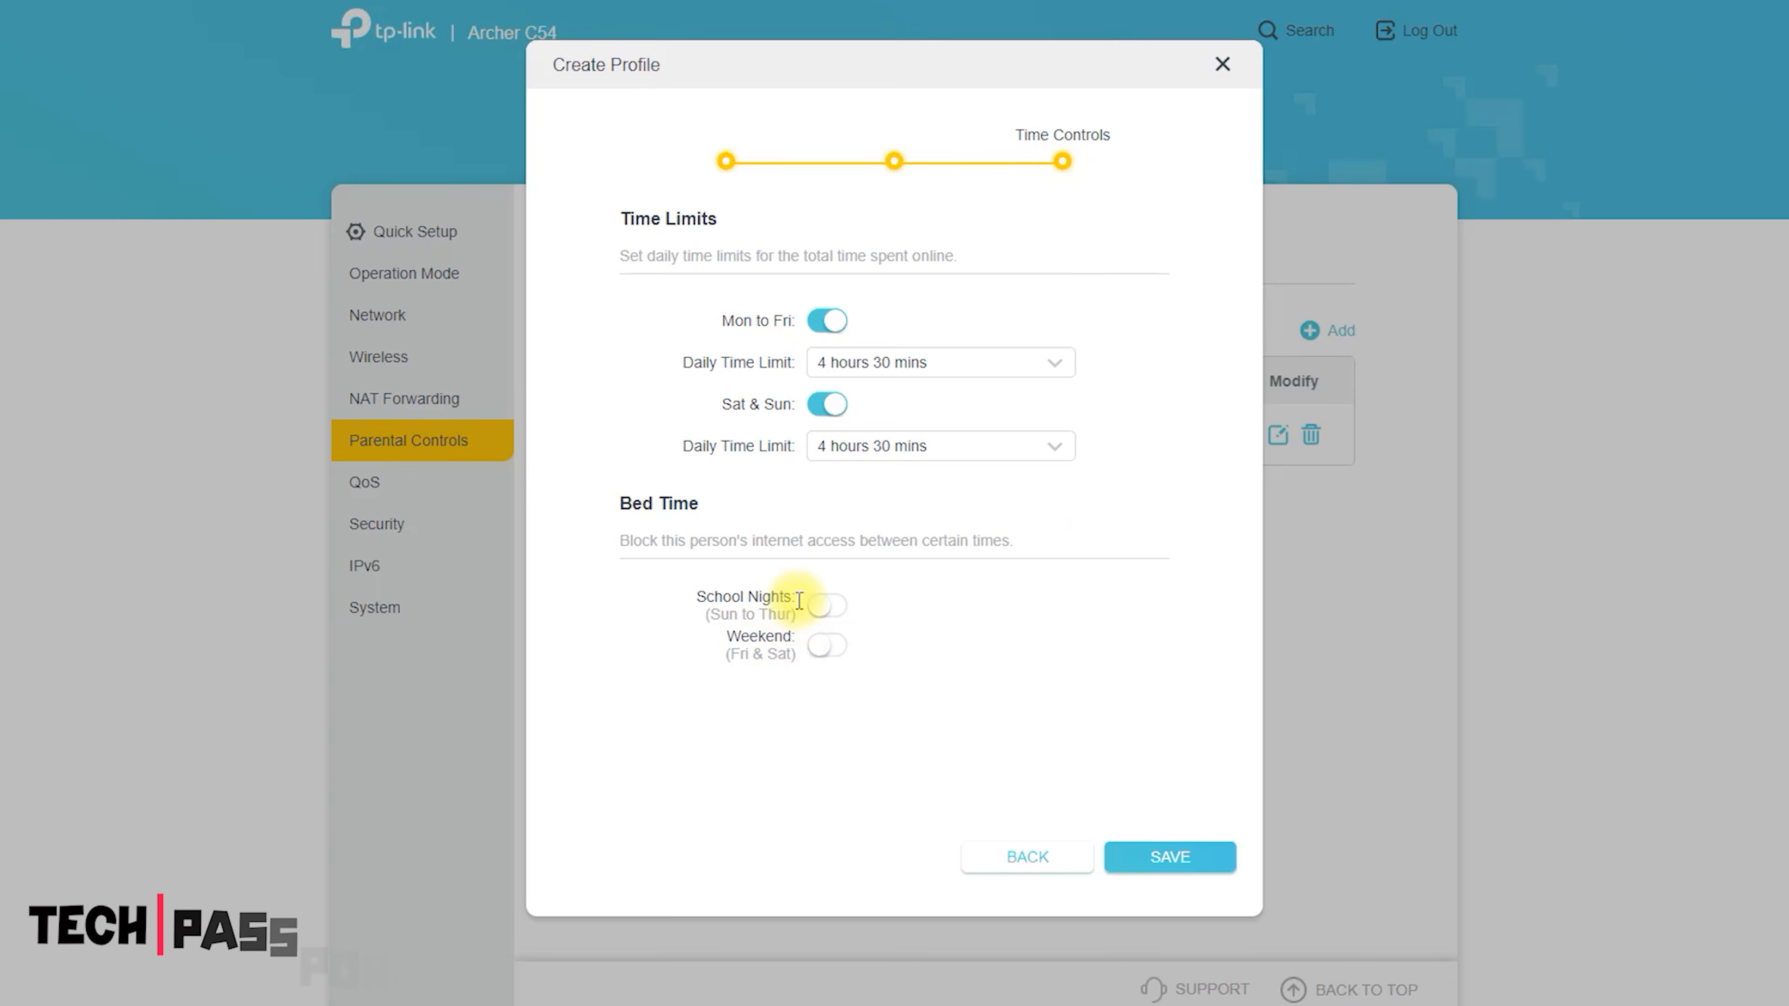
{"action": "left_click", "coordinate": [827, 605]}
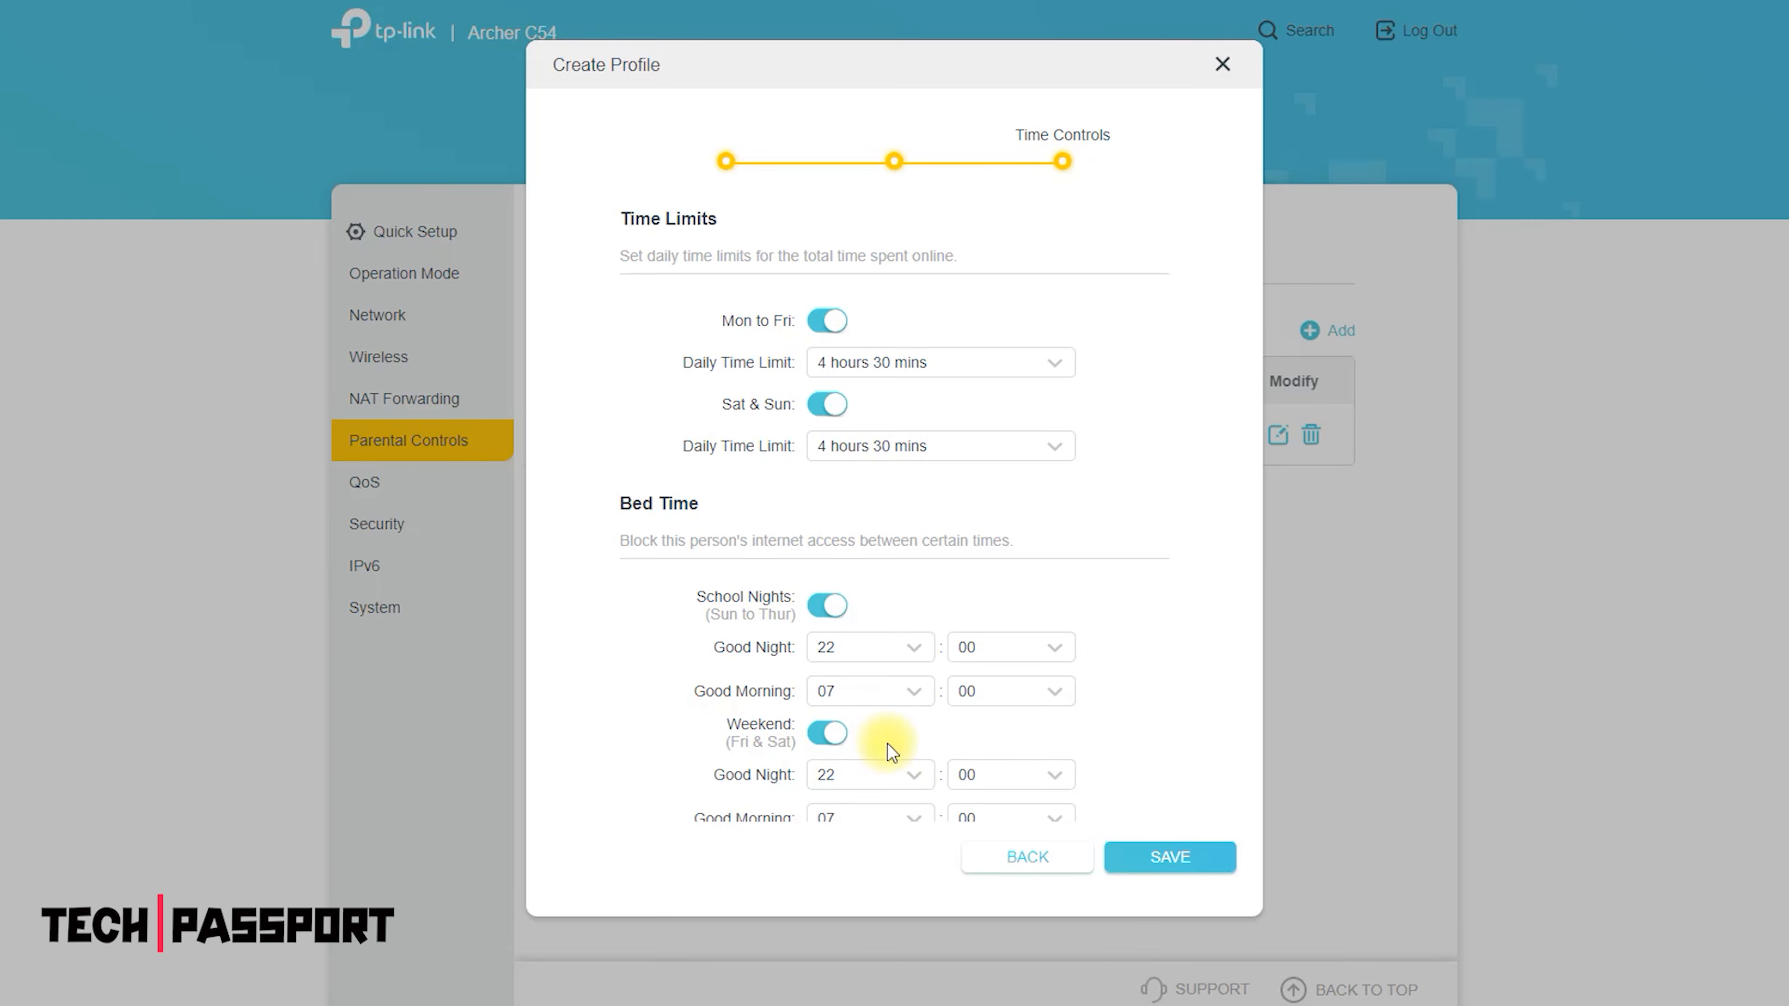
{"action": "left_click", "coordinate": [1168, 857]}
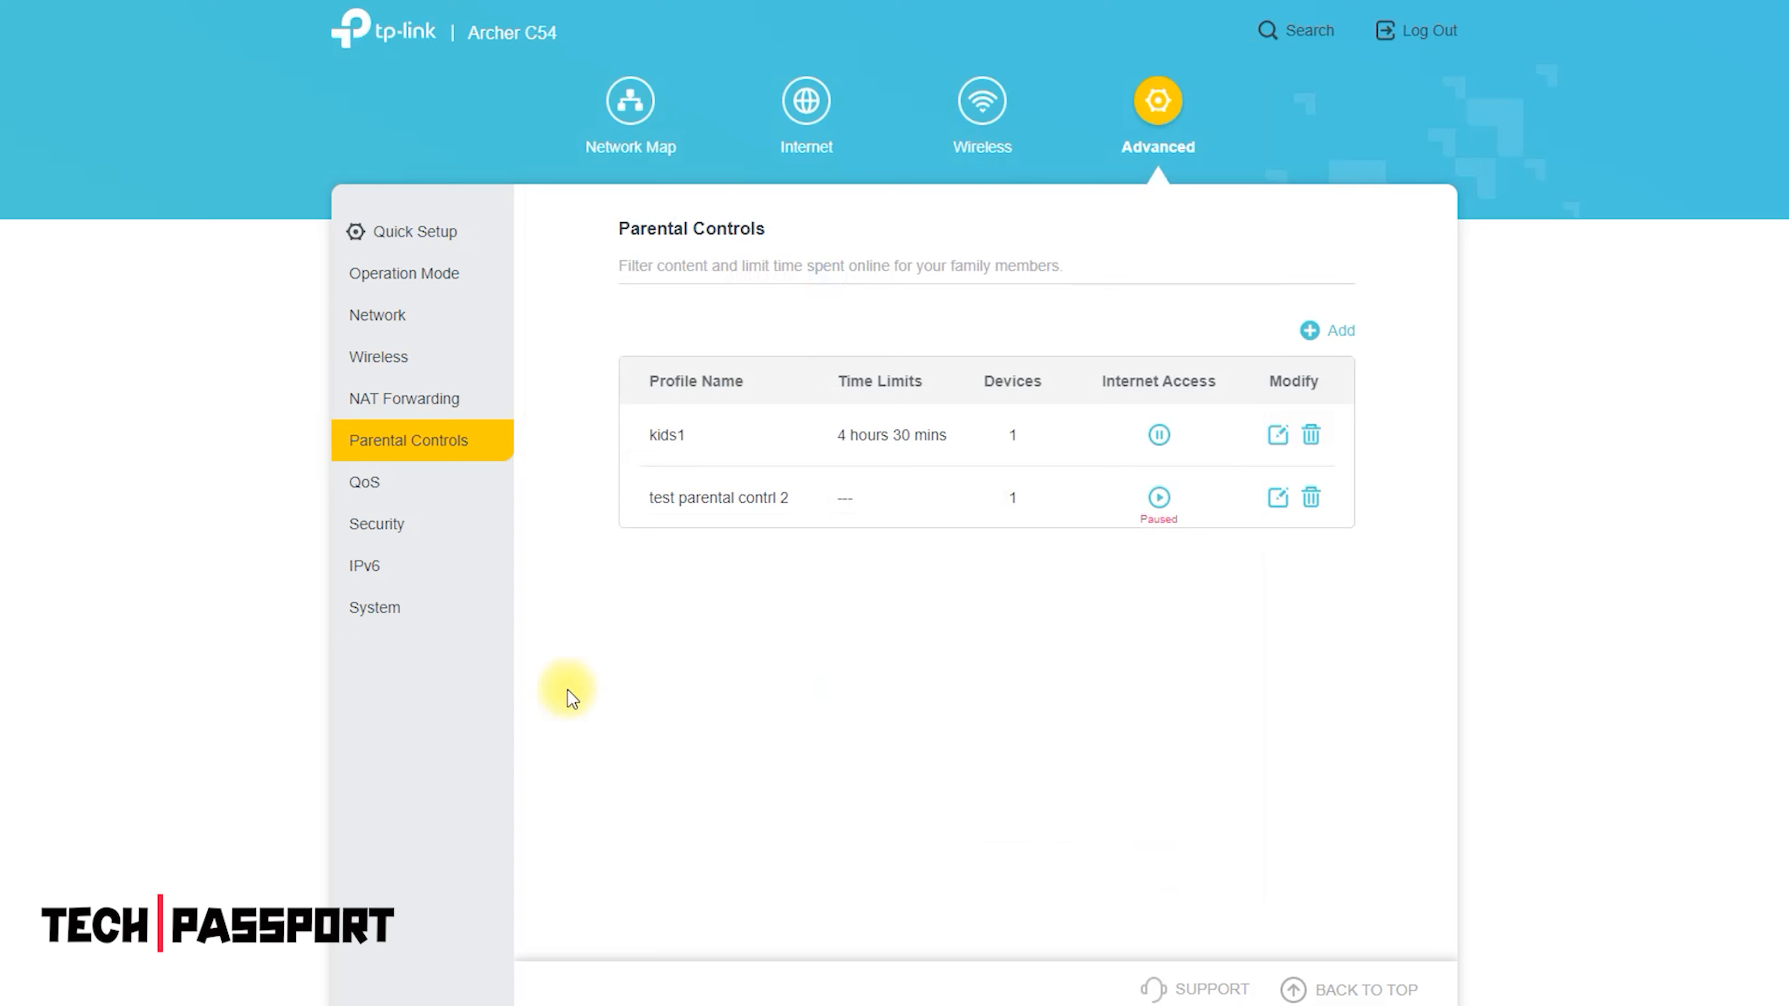
{"action": "left_click", "coordinate": [364, 482]}
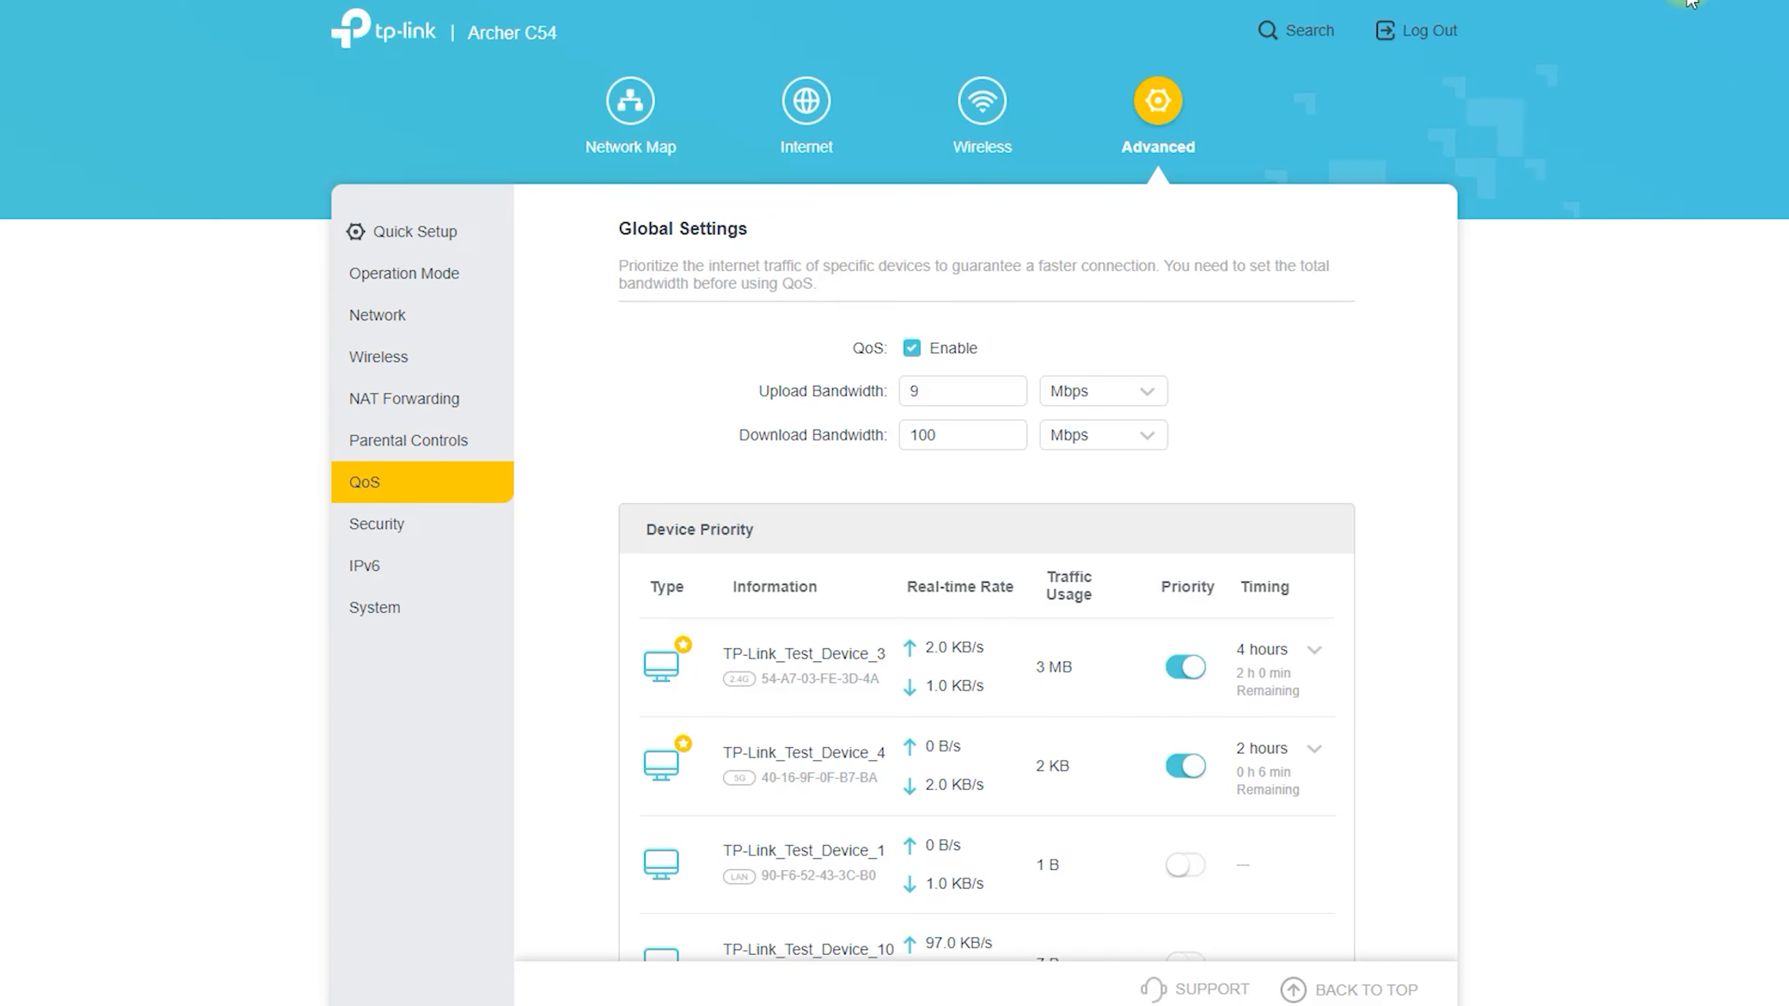
Review the Security Firewall settings and move on to Access Control.
{"action": "left_click", "coordinate": [377, 524]}
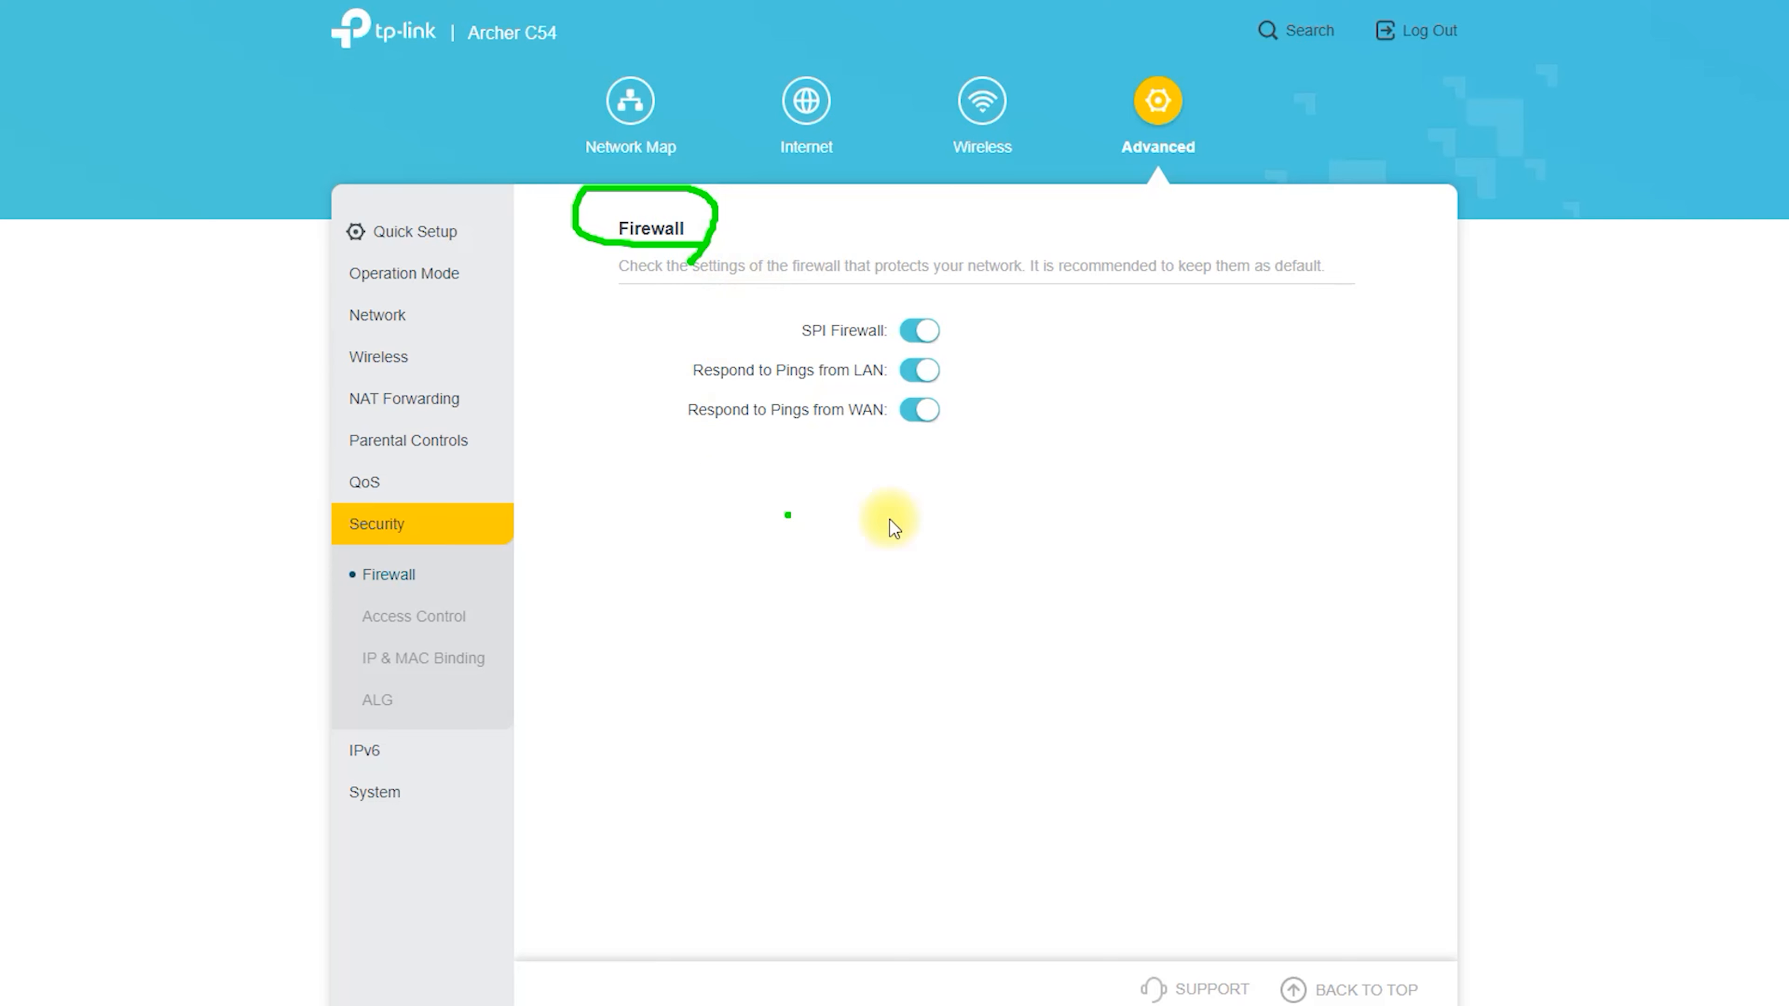
{"action": "left_click", "coordinate": [413, 616]}
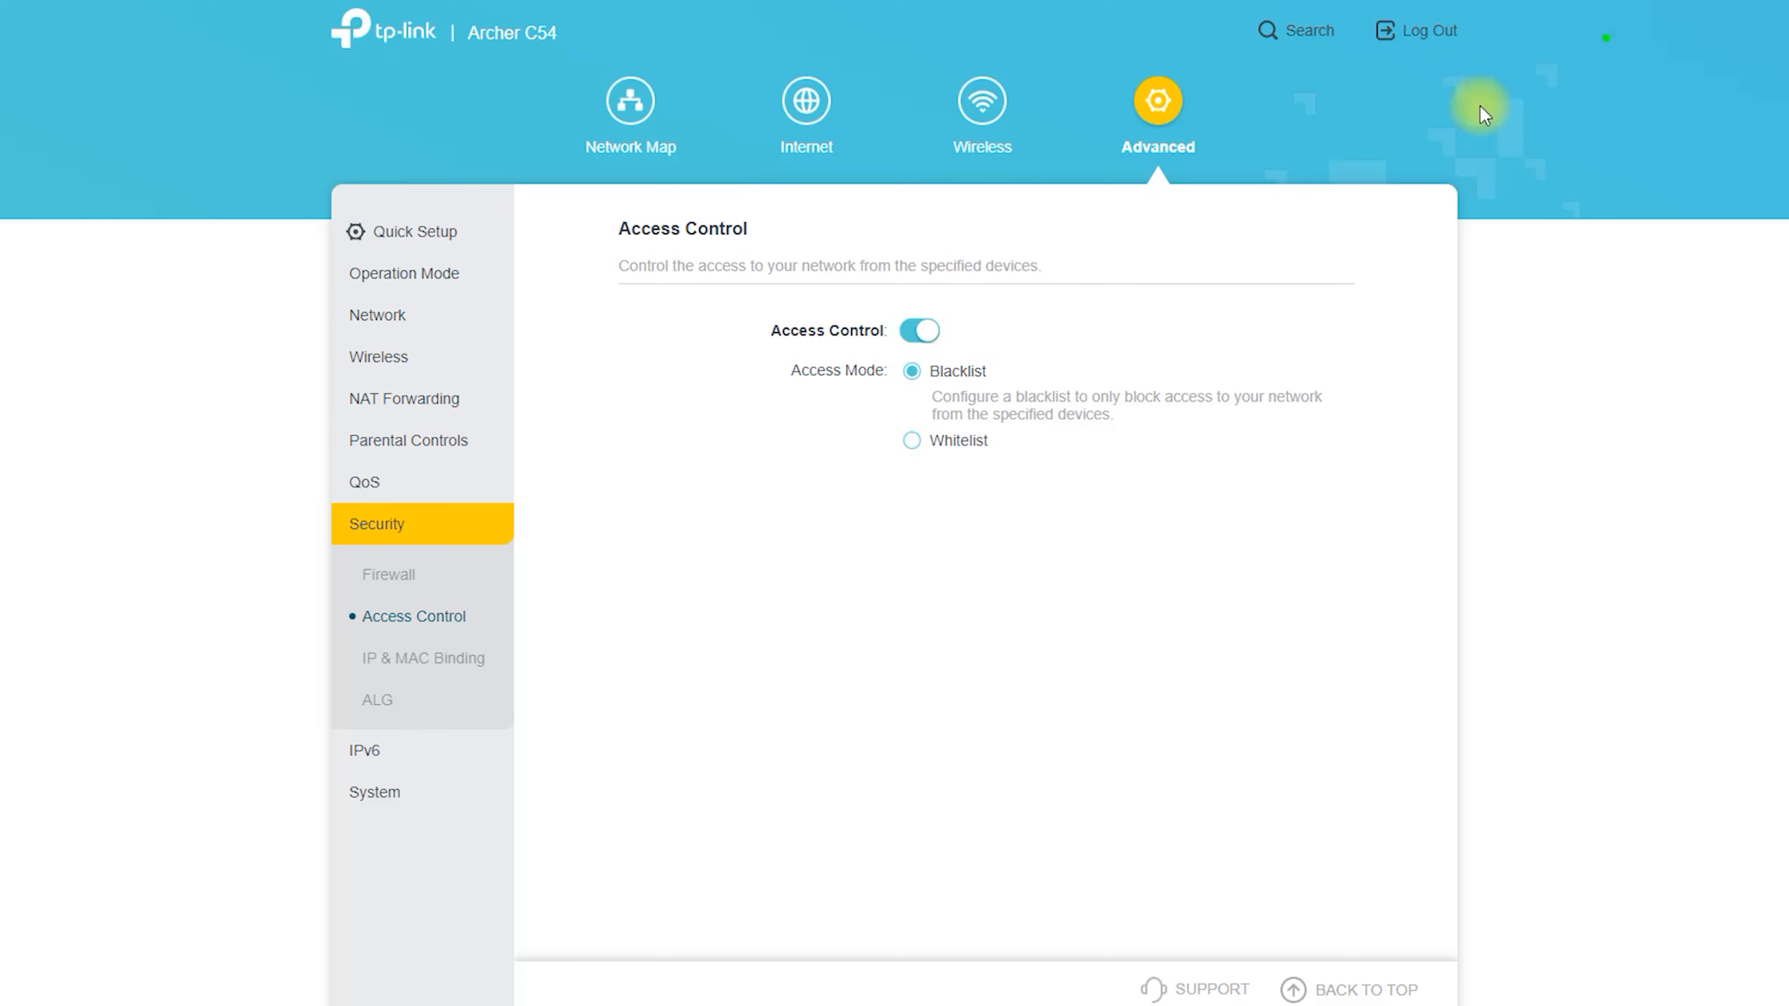
Review the Access Control blacklist and IP & MAC Binding list, finishing on ALG settings.
{"action": "left_click", "coordinate": [1310, 500]}
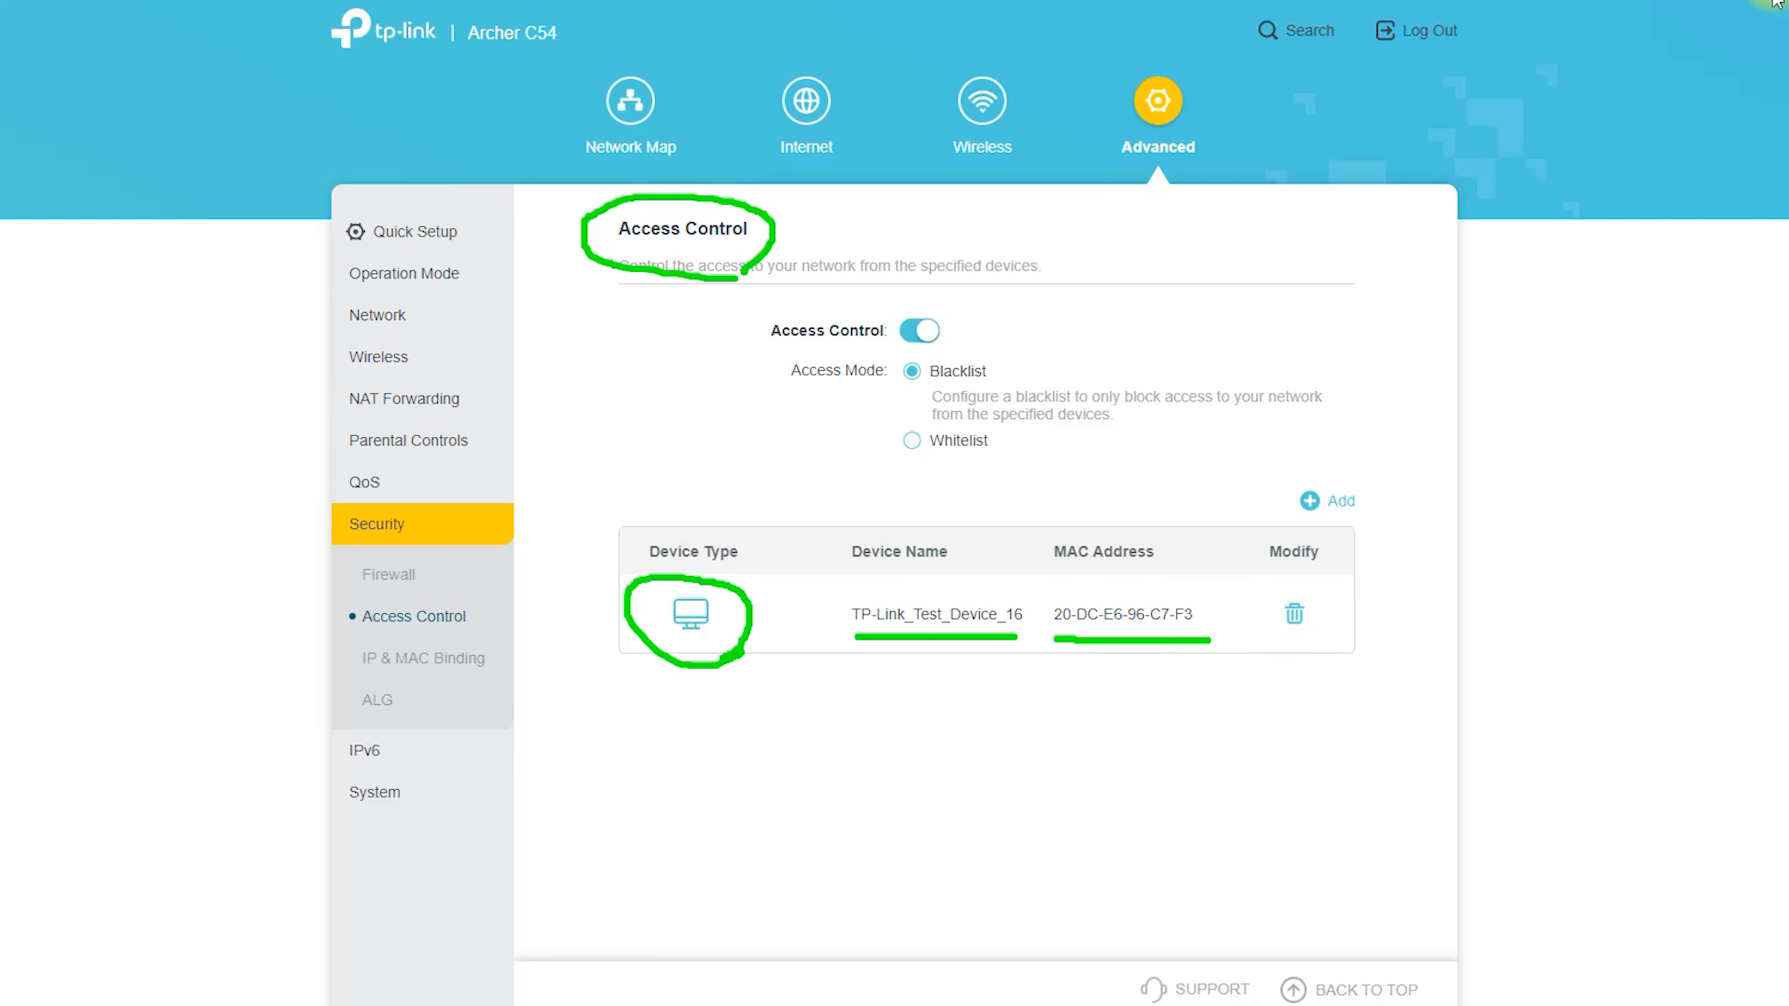
{"action": "left_click", "coordinate": [422, 657]}
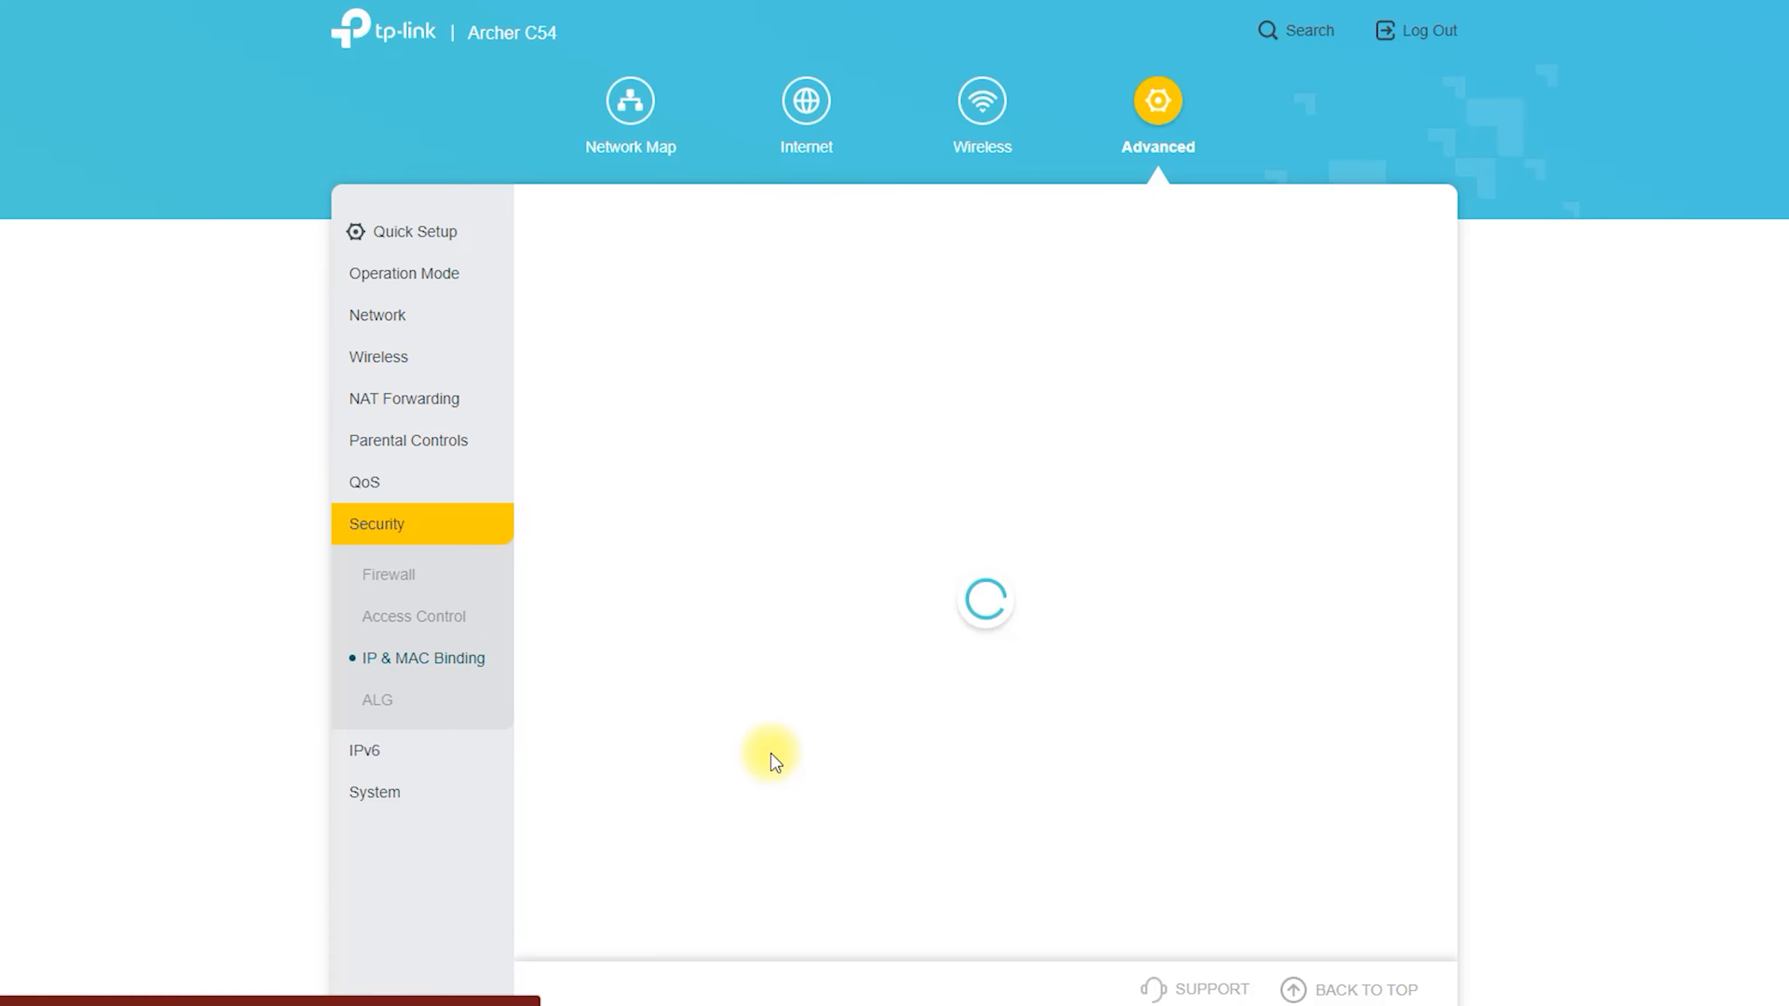
{"action": "left_click", "coordinate": [422, 657]}
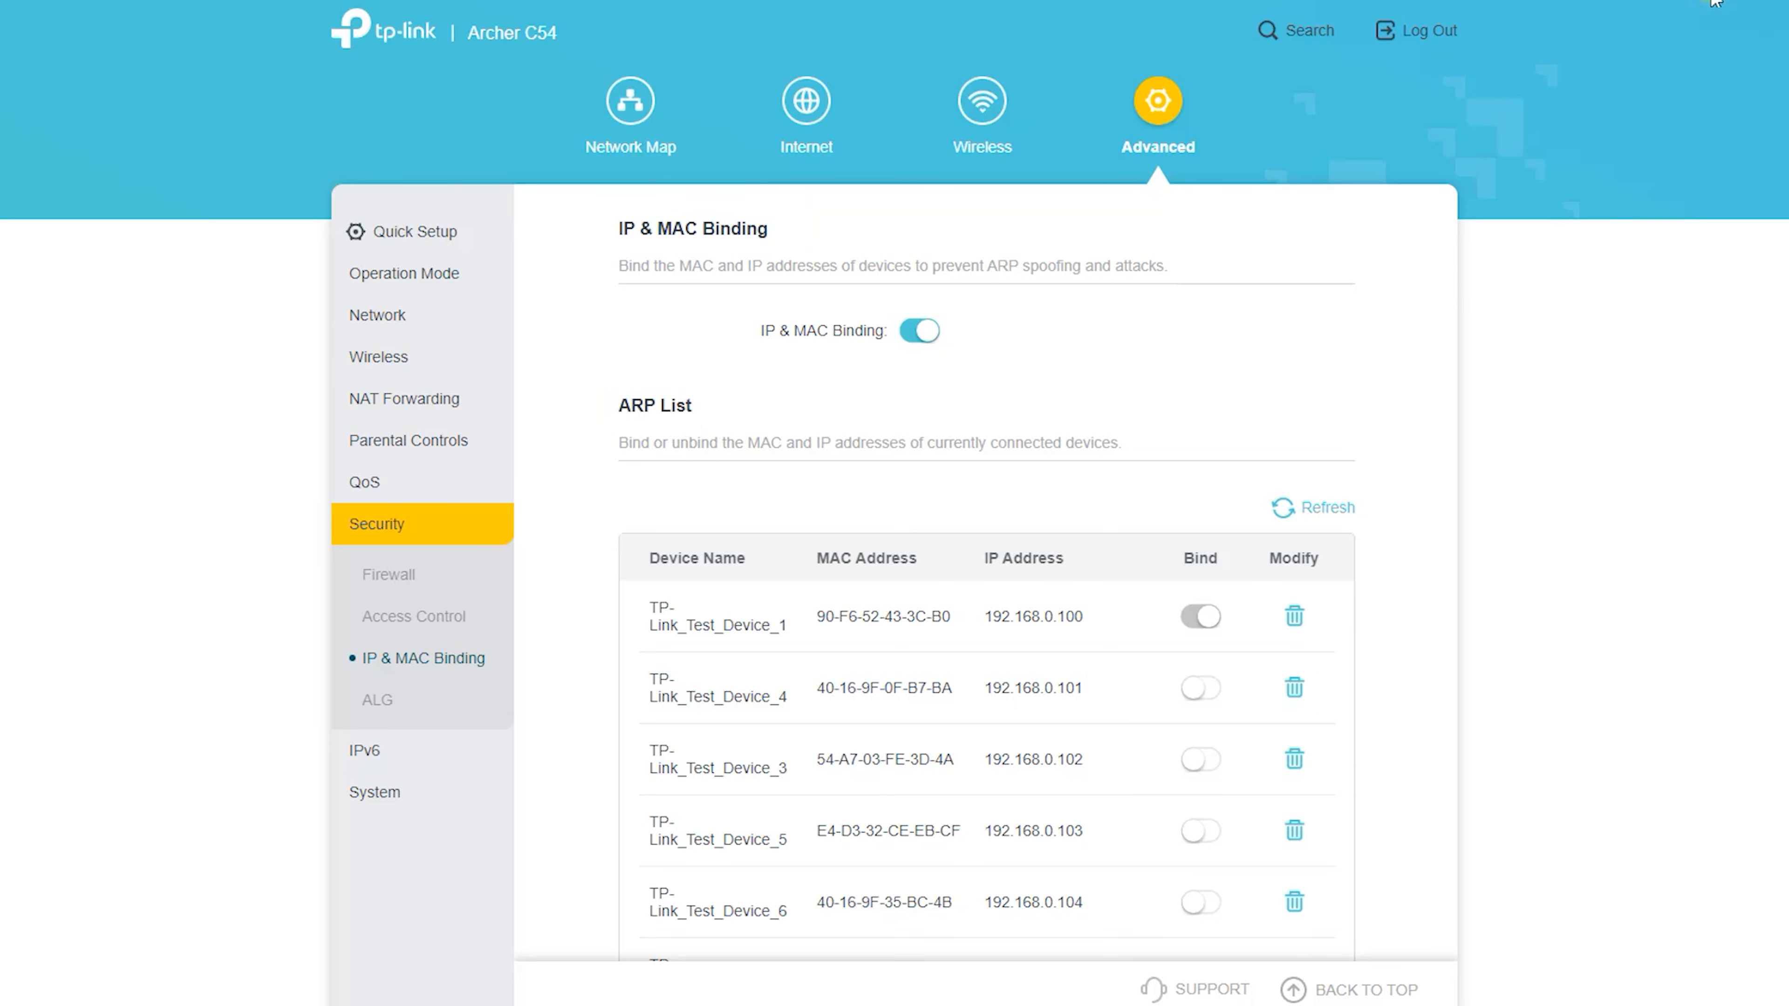
{"action": "scroll", "scroll_direction": "down", "scroll_amount": 3}
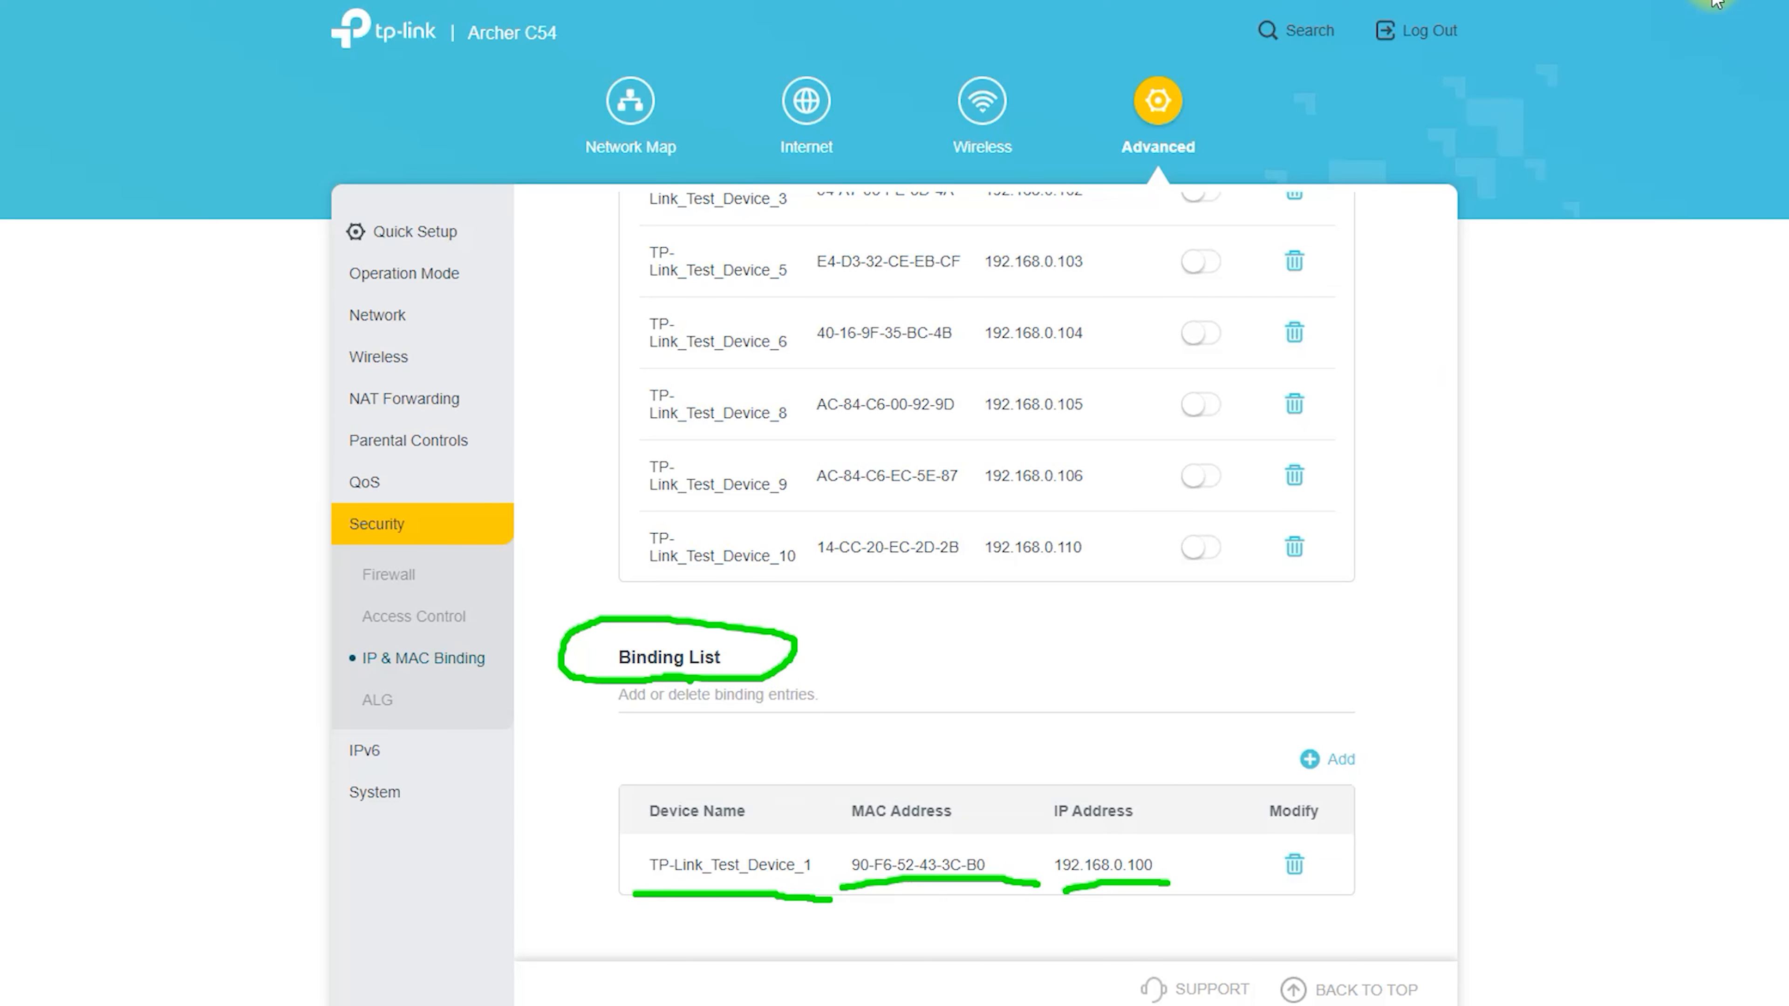
{"action": "left_click", "coordinate": [377, 699]}
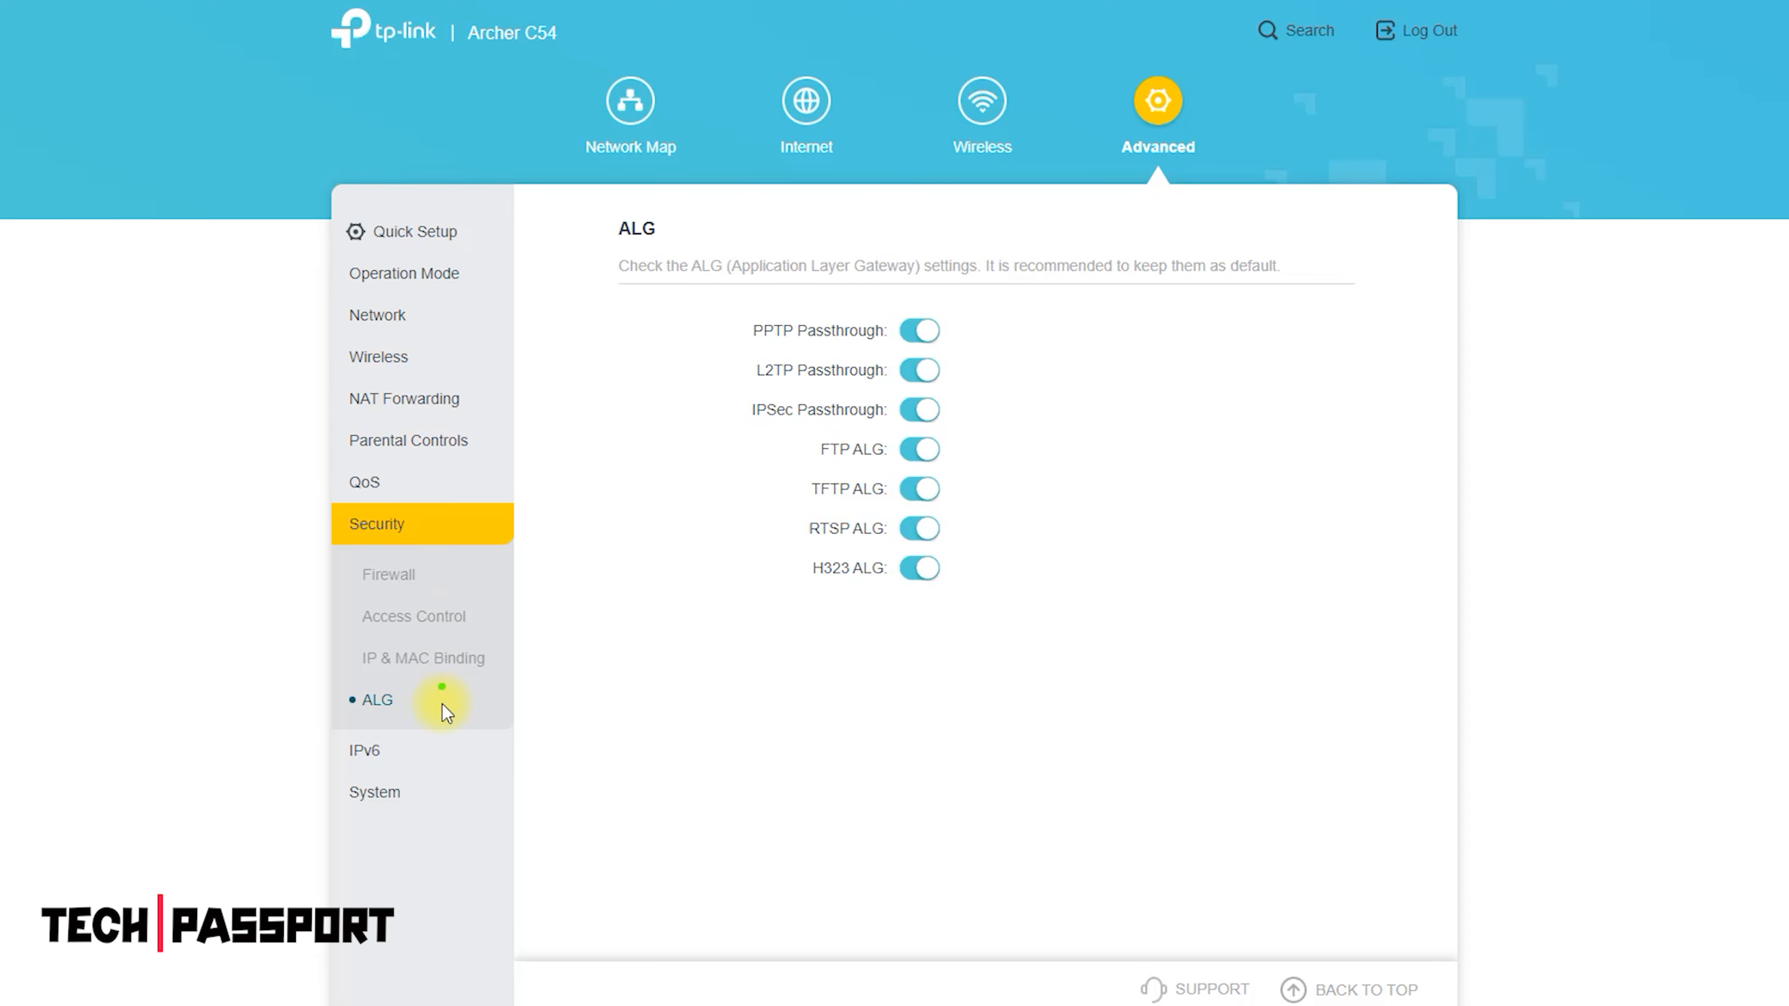
{"action": "mouse_move", "coordinate": [514, 687]}
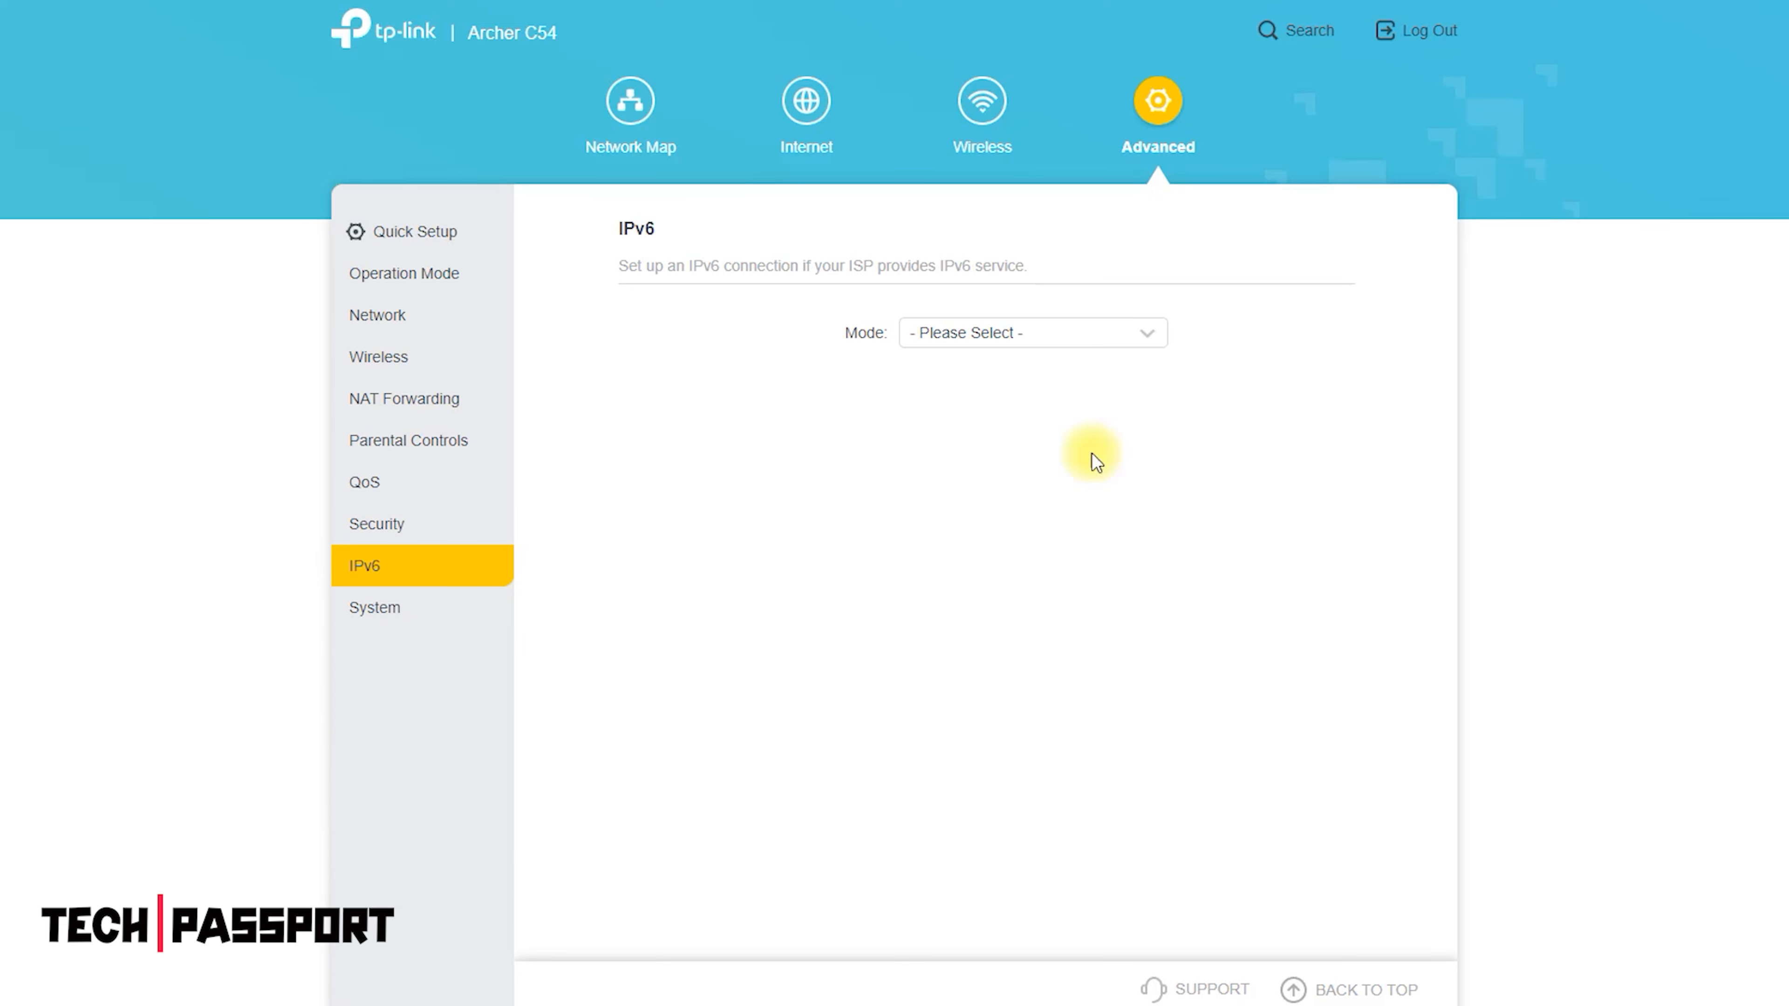
Switch IPv6 mode to Pass-Through (Bridge) and back to Router.
{"action": "left_click", "coordinate": [1030, 331]}
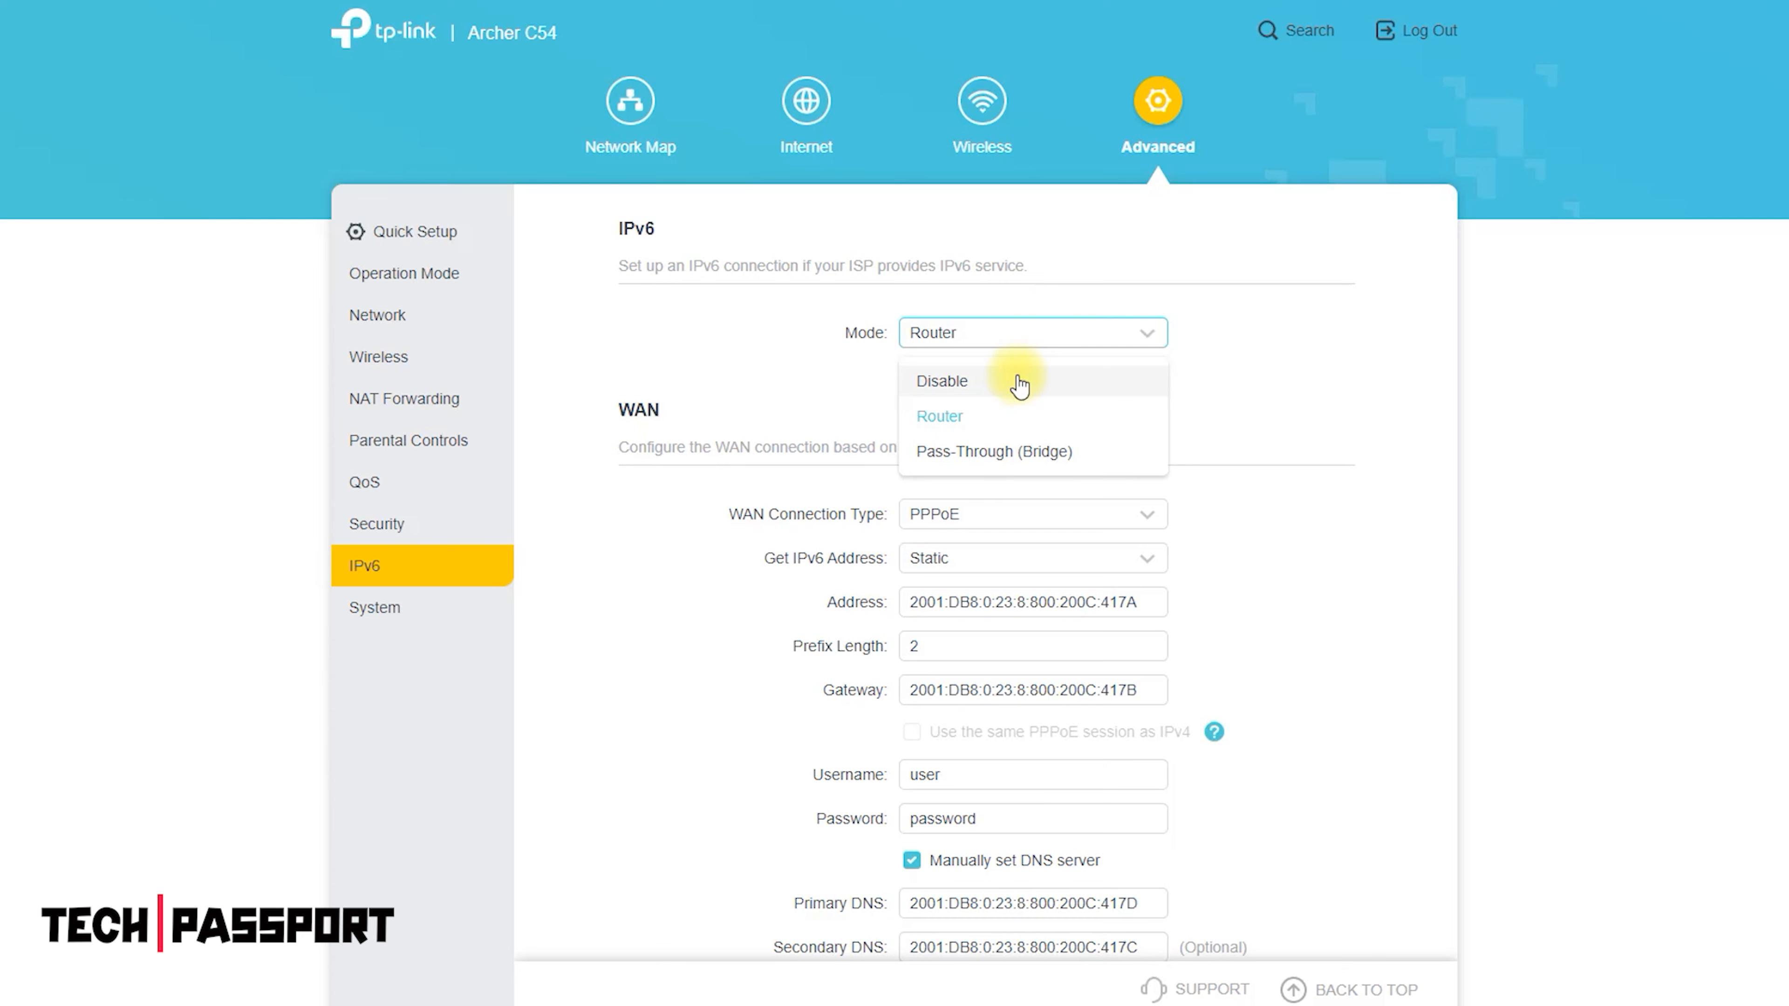
{"action": "left_click", "coordinate": [994, 451]}
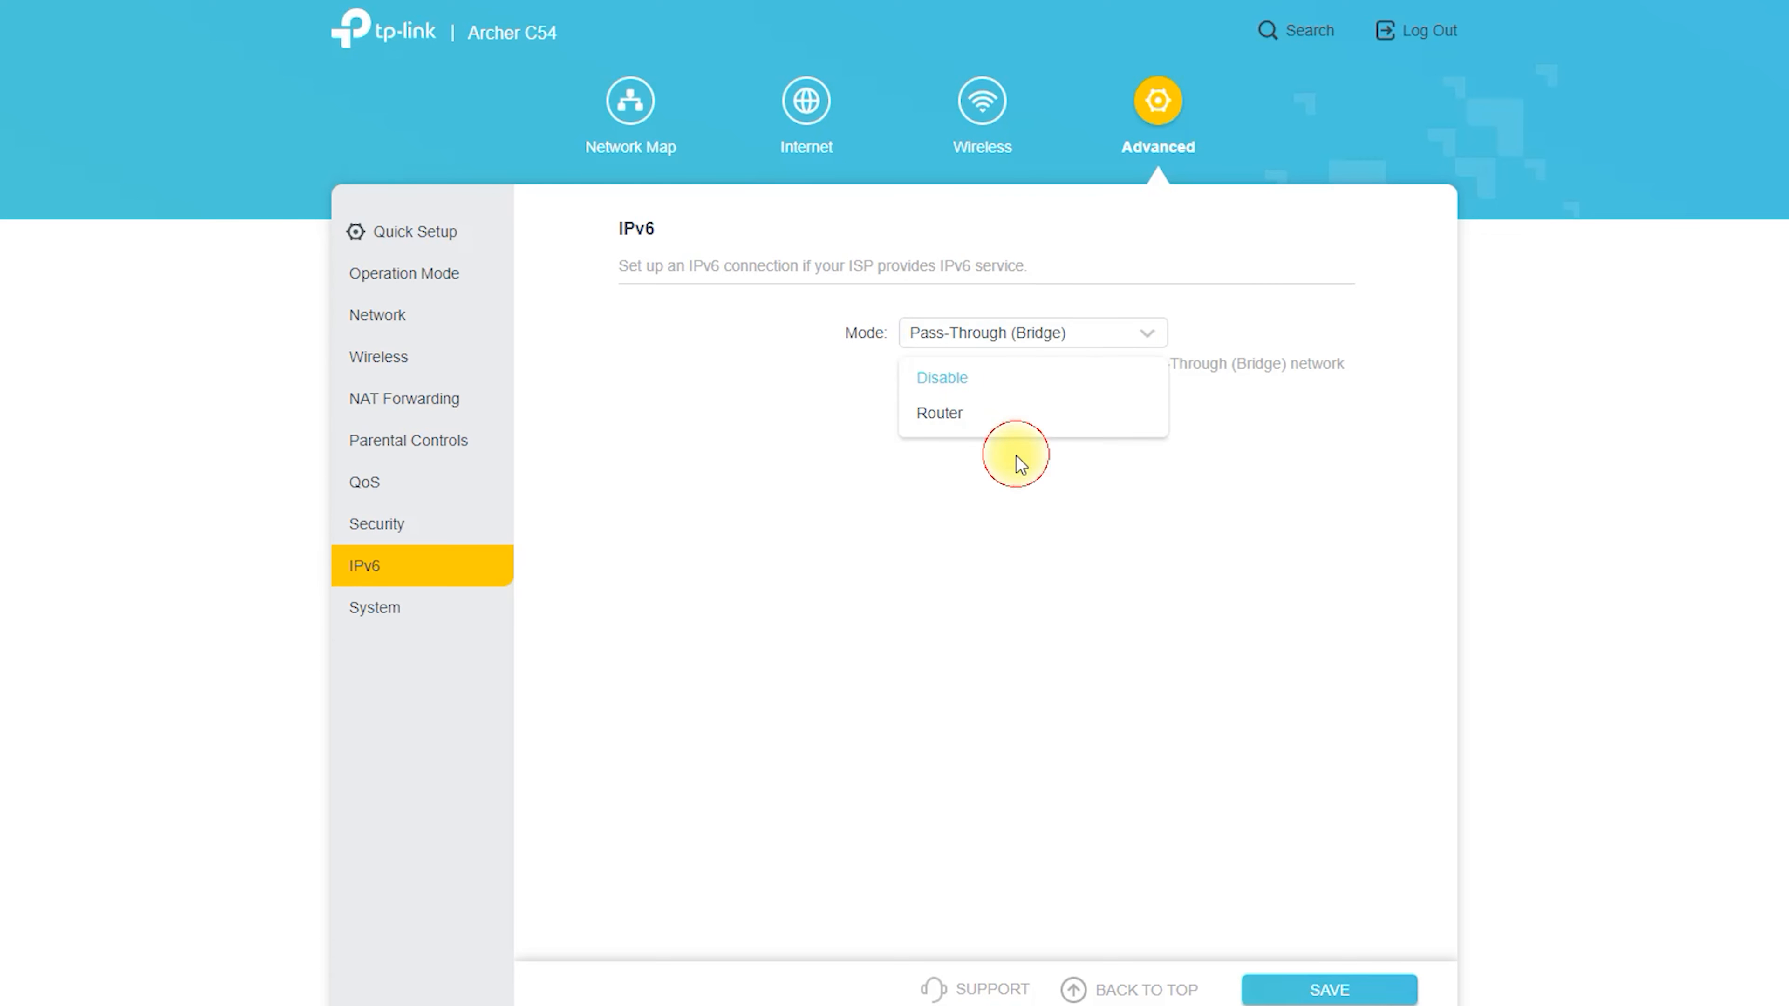
{"action": "left_click", "coordinate": [940, 412]}
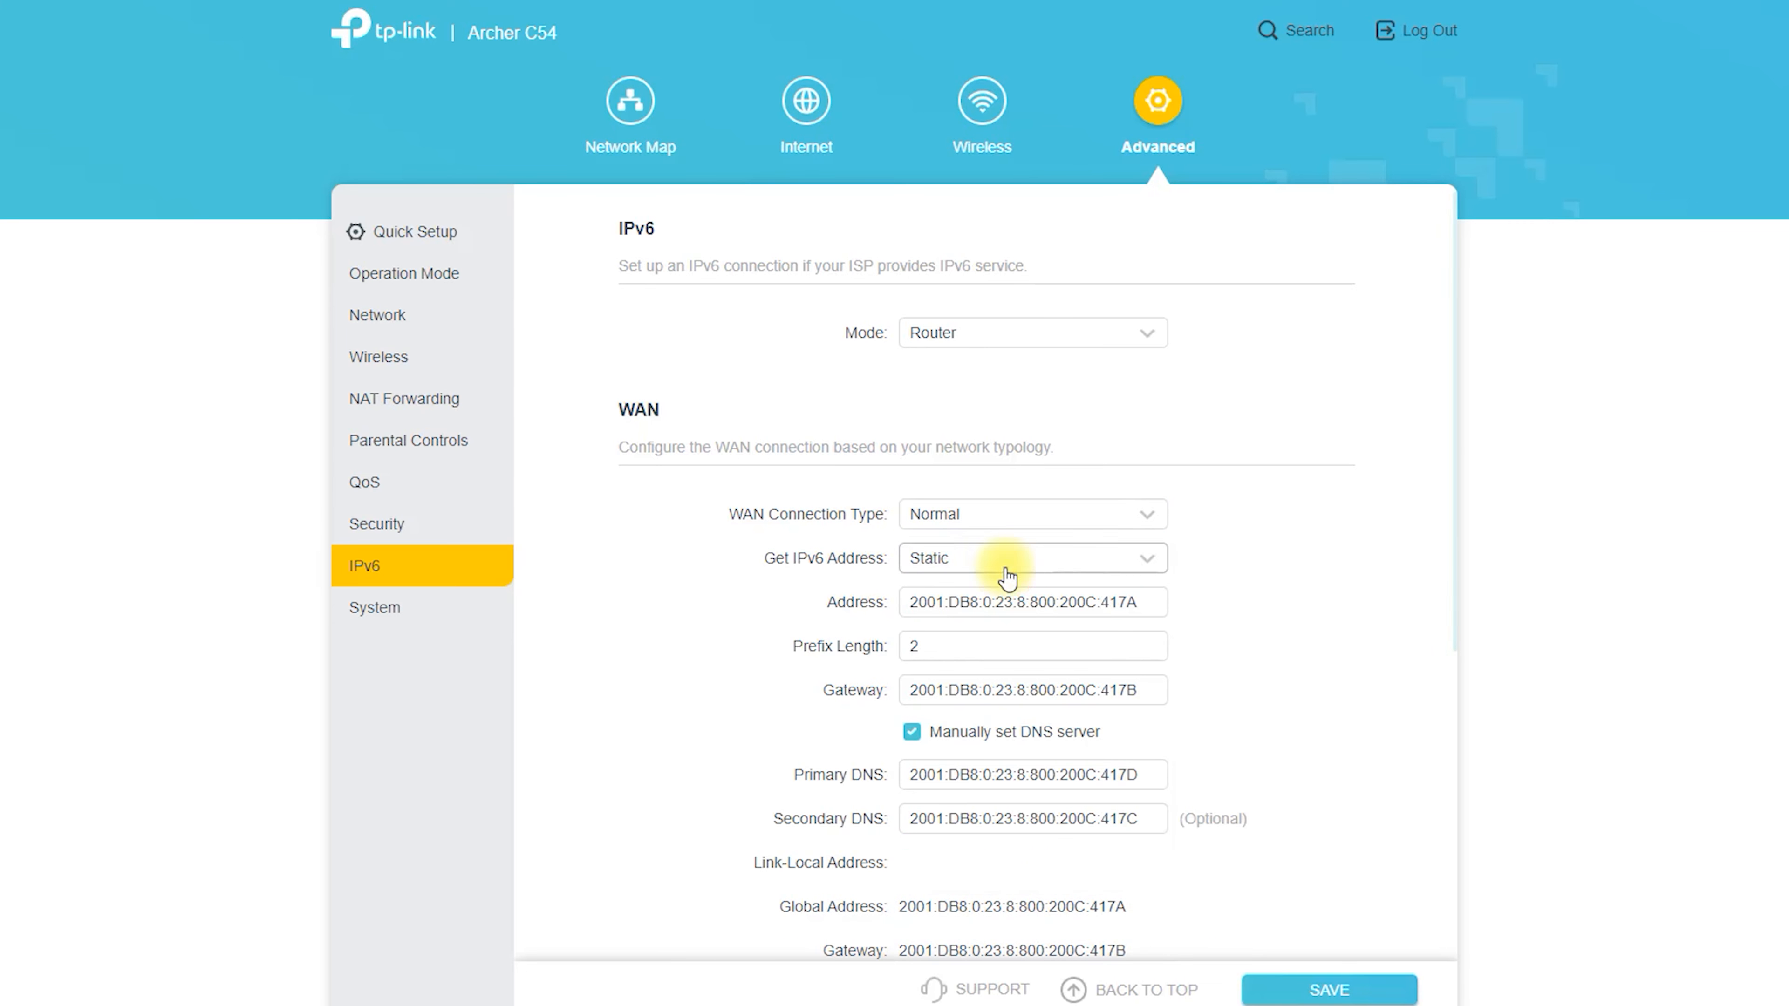
Change the IPv6 WAN connection type to Tunnel 6to4 then PPPoE, ending on System.
{"action": "left_click", "coordinate": [1030, 513]}
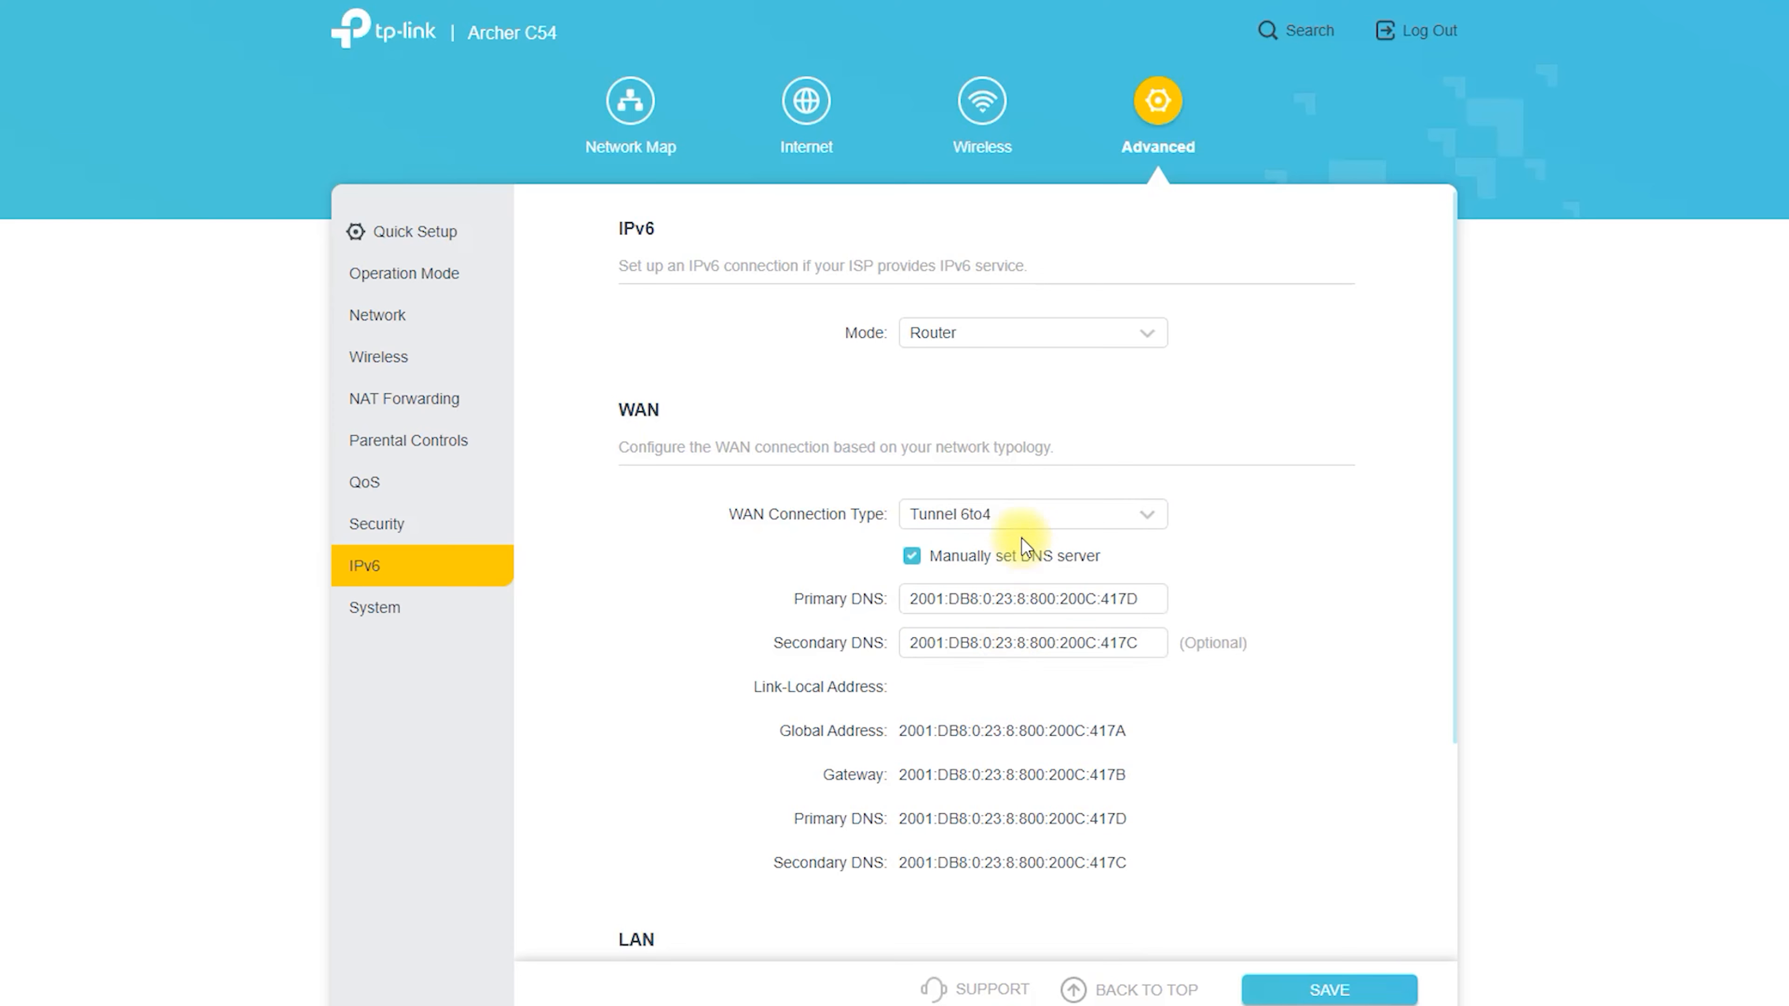
{"action": "left_click", "coordinate": [1030, 513]}
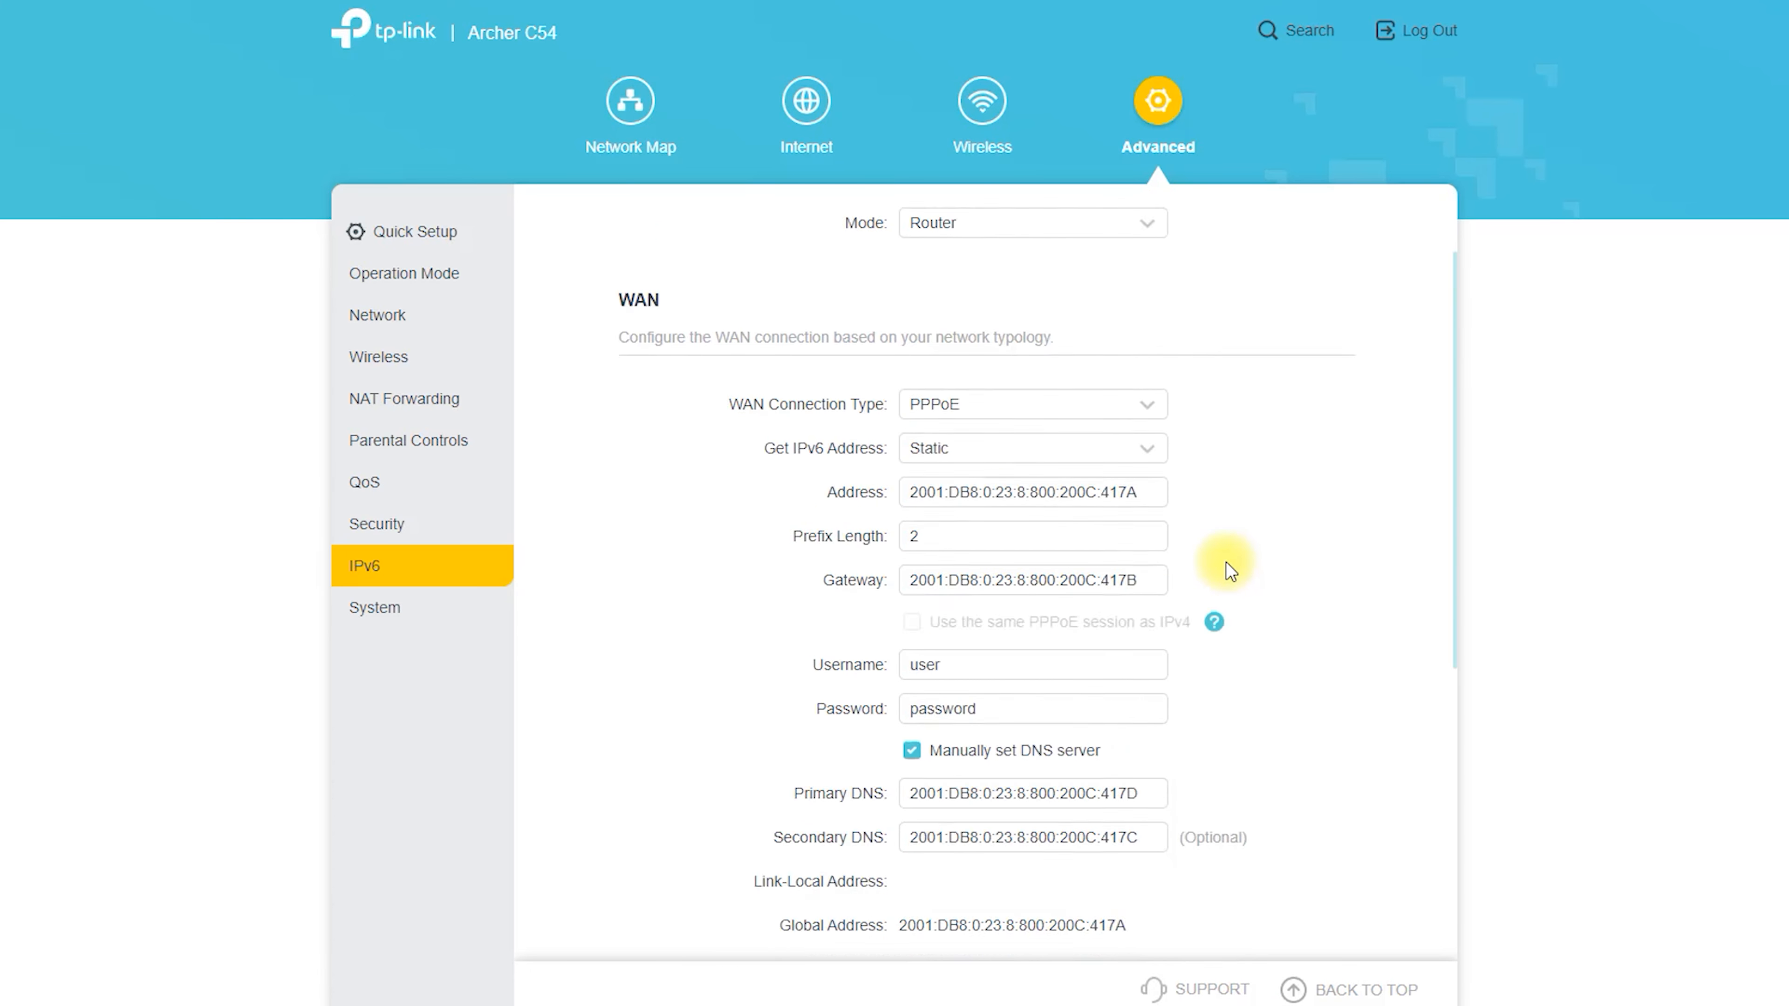
{"action": "scroll", "scroll_direction": "down", "scroll_amount": 3}
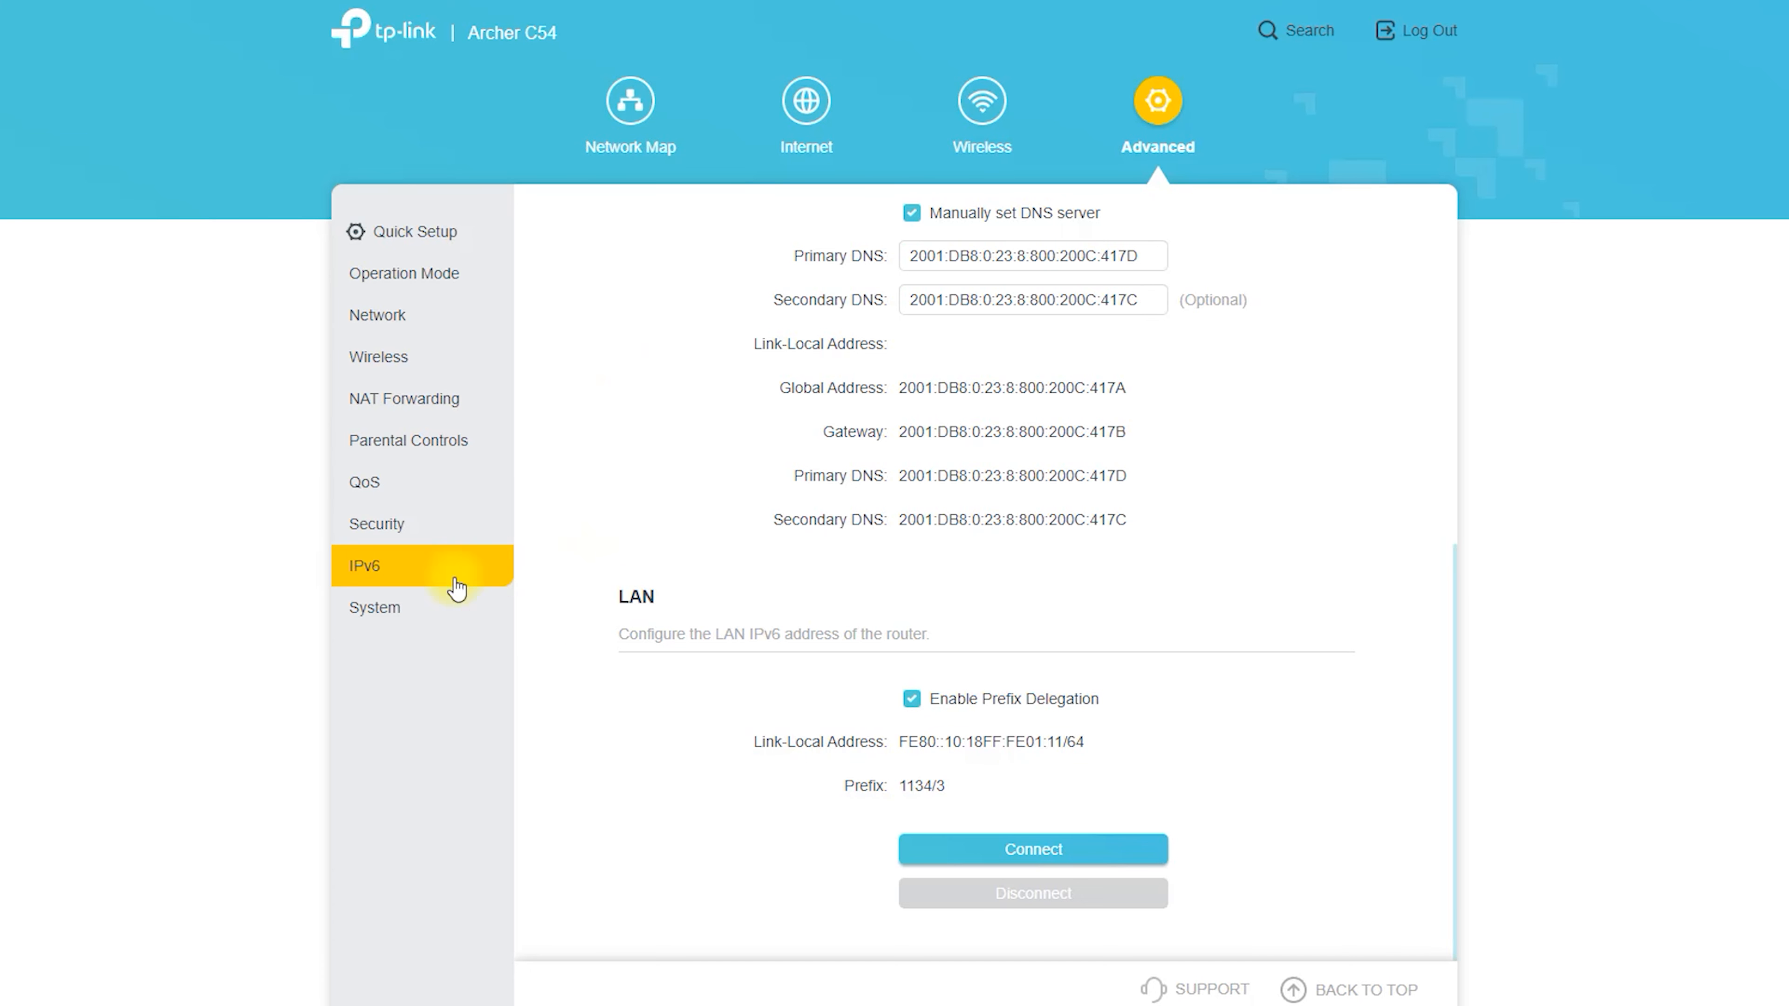
{"action": "left_click", "coordinate": [375, 606]}
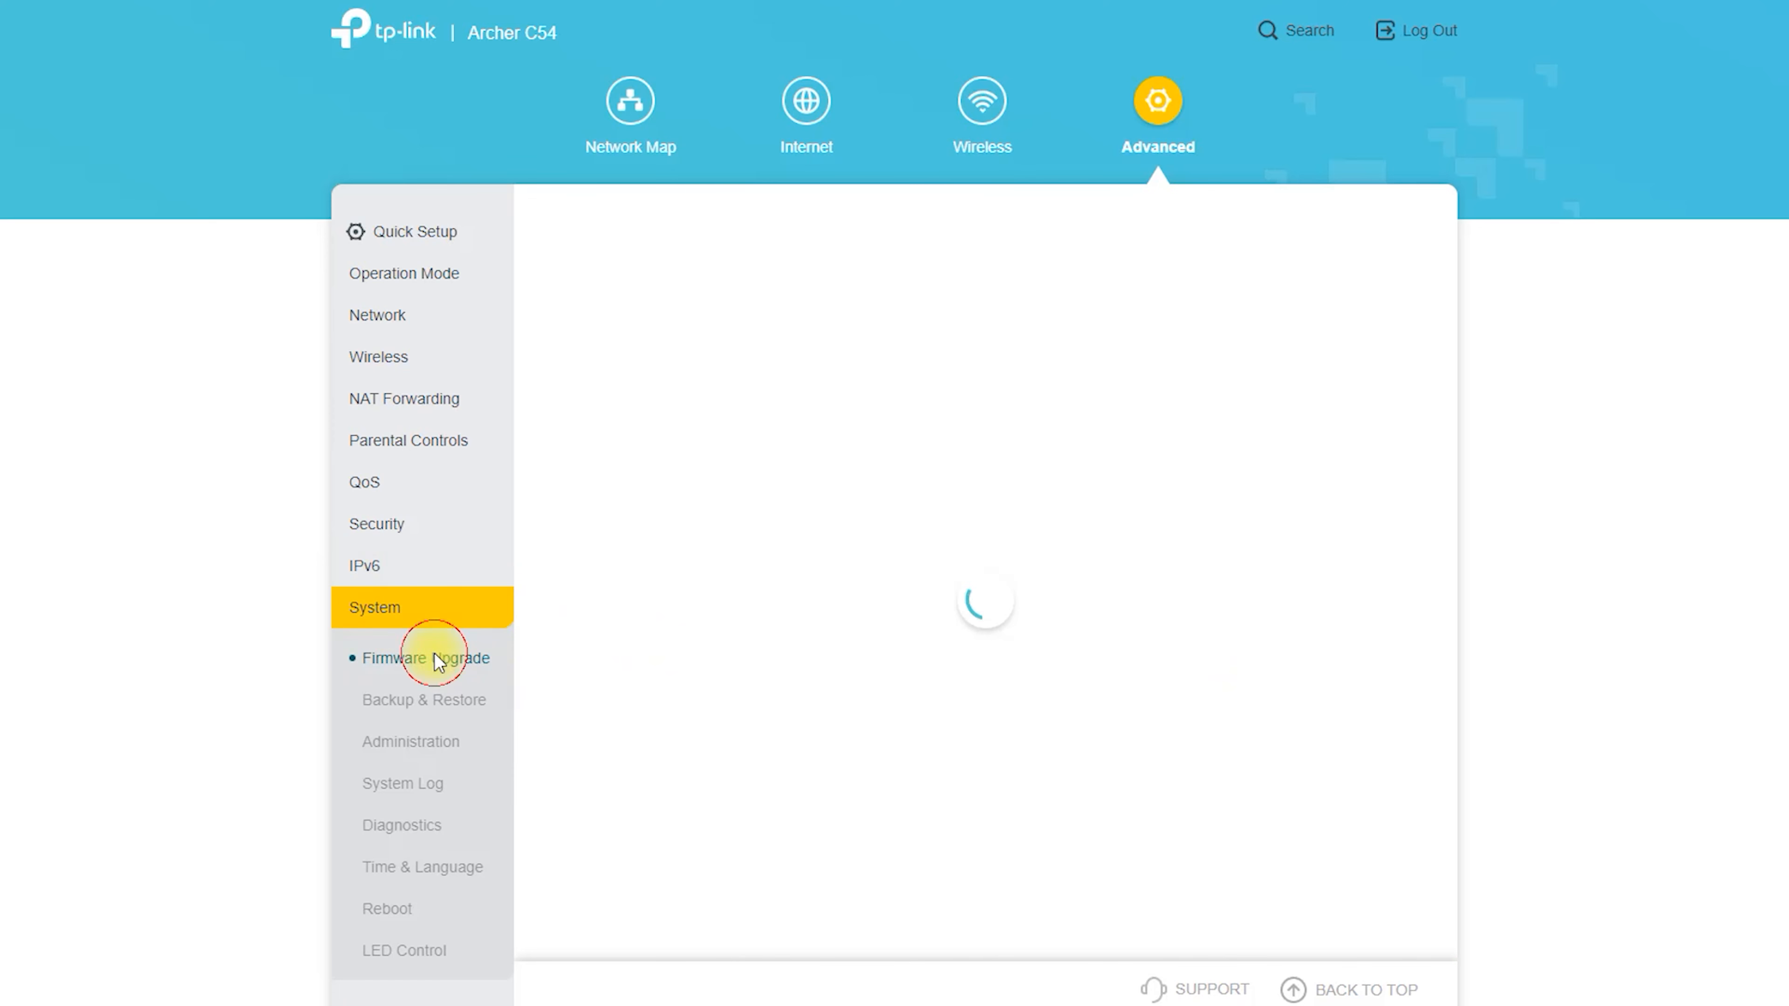
Review the Firmware Upgrade and Backup & Restore pages, then land on Administration.
{"action": "left_click", "coordinate": [425, 659]}
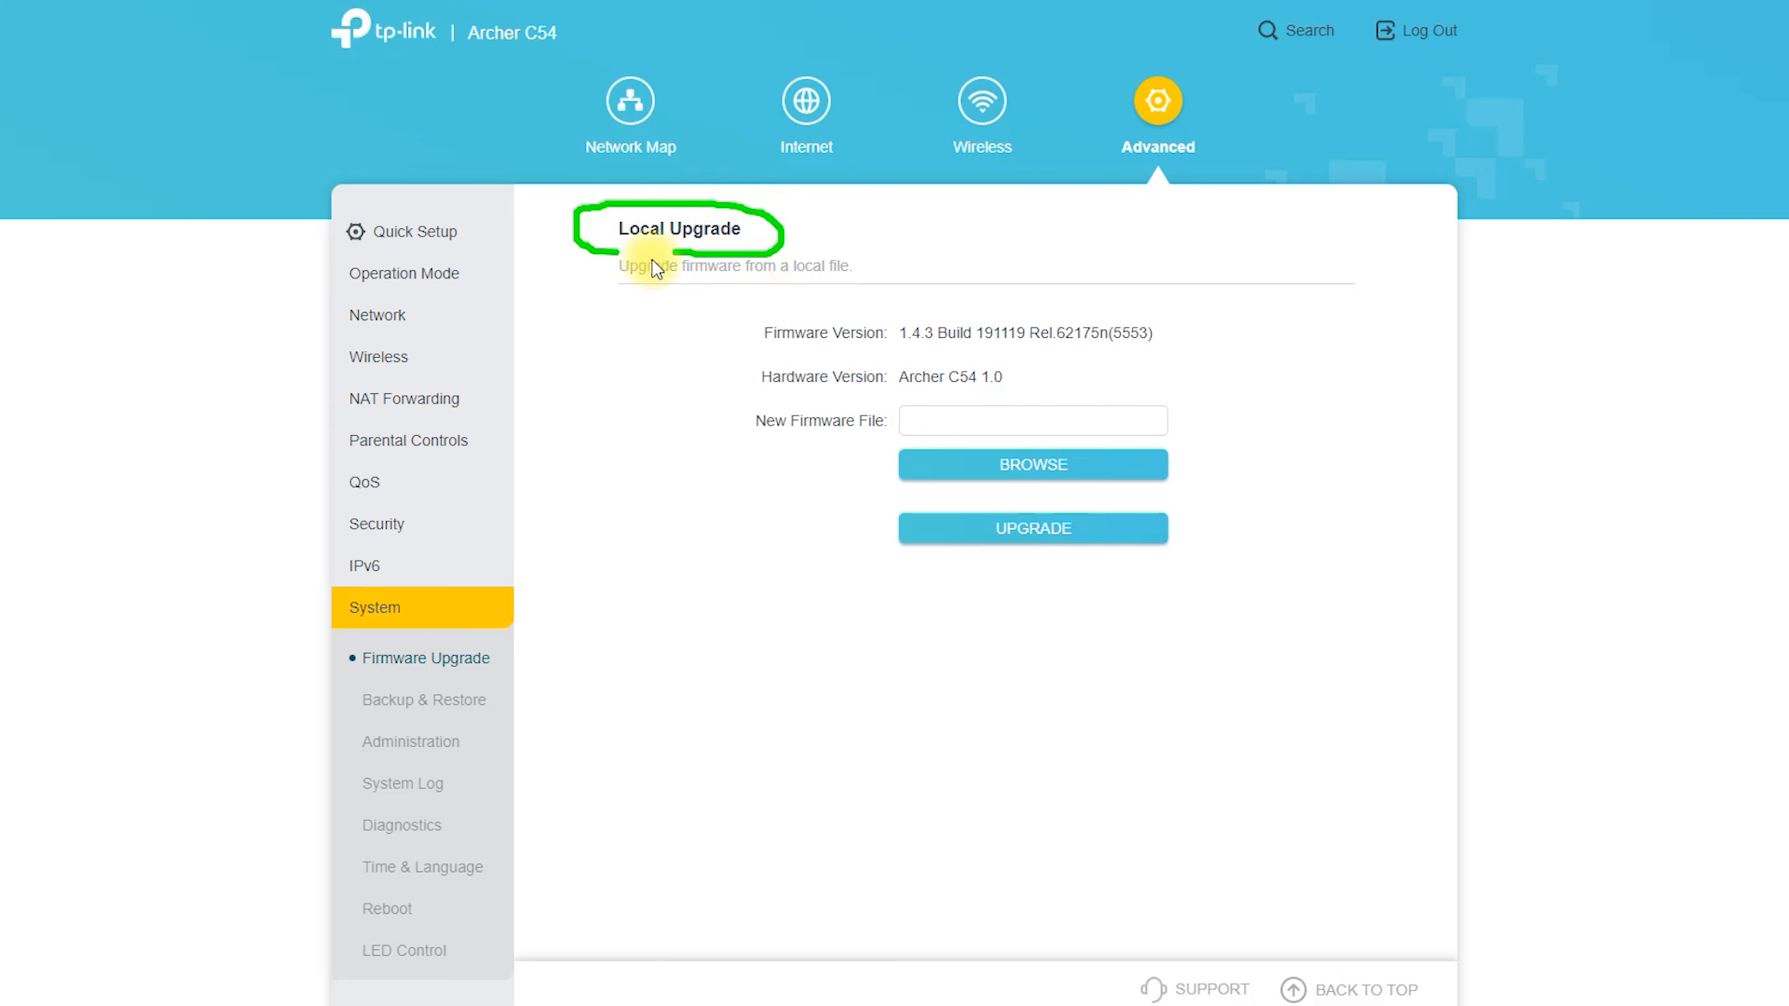
{"action": "mouse_move", "coordinate": [1008, 556]}
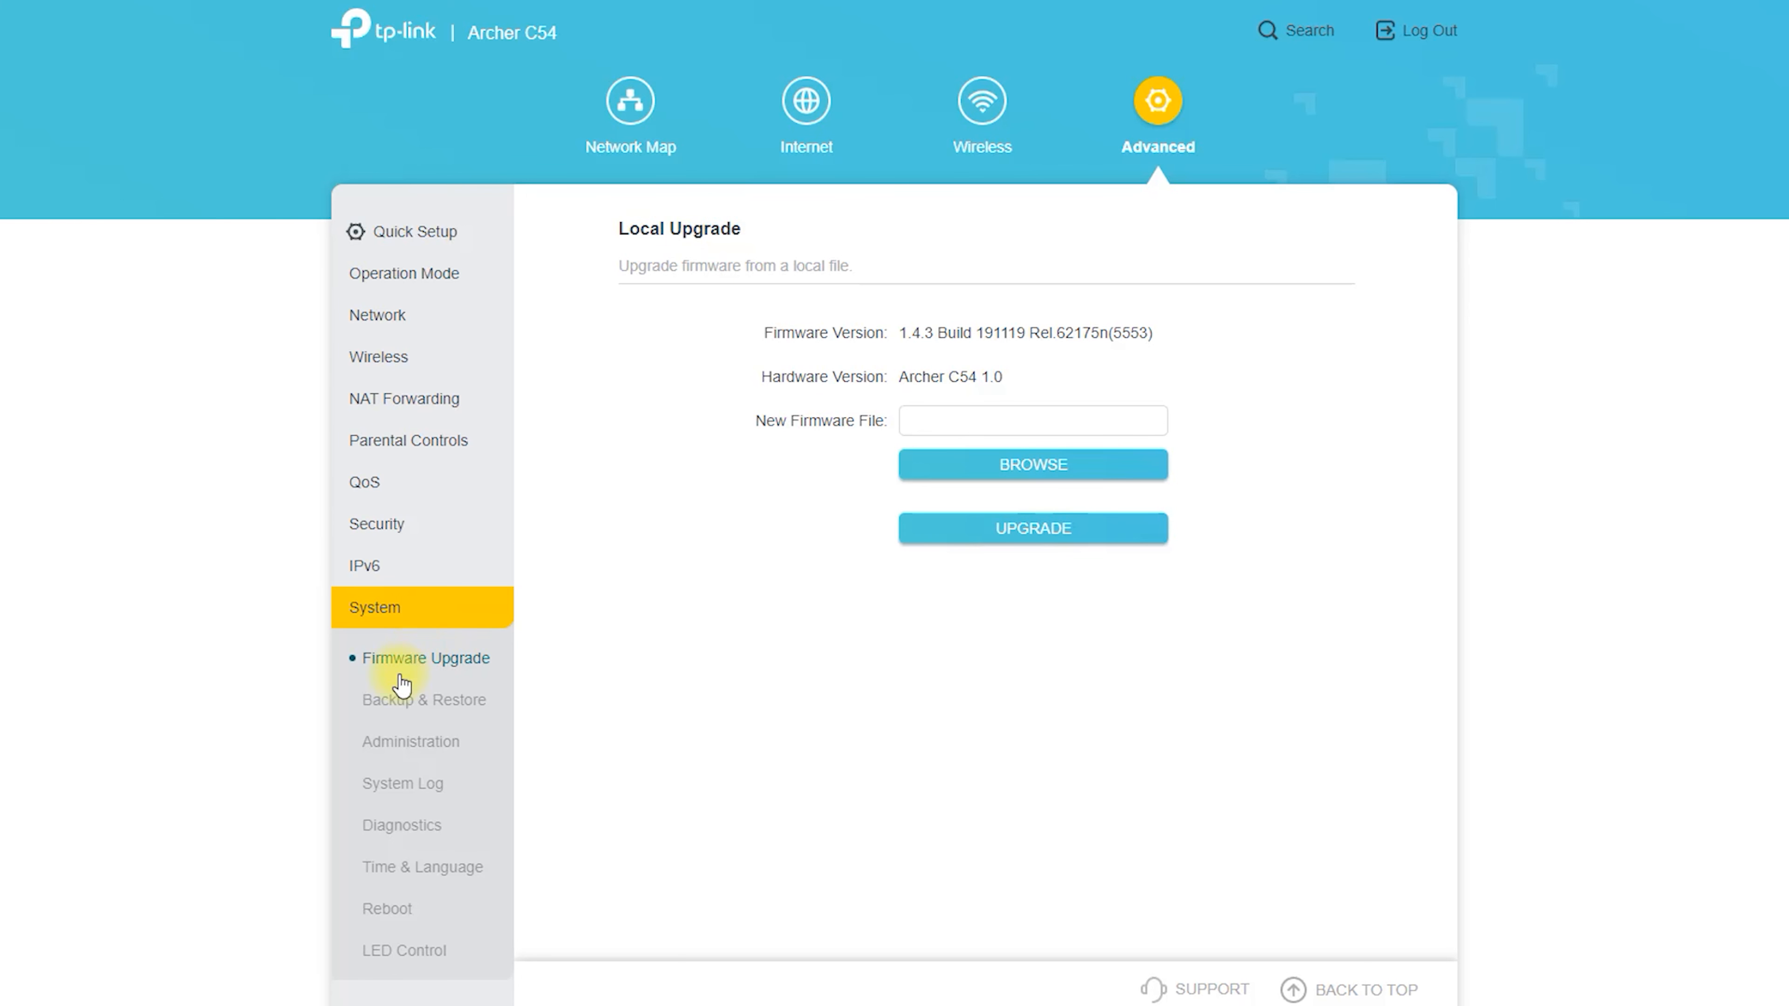
{"action": "left_click", "coordinate": [423, 700]}
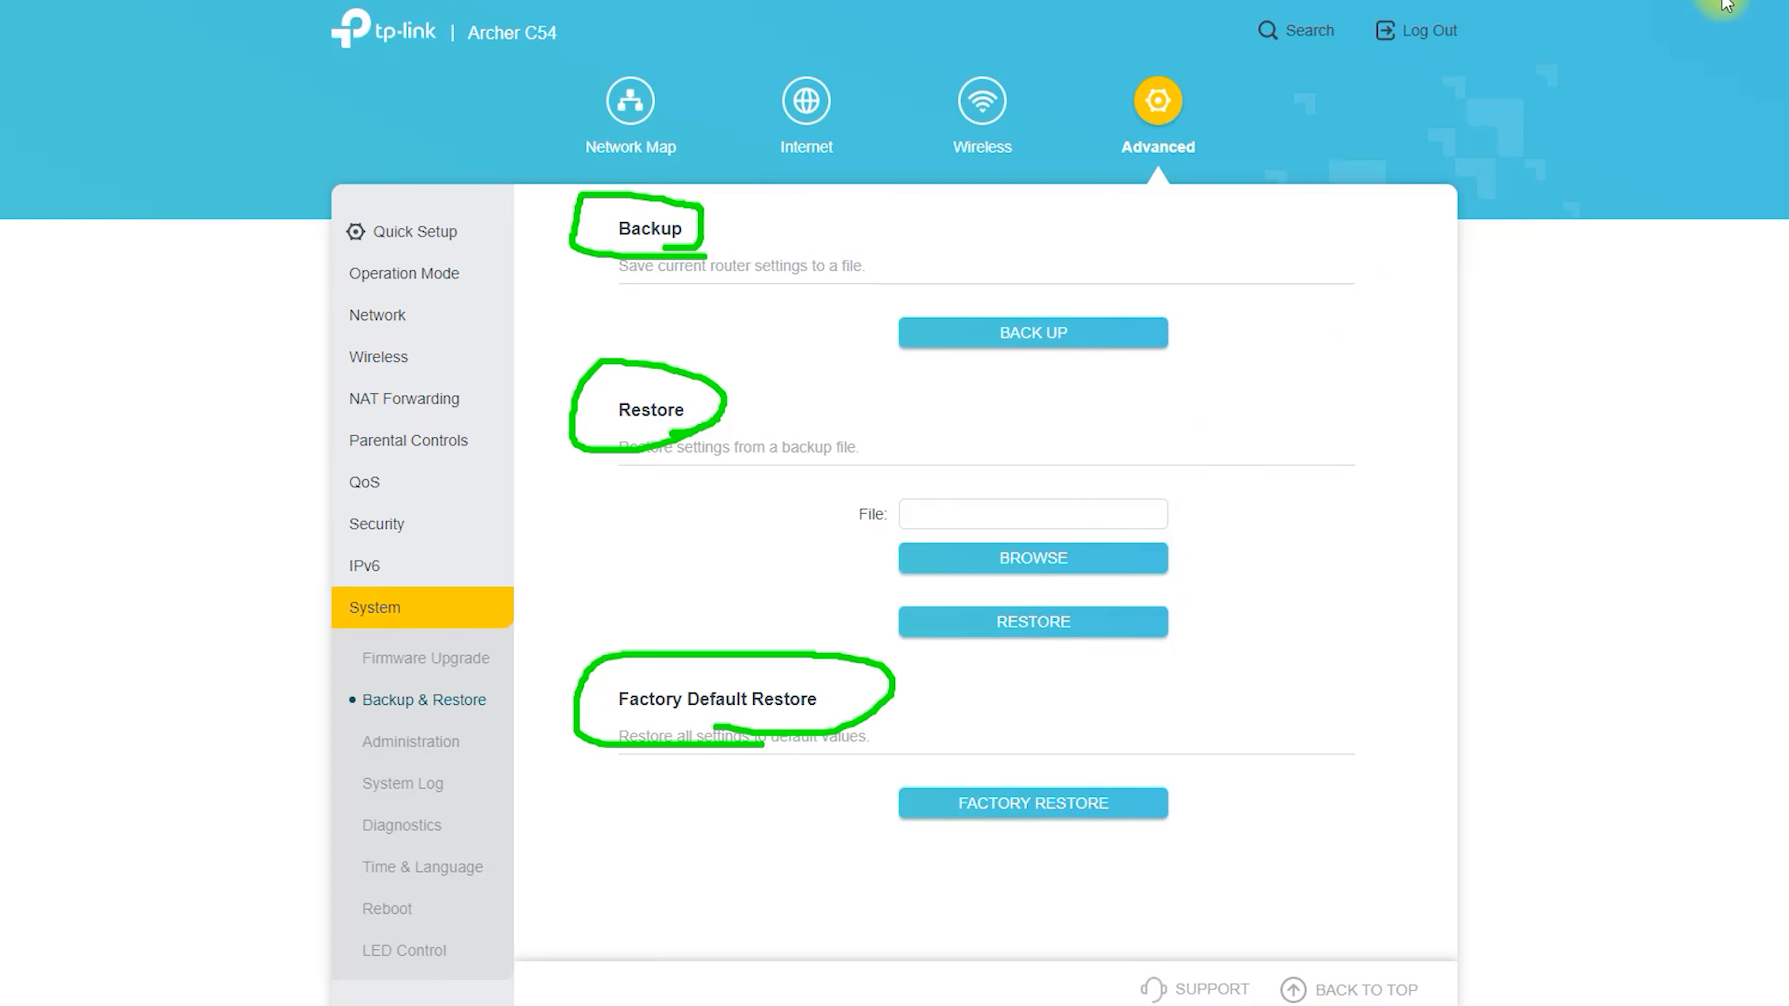
{"action": "left_click", "coordinate": [411, 742]}
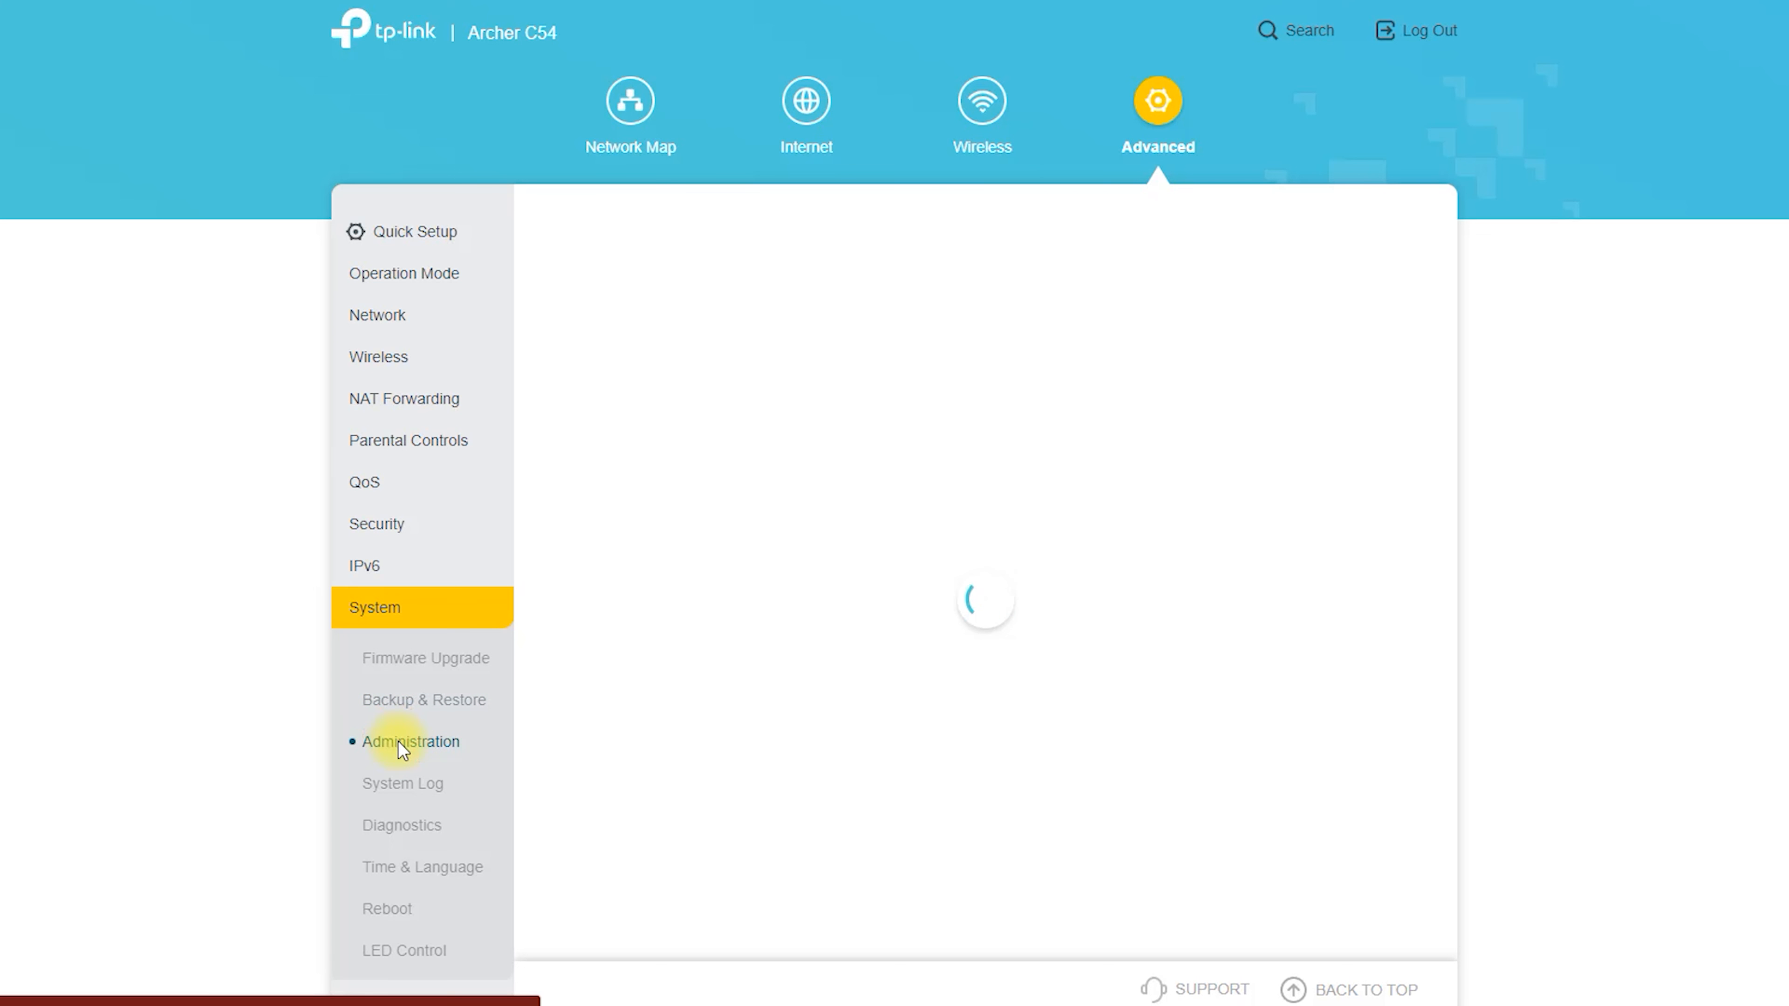
{"action": "left_click", "coordinate": [411, 742]}
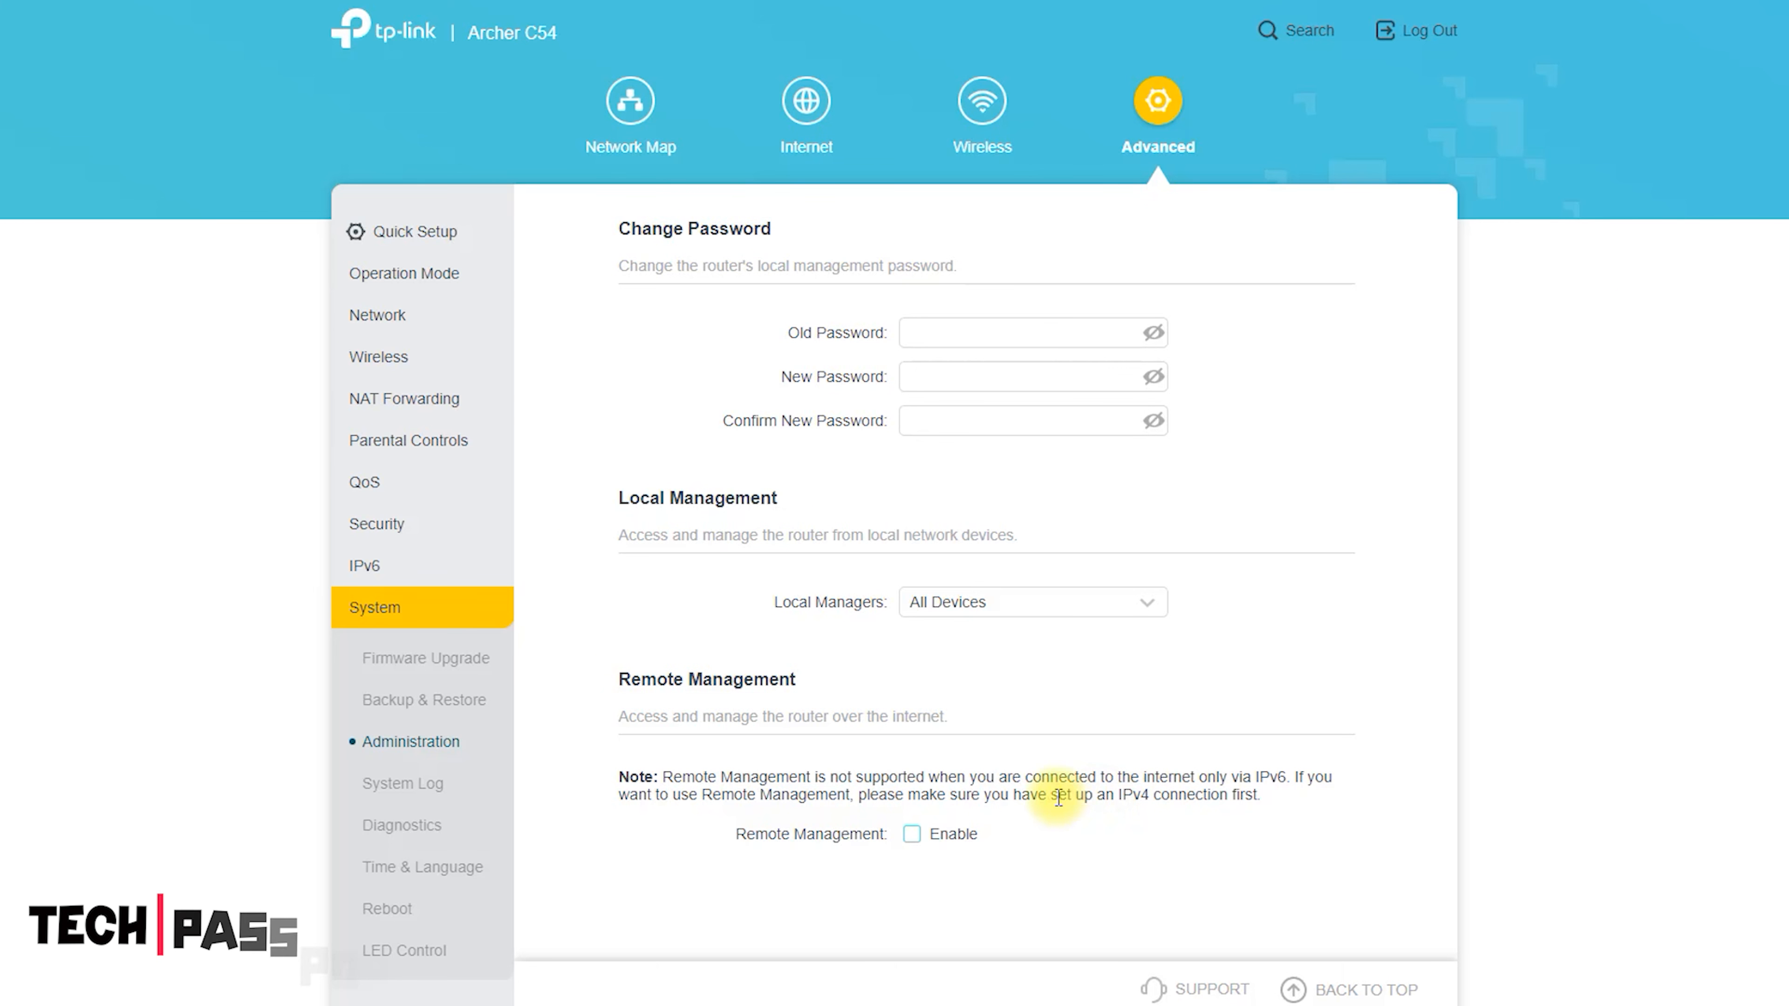
Enable Remote Management on HTTP port 8888, view System Log and Diagnostics, move to Time & Language.
{"action": "left_click", "coordinate": [911, 834]}
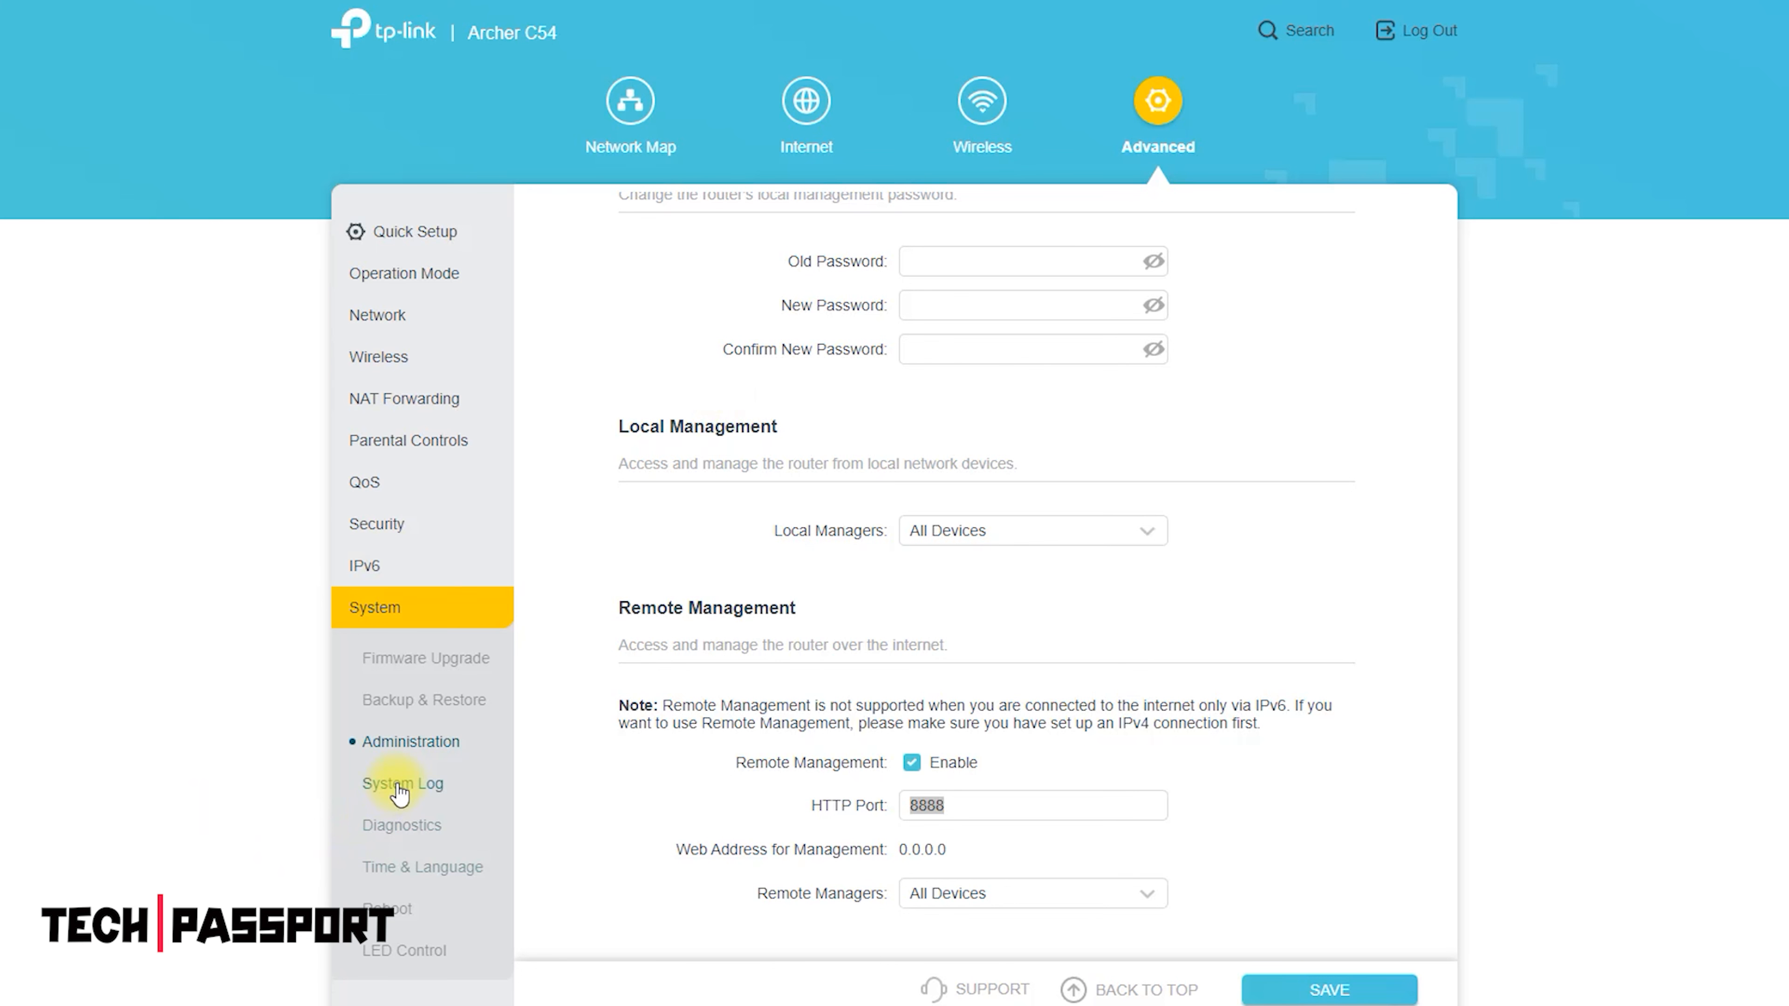
{"action": "left_click", "coordinate": [401, 782]}
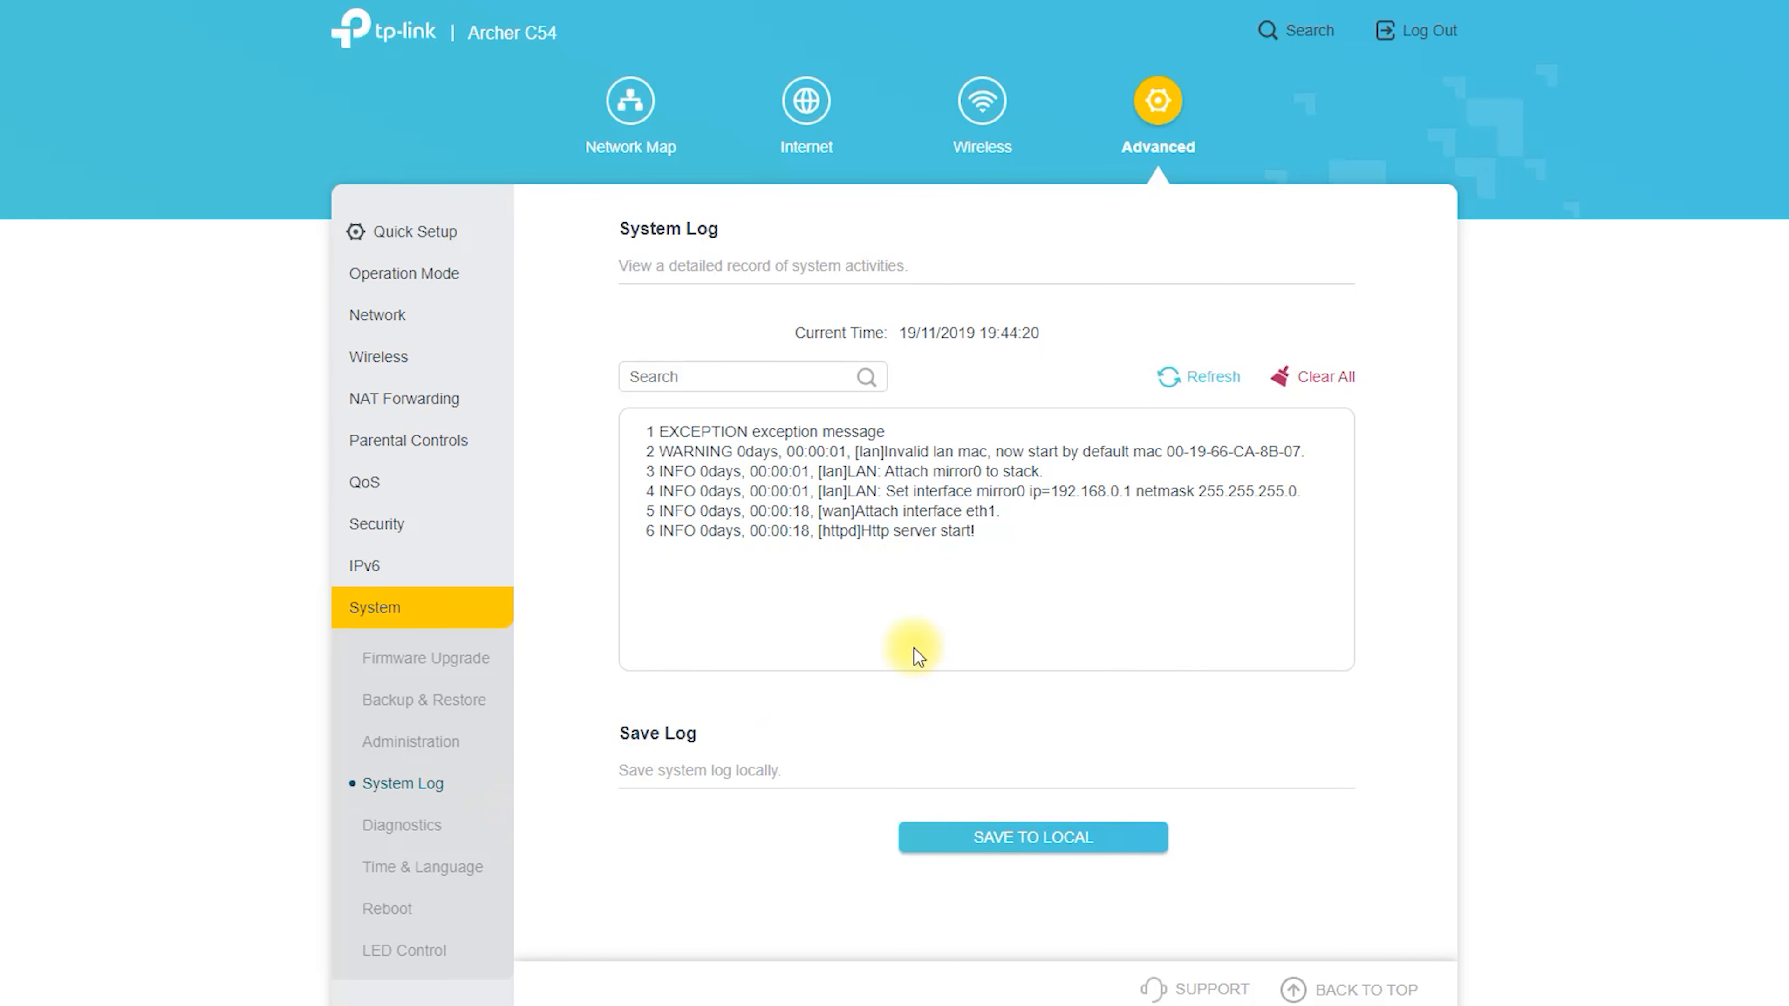
{"action": "left_click", "coordinate": [401, 825]}
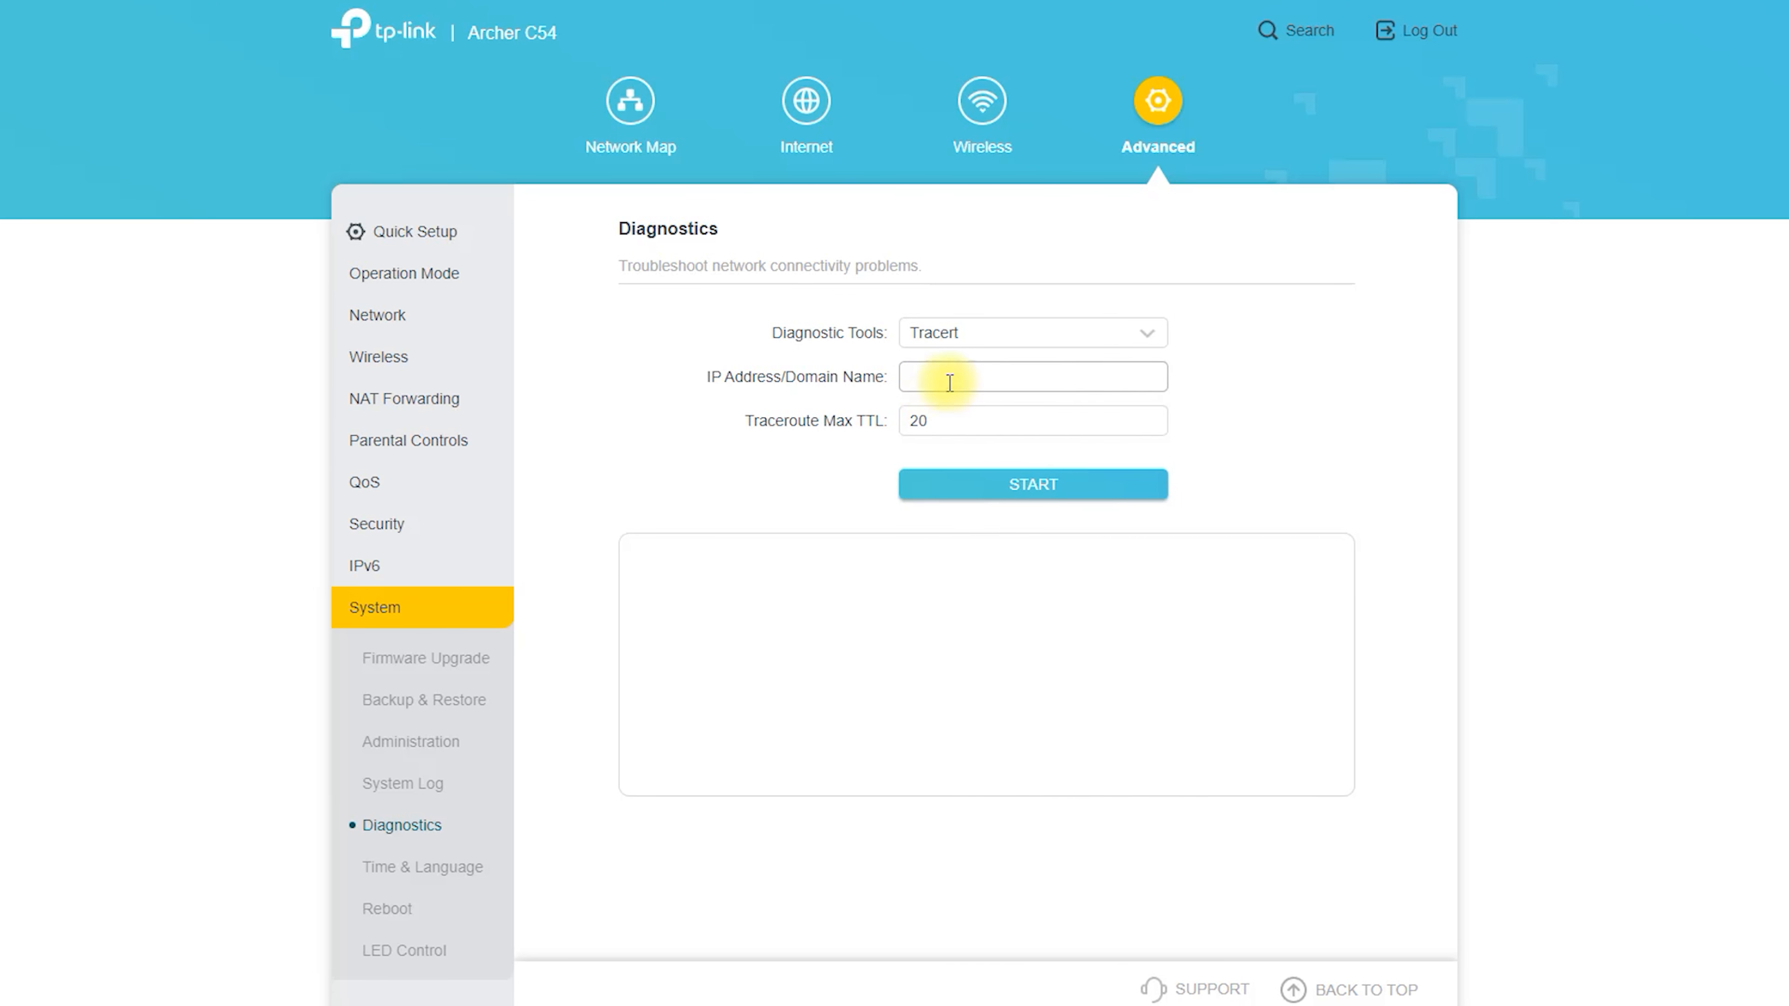
{"action": "left_click", "coordinate": [421, 868]}
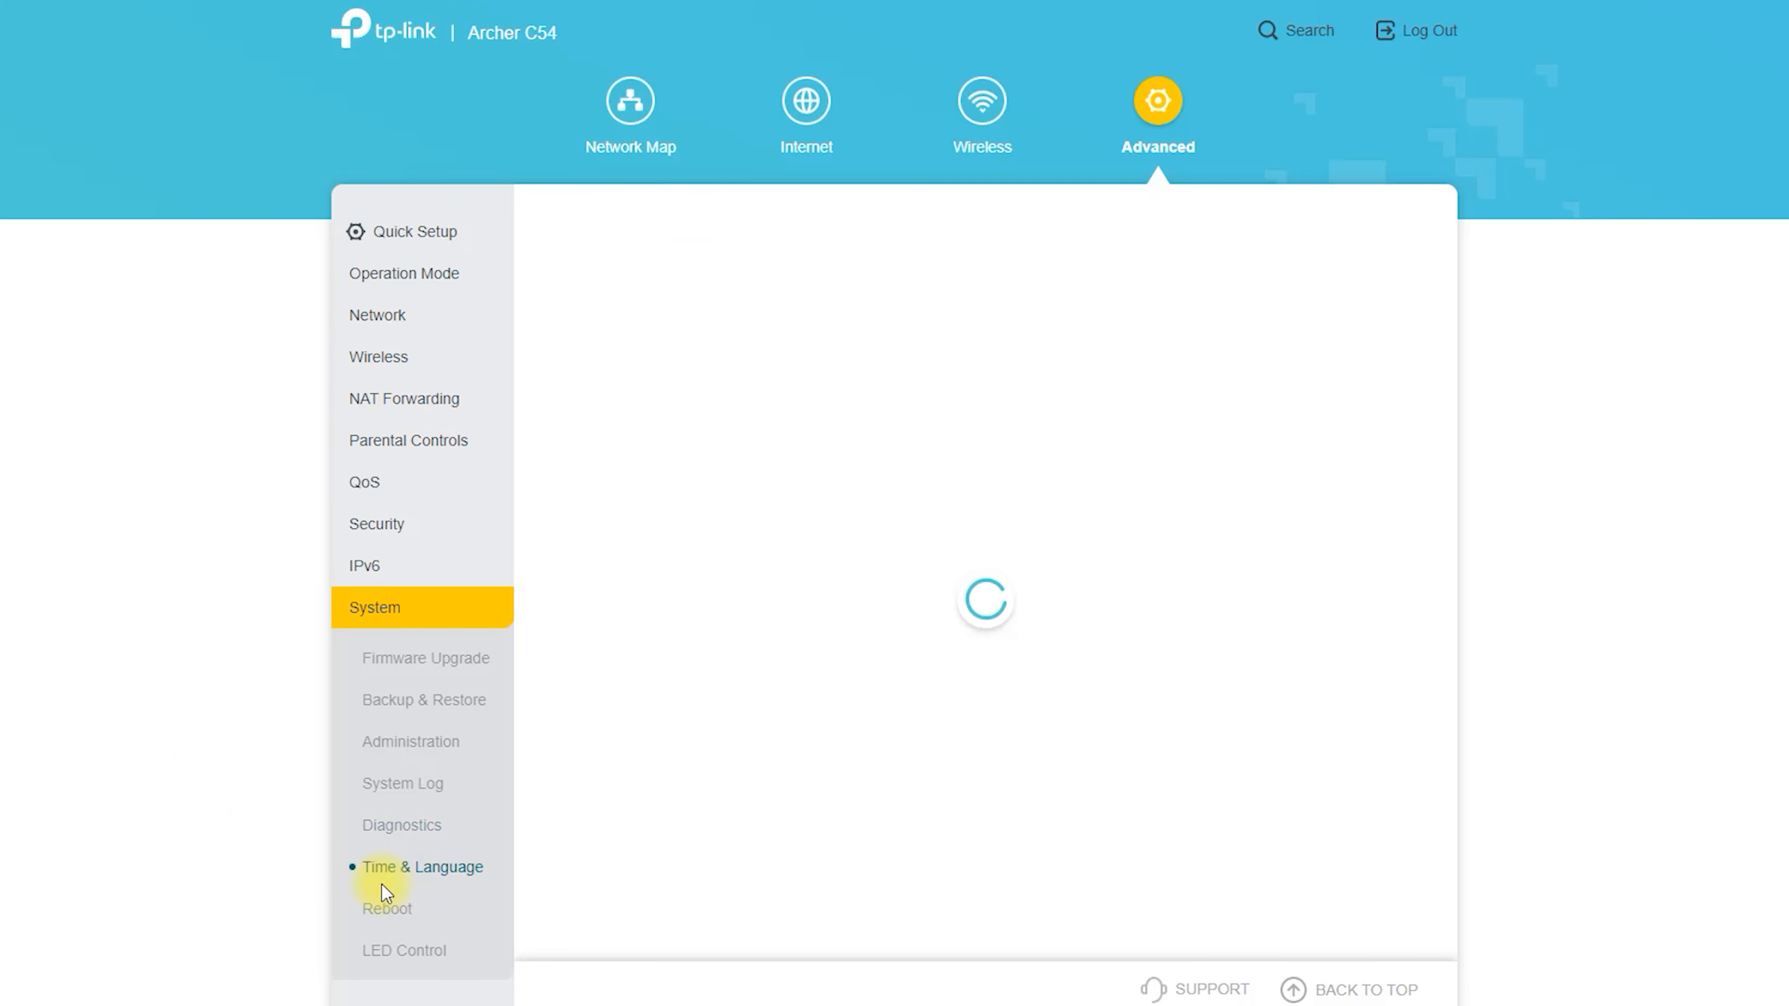
Check the Language list, enable the weekly Monday reboot schedule, and reach LED Control.
{"action": "left_click", "coordinate": [1031, 331]}
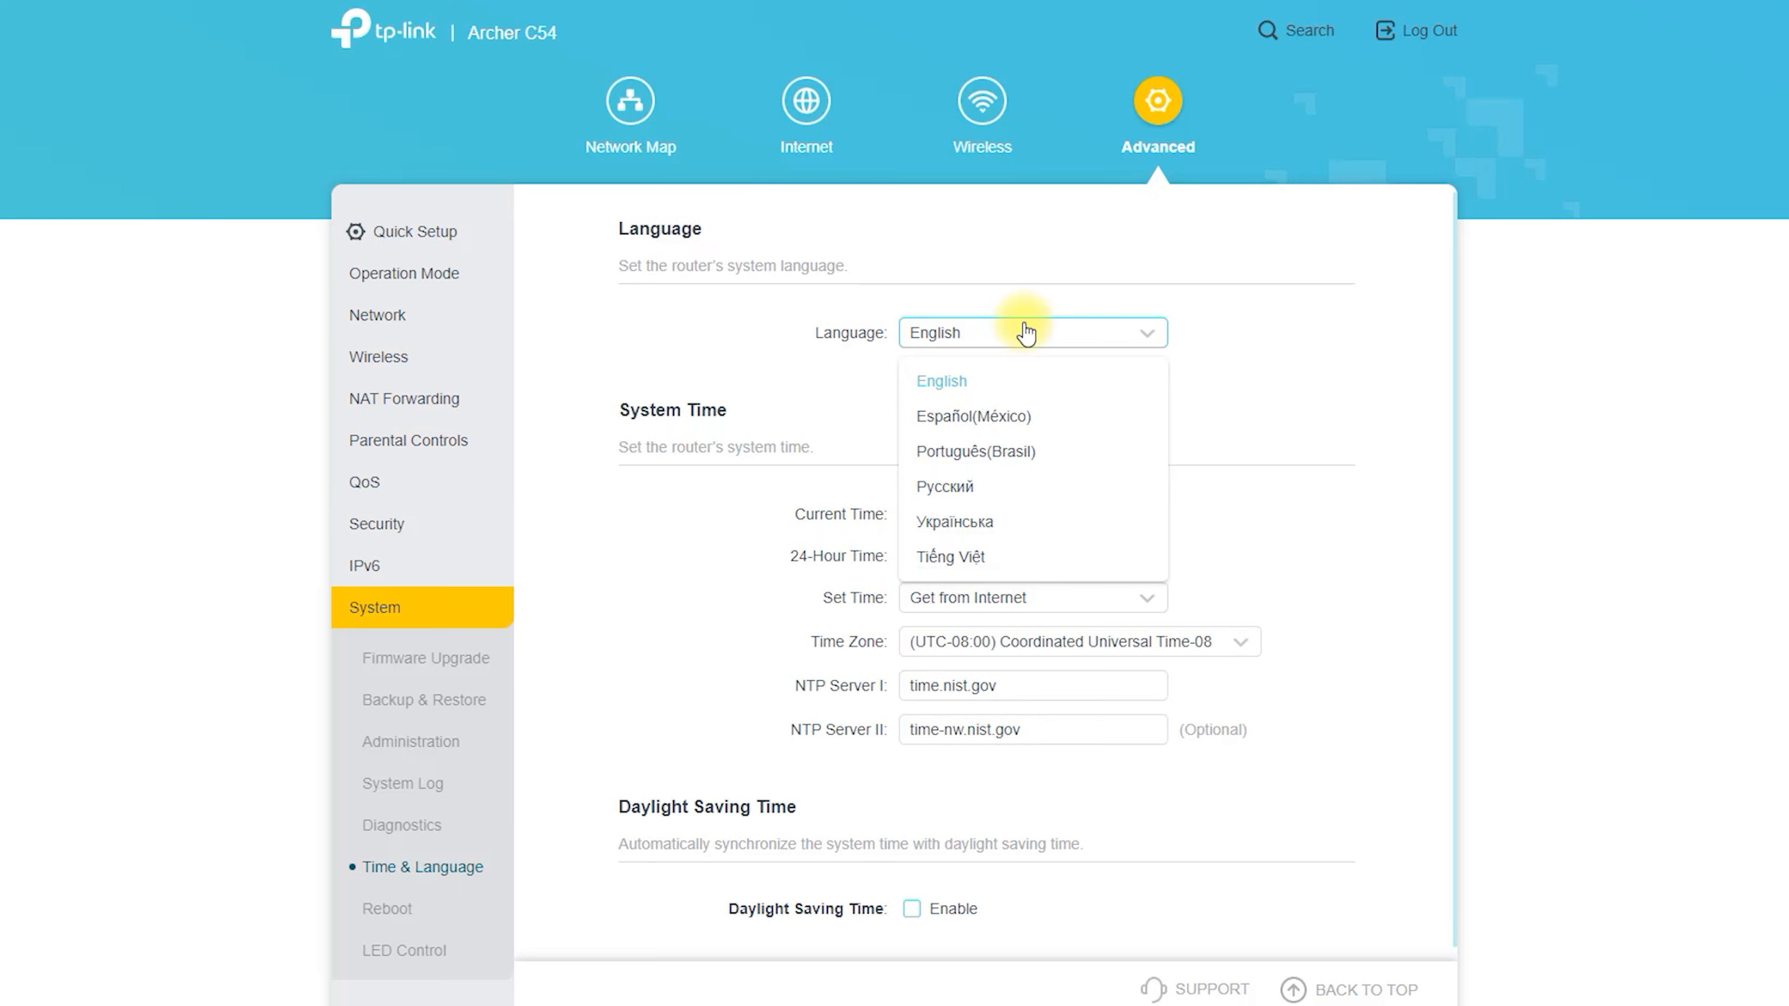
{"action": "mouse_move", "coordinate": [1140, 381]}
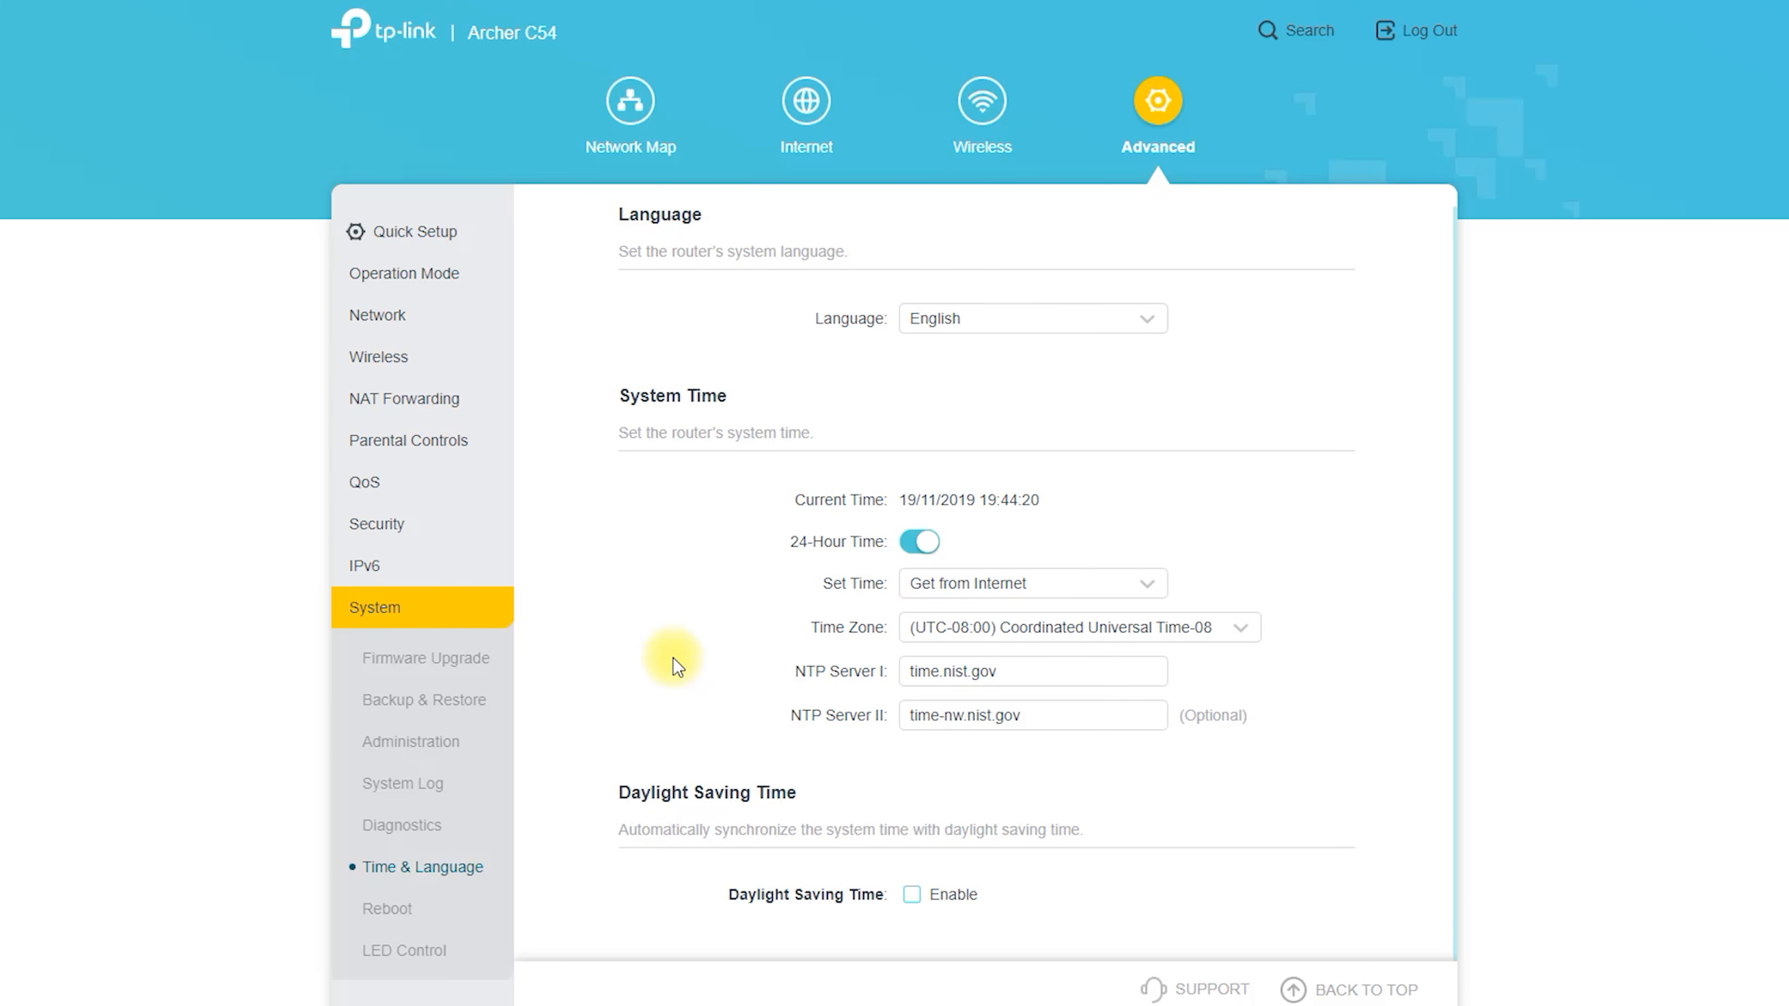
{"action": "left_click", "coordinate": [386, 909]}
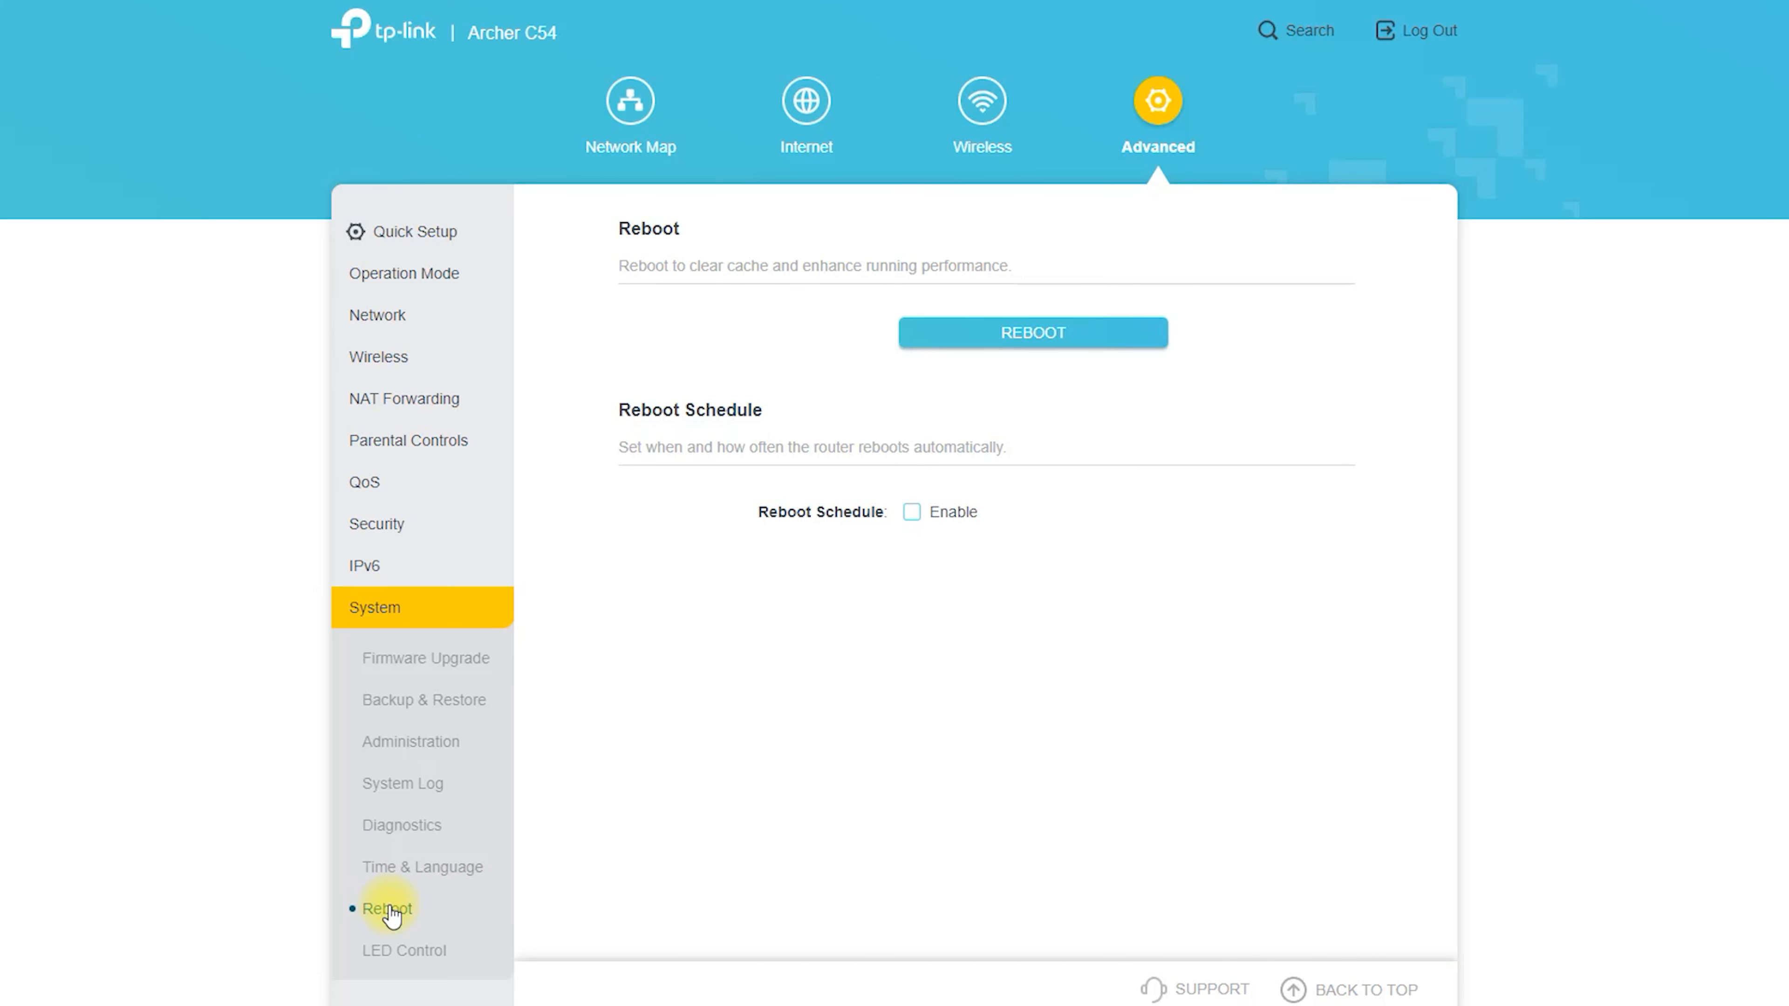
{"action": "left_click", "coordinate": [911, 511]}
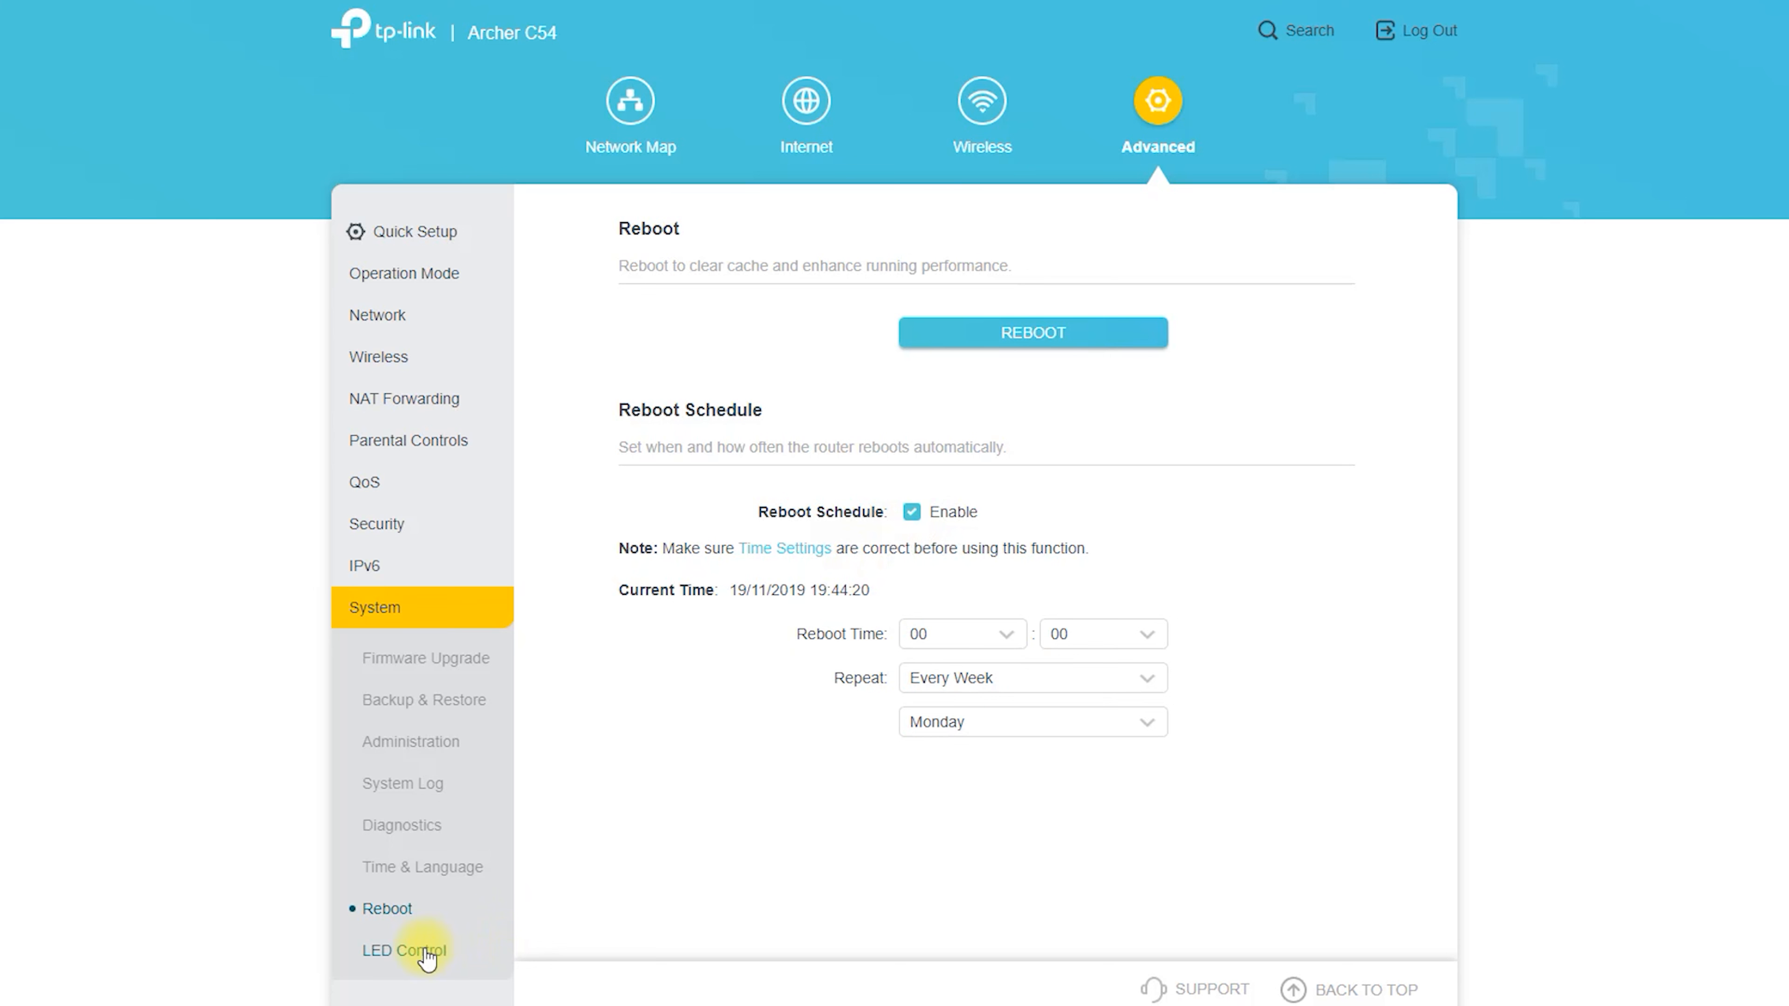
{"action": "left_click", "coordinate": [404, 951]}
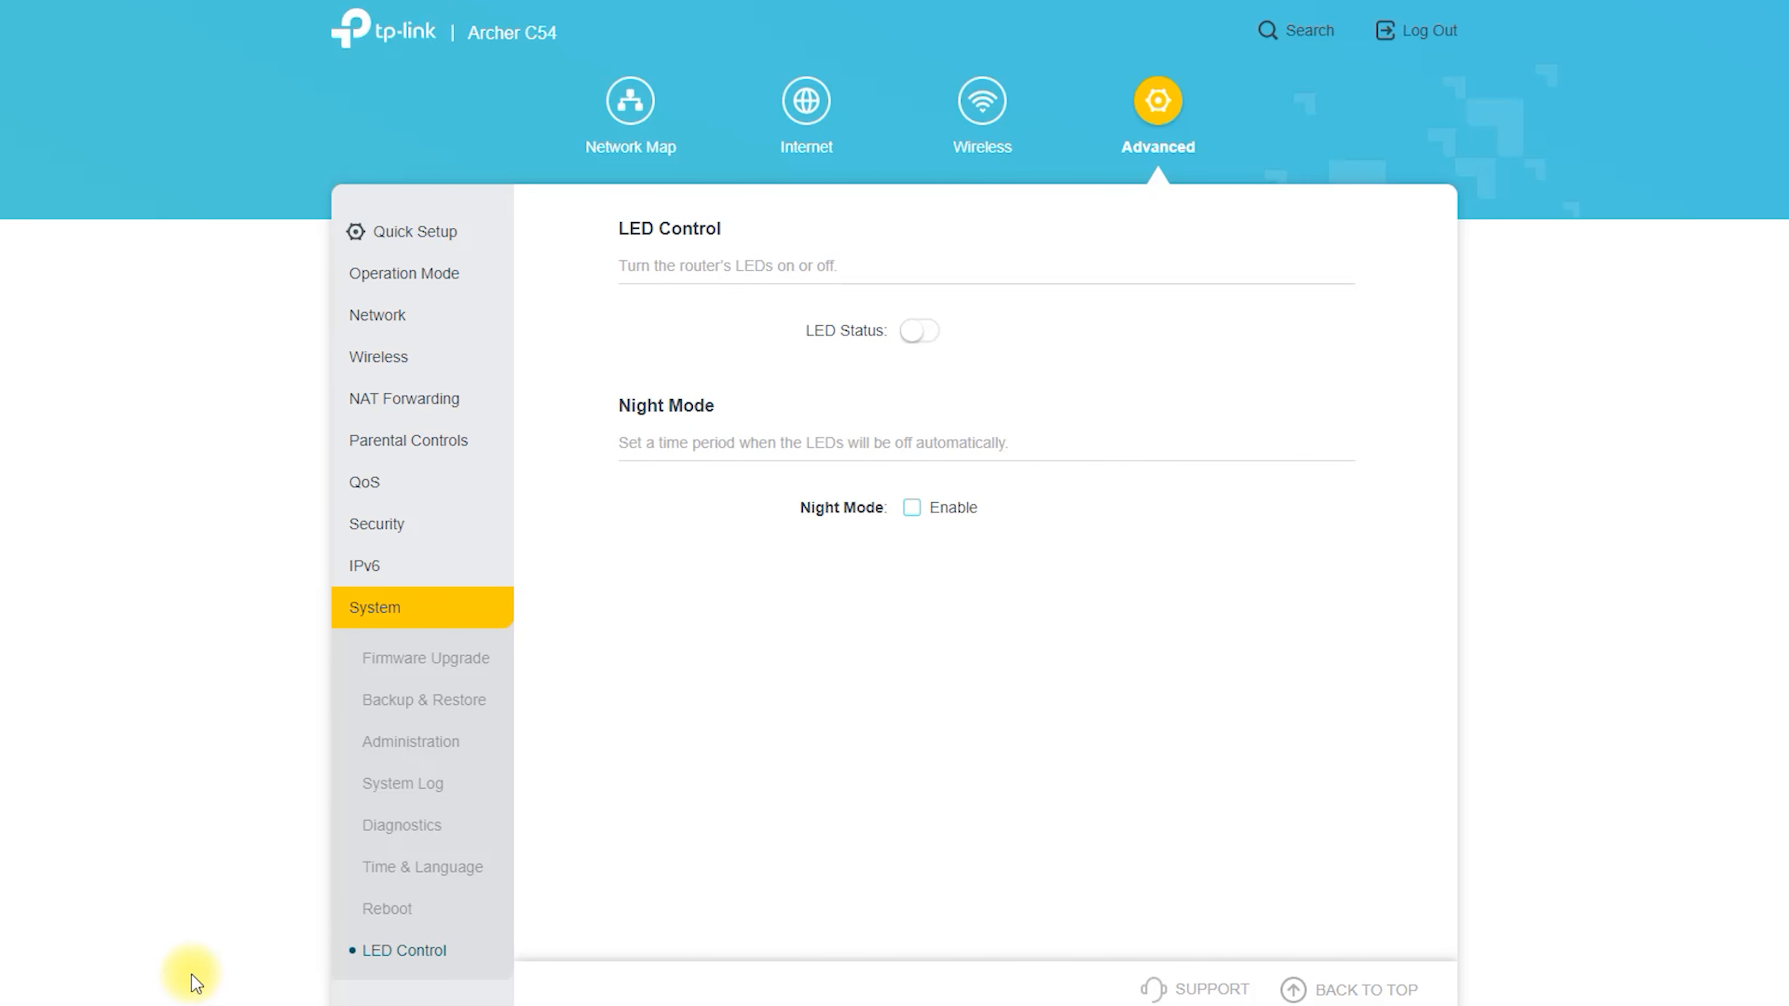